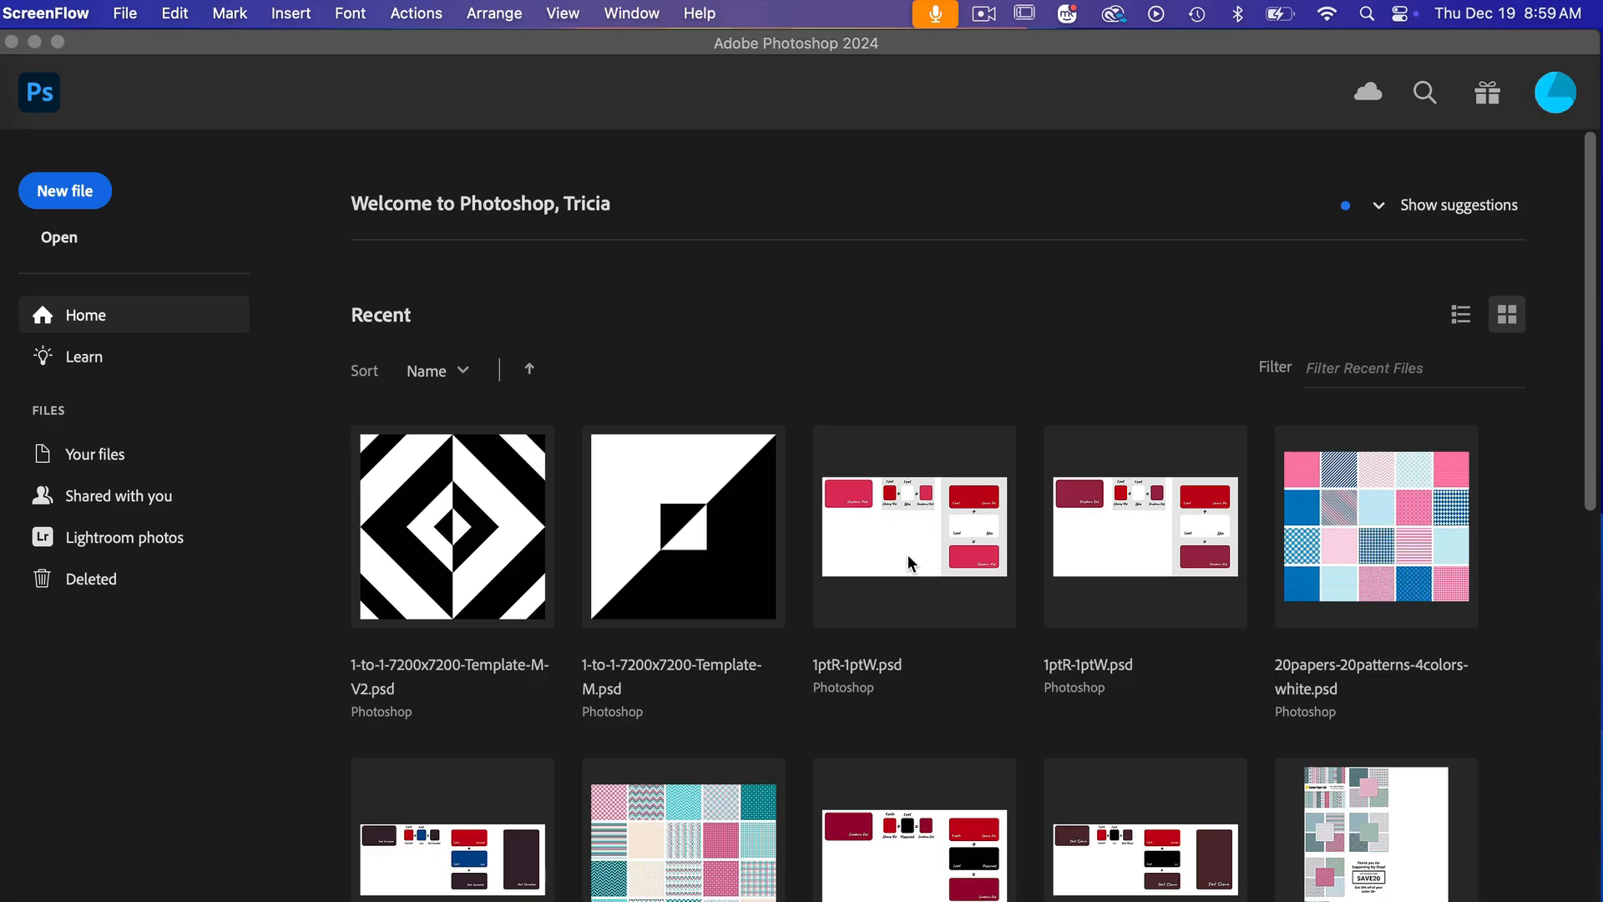
mouse_move(794, 343)
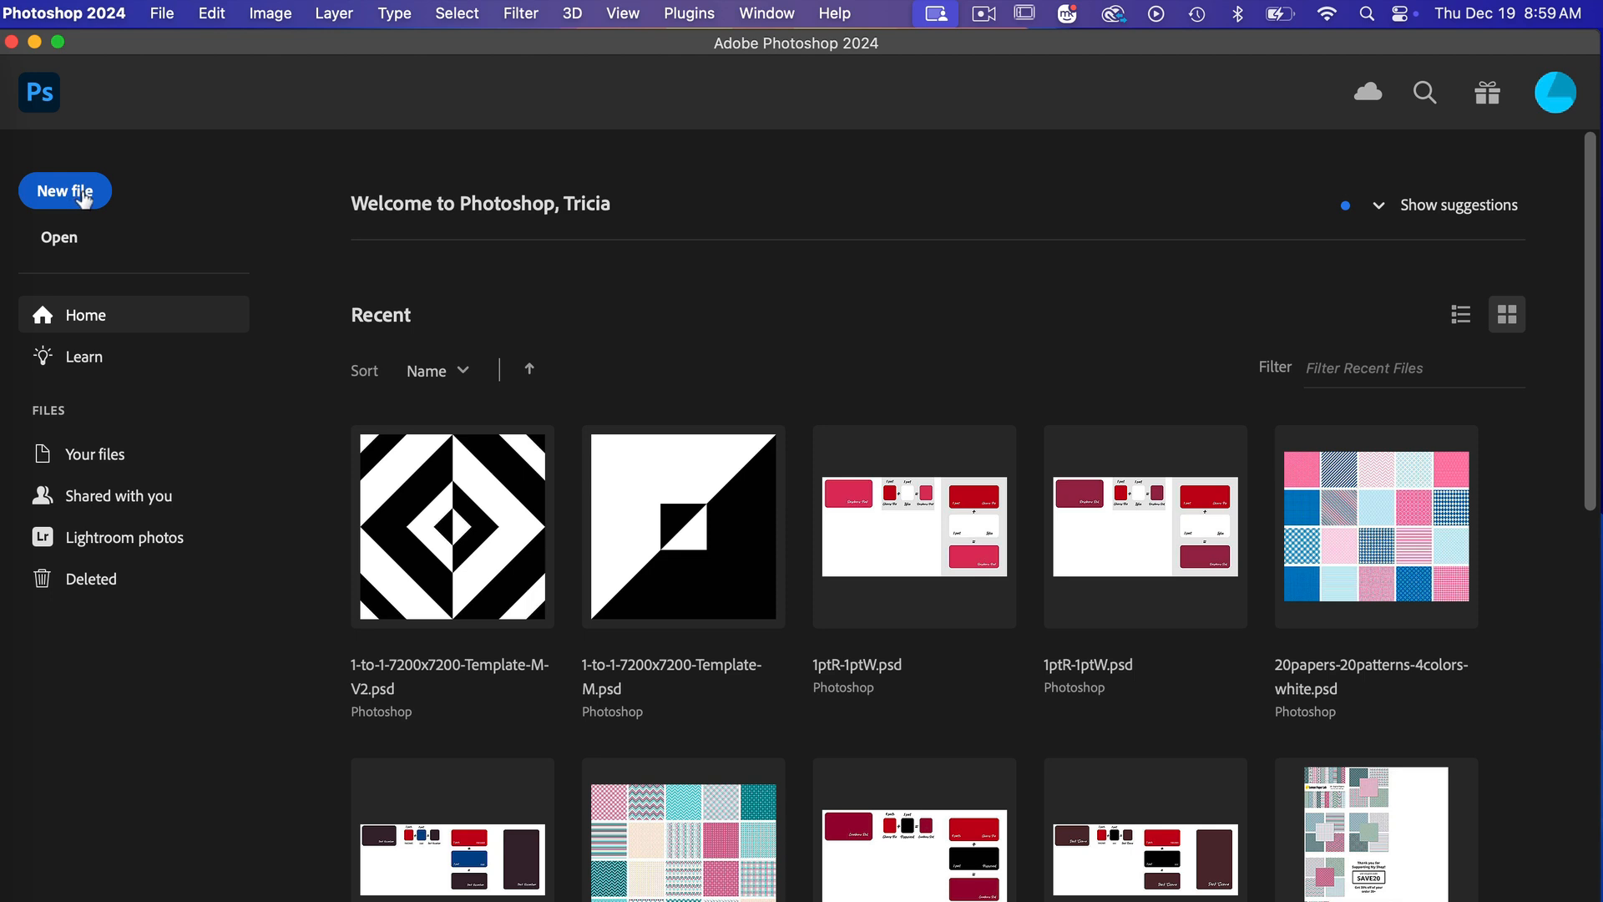
Create a new transparent 7200 × 7200 px document at 300 ppi.
left_click(64, 190)
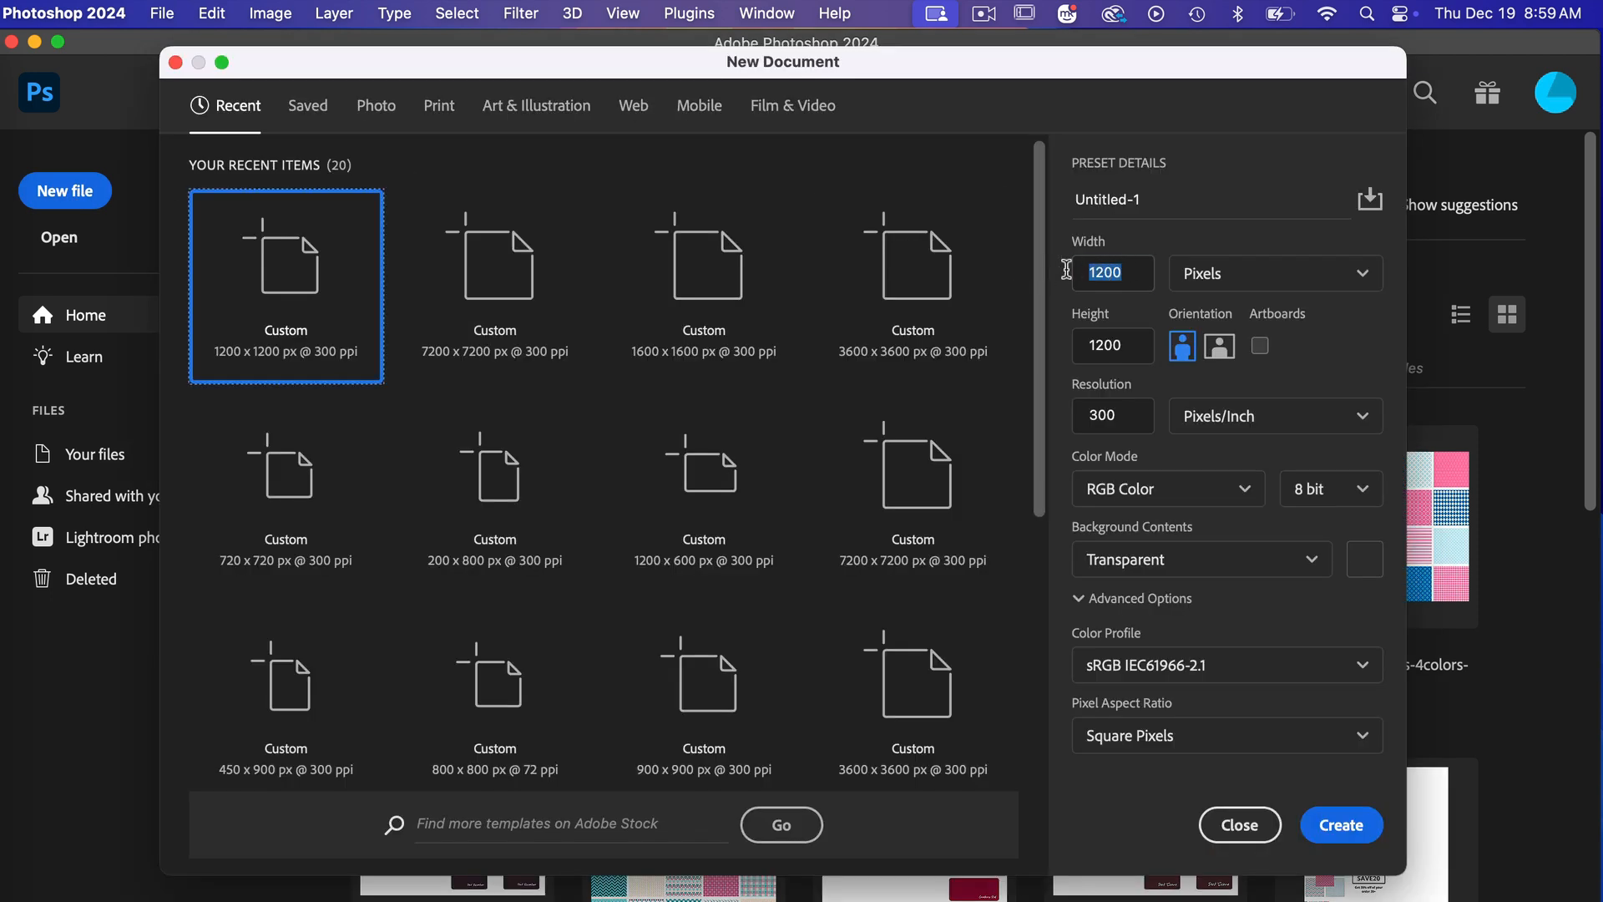
type("7200")
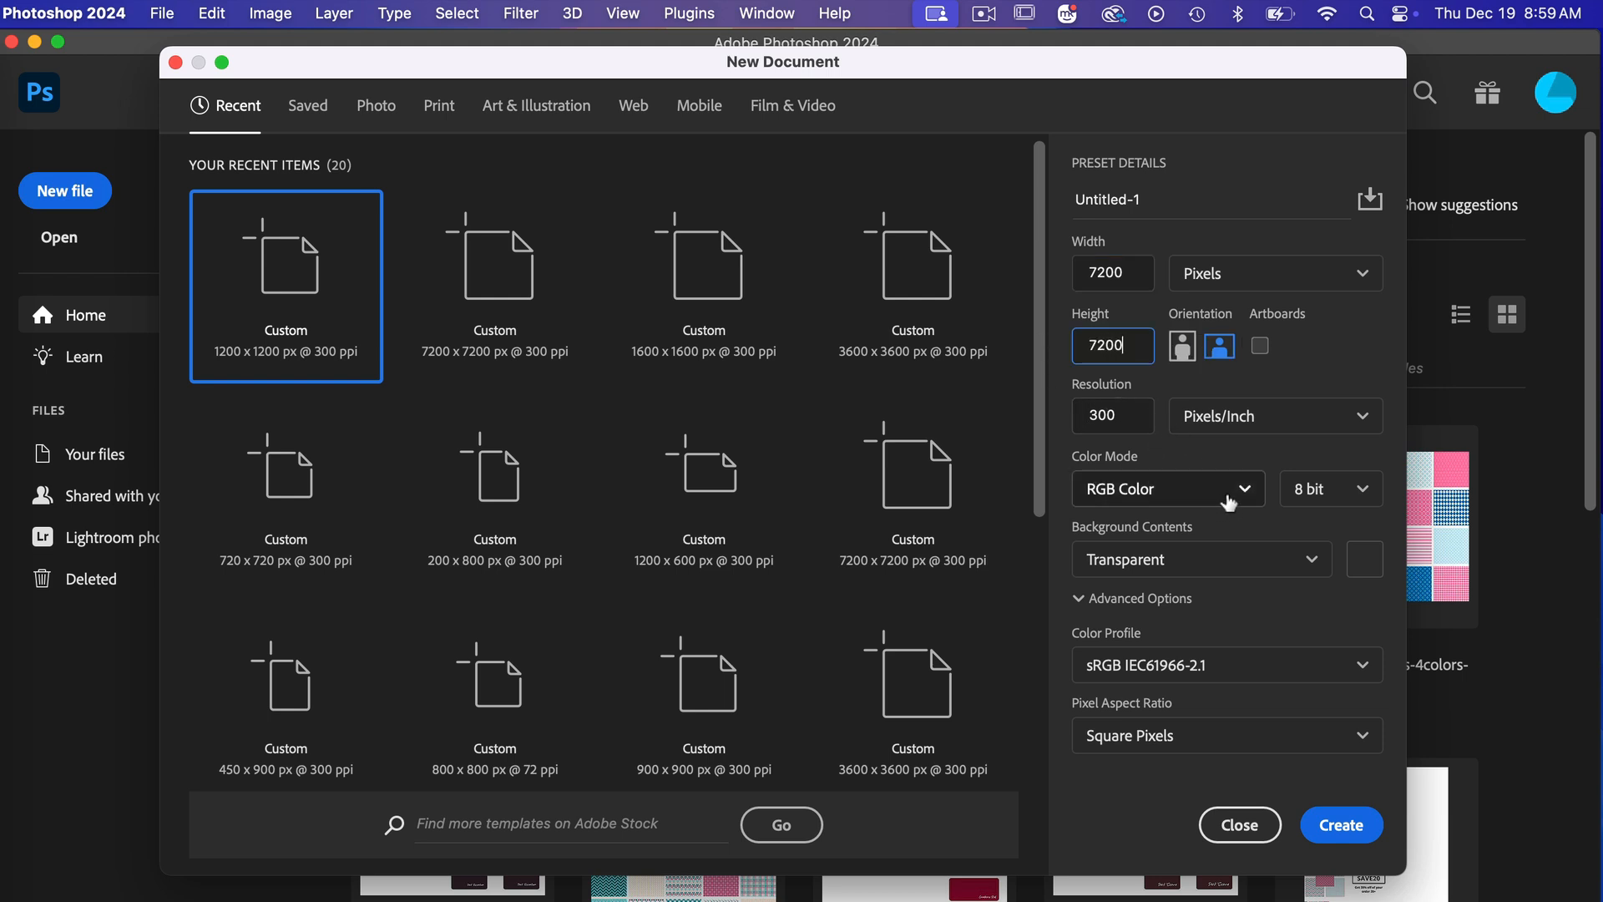
mouse_move(1252, 573)
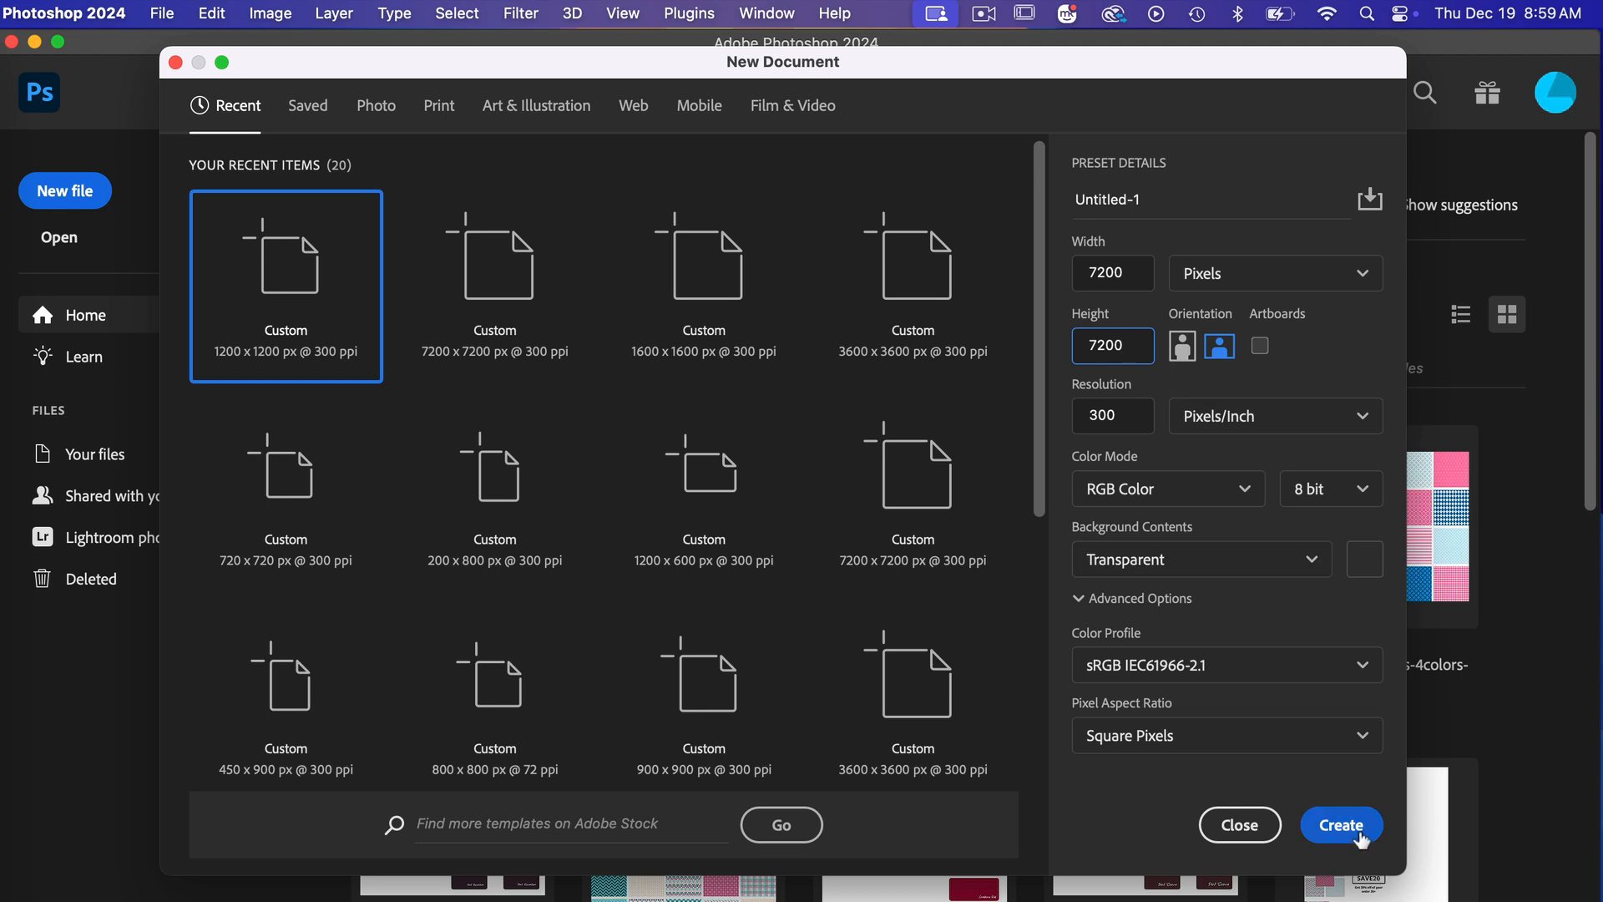
left_click(1340, 825)
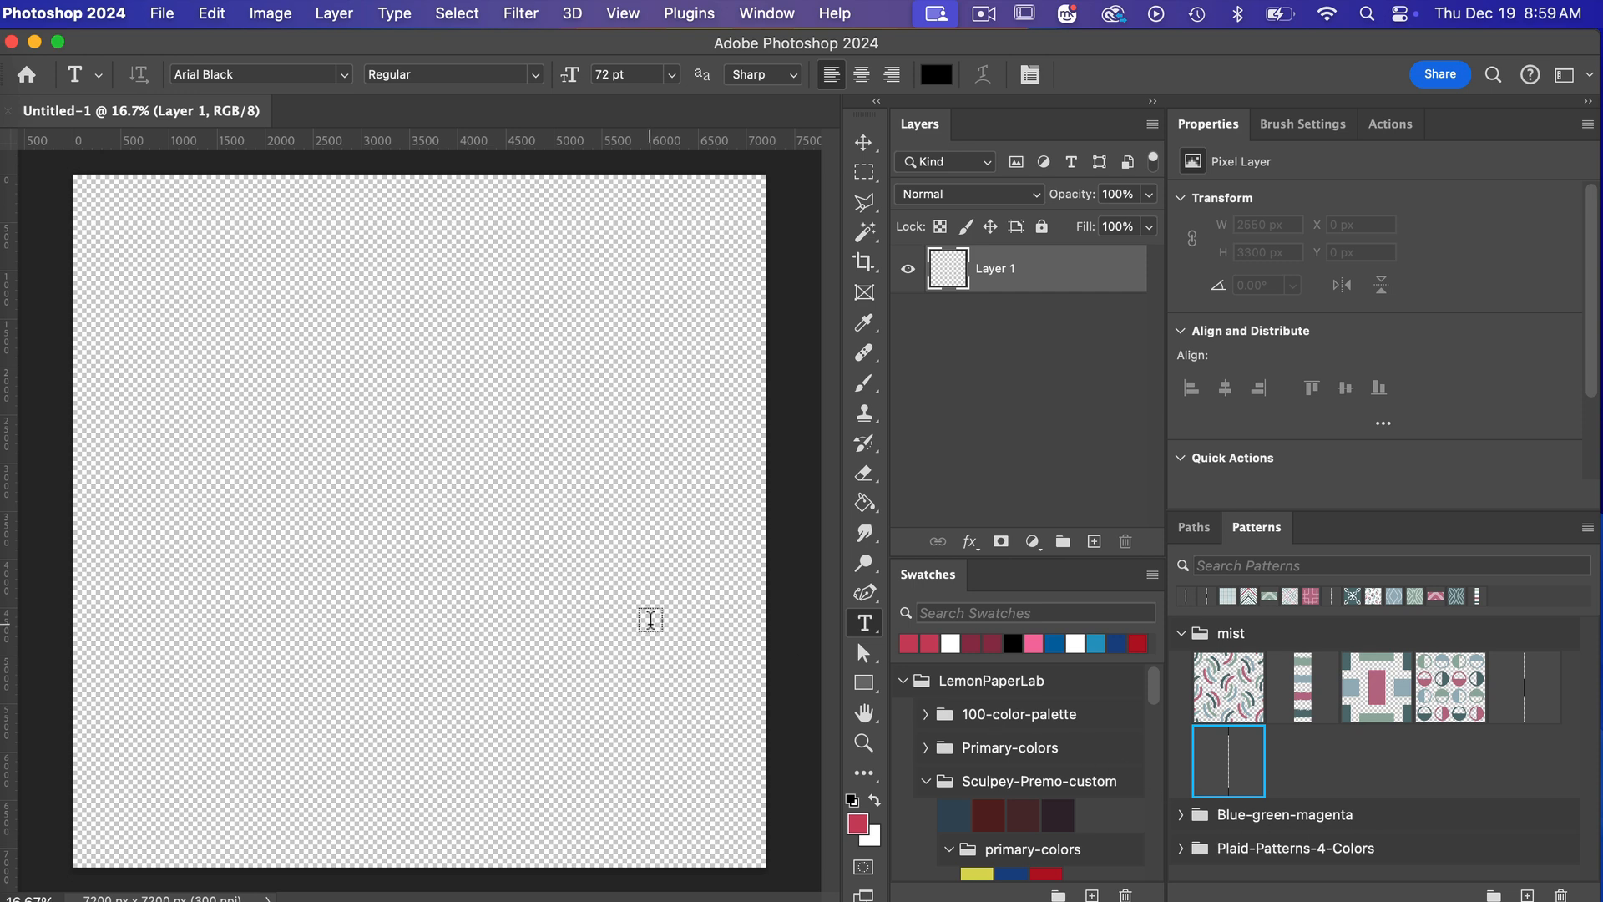
mouse_move(865, 683)
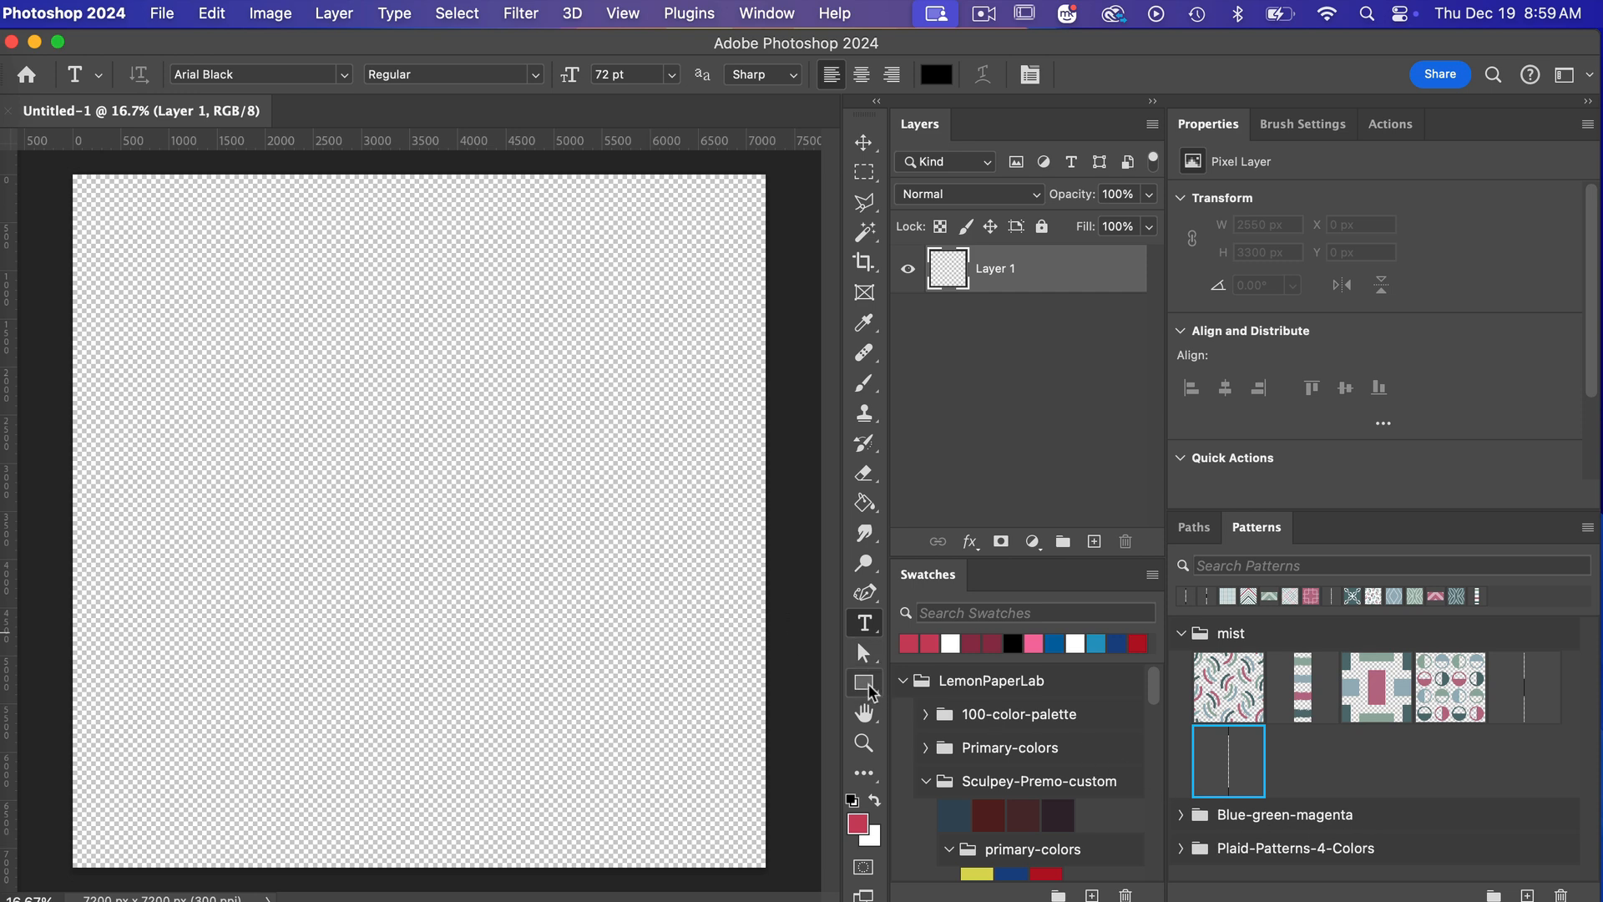
mouse_move(864, 684)
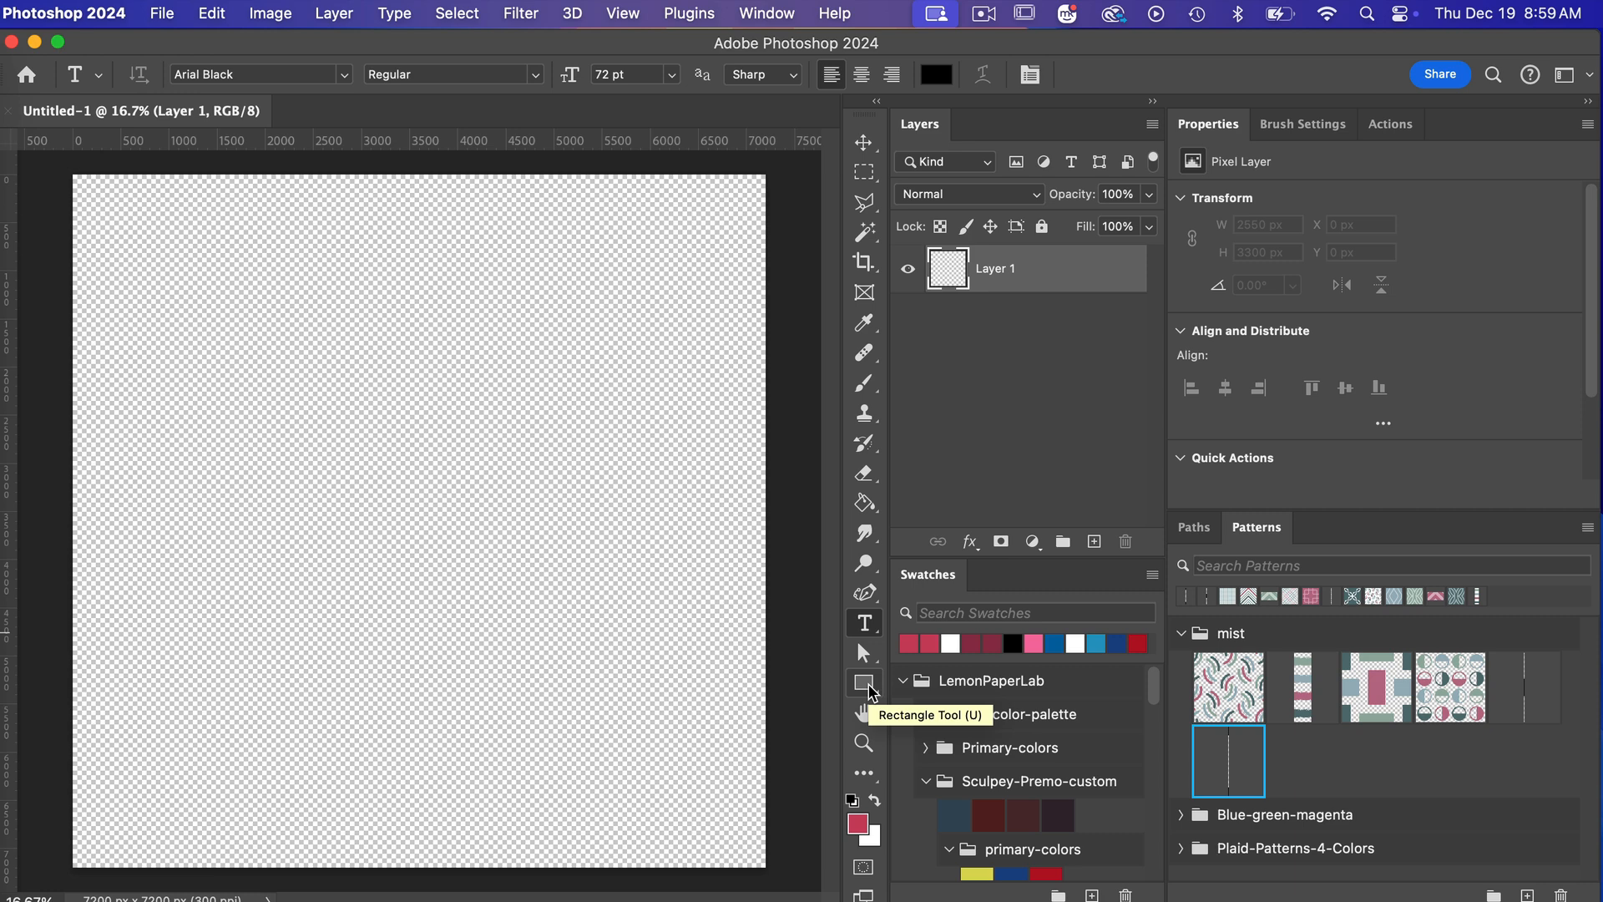
Switch from the Rectangle Tool to the Custom Shape Tool.
left_click(864, 682)
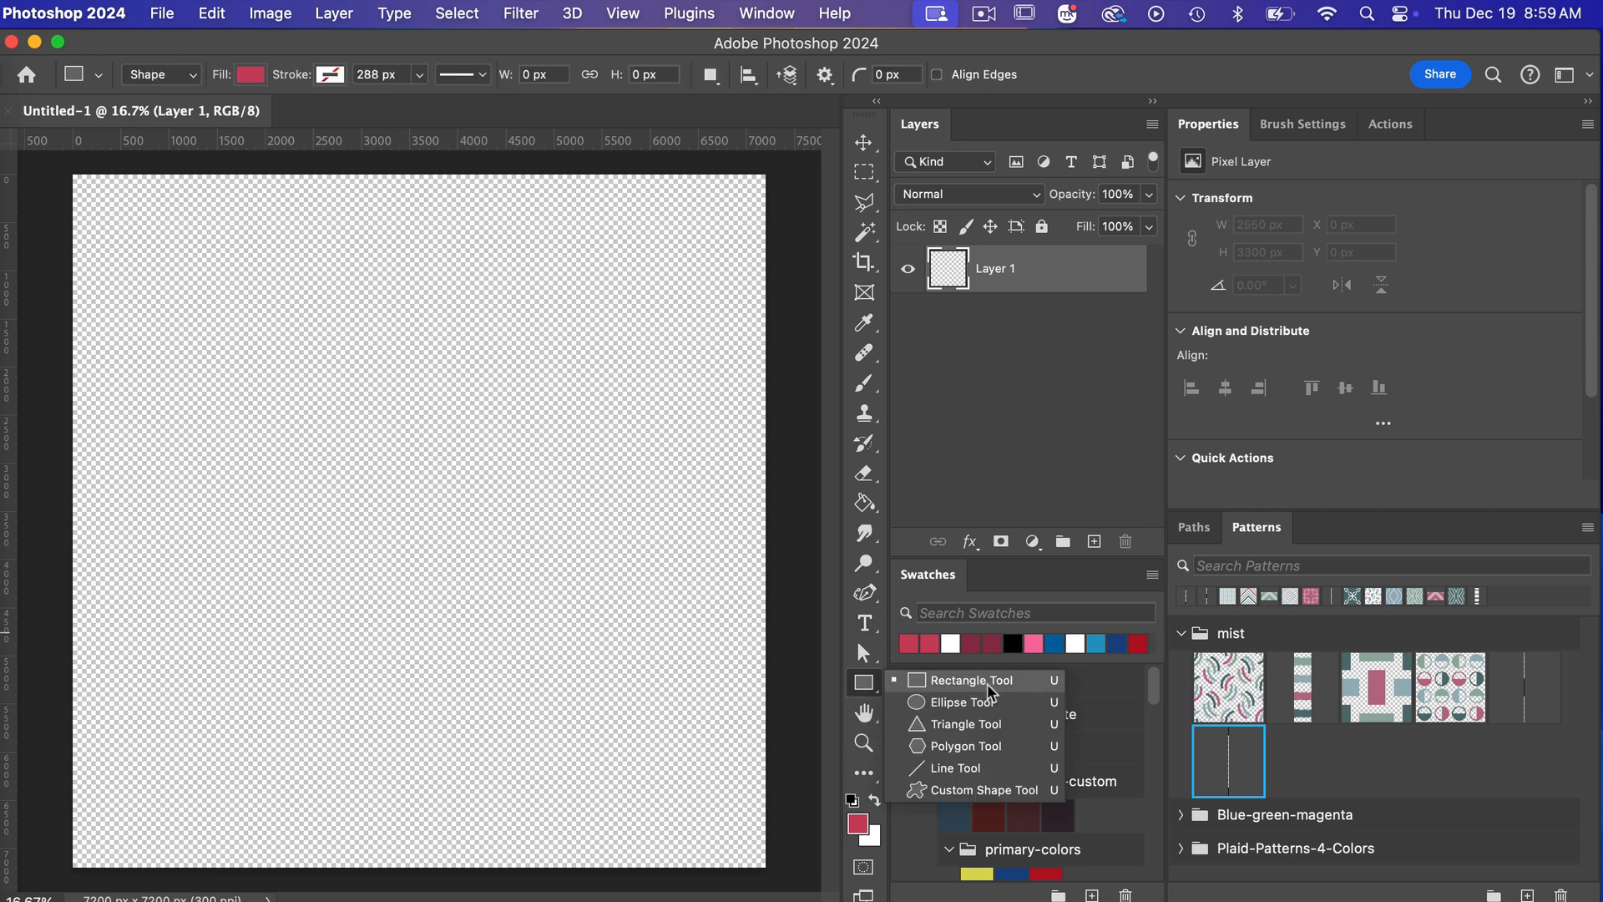
mouse_move(976, 789)
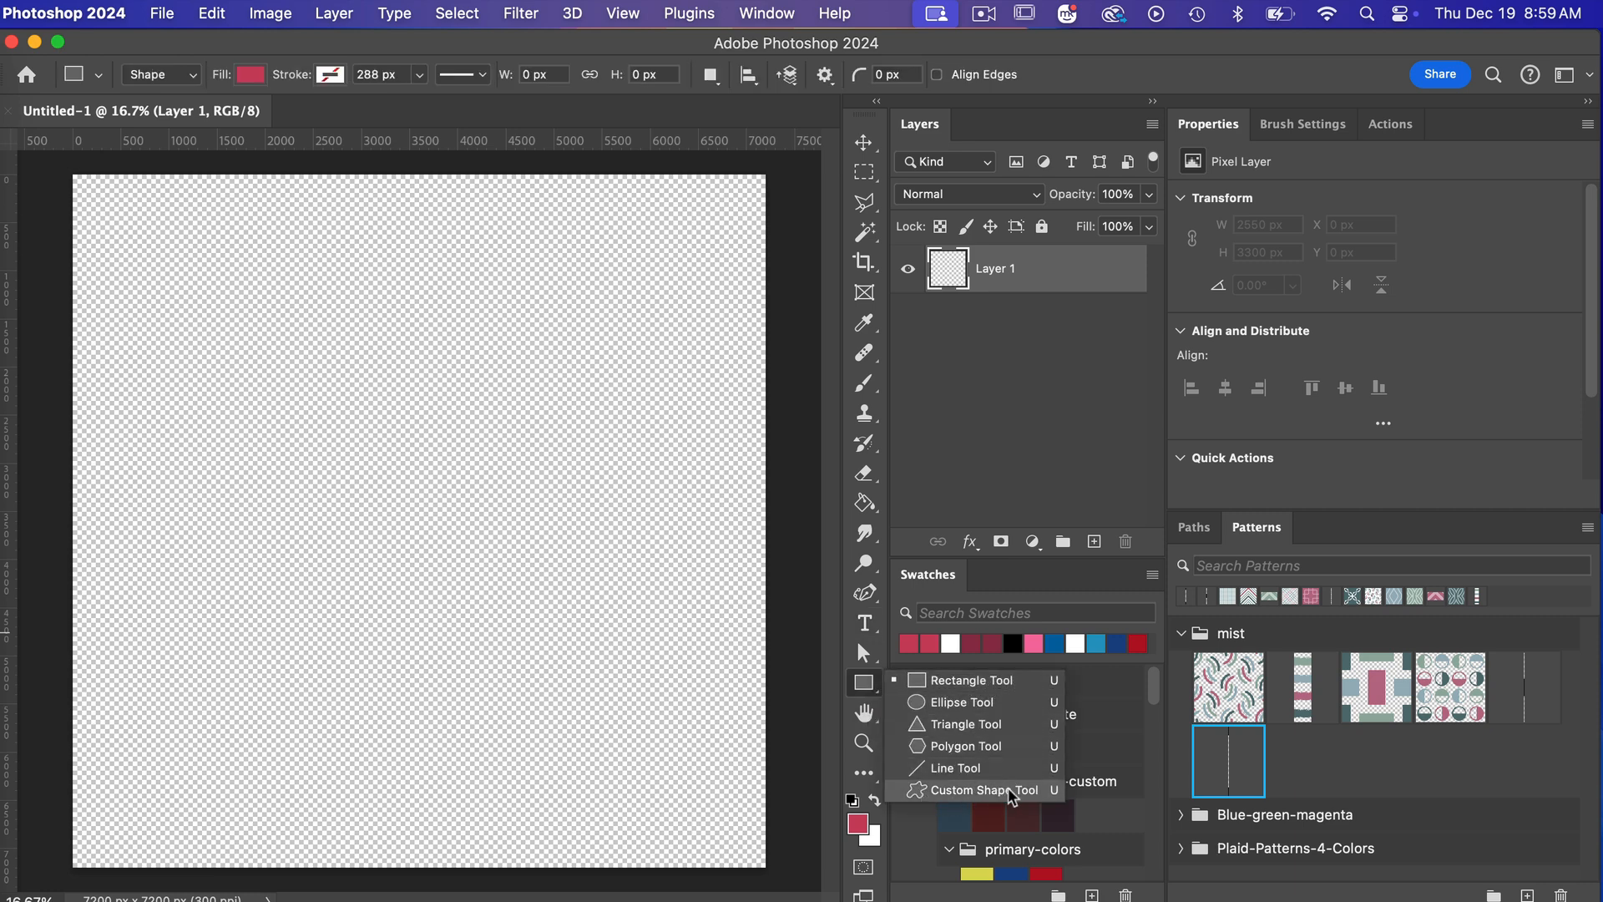
left_click(984, 789)
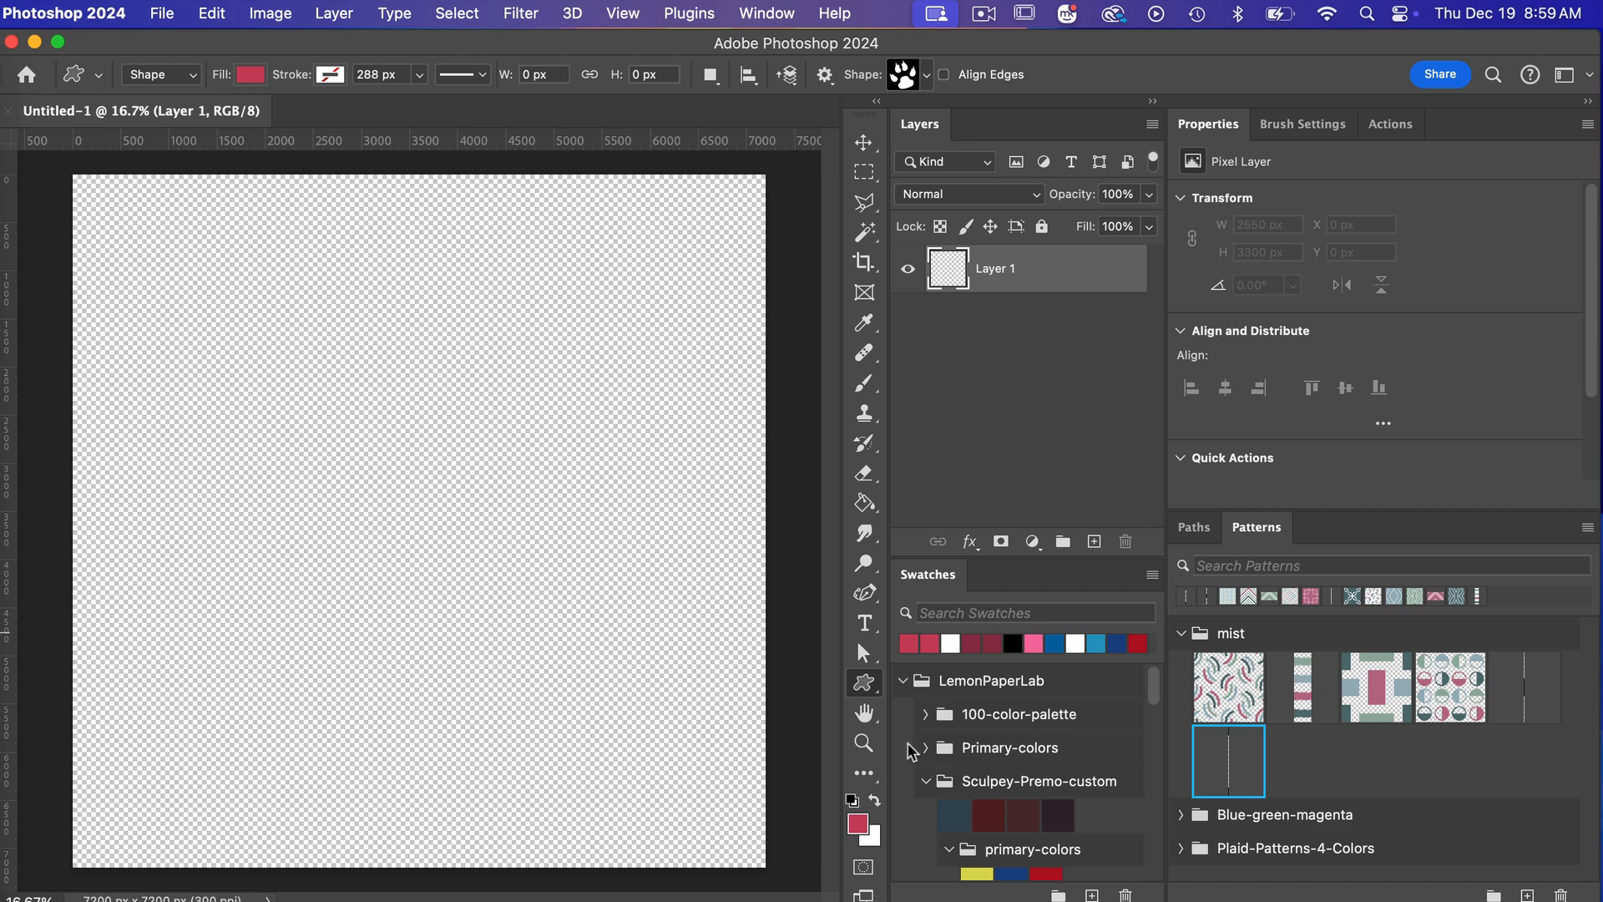
Choose the heart from Legacy Shapes > All Legacy Default Shapes > Shapes.
left_click(904, 73)
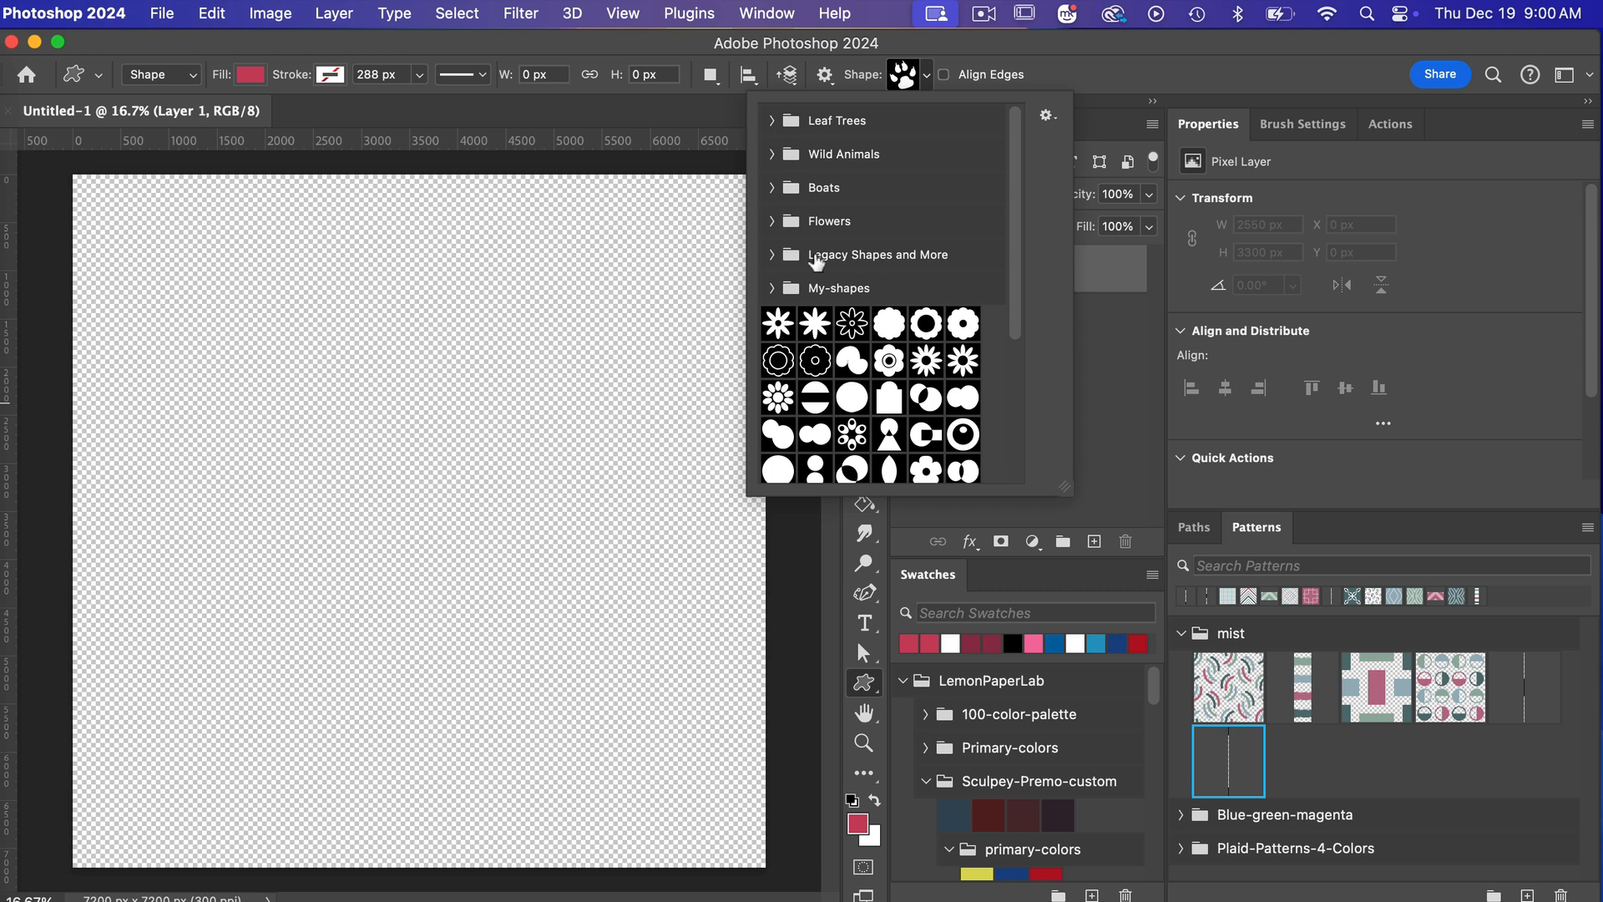
mouse_move(959, 264)
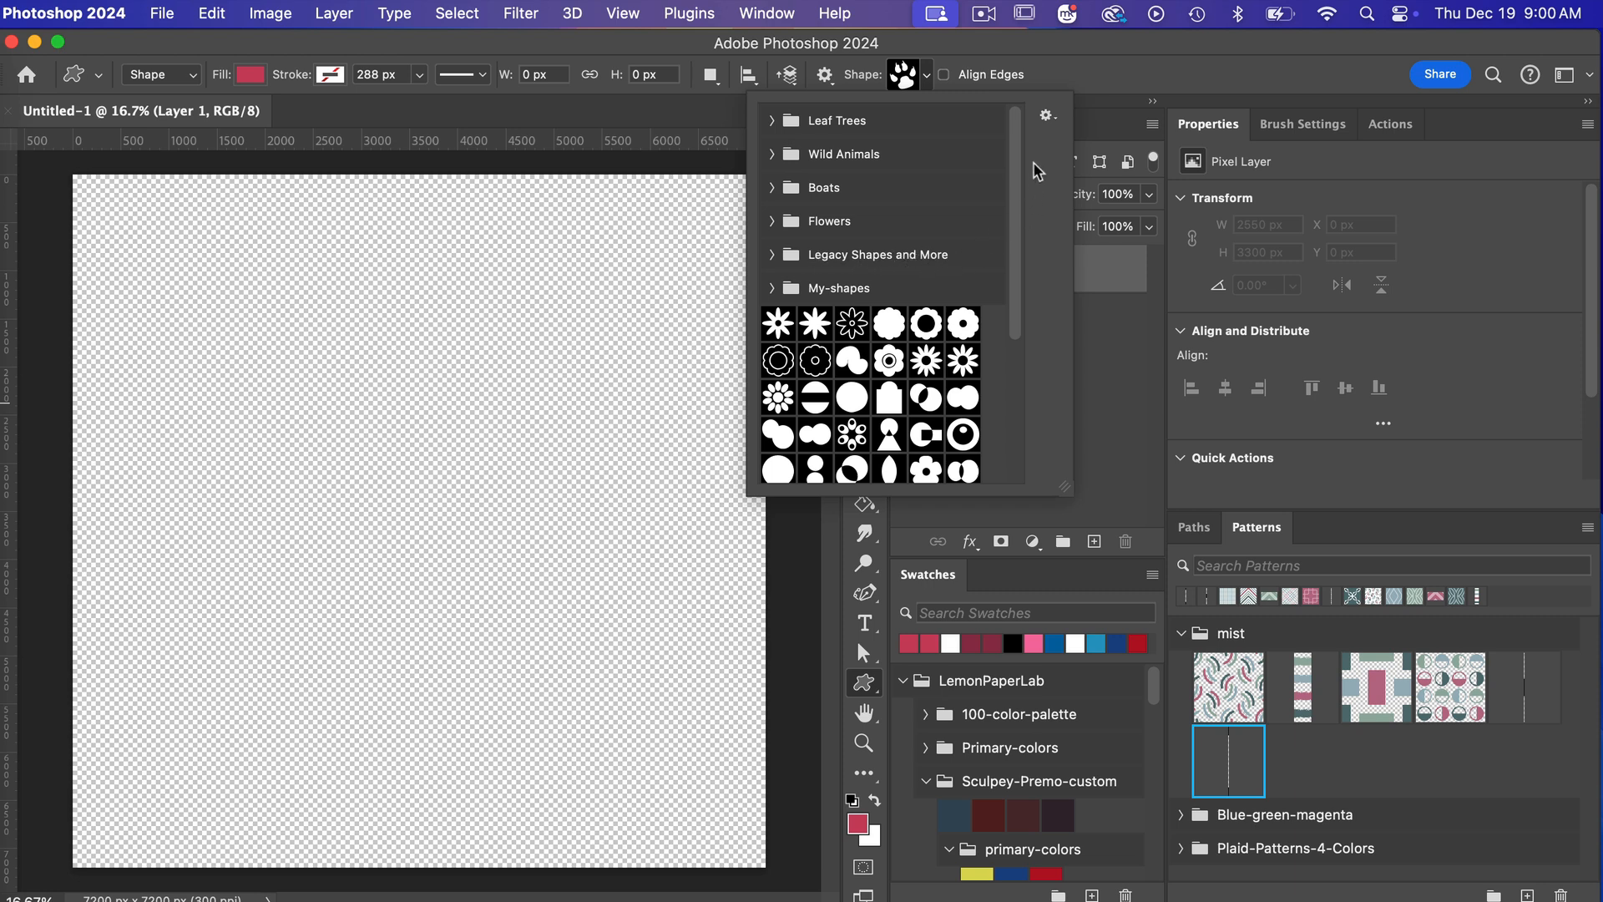
left_click(1046, 114)
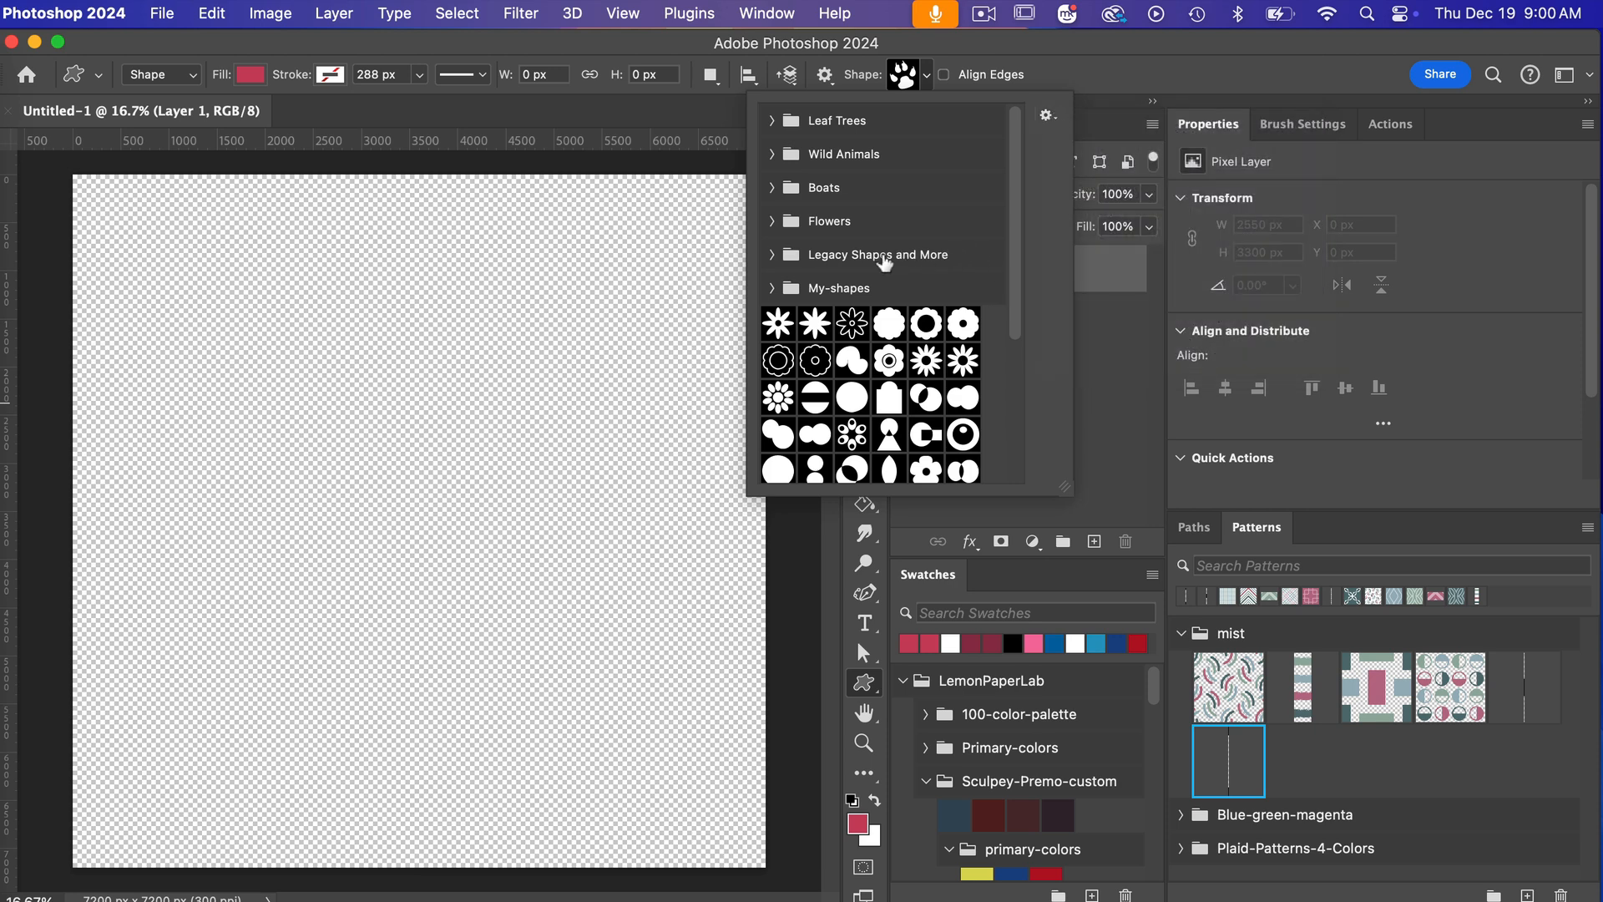
left_click(774, 254)
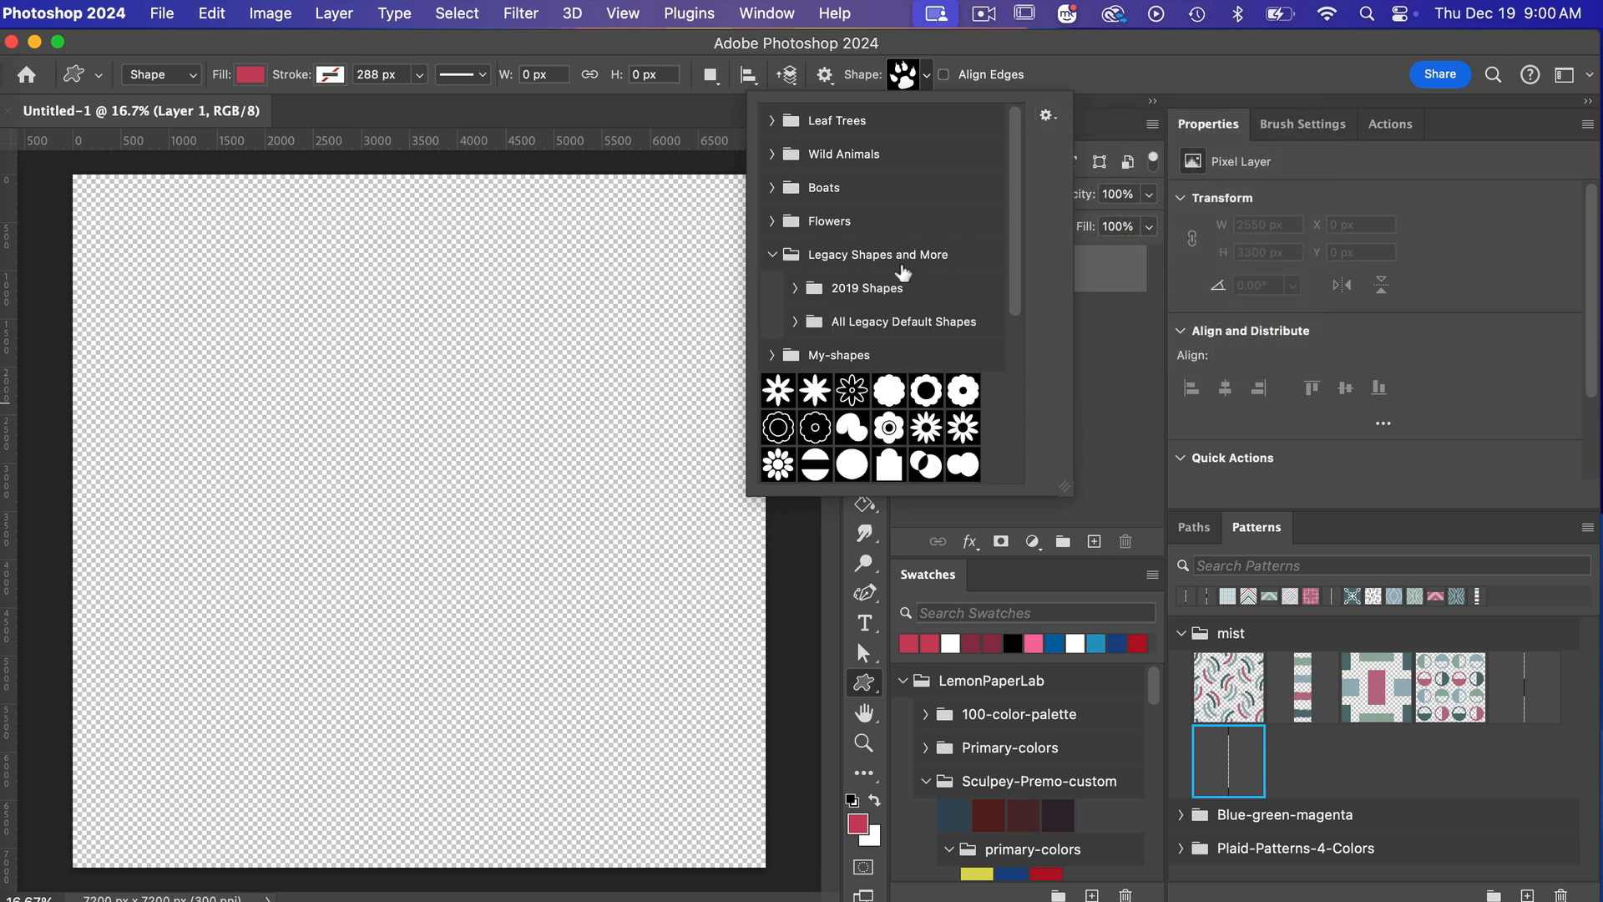
mouse_move(857, 336)
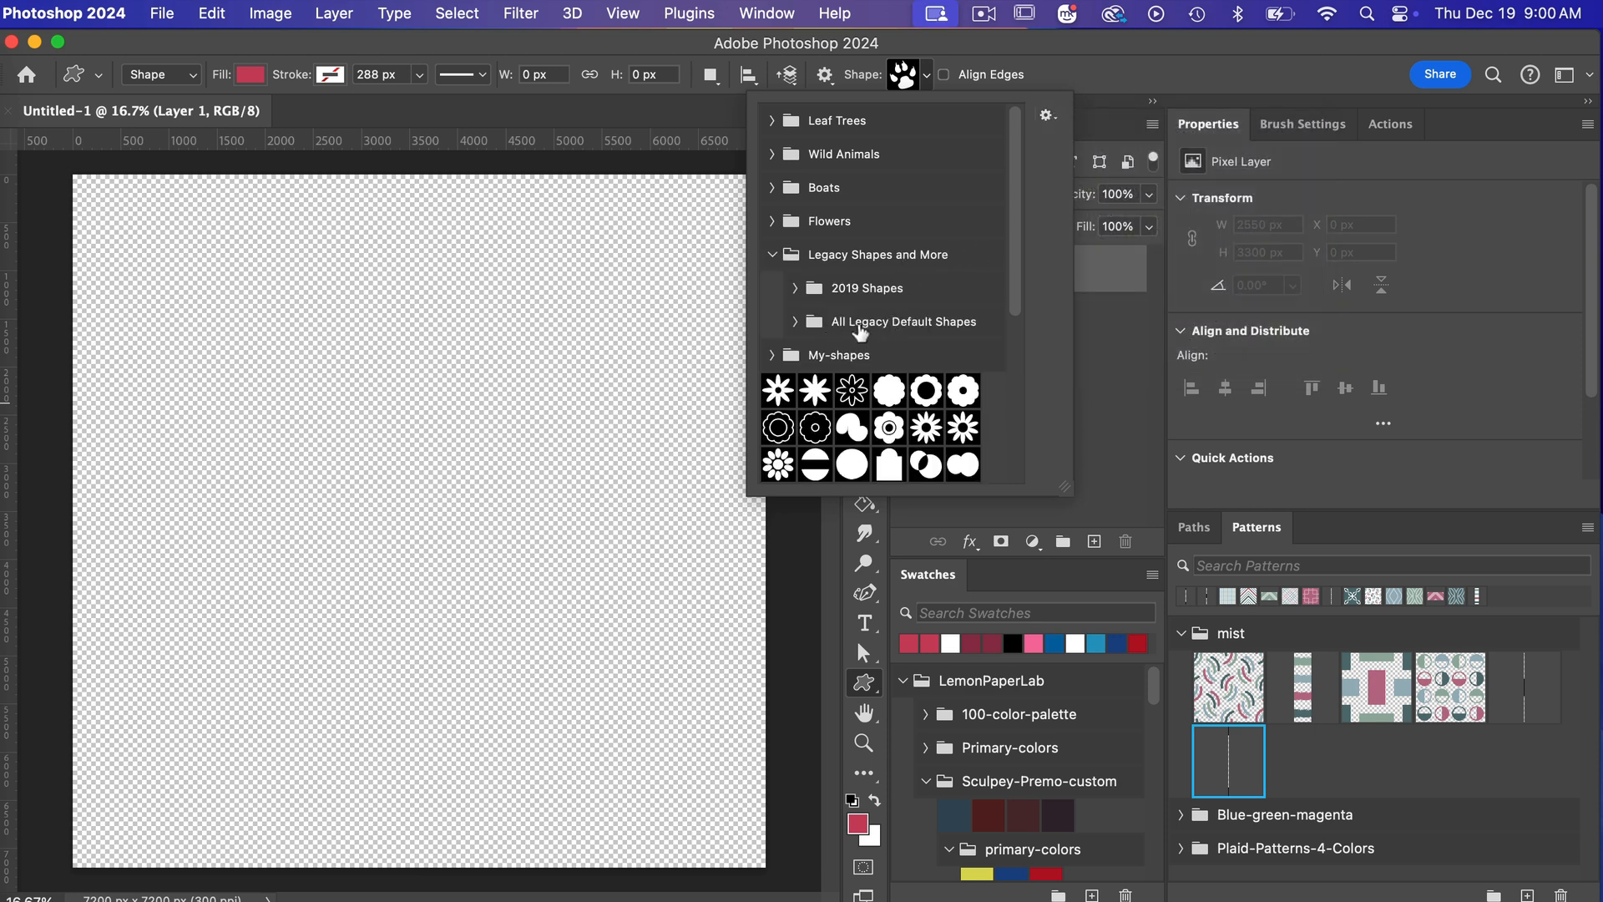
left_click(796, 322)
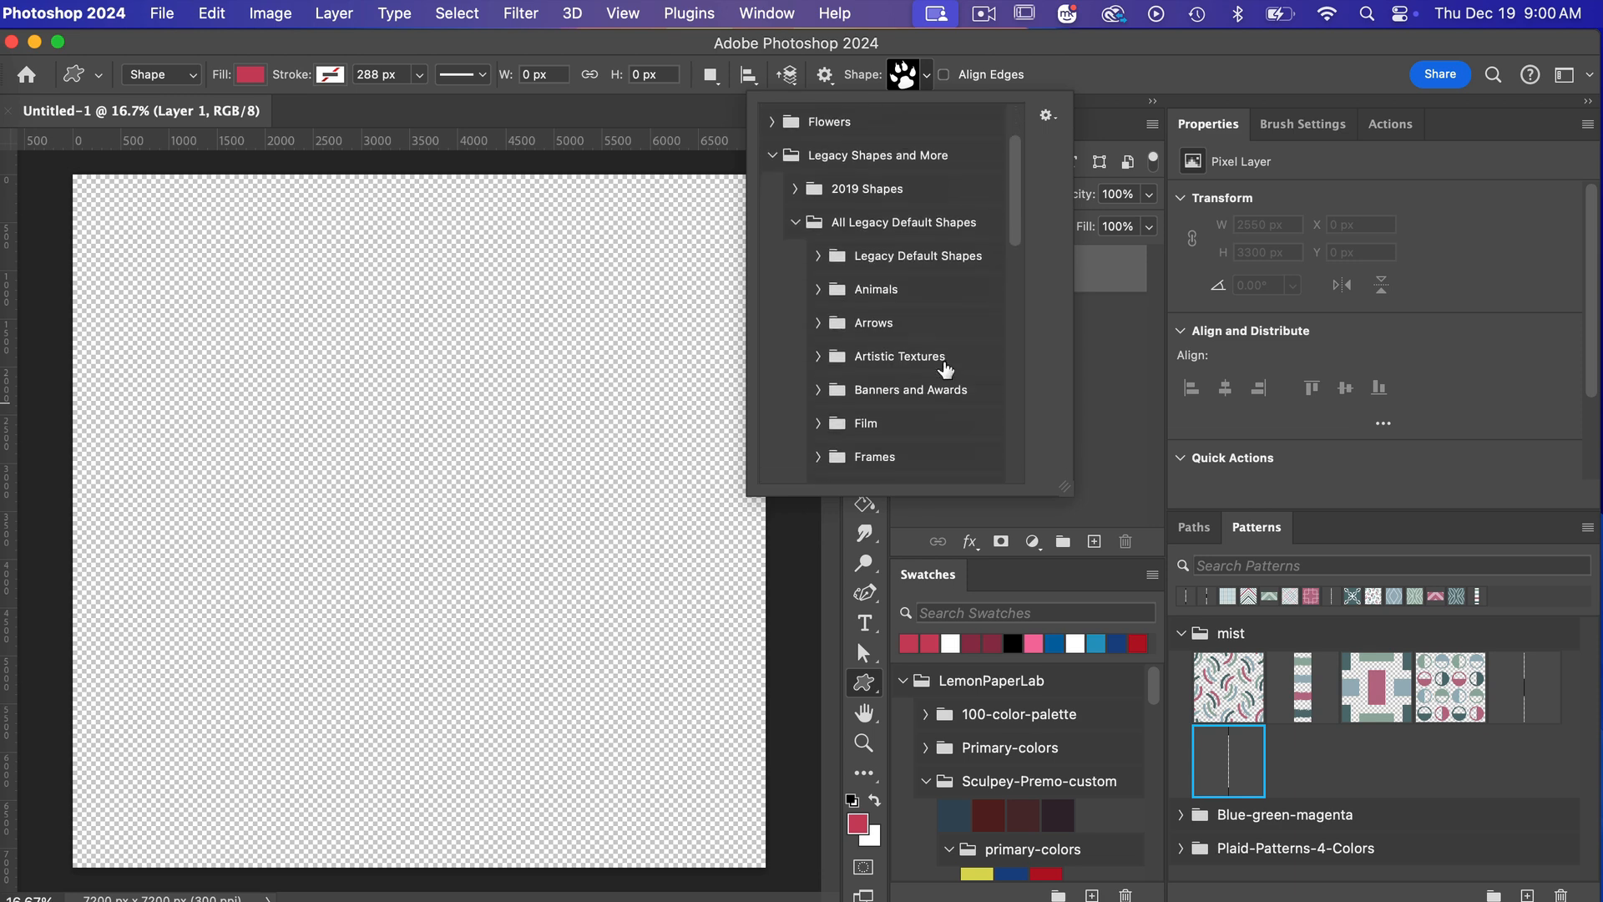
scroll("down", 3)
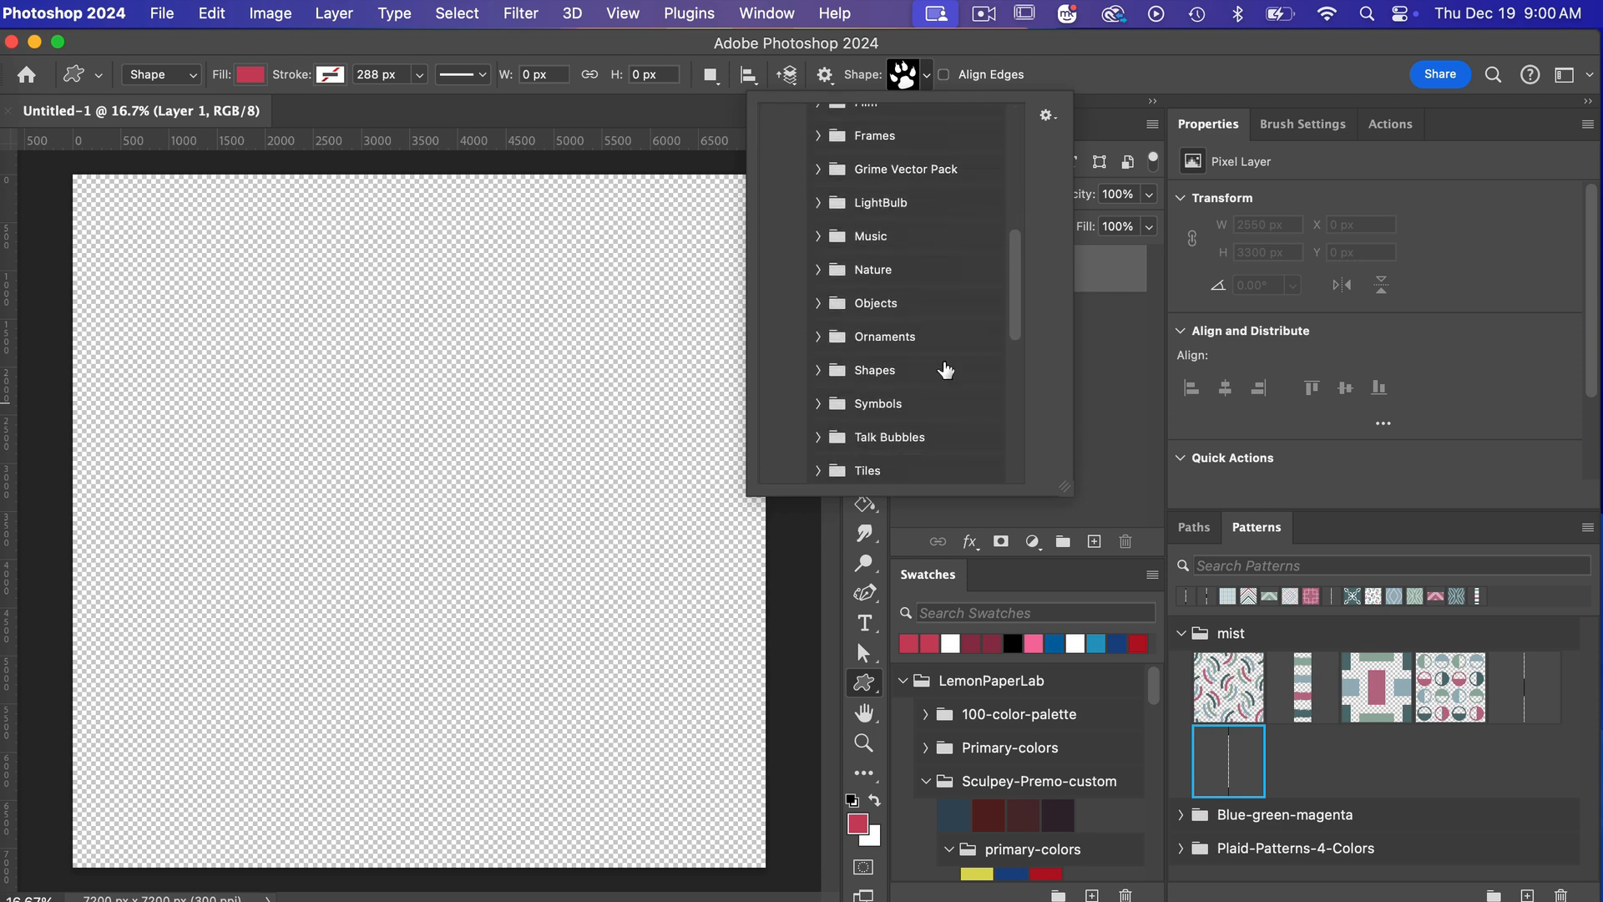
left_click(875, 369)
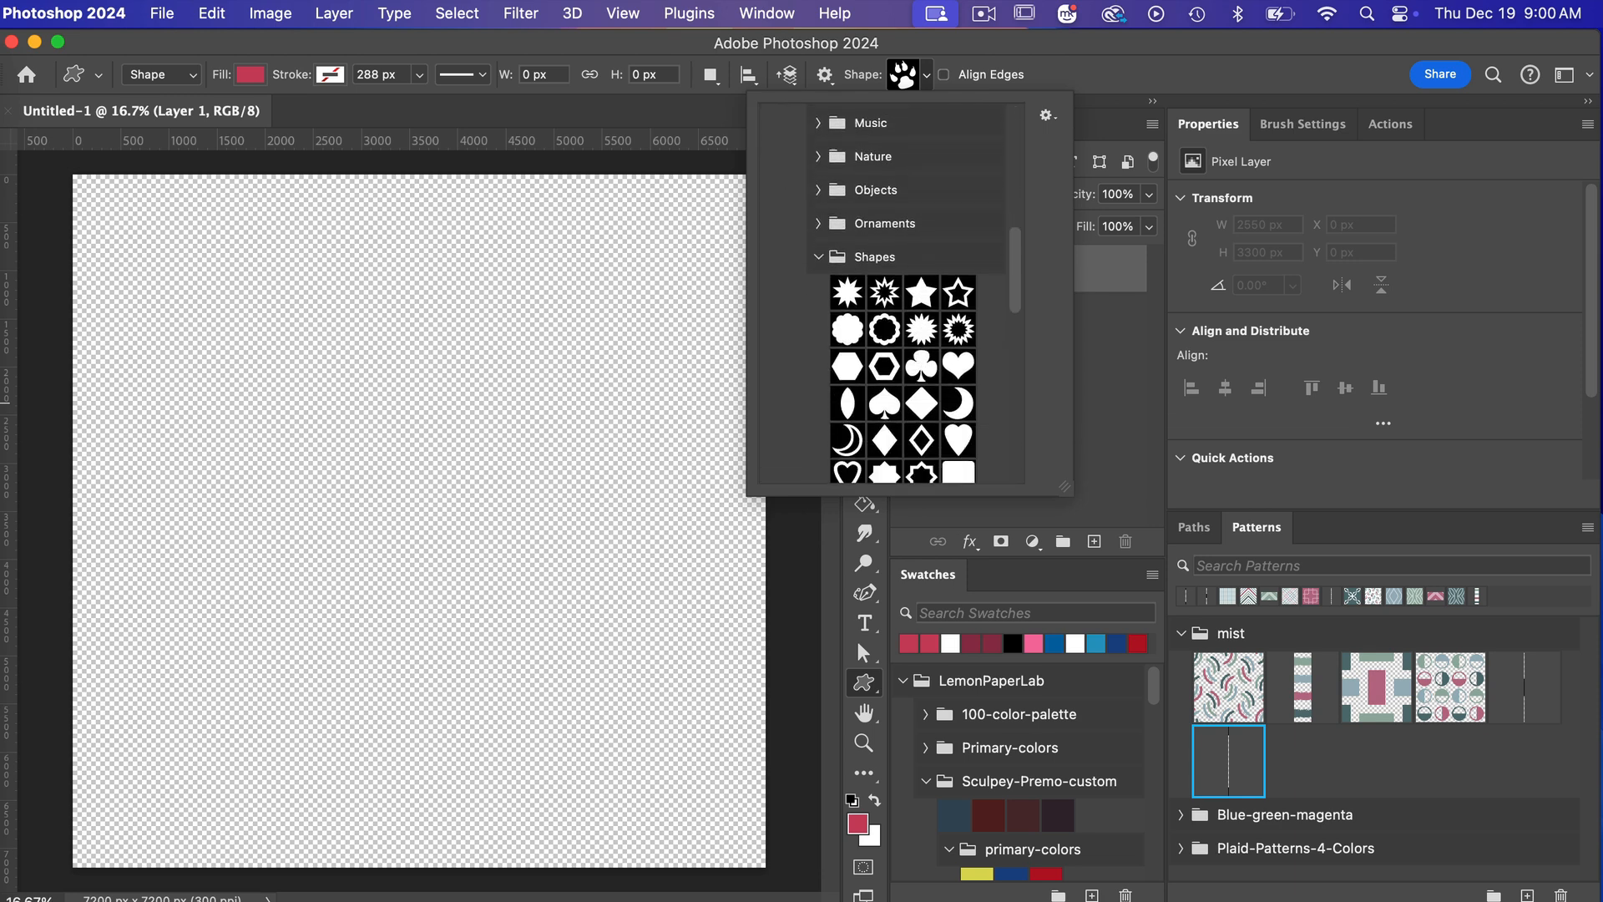
scroll("down", 3)
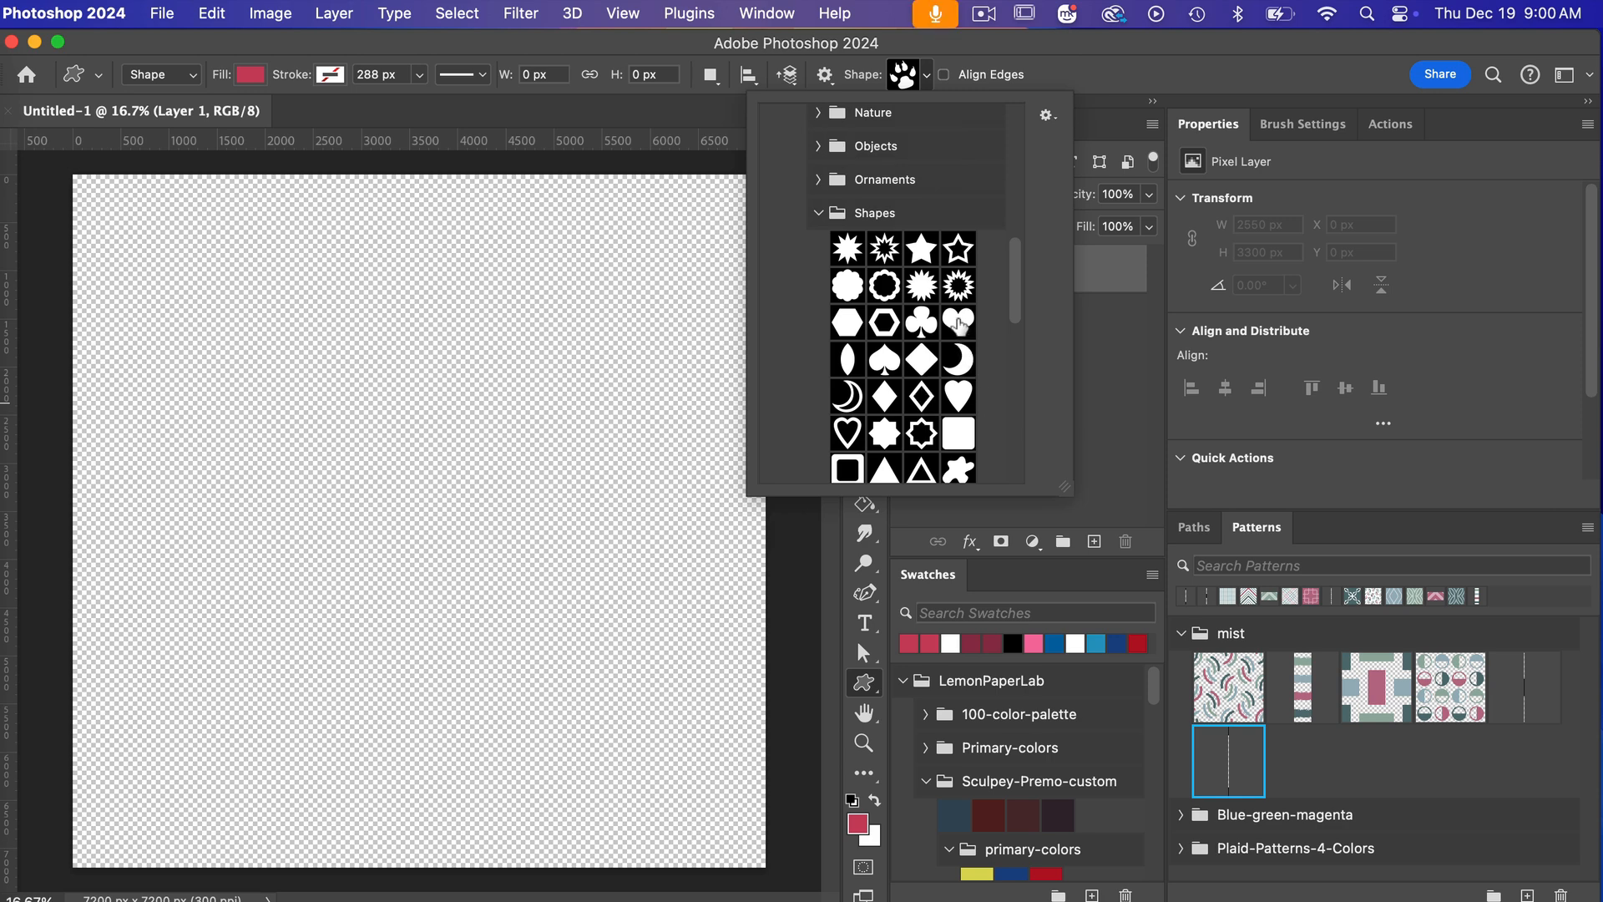
left_click(957, 396)
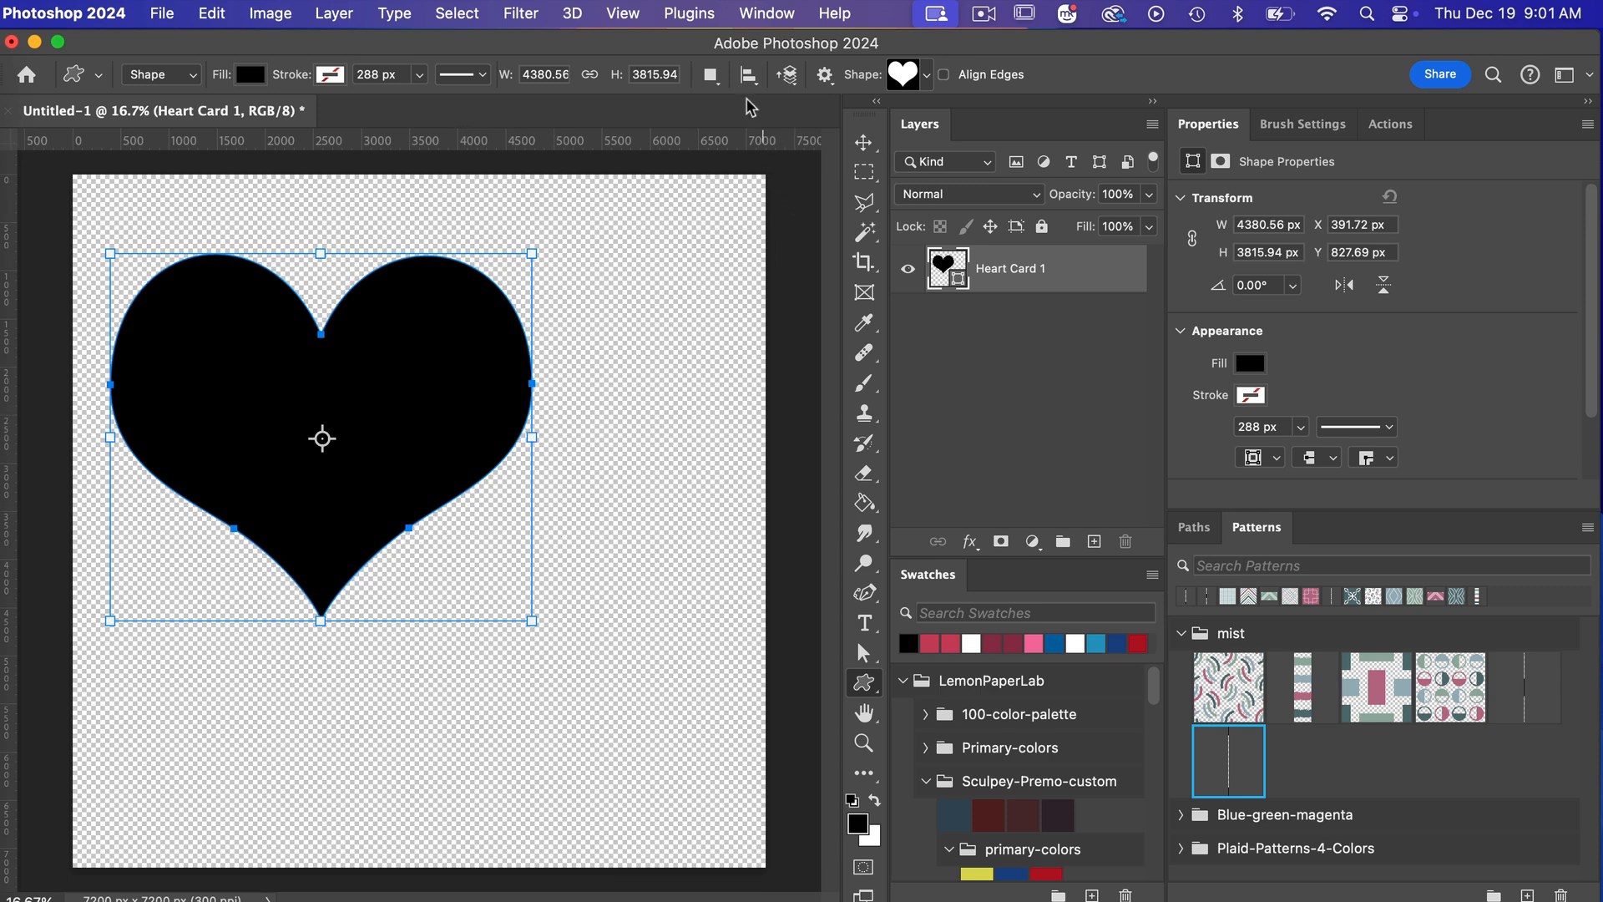
Align the Heart Card 1 heart to the canvas, centred horizontally and vertically.
left_click(748, 74)
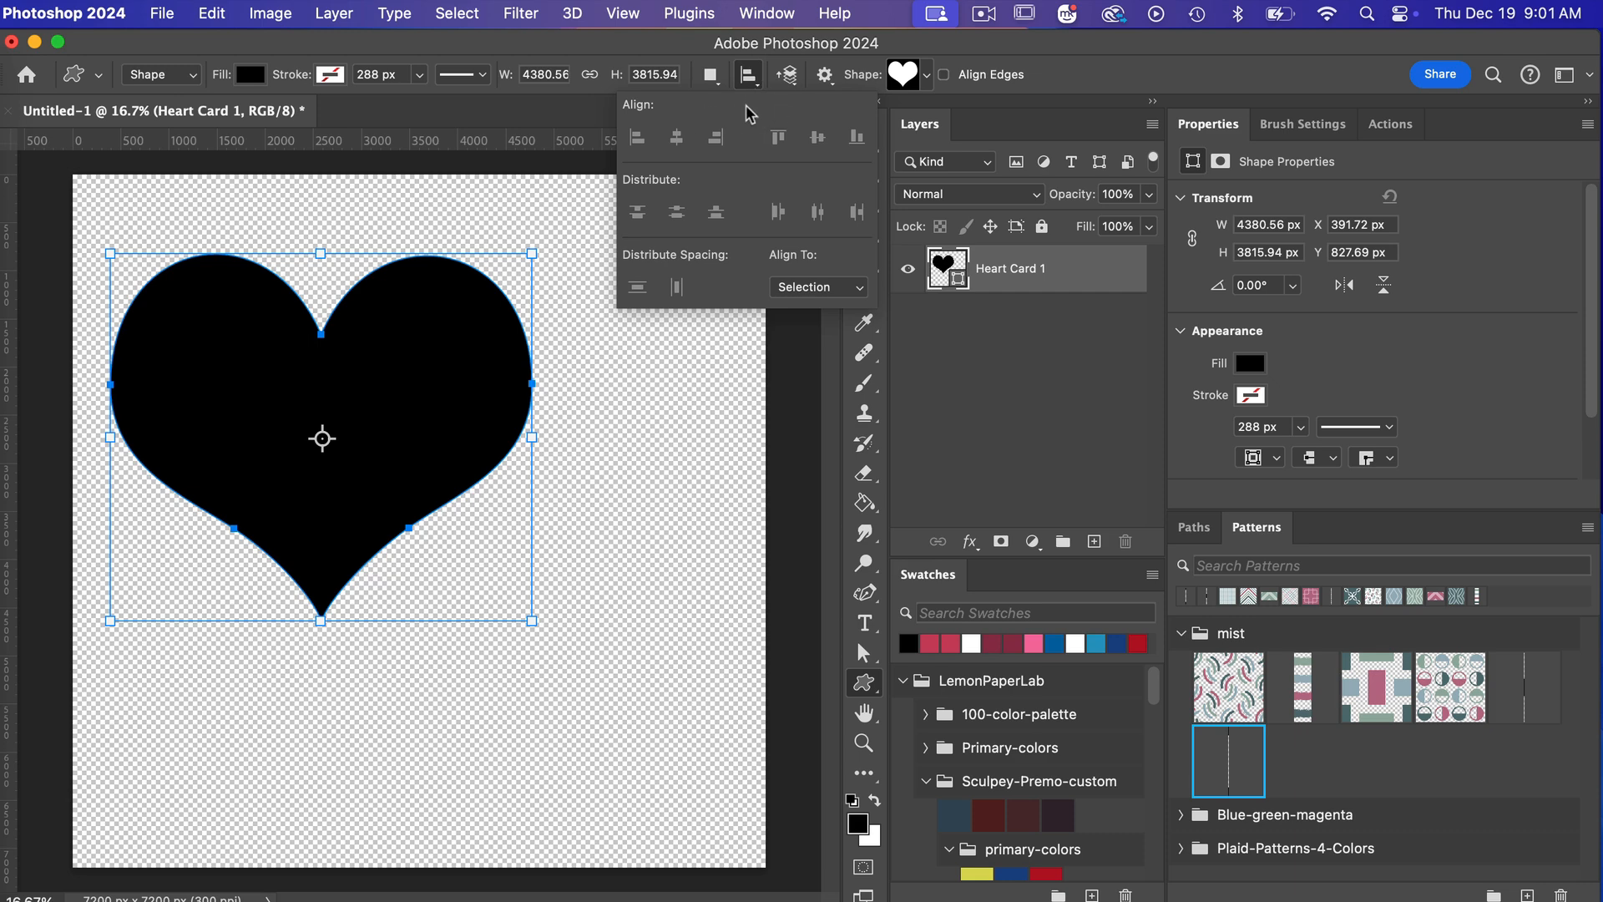
mouse_move(744, 192)
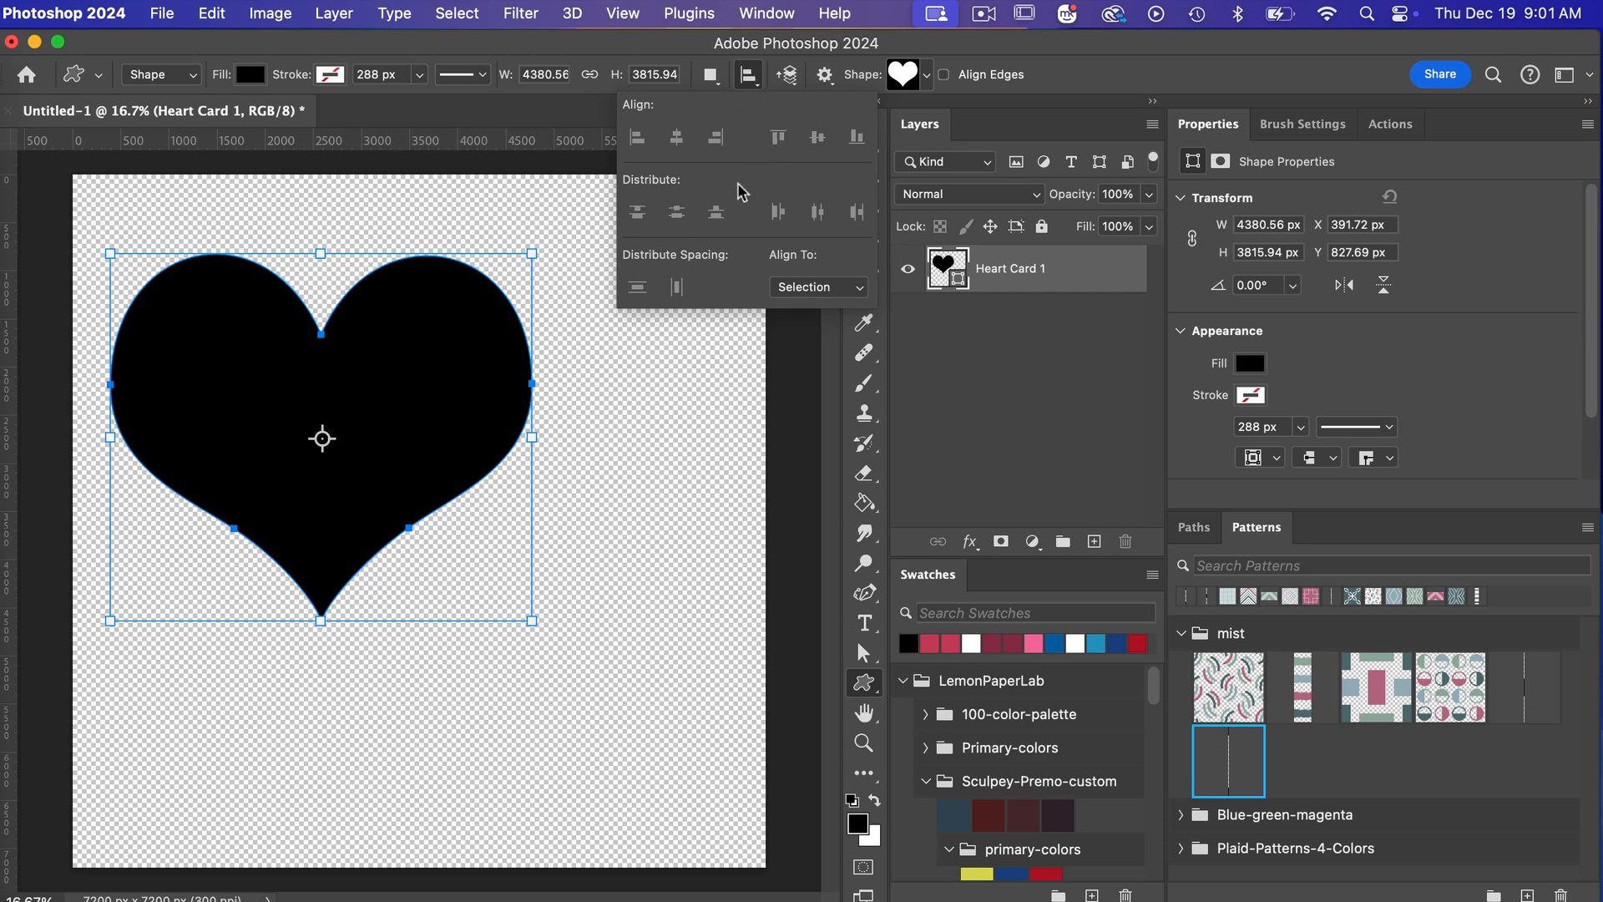
mouse_move(779, 269)
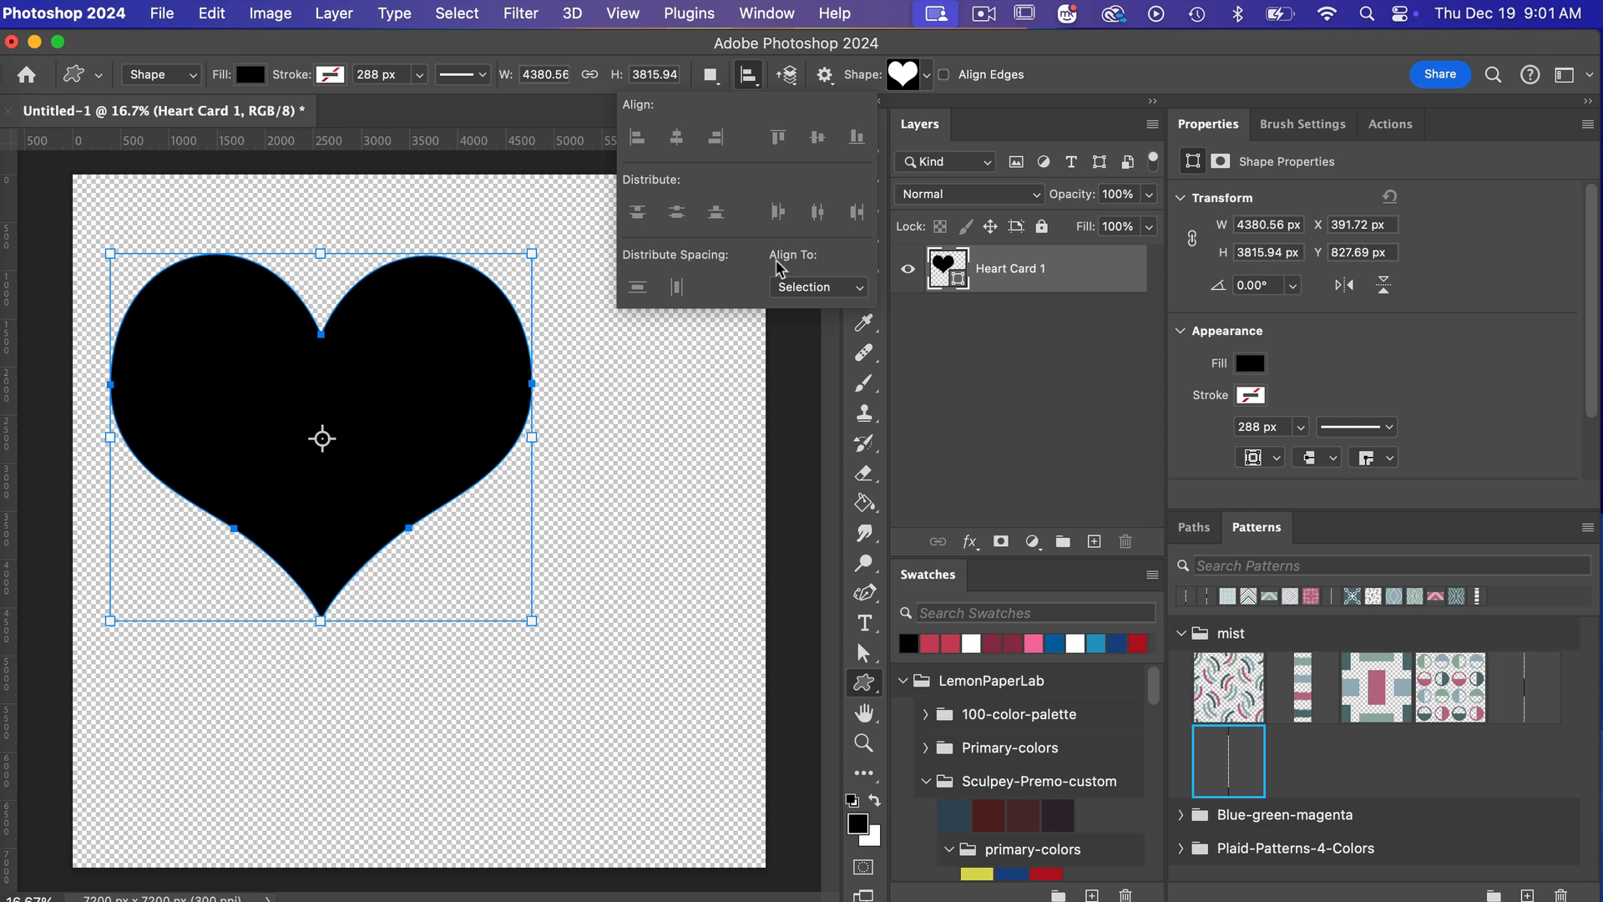
left_click(818, 286)
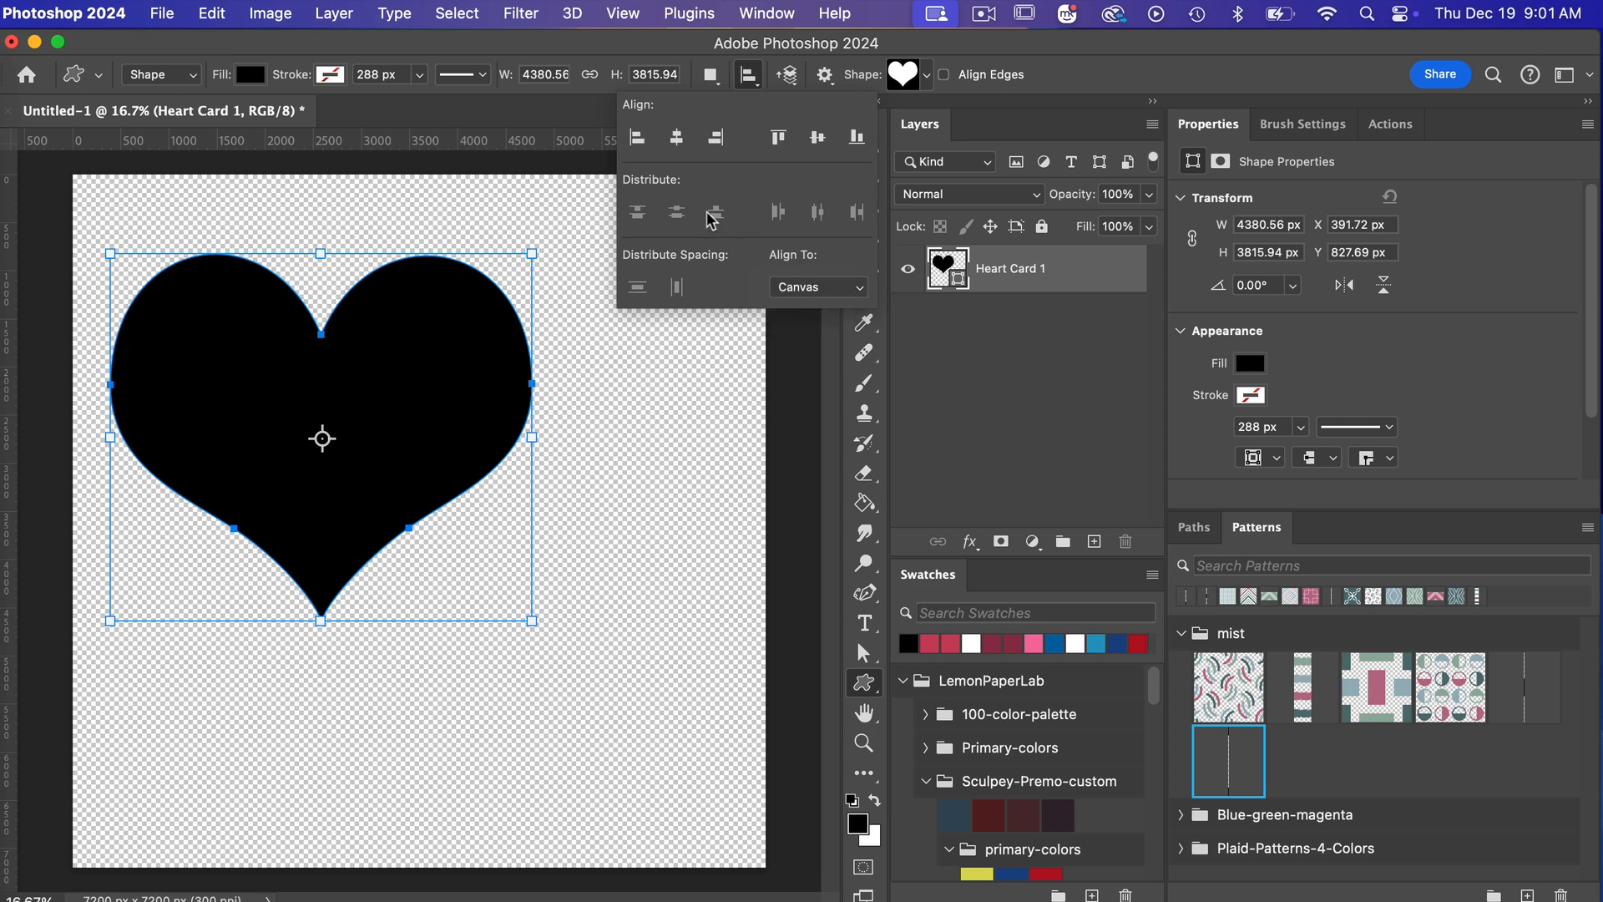
left_click(817, 137)
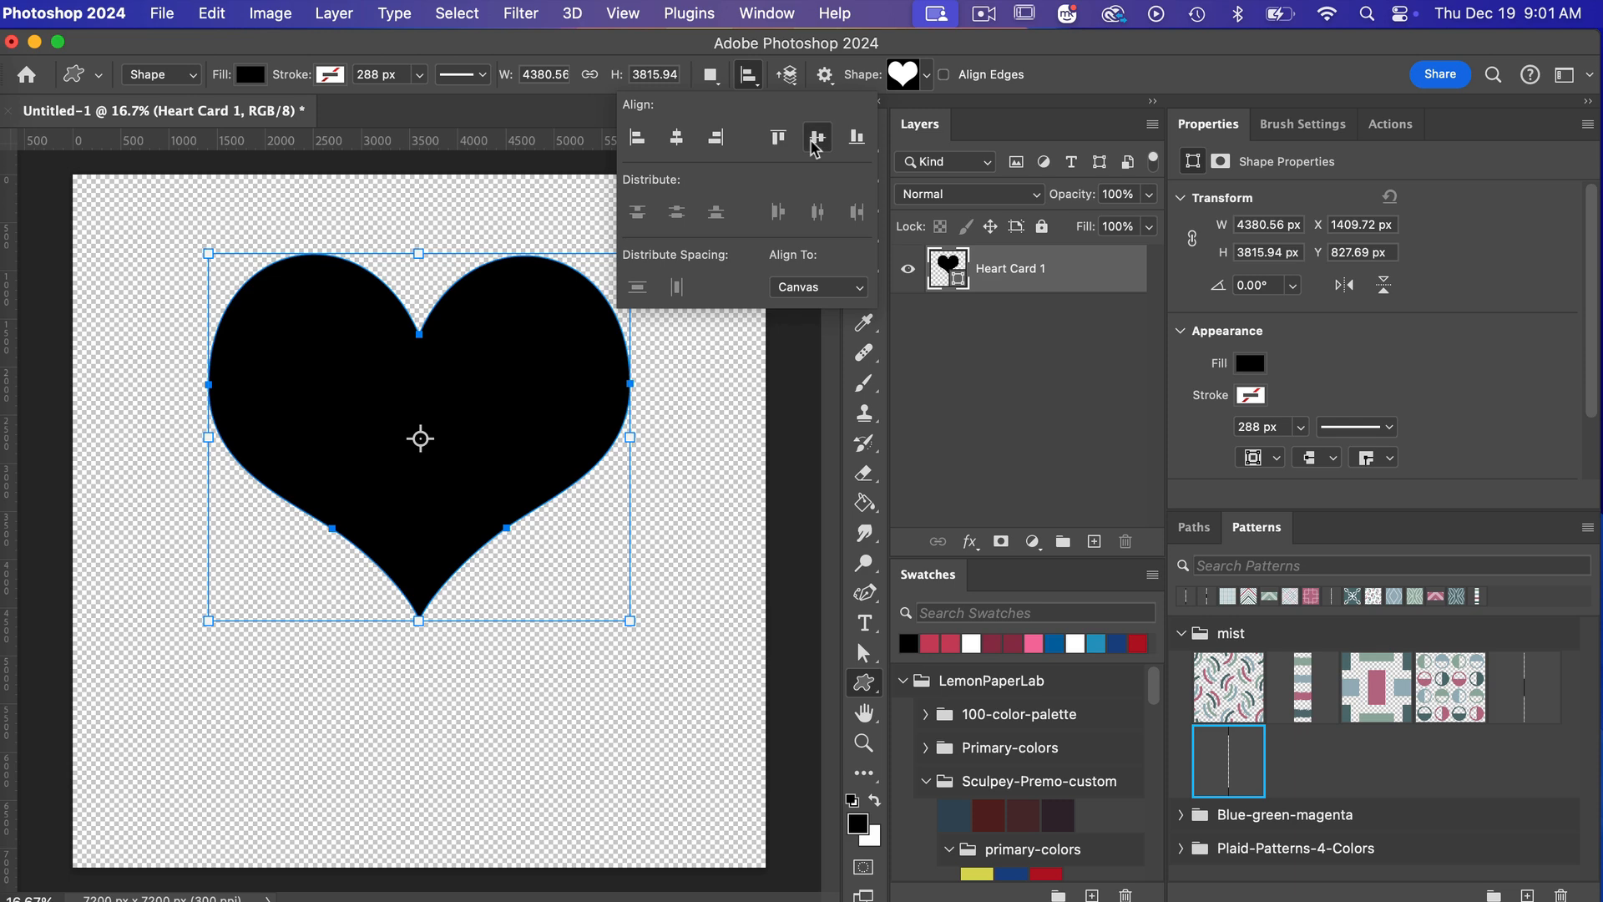
left_click(816, 136)
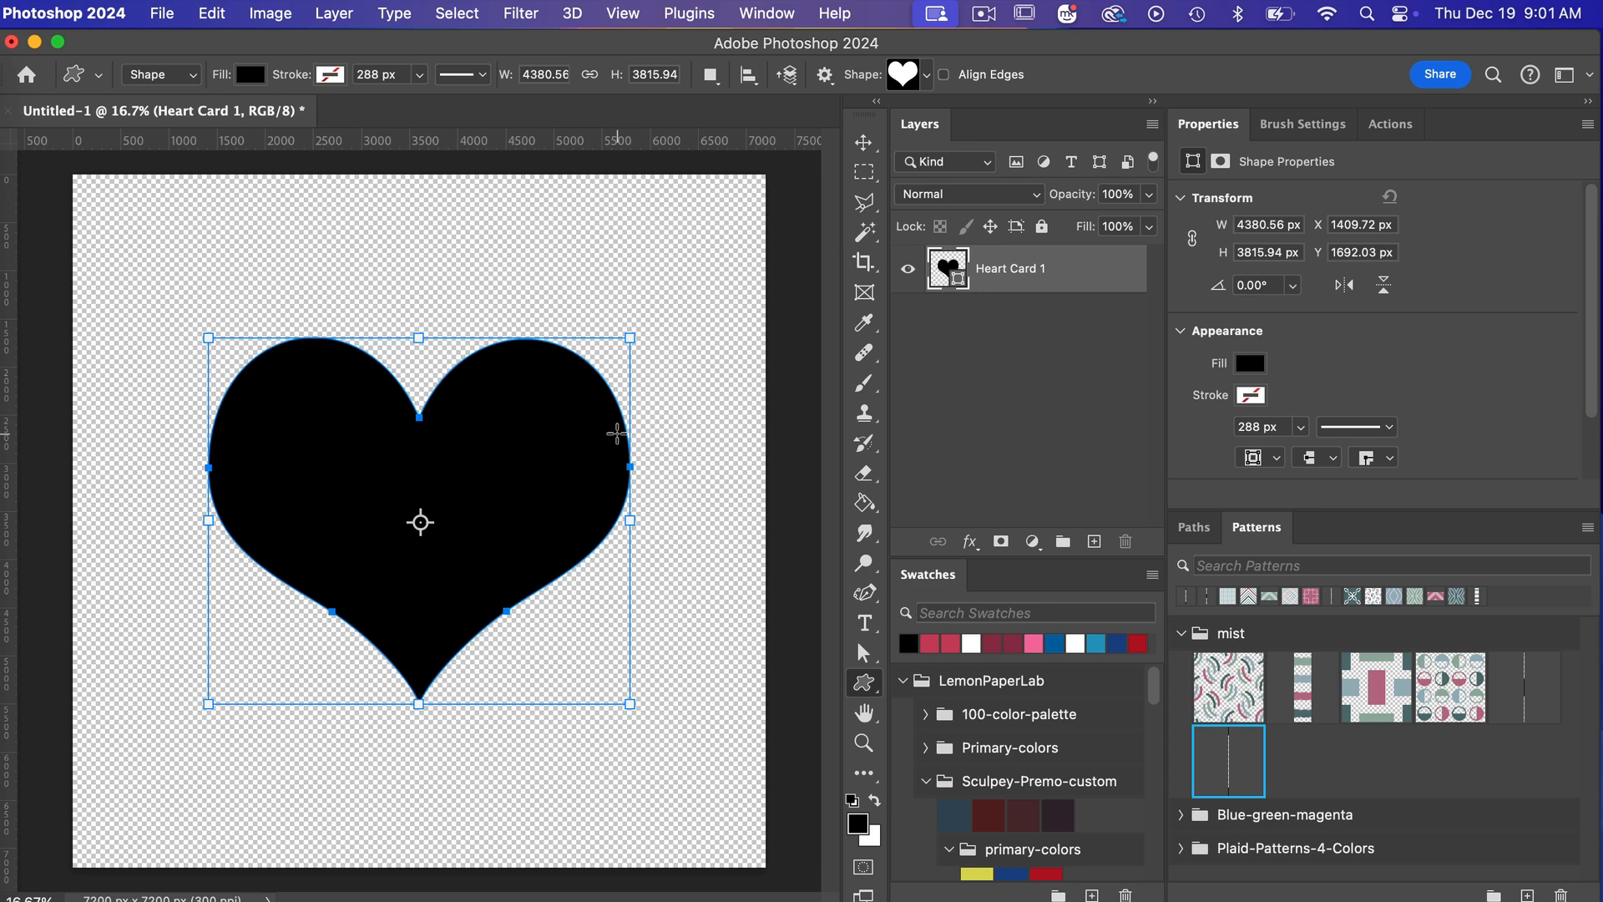
mouse_move(498, 597)
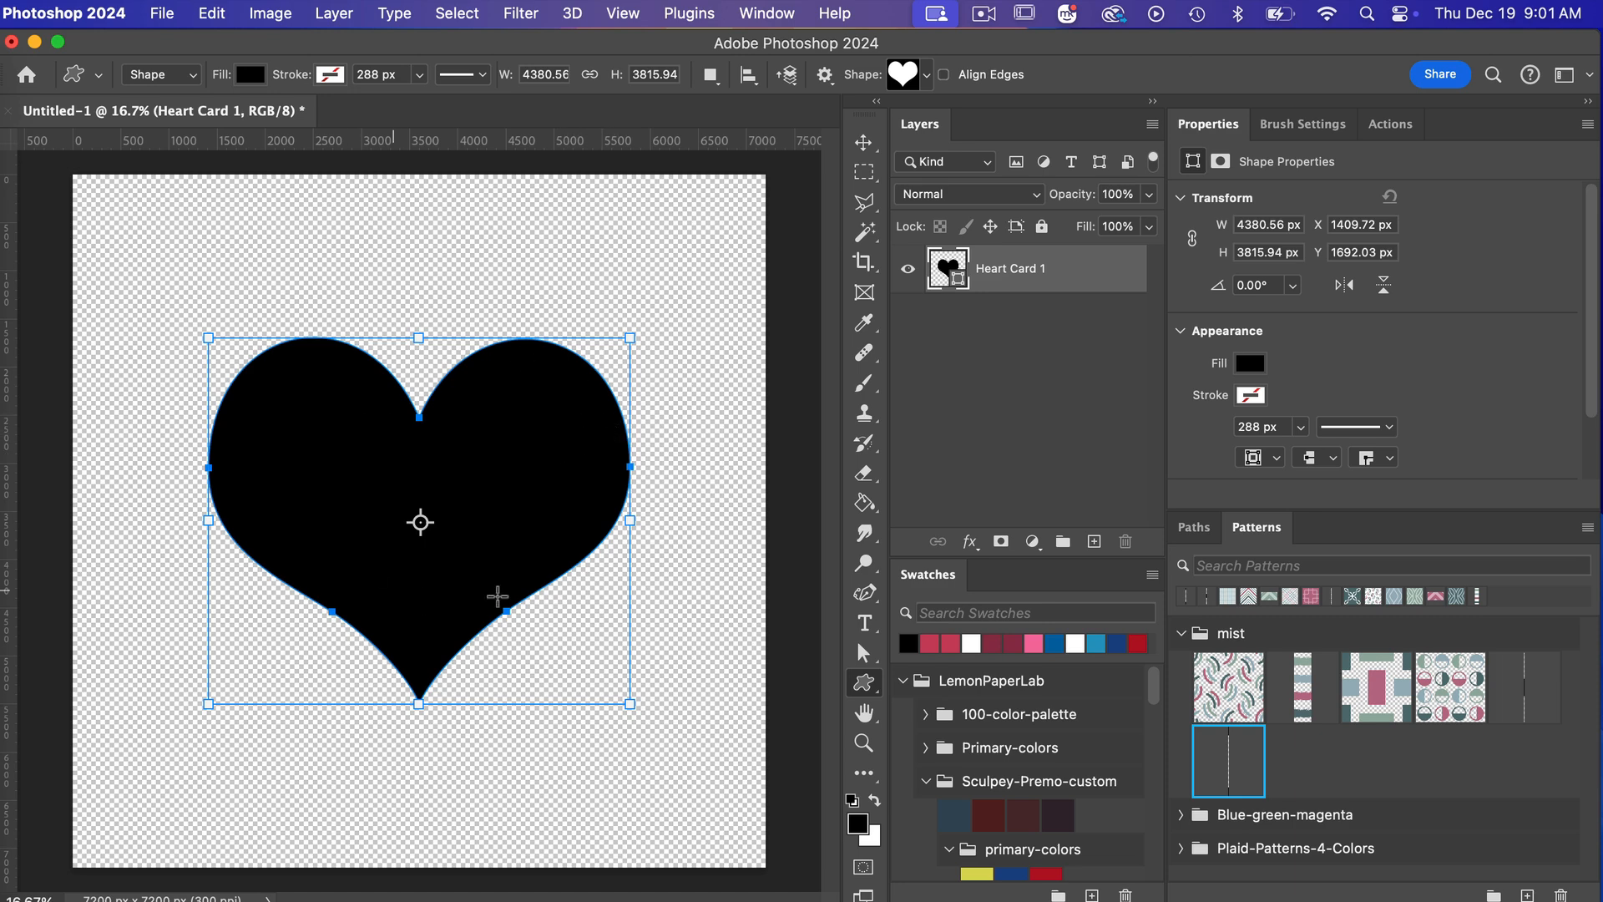
mouse_move(570, 534)
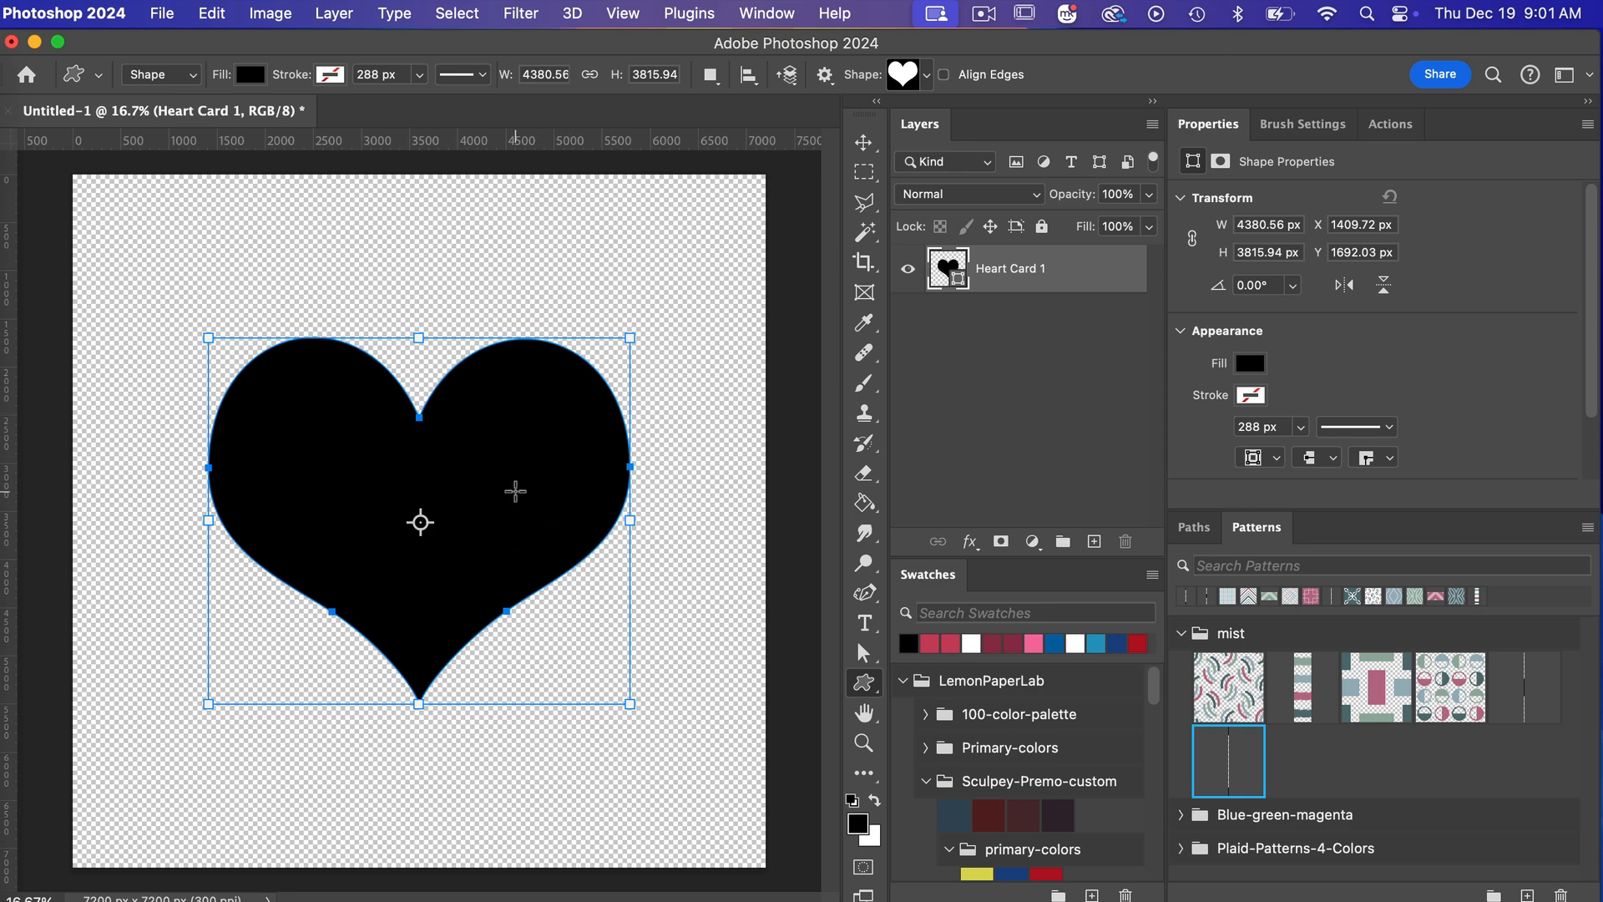
mouse_move(487, 560)
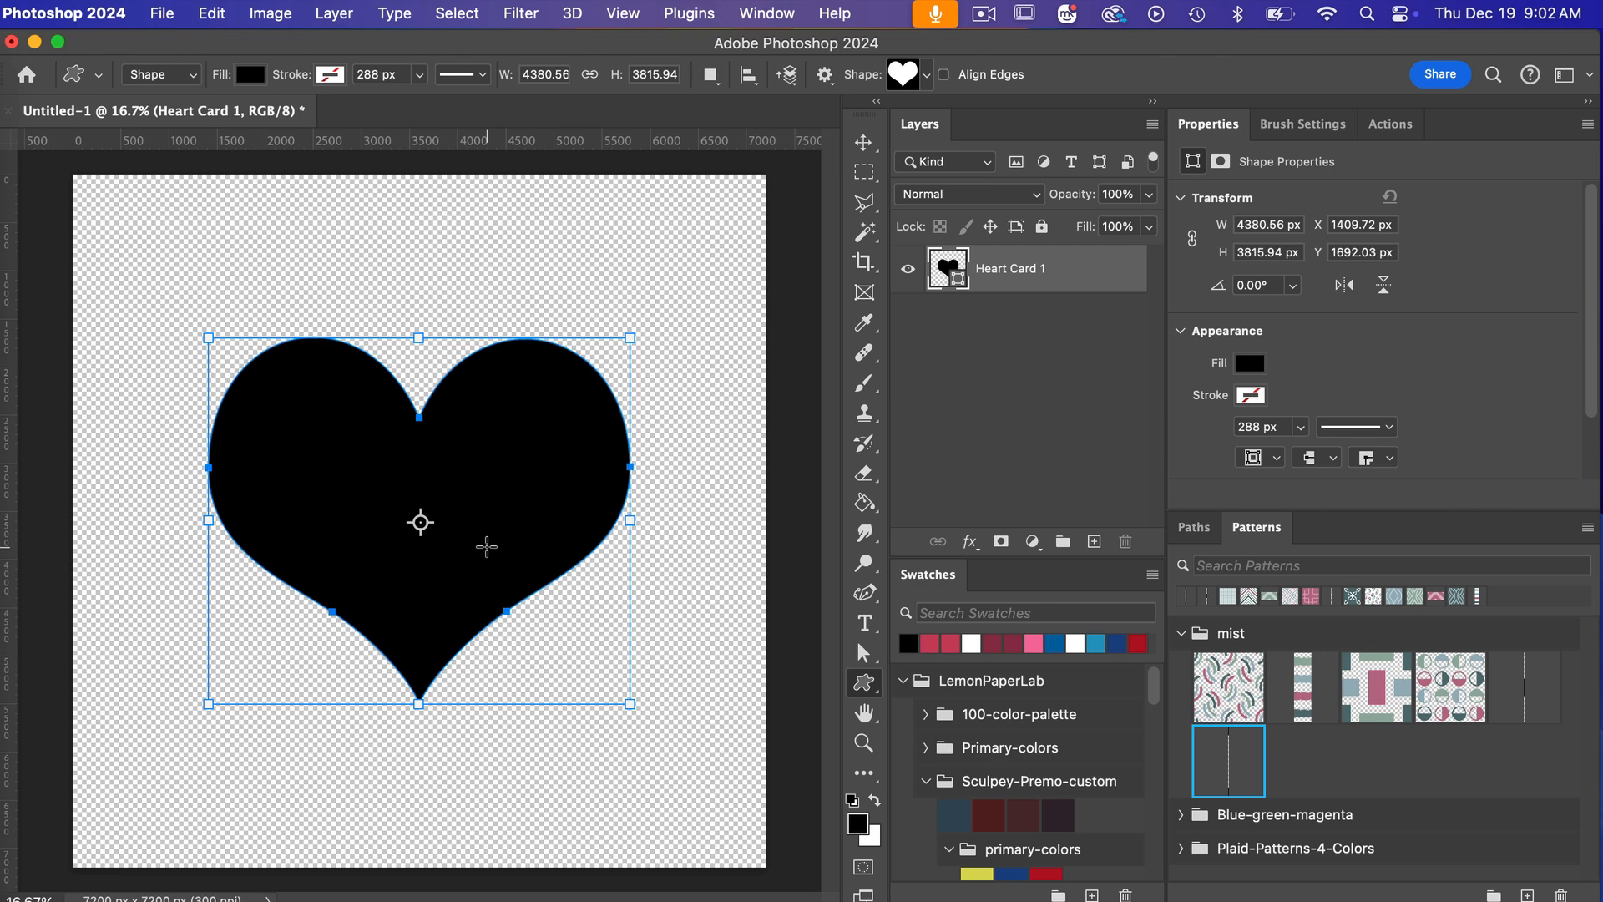
mouse_move(1068, 281)
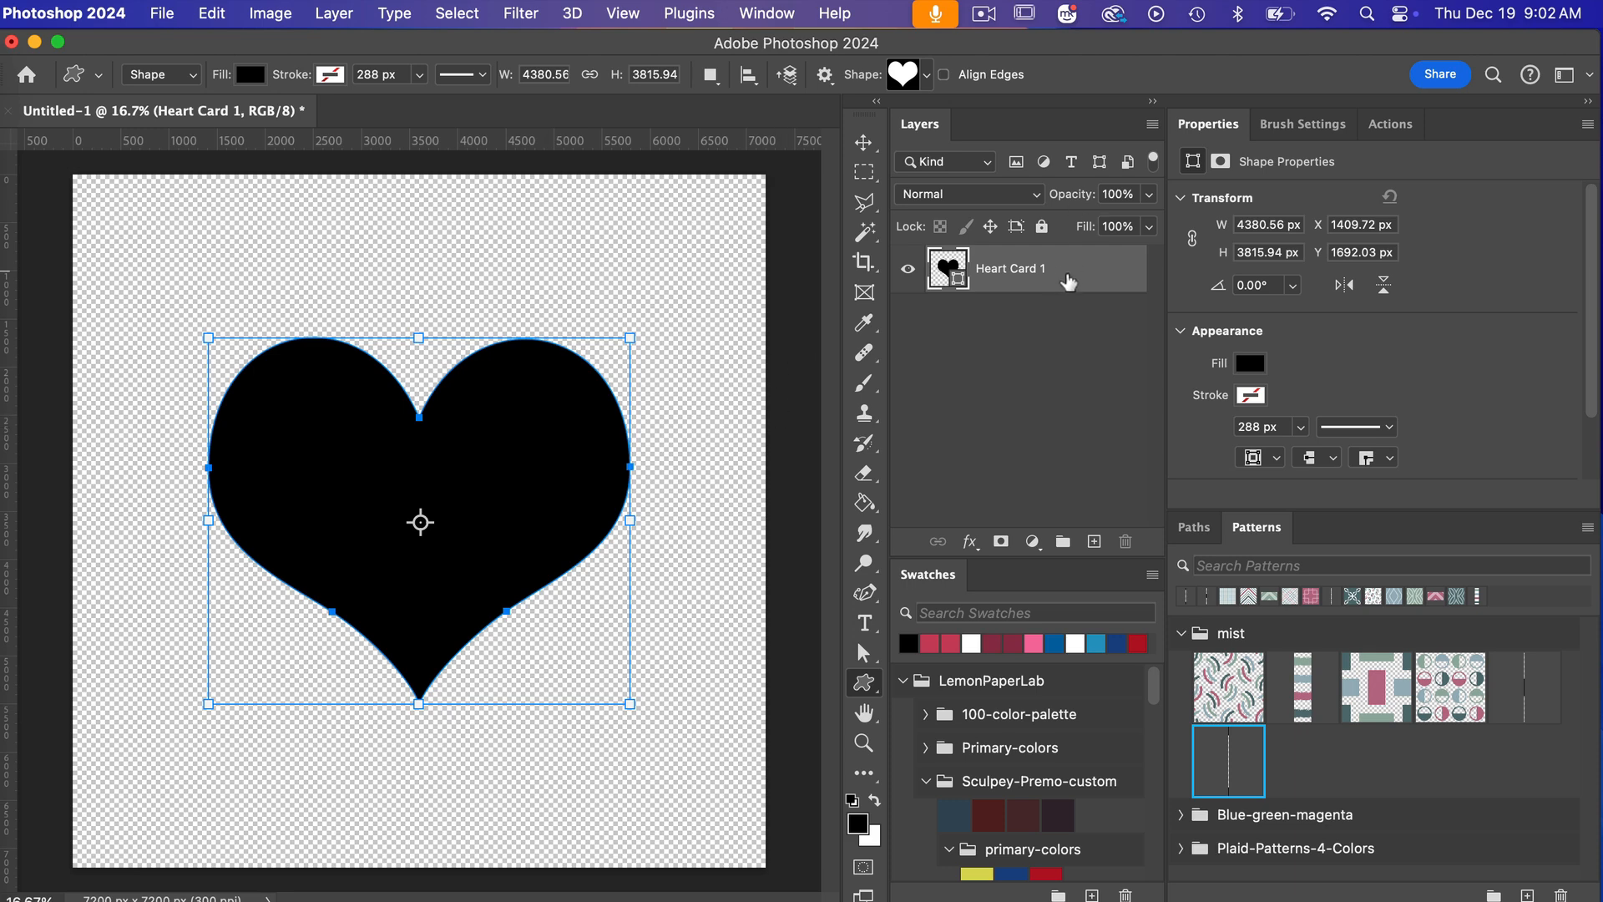
Convert the Heart Card 1 shape layer to an embedded smart object.
right_click(1007, 268)
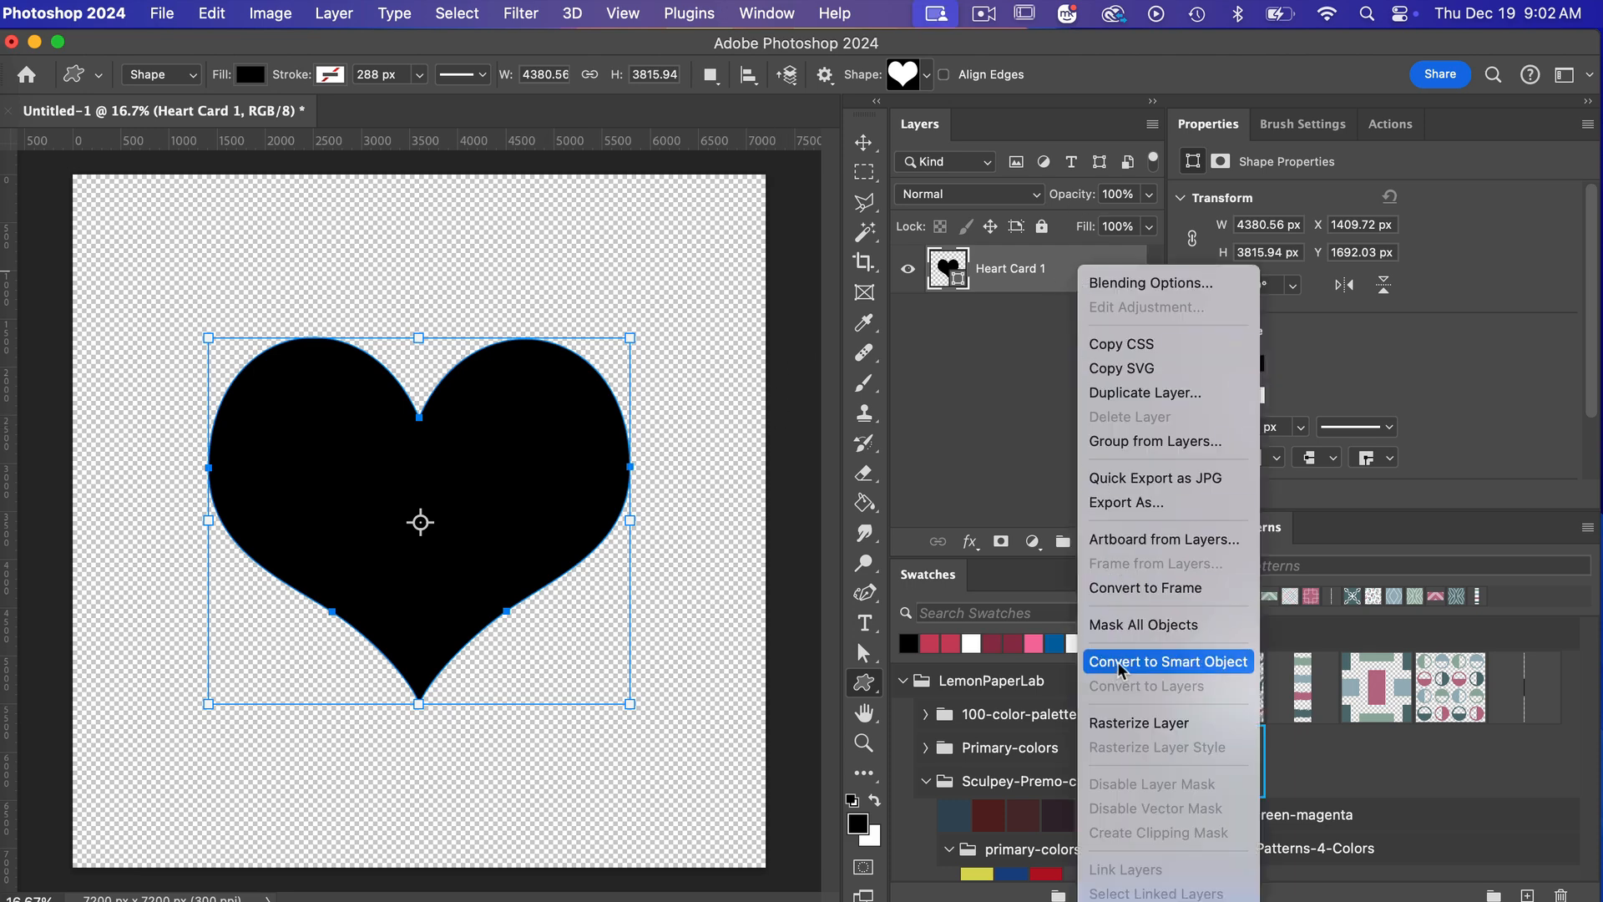
left_click(1167, 662)
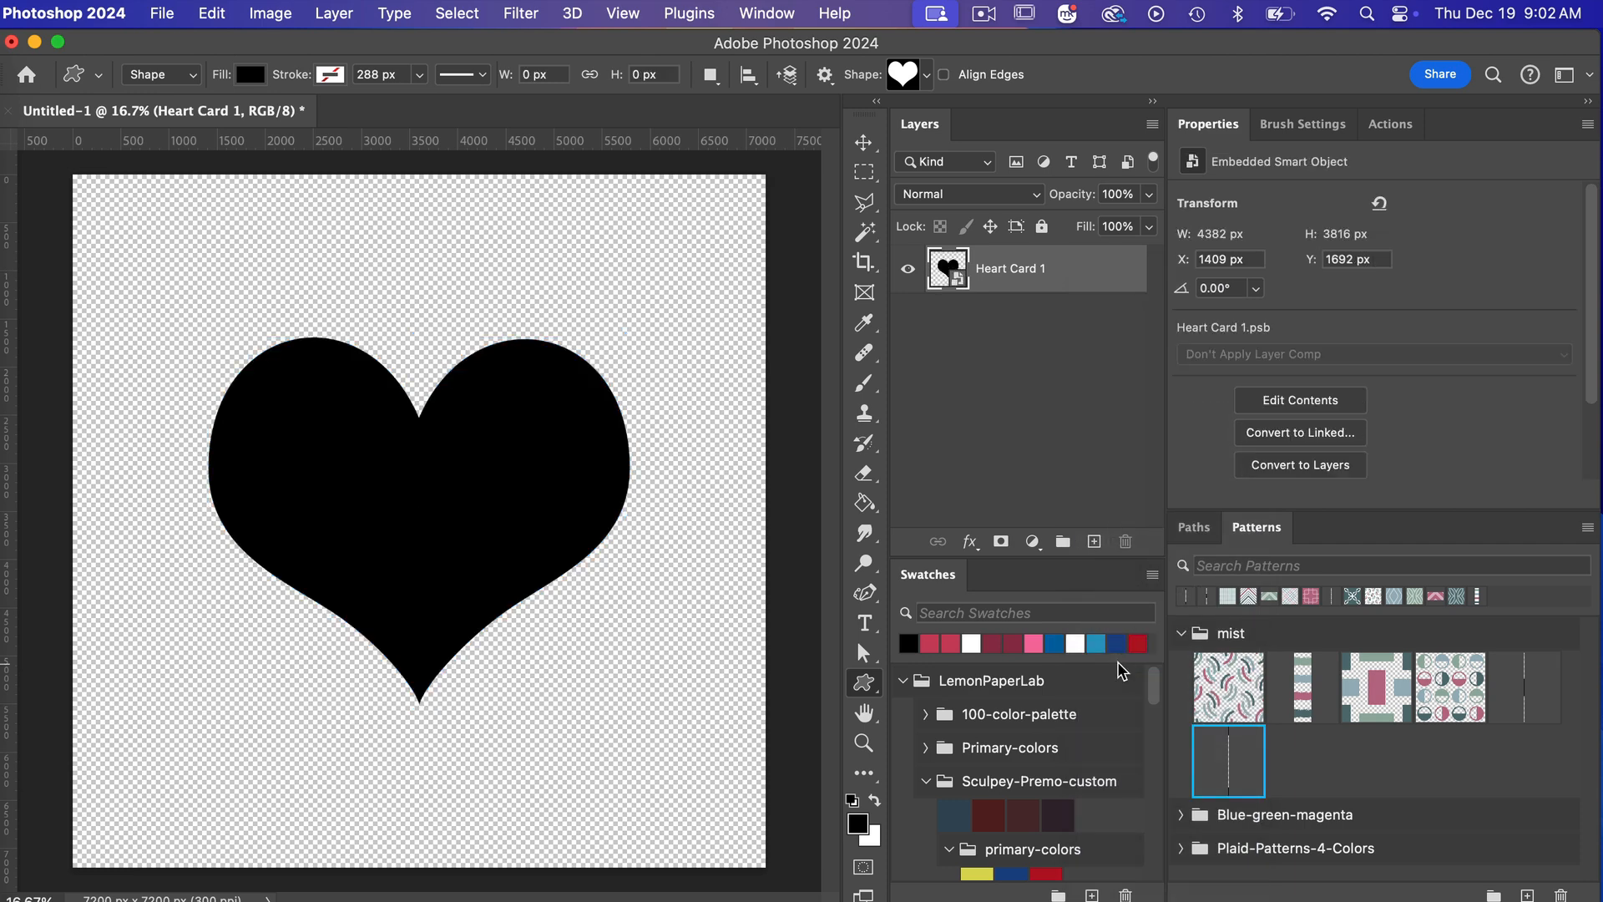
mouse_move(975, 281)
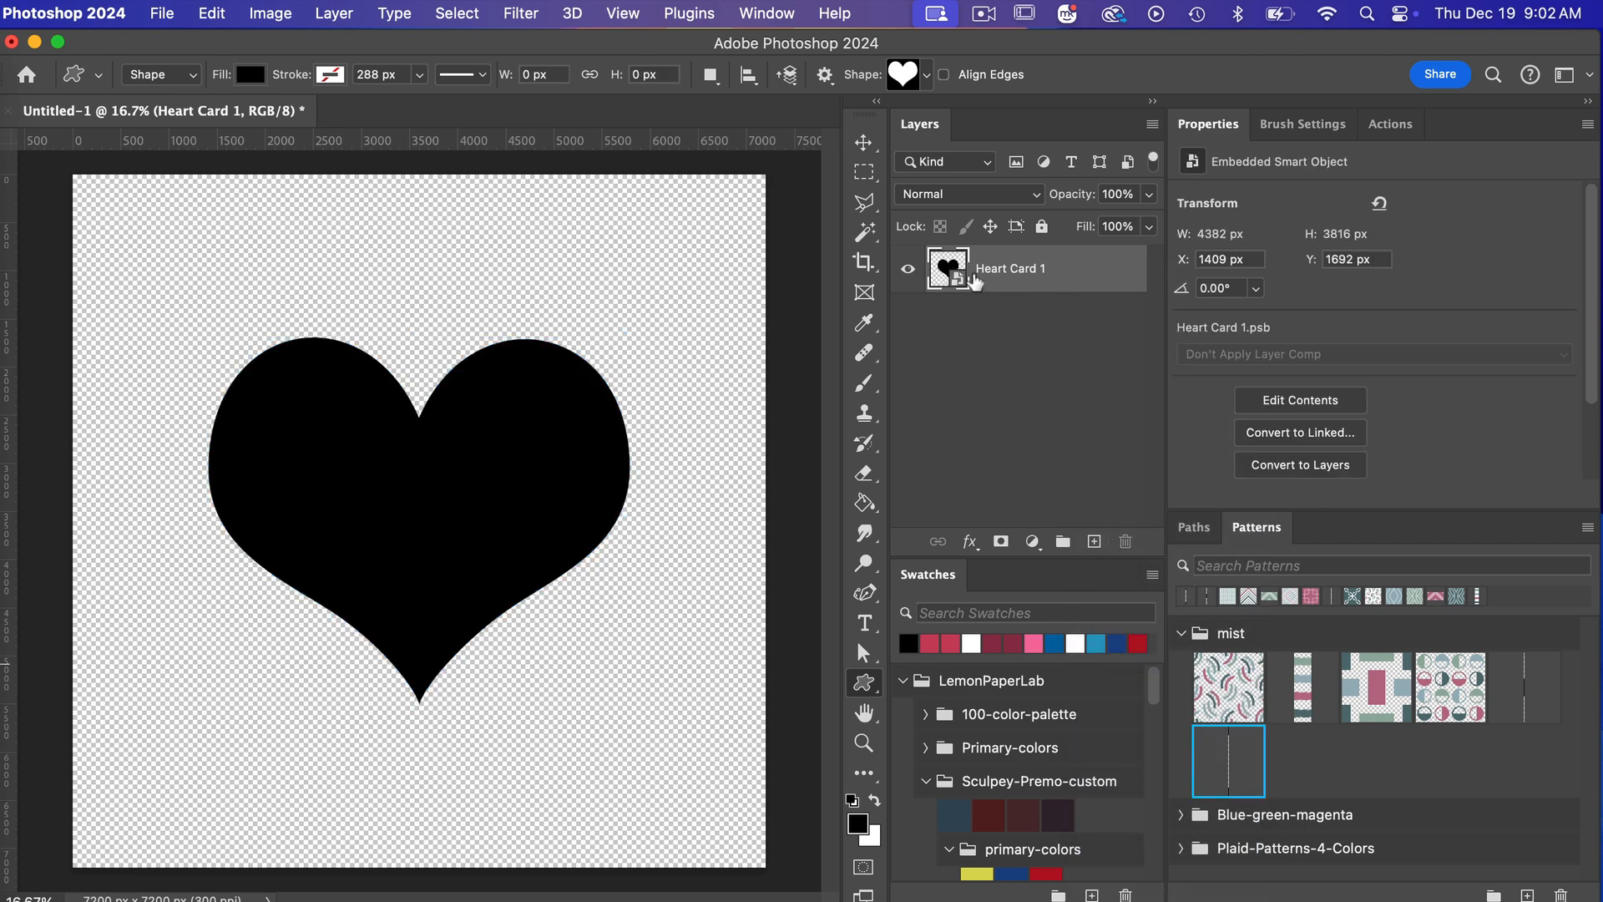
mouse_move(961, 300)
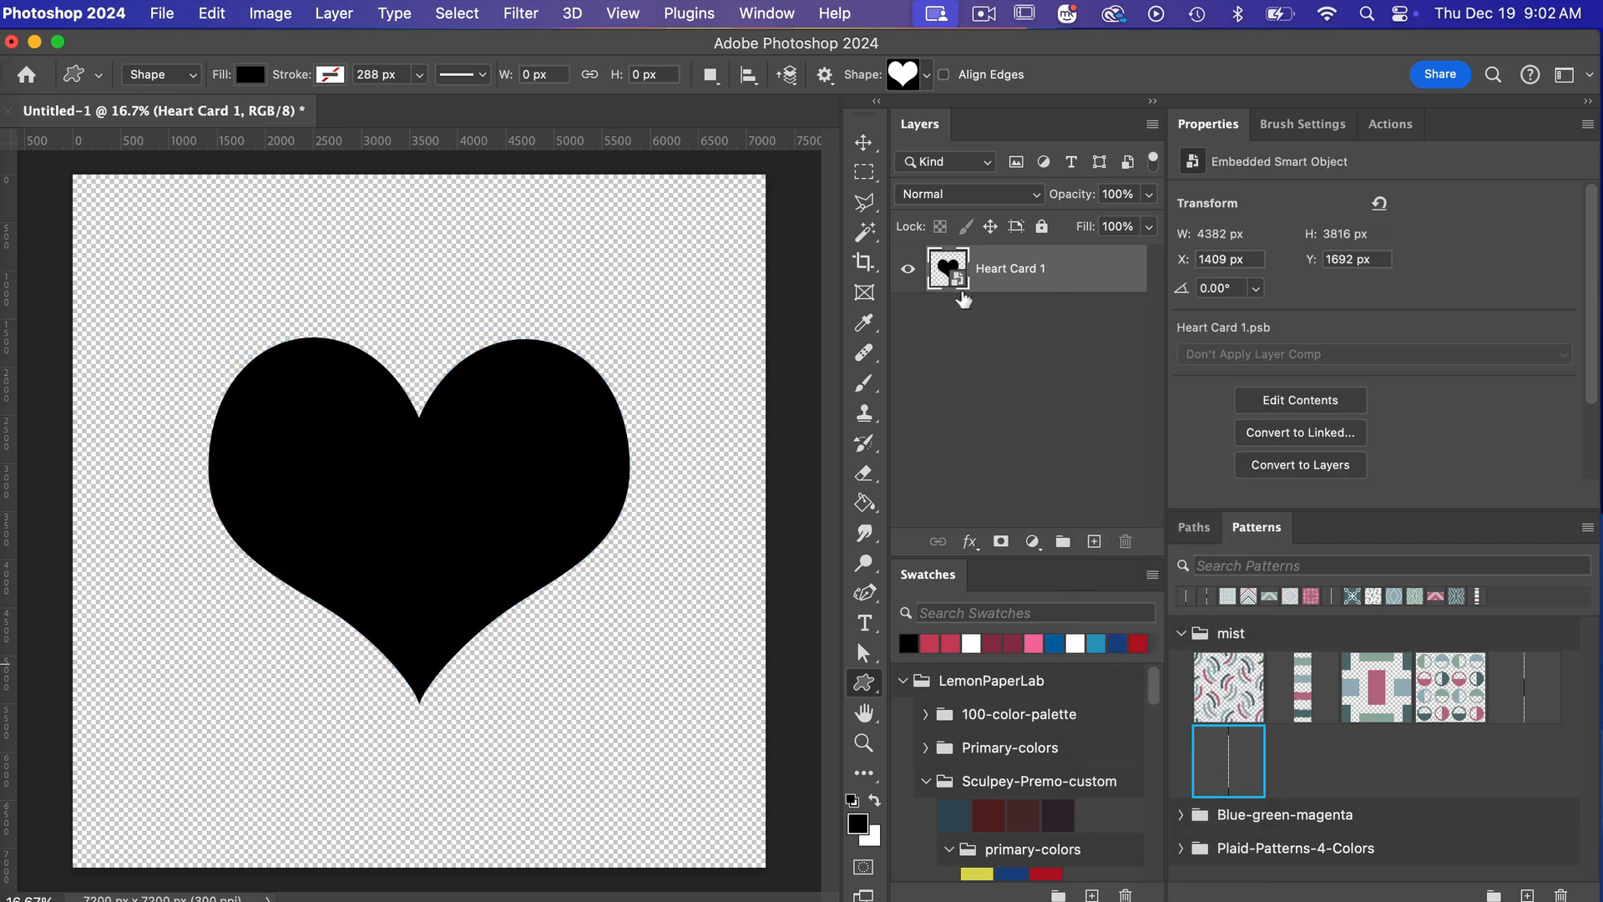
mouse_move(955, 284)
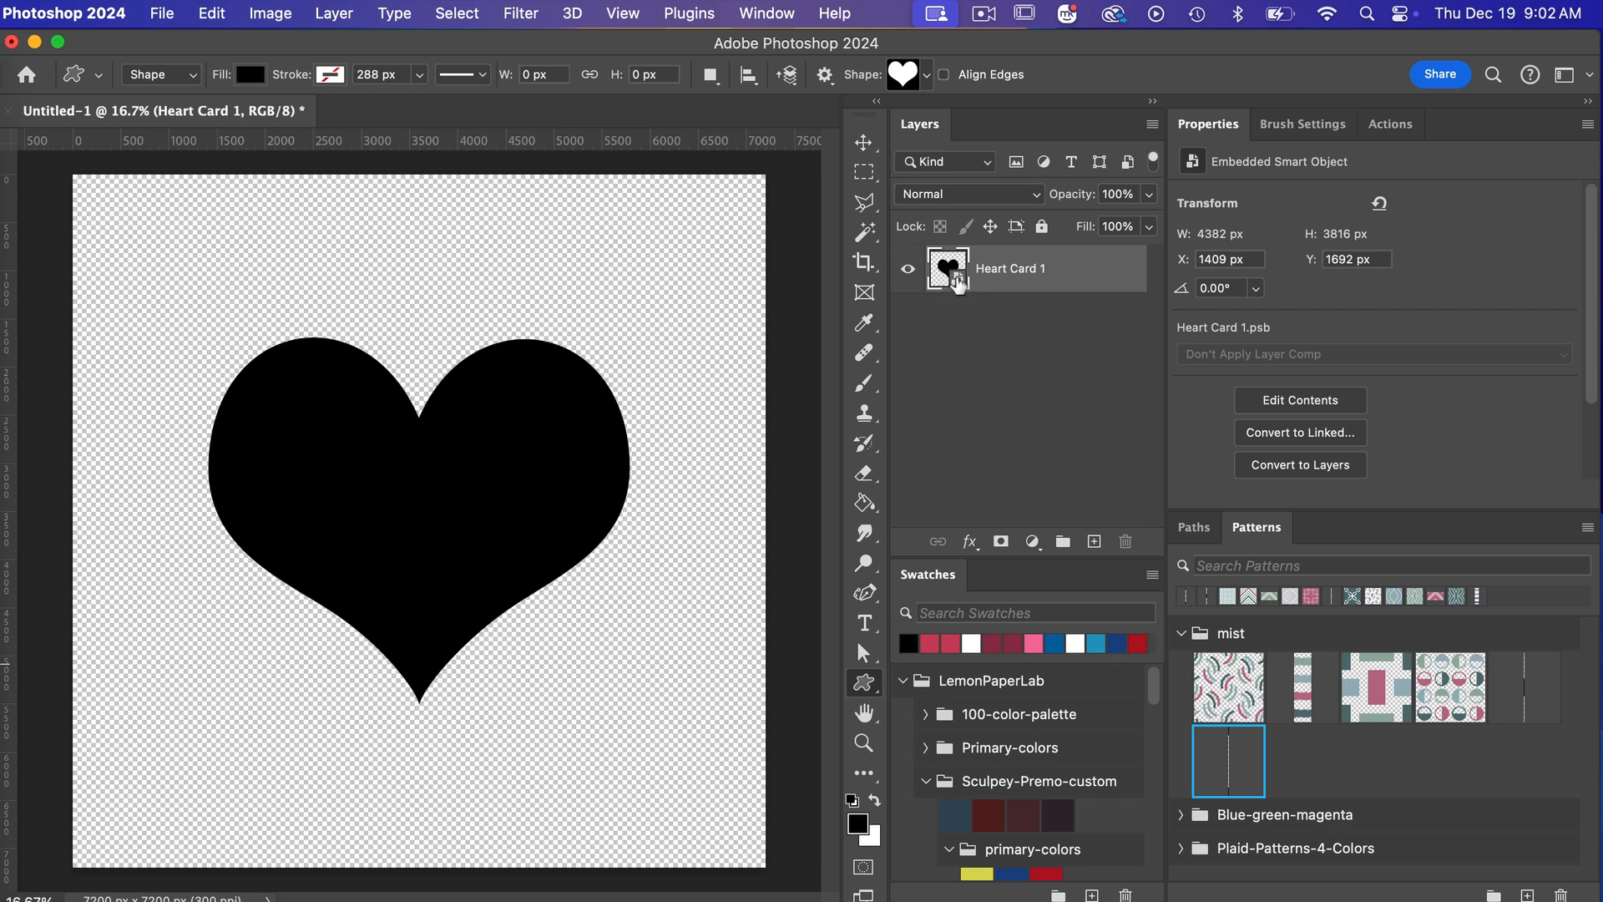
mouse_move(992, 290)
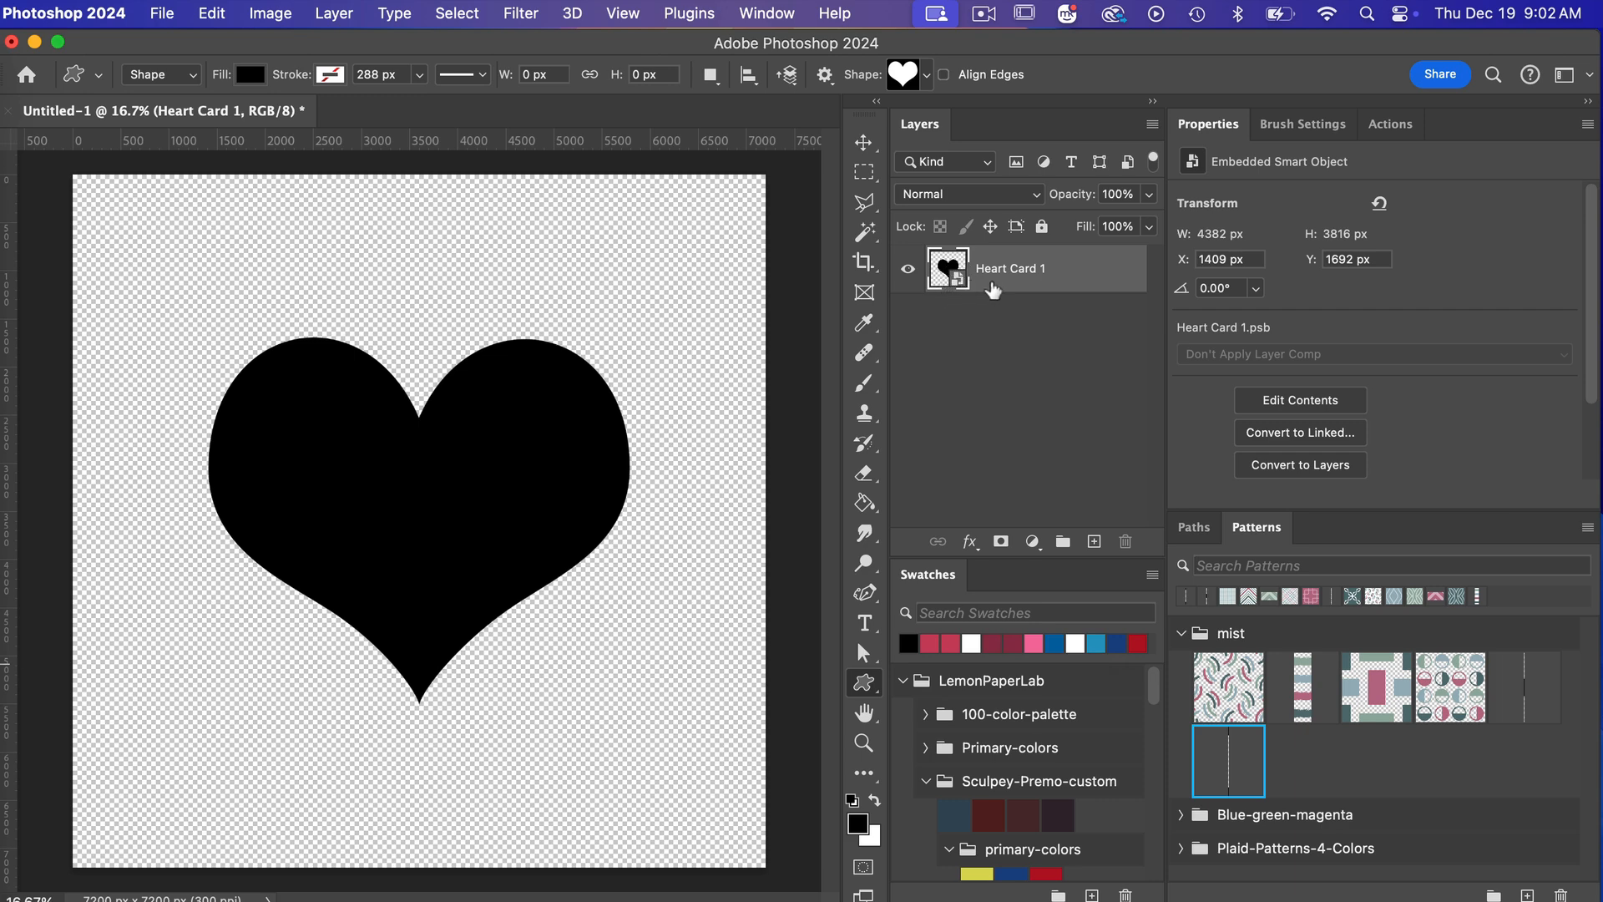
mouse_move(954, 279)
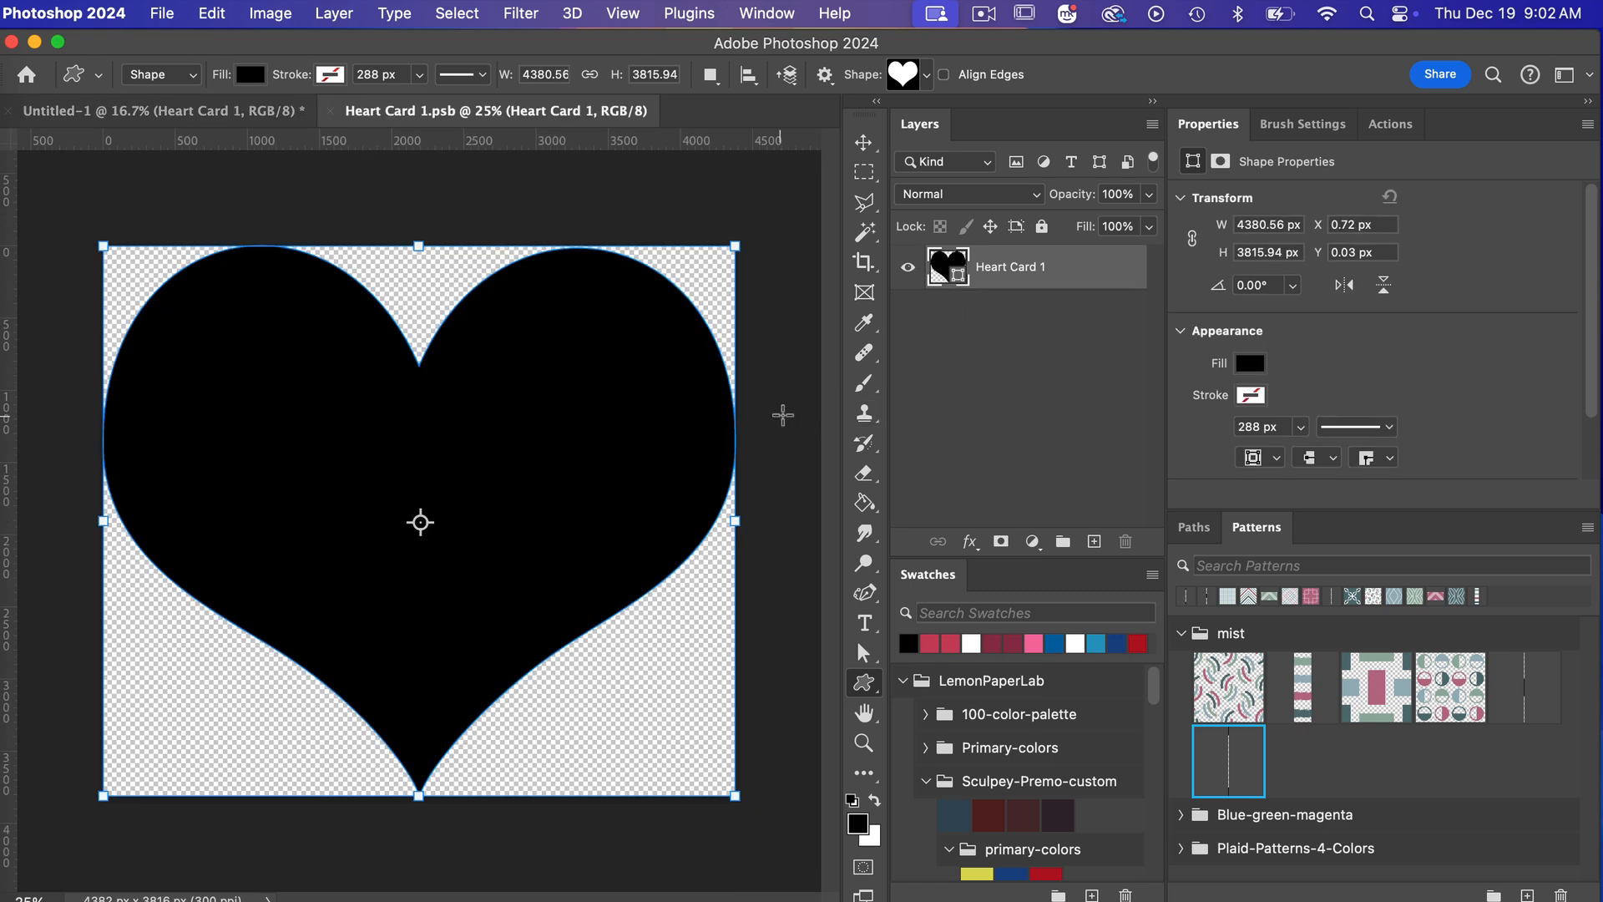
mouse_move(337, 739)
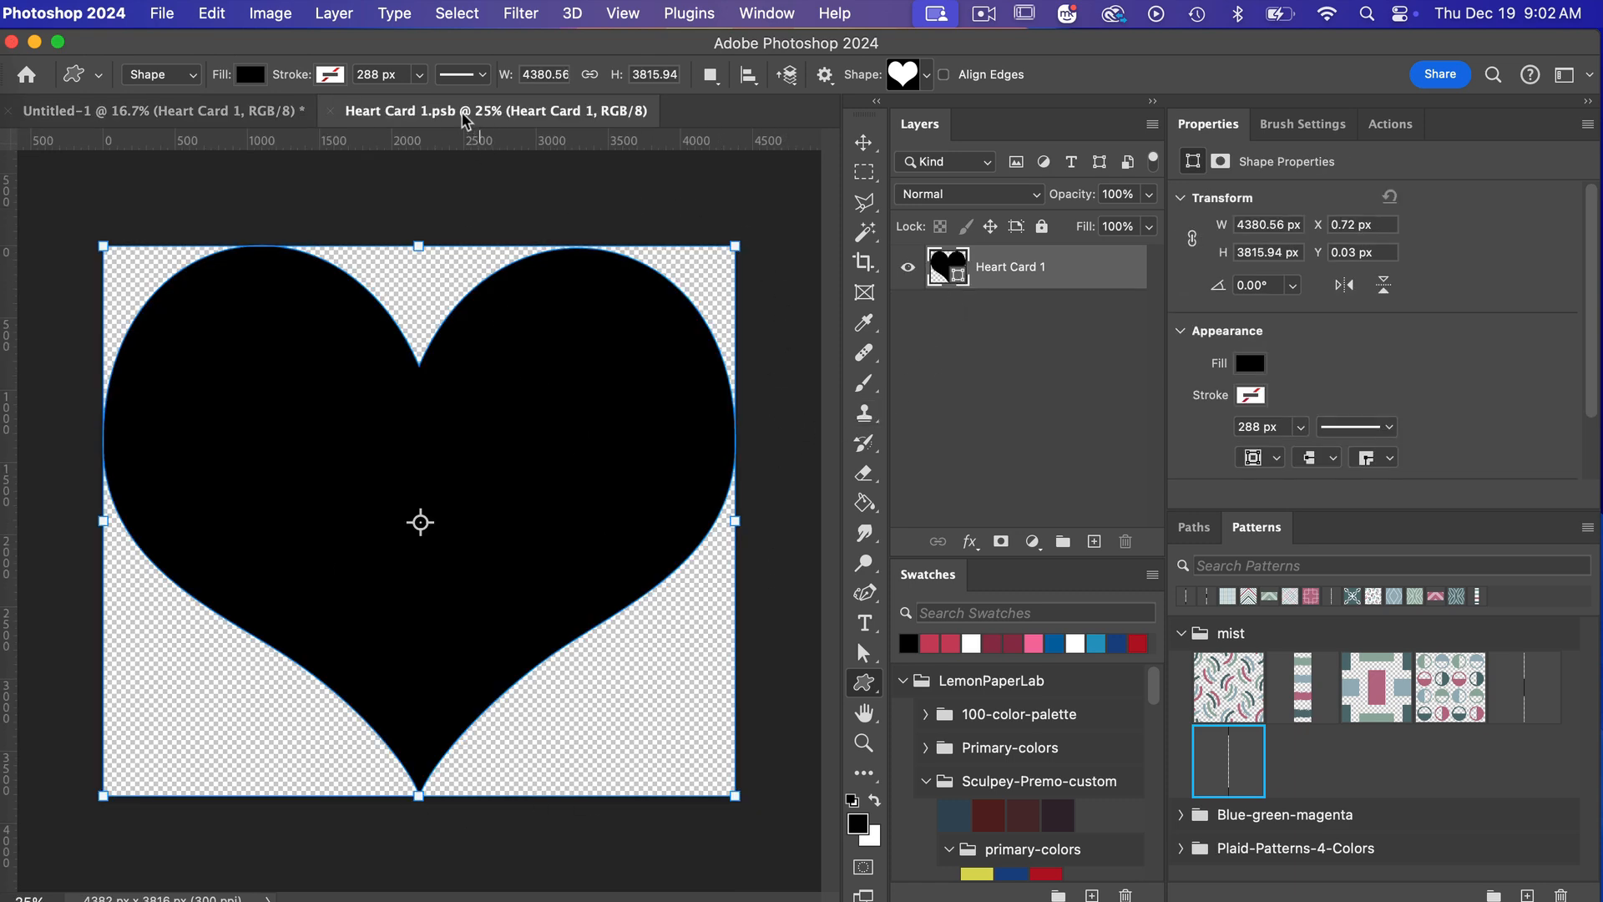
mouse_move(787, 227)
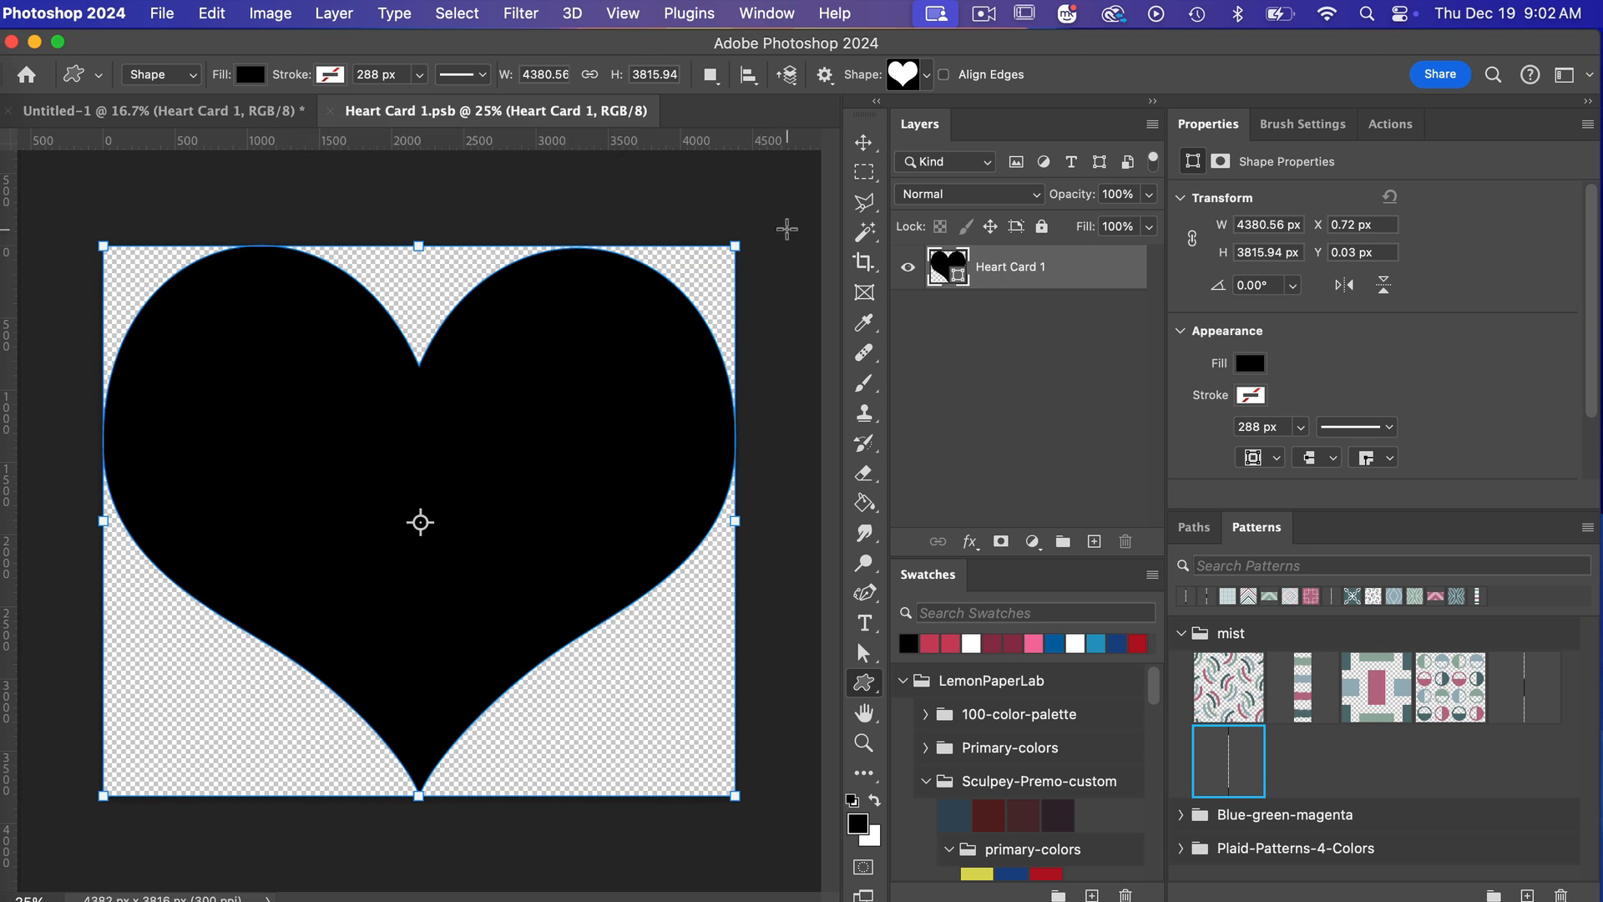
mouse_move(783, 227)
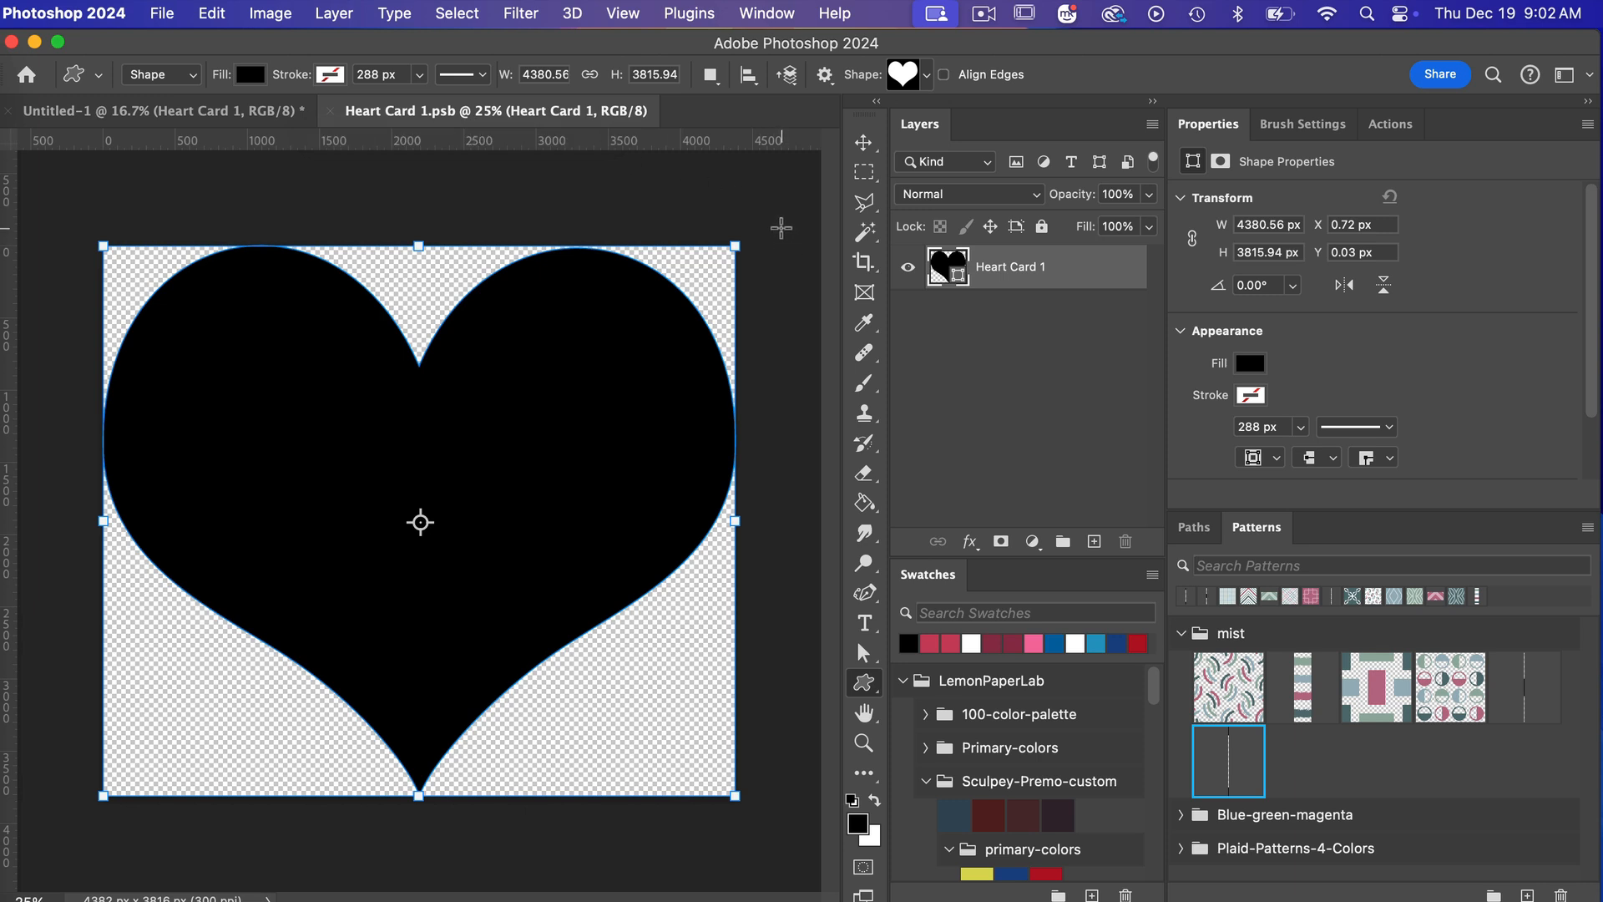
mouse_move(583, 355)
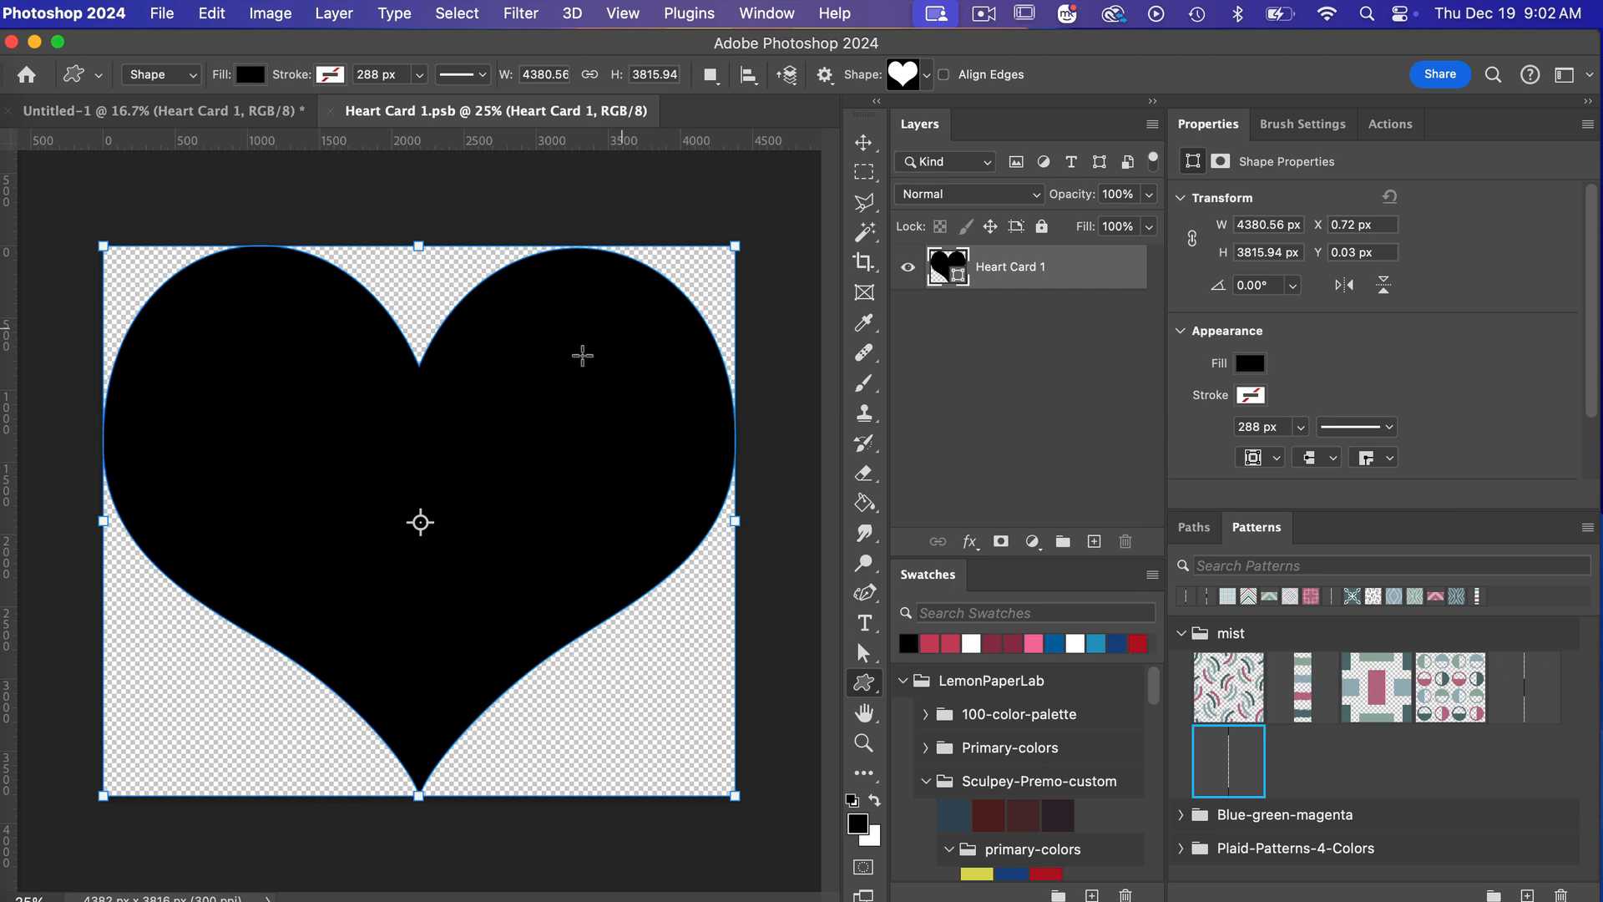
mouse_move(637, 273)
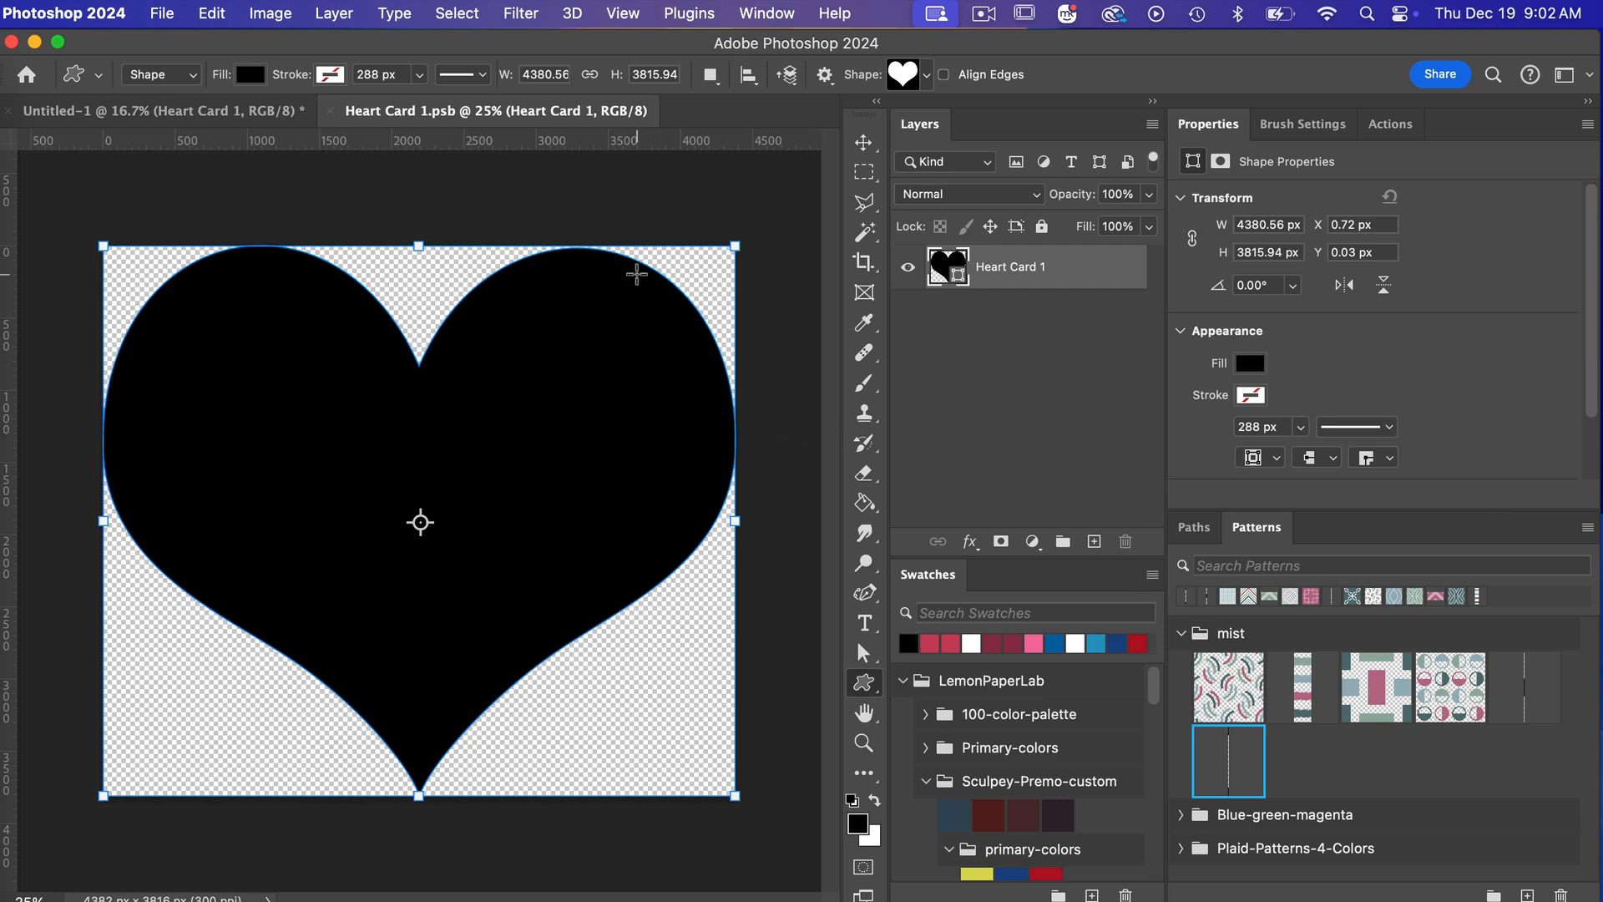
mouse_move(419, 406)
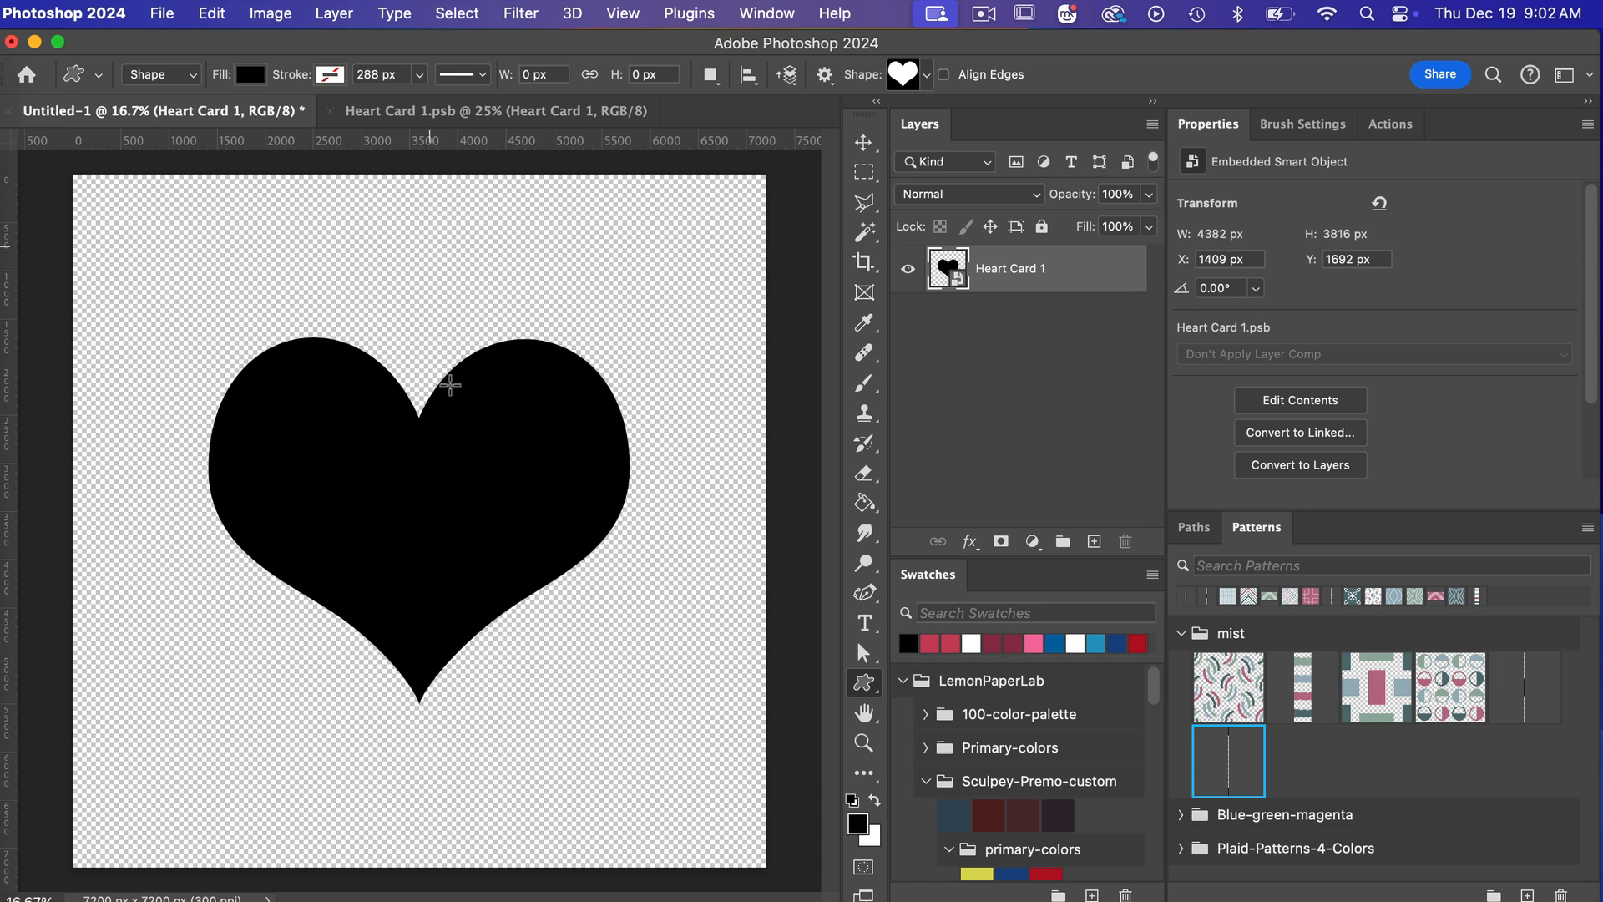
mouse_move(443, 600)
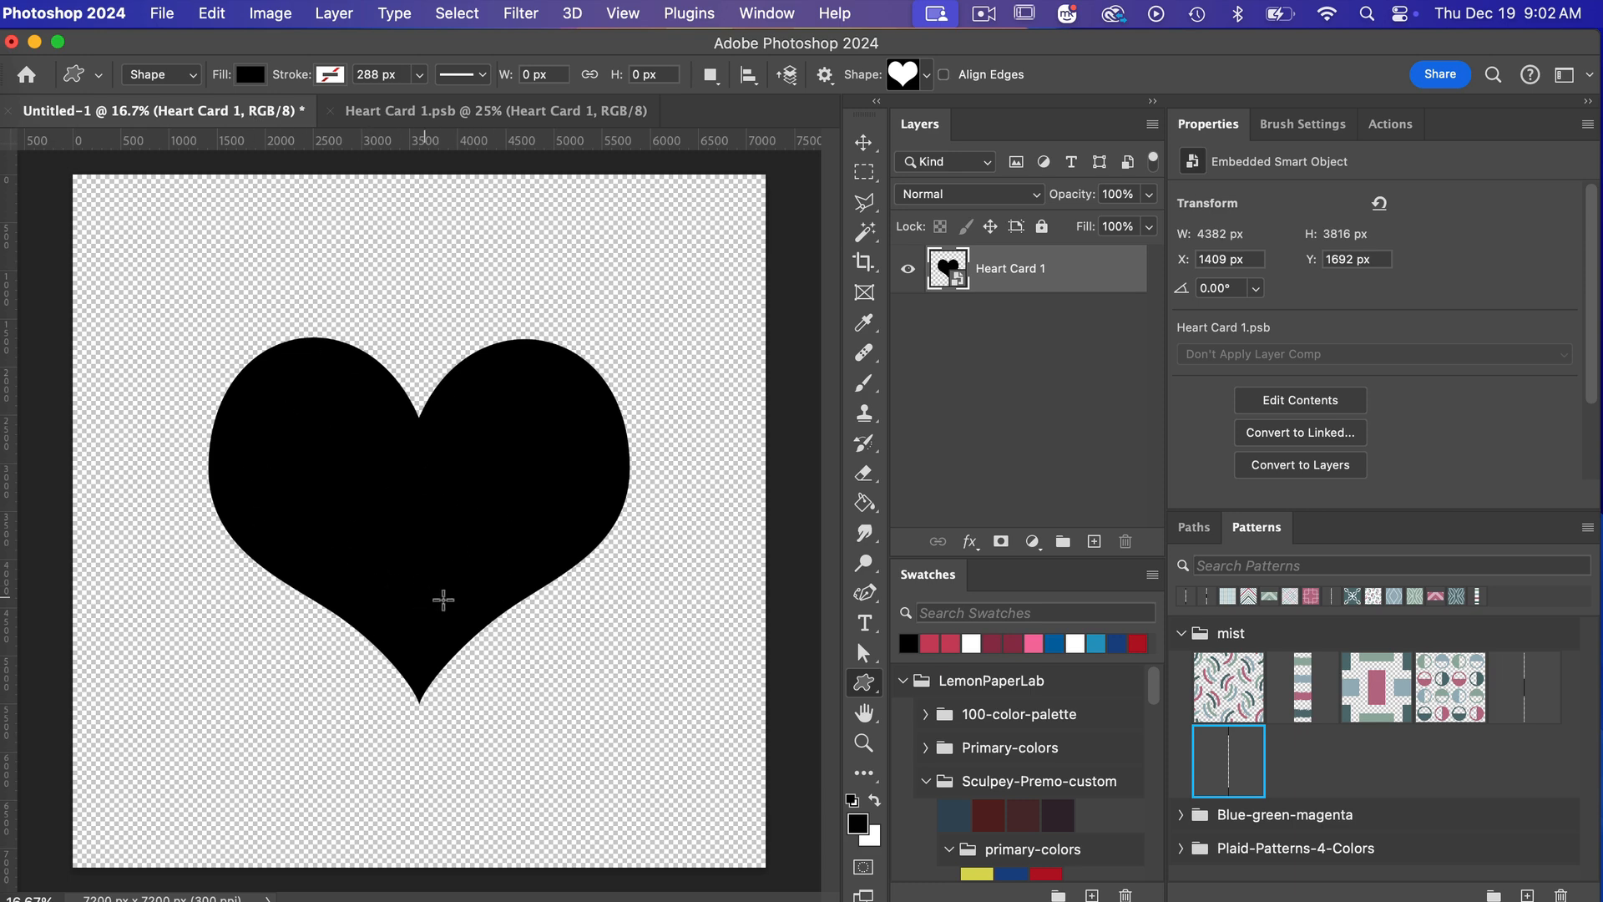
mouse_move(449, 603)
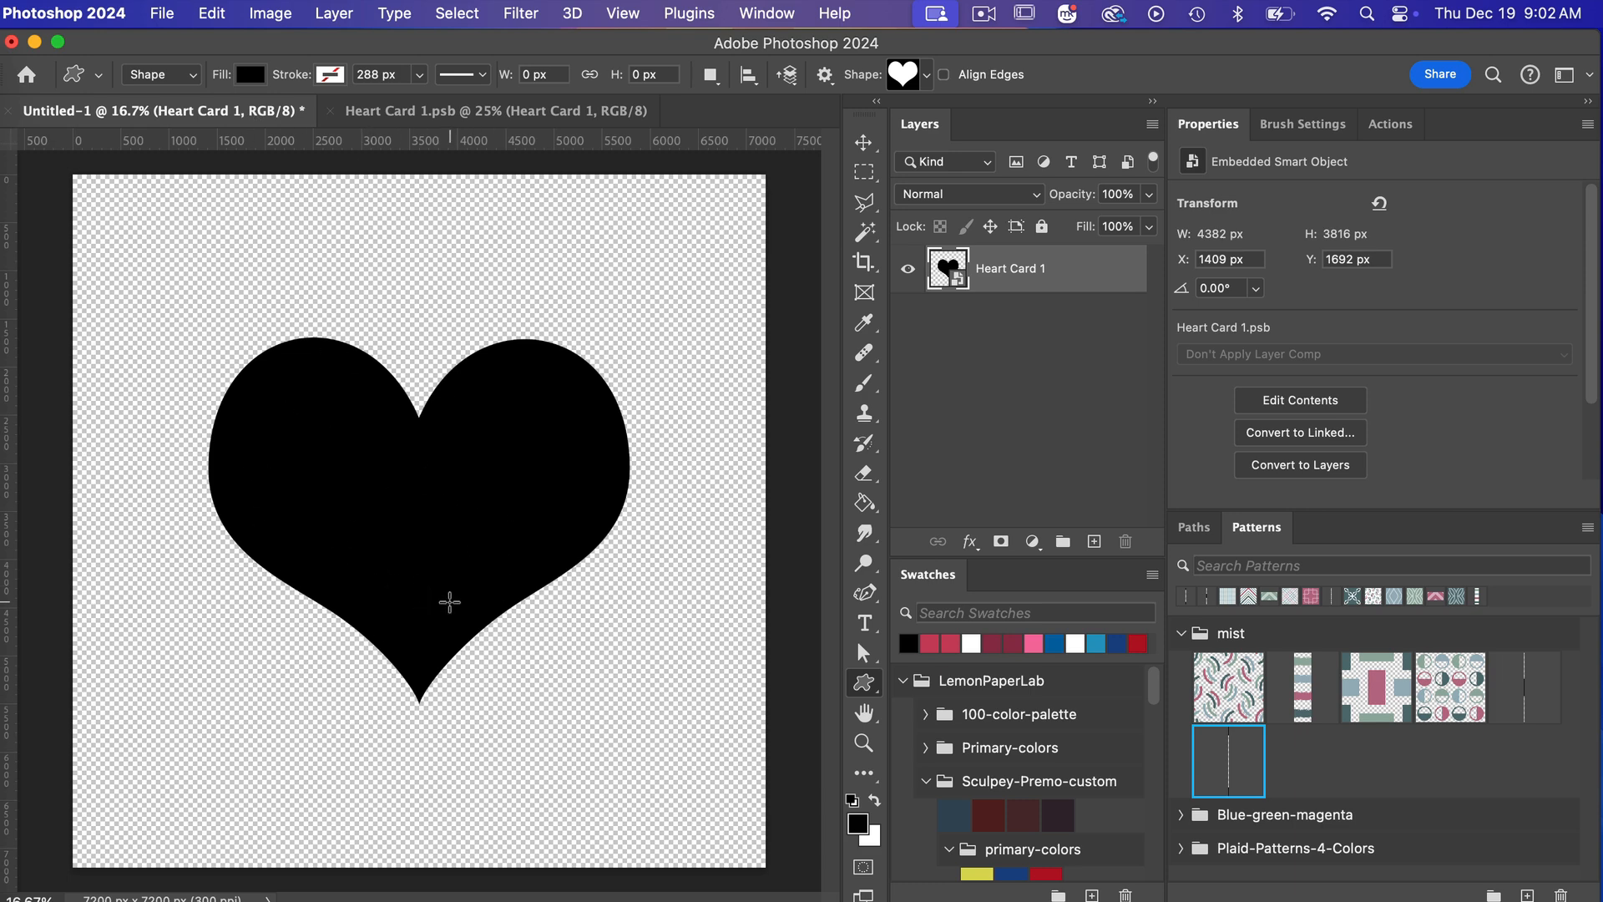
mouse_move(606, 590)
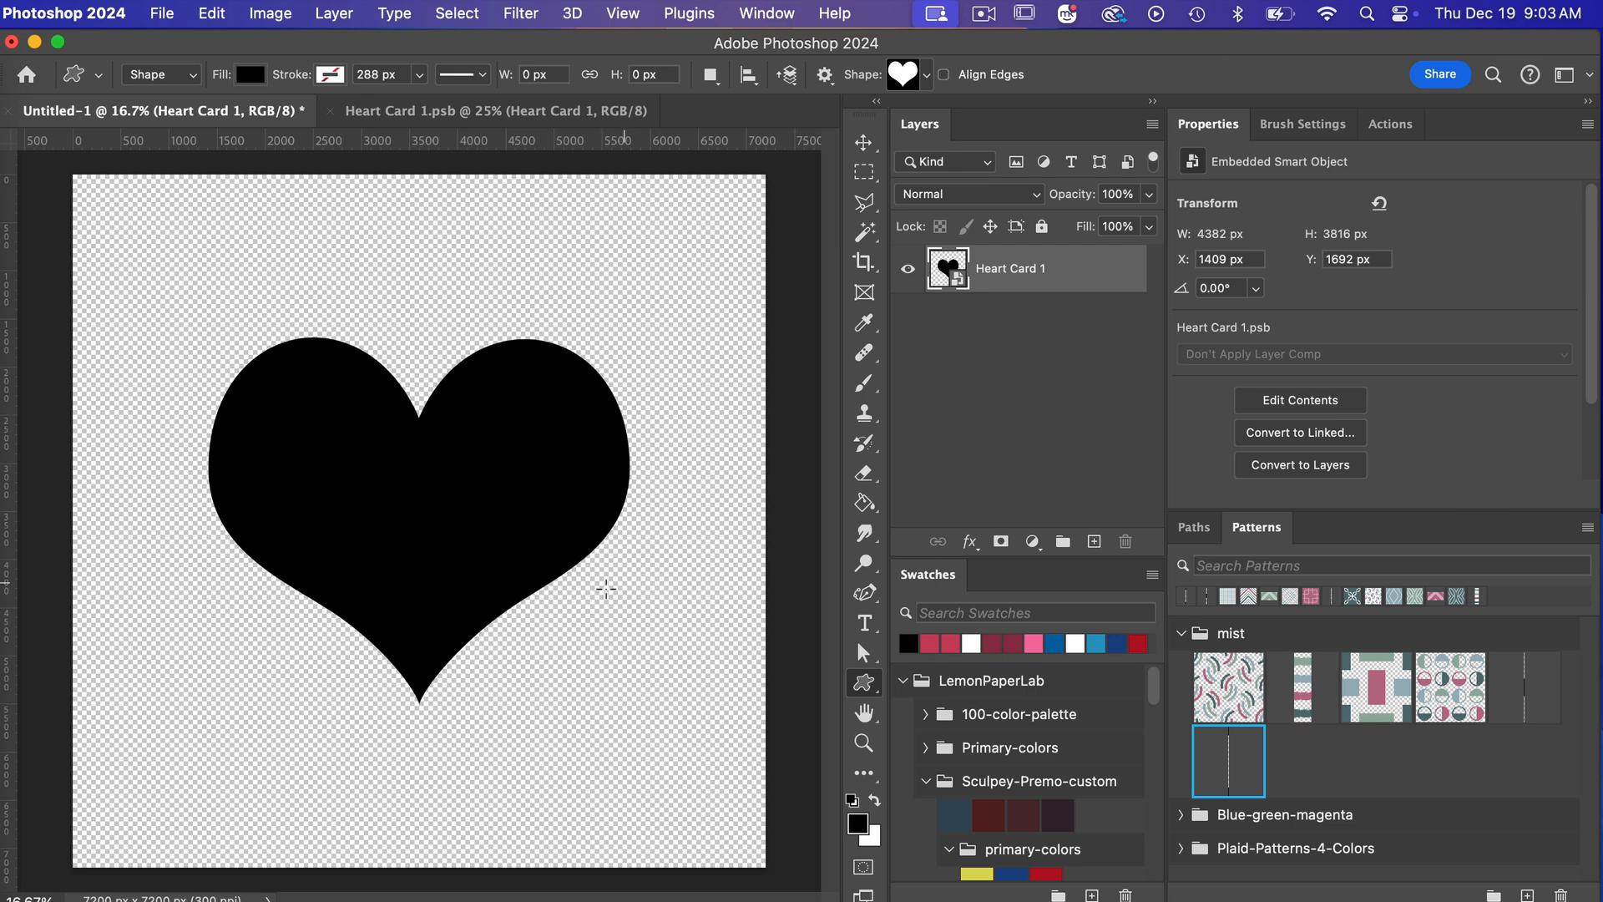
mouse_move(619, 440)
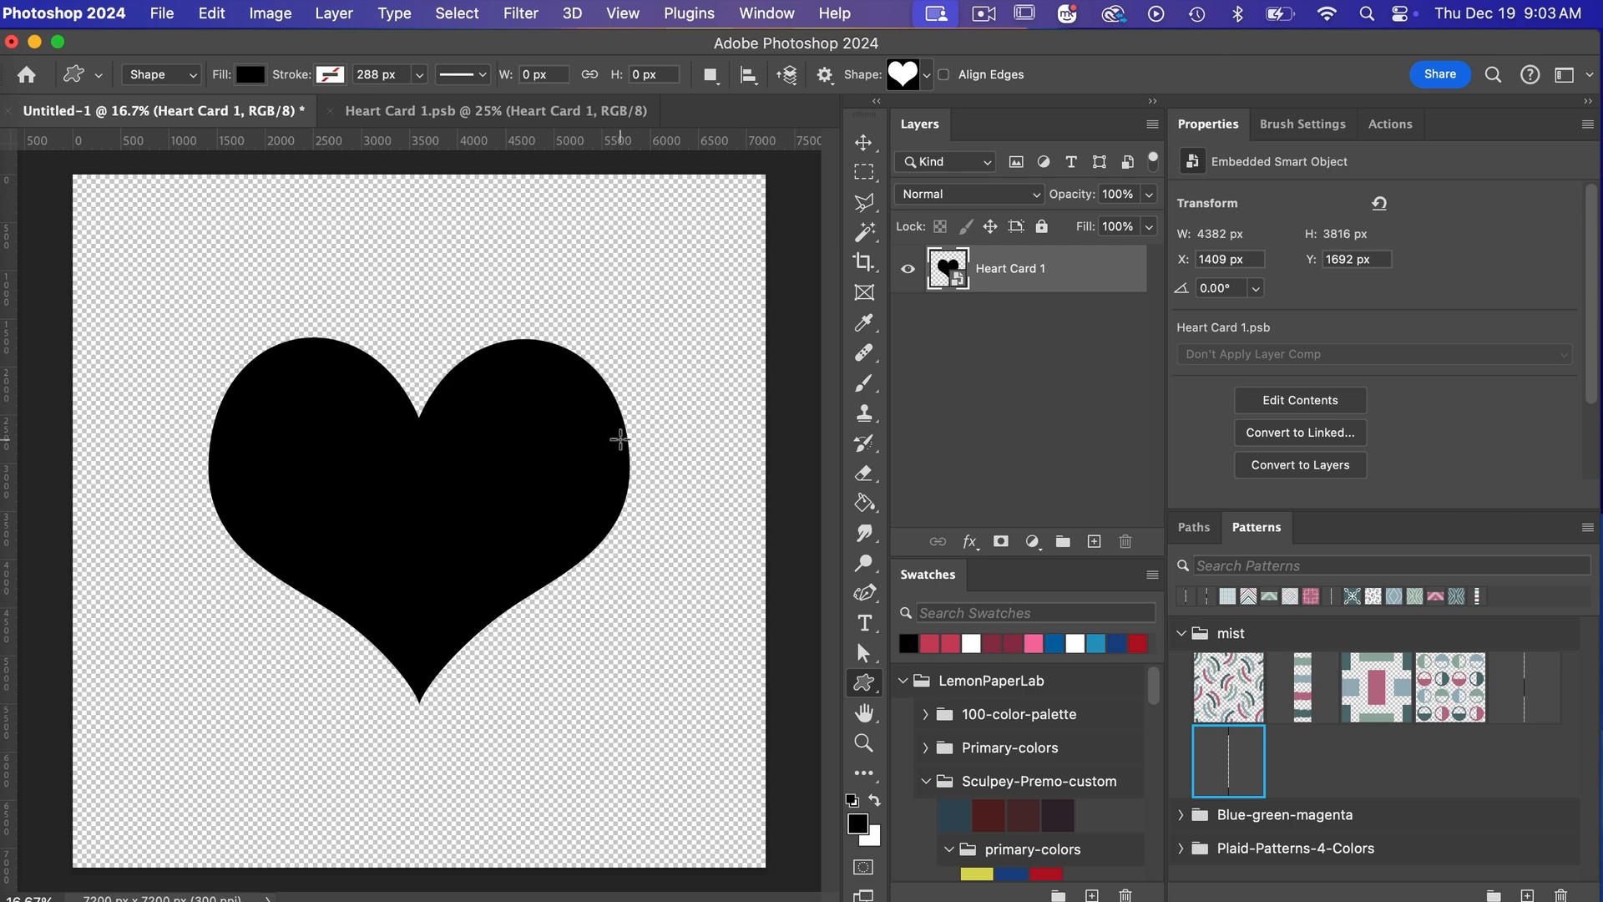
mouse_move(614, 591)
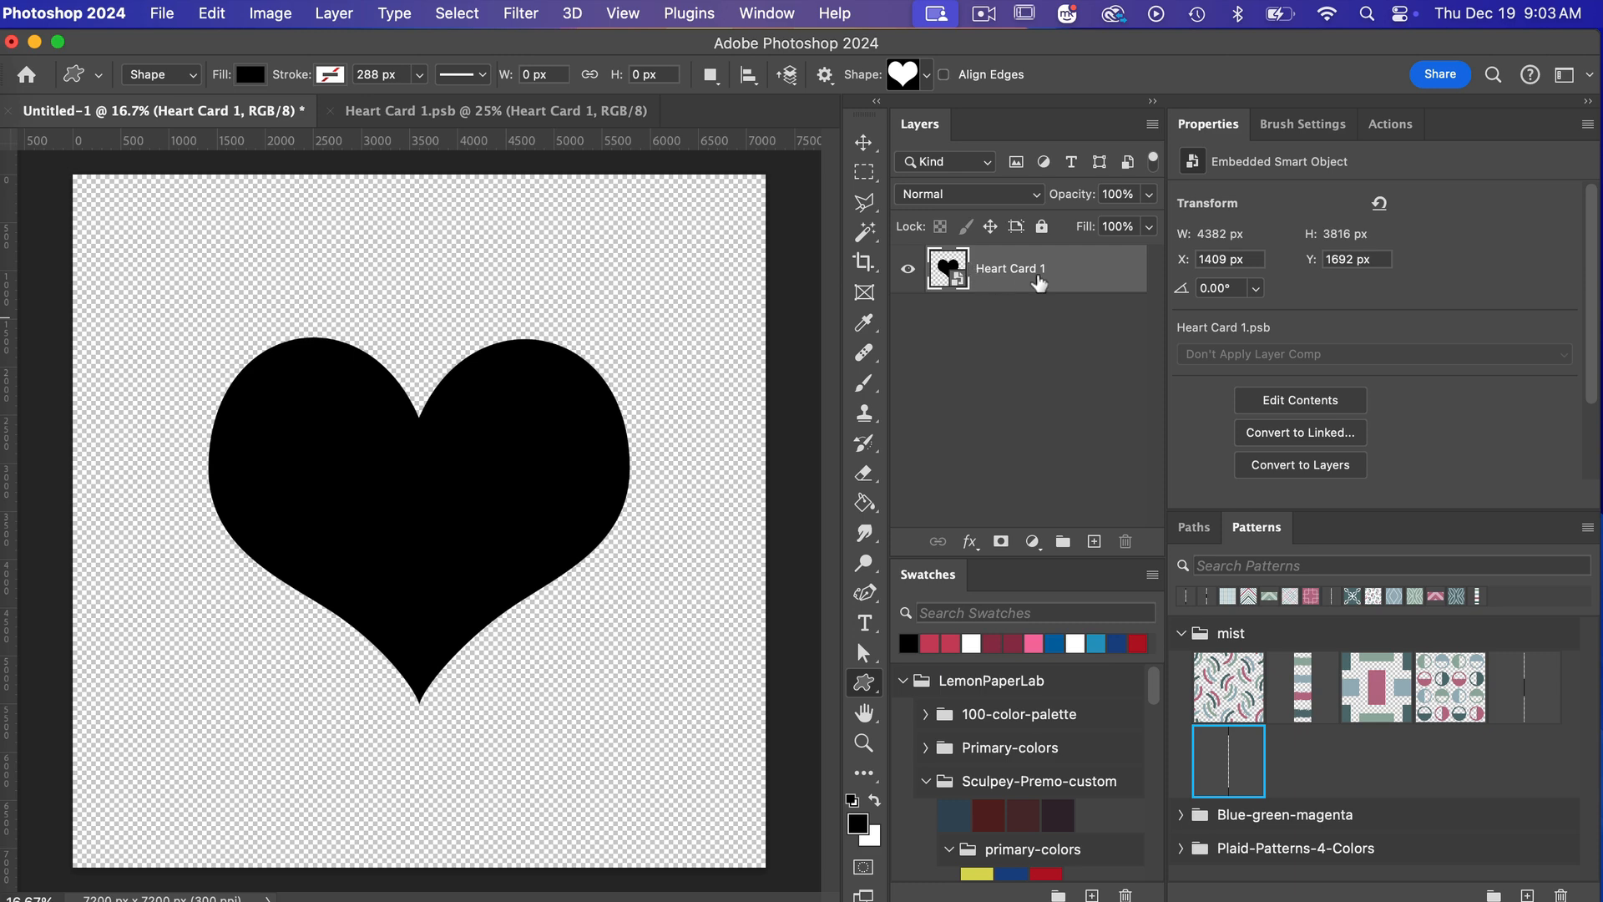
mouse_move(1051, 281)
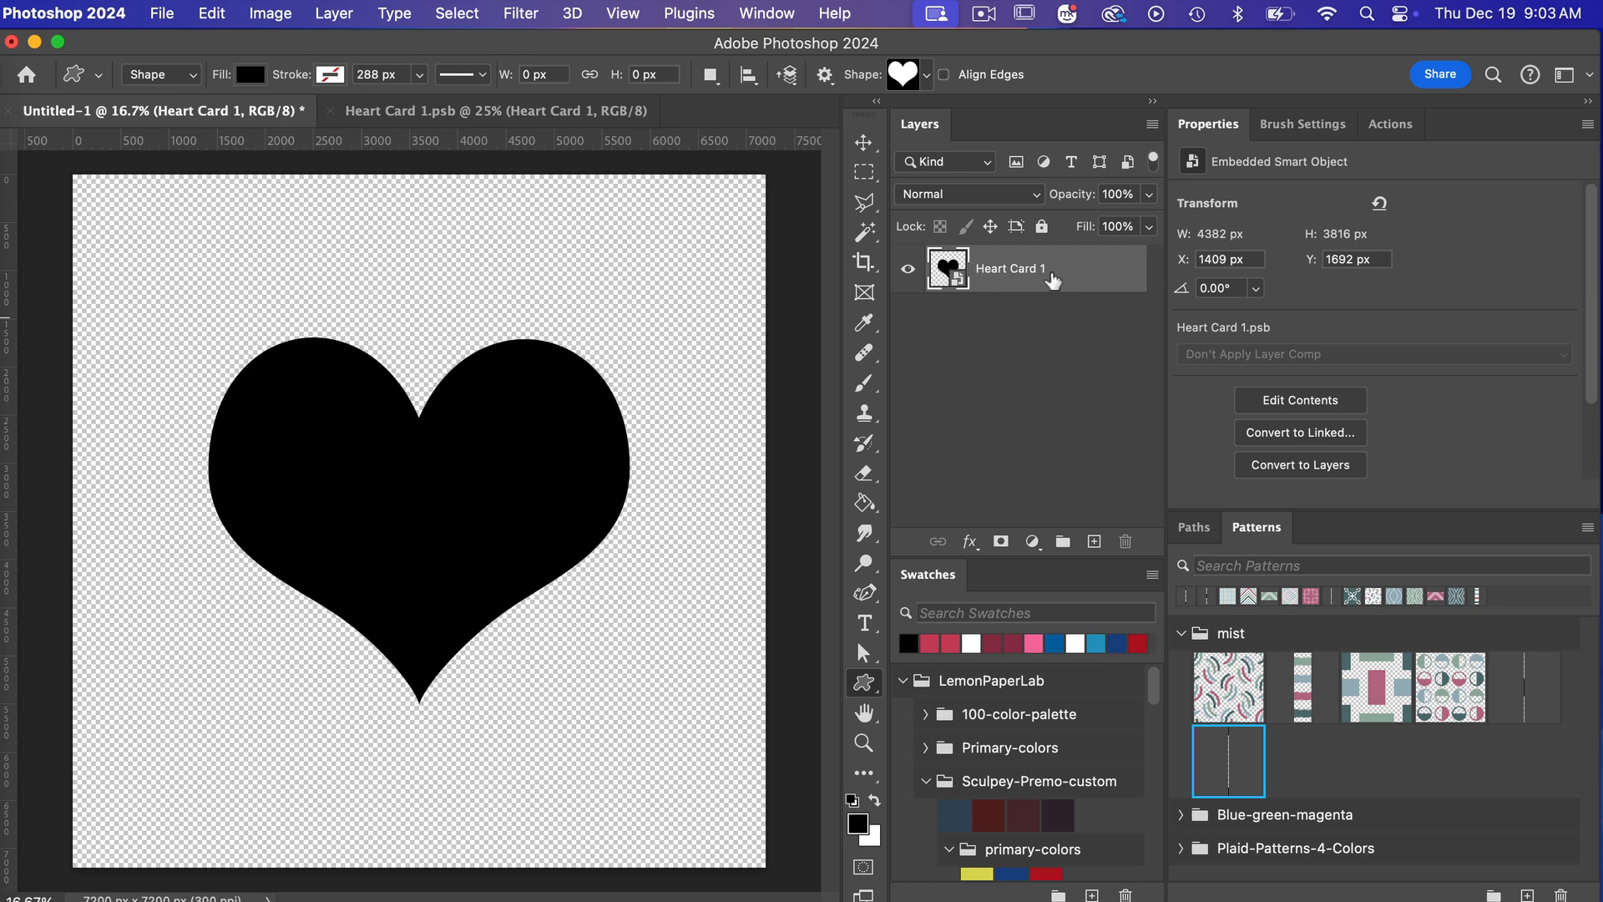
Duplicate the Heart Card 1 smart object, keeping the default name 'Heart Card 1 copy'.
right_click(1010, 268)
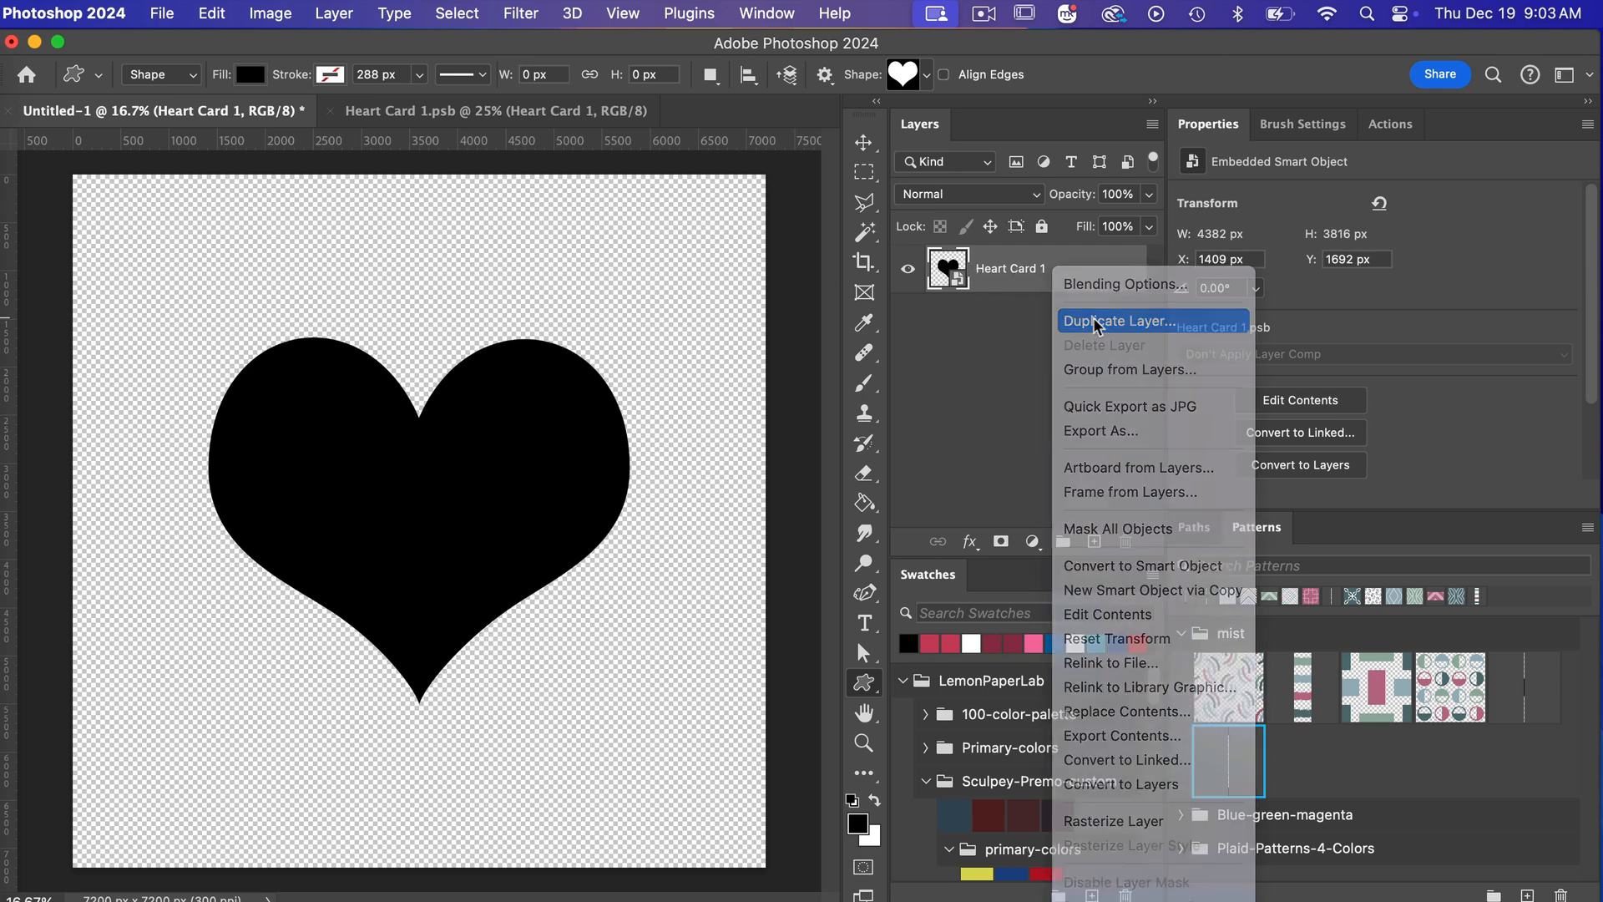
left_click(1120, 321)
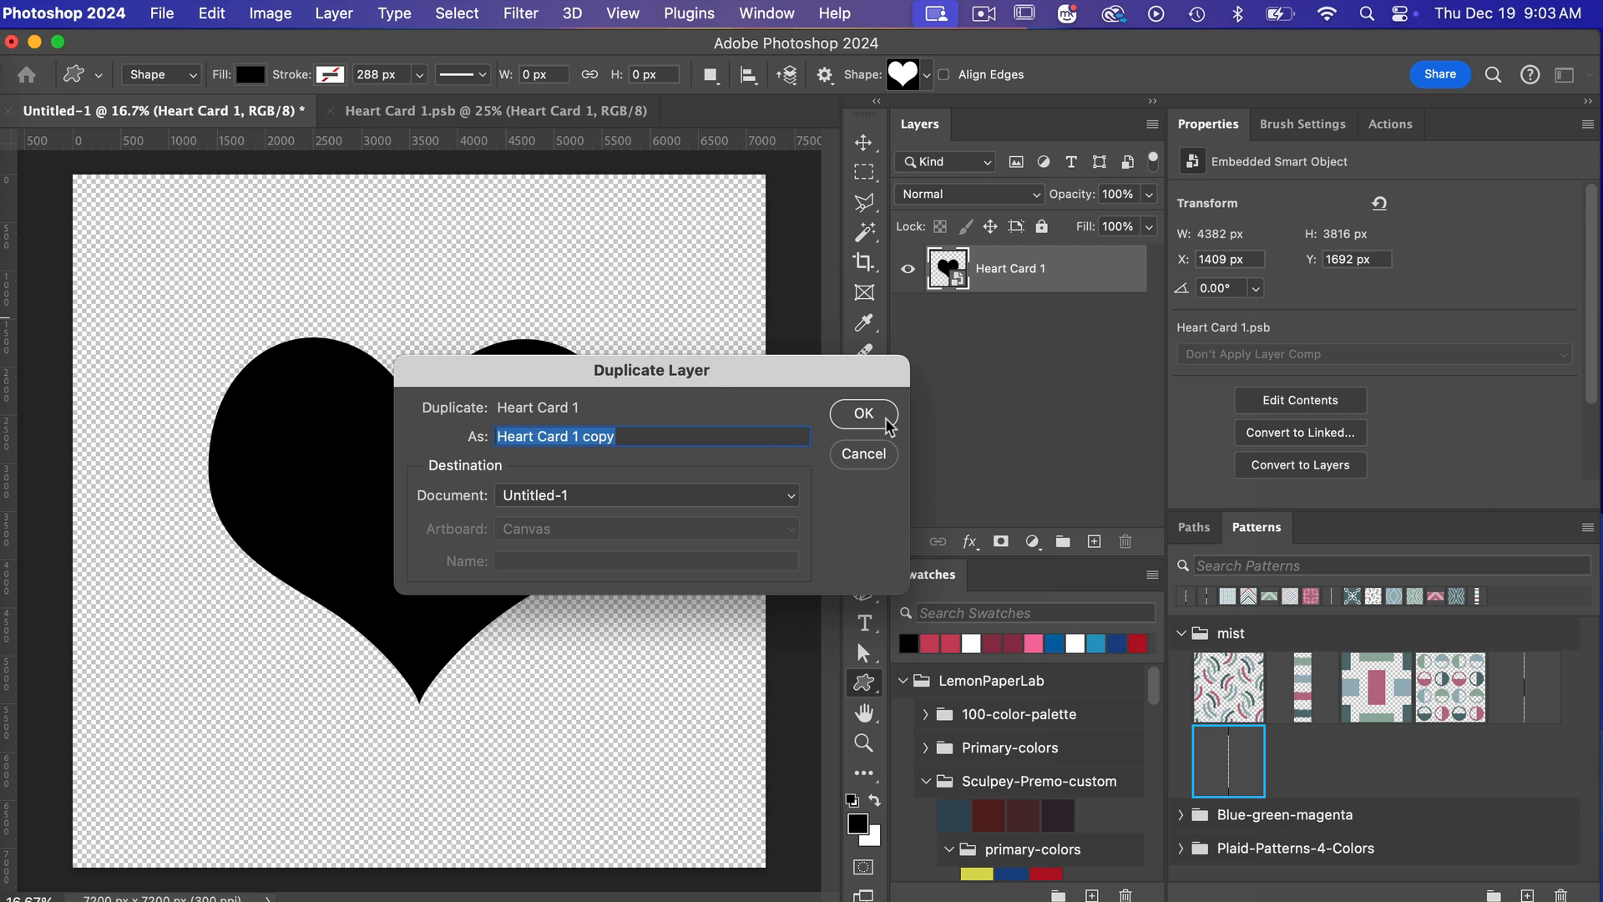
left_click(861, 413)
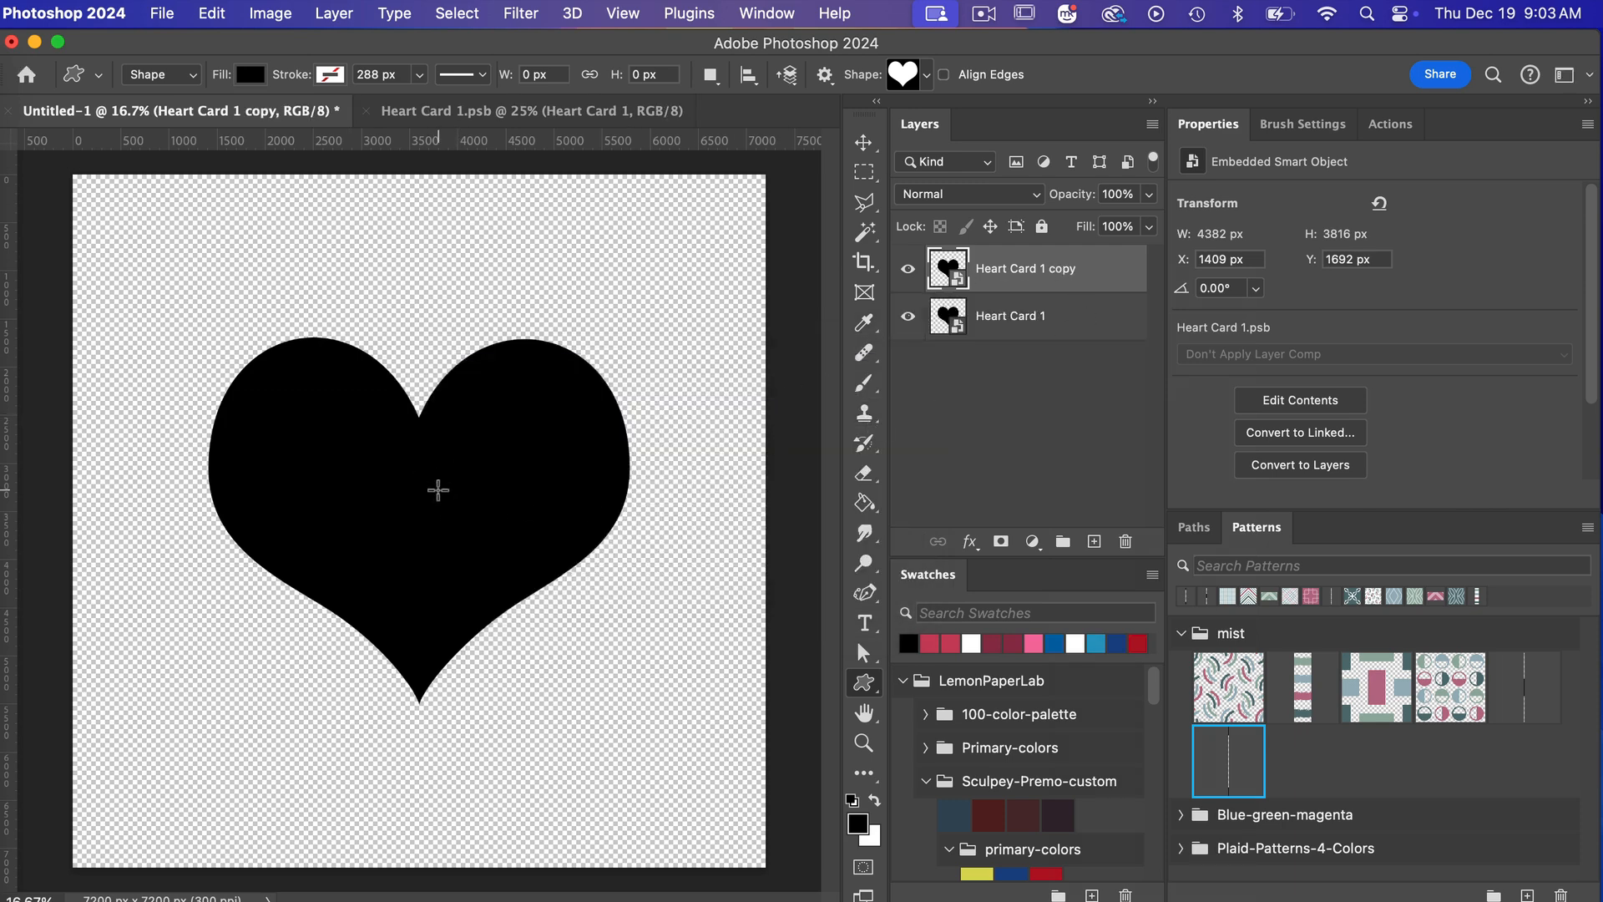
mouse_move(461, 500)
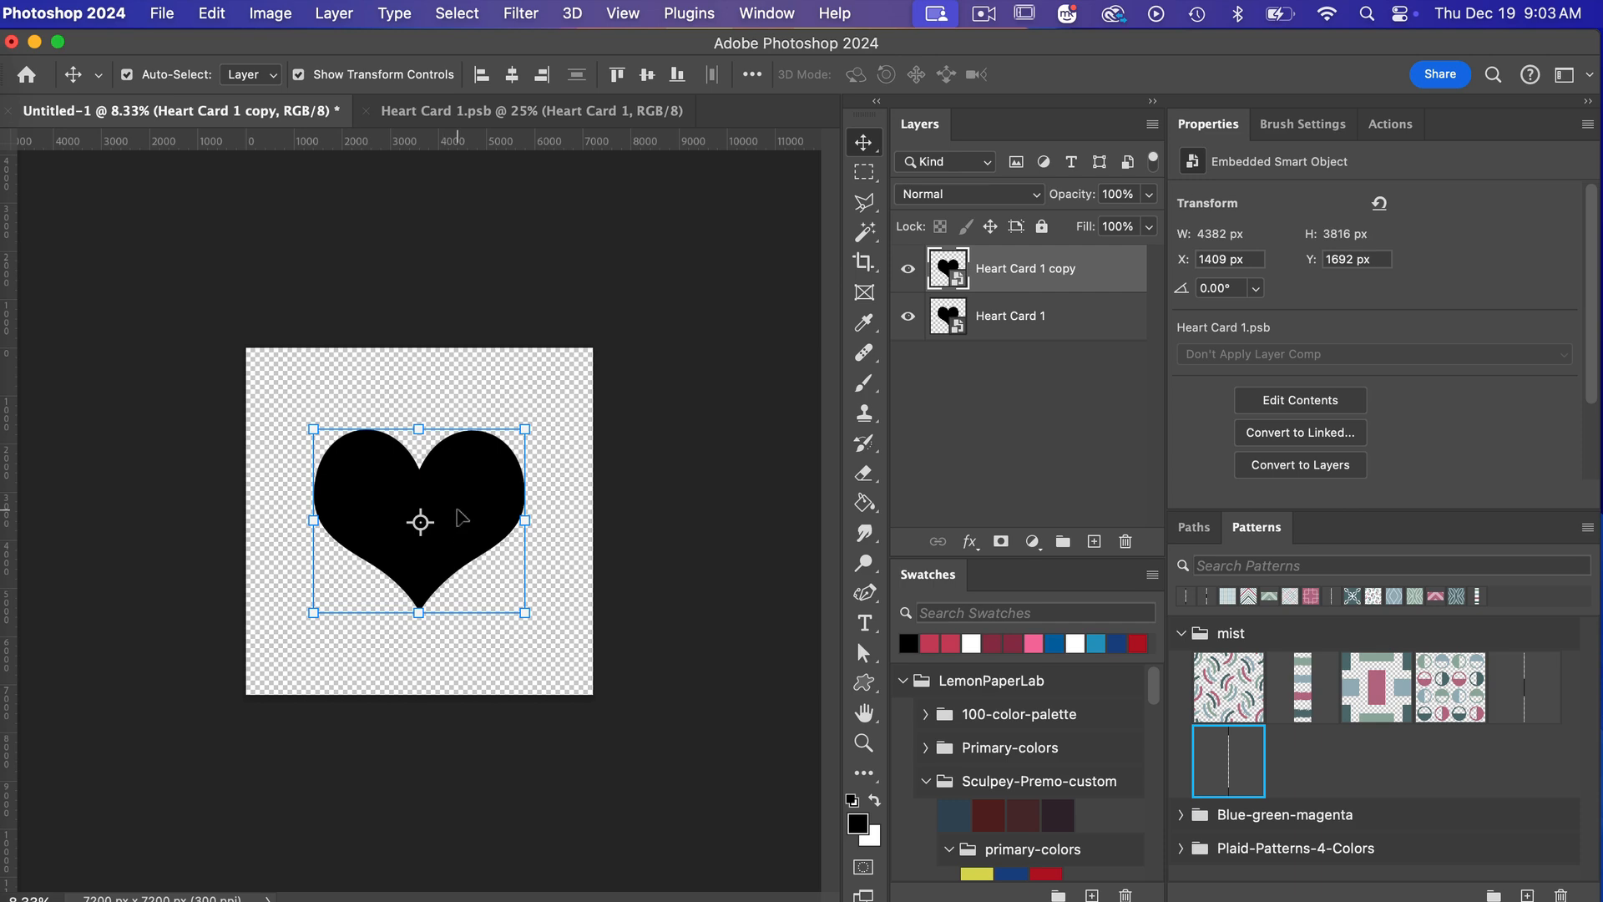
Move Heart Card 1 copy onto the canvas's top-left corner and commit the transform.
left_click(212, 13)
type("0")
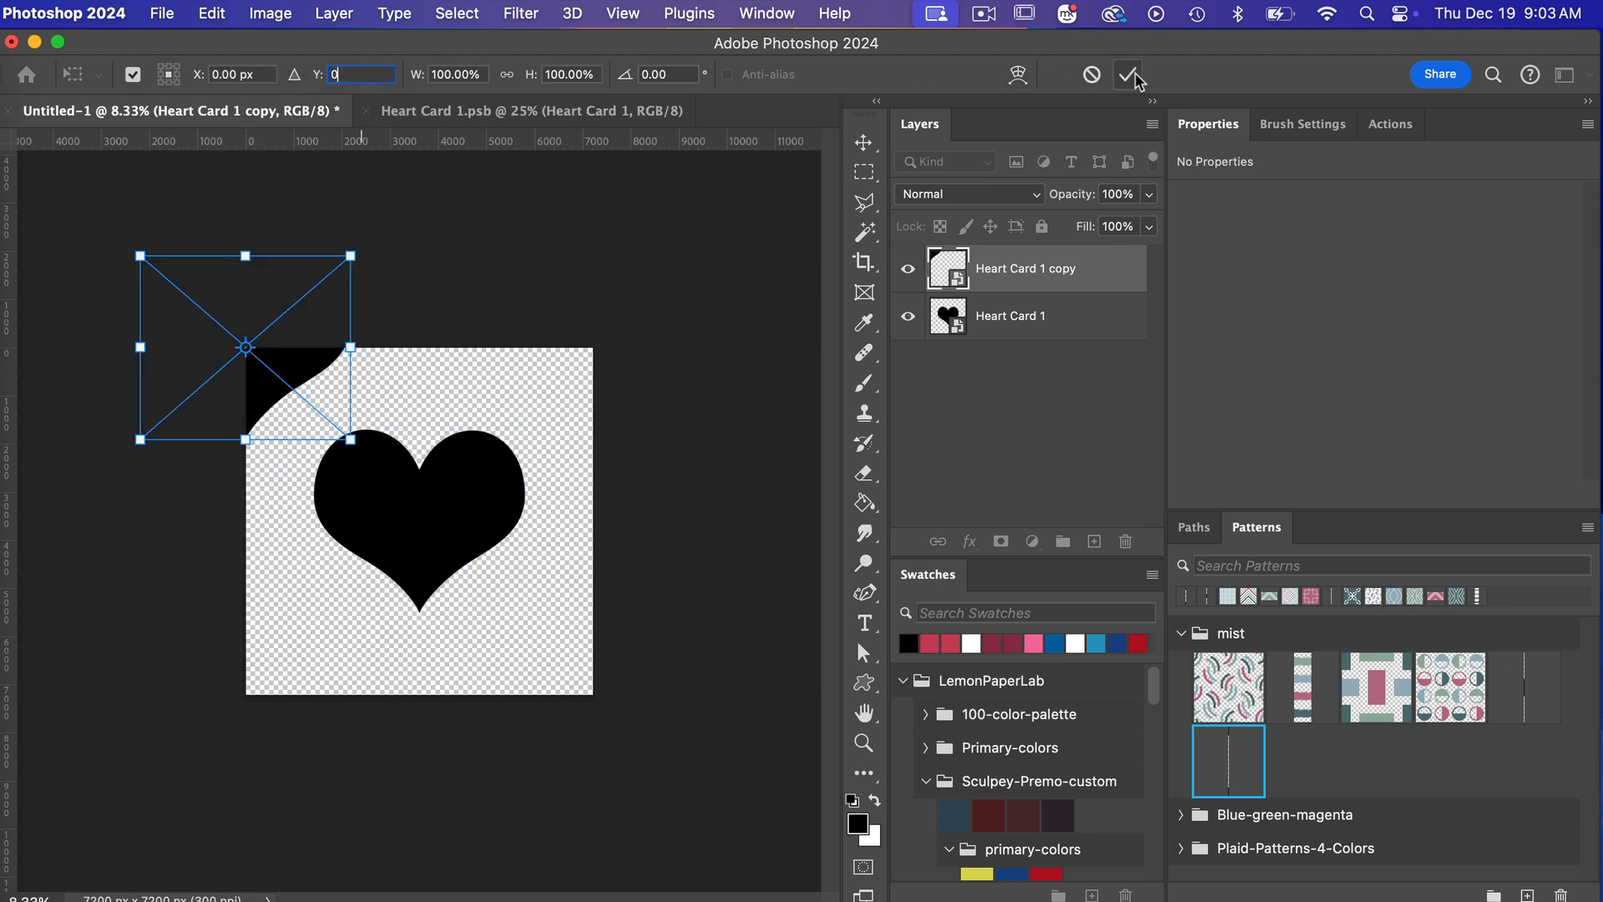
left_click(1129, 73)
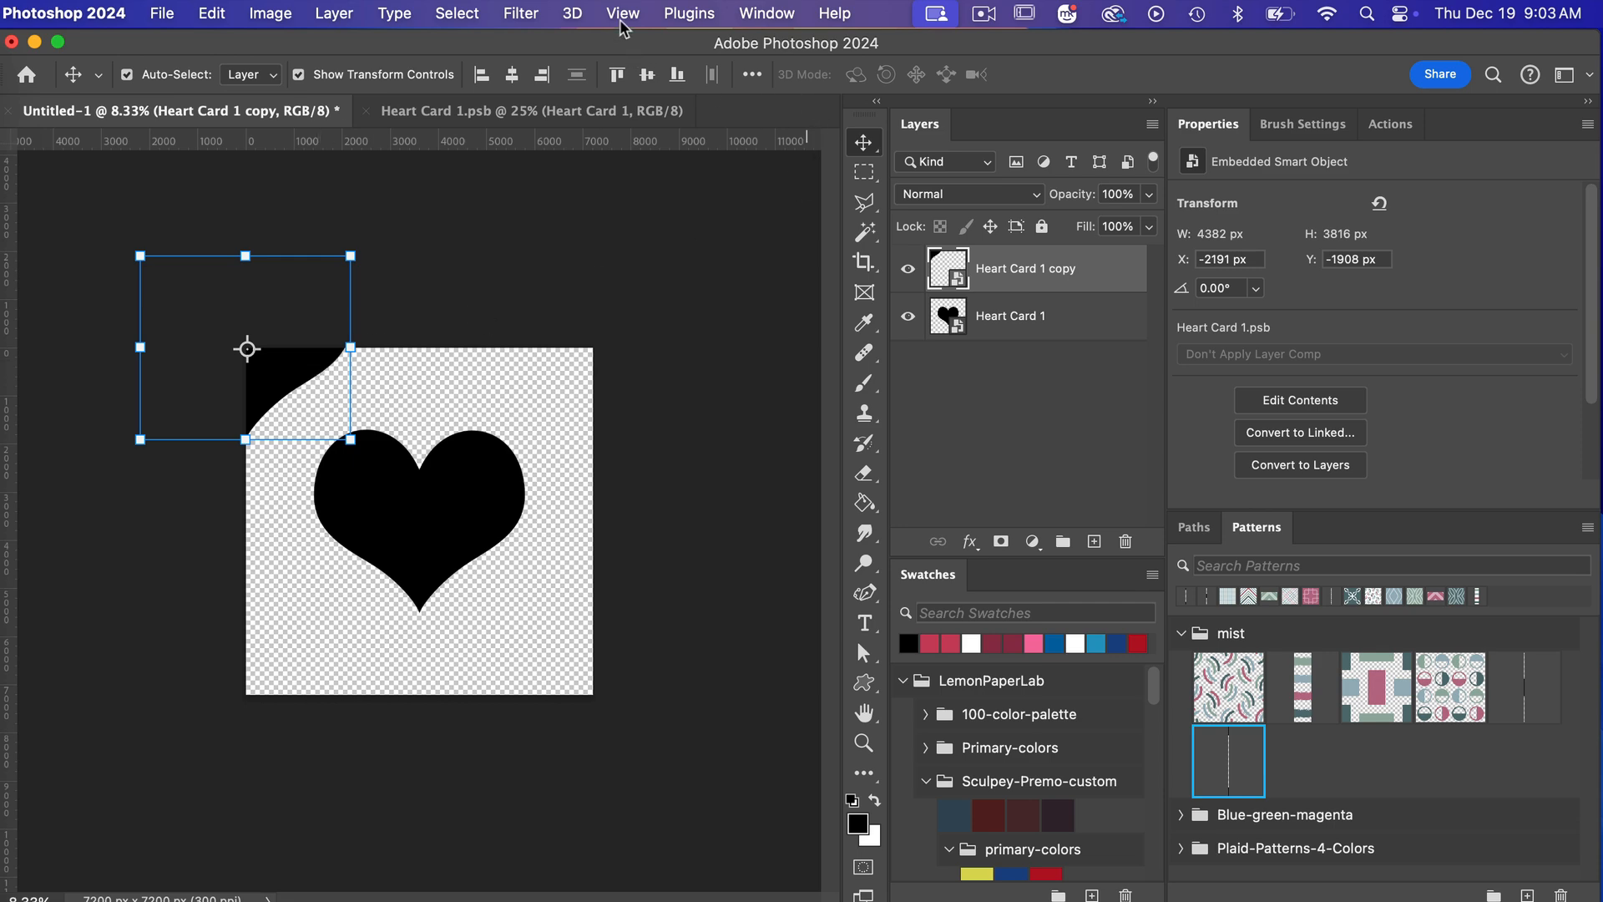
Turn on Pattern Preview and define the heart tile as a pattern named 'heart'.
left_click(621, 13)
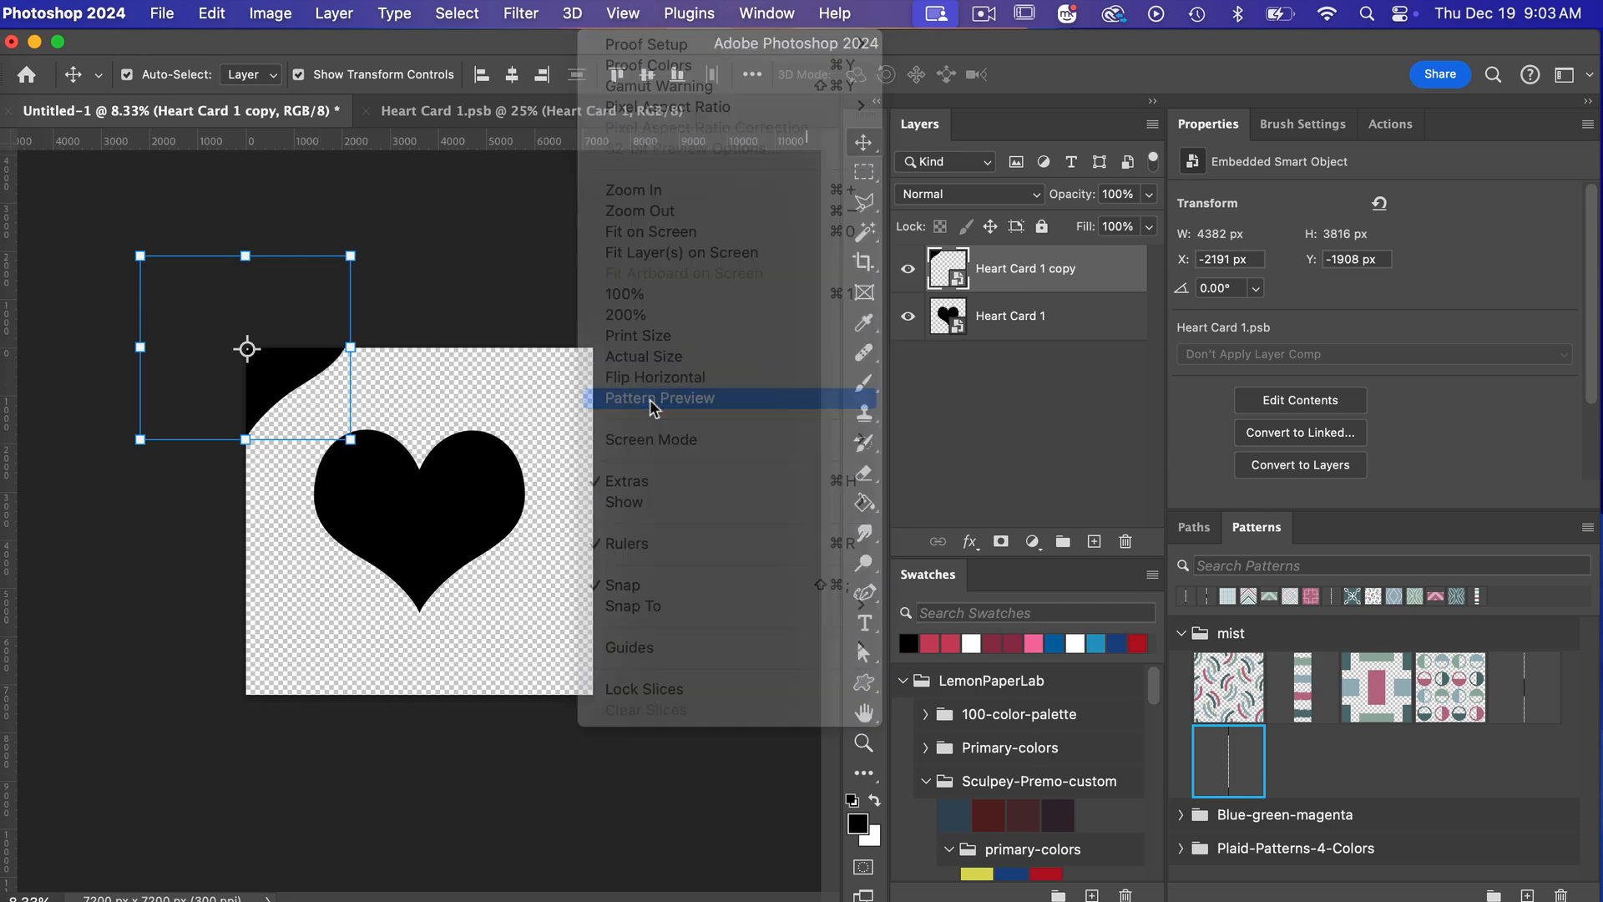
left_click(659, 398)
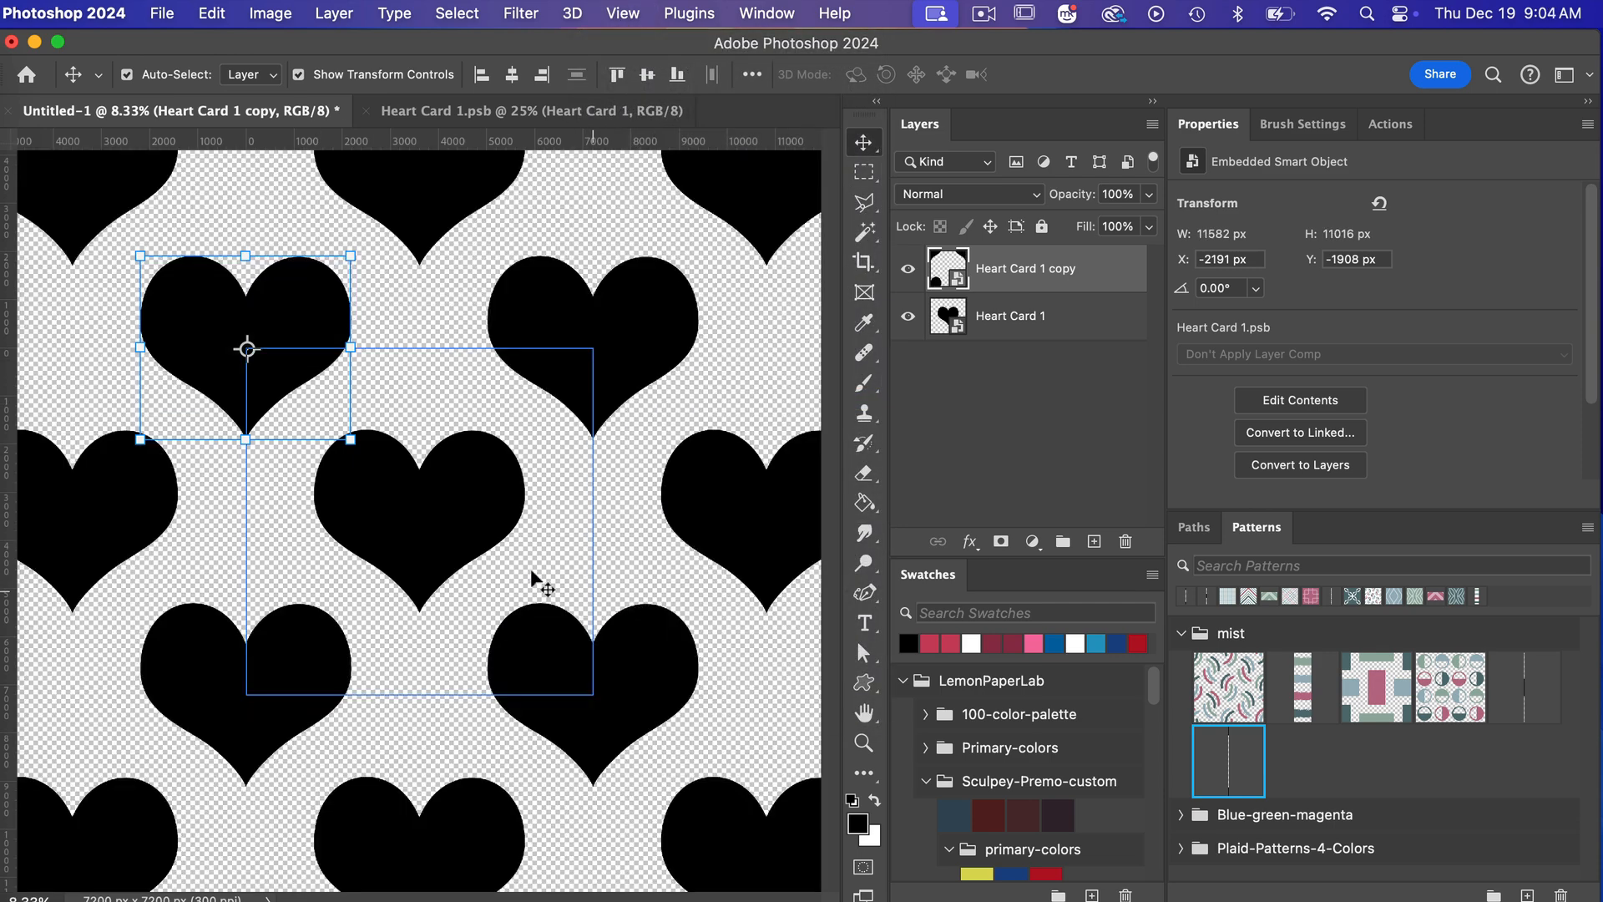
mouse_move(250, 296)
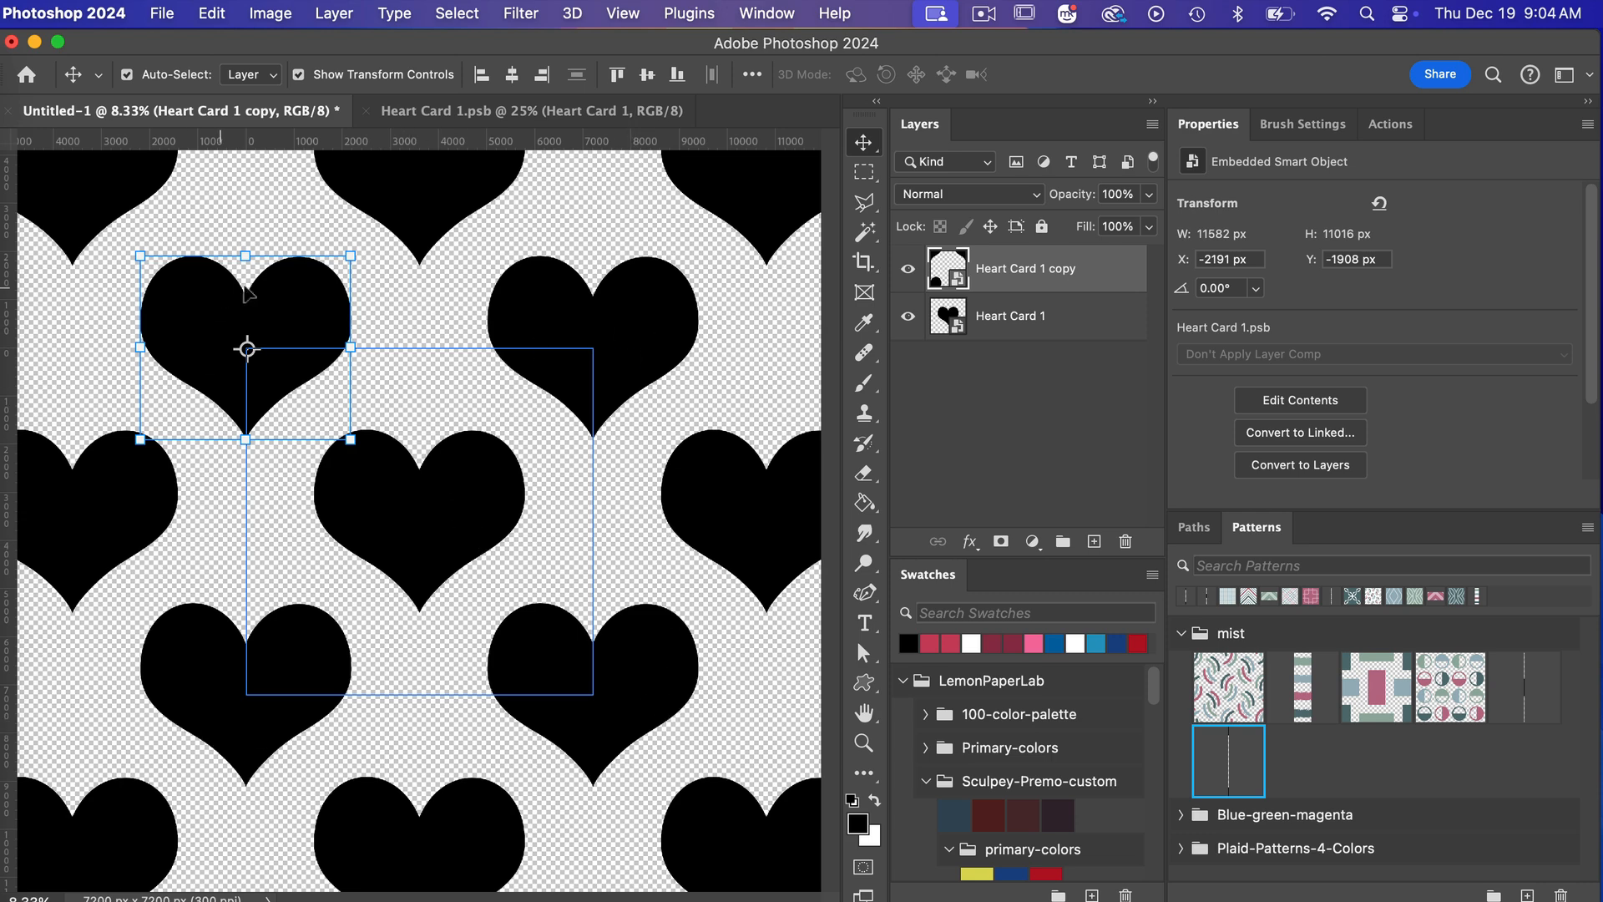
mouse_move(332, 650)
type("heart")
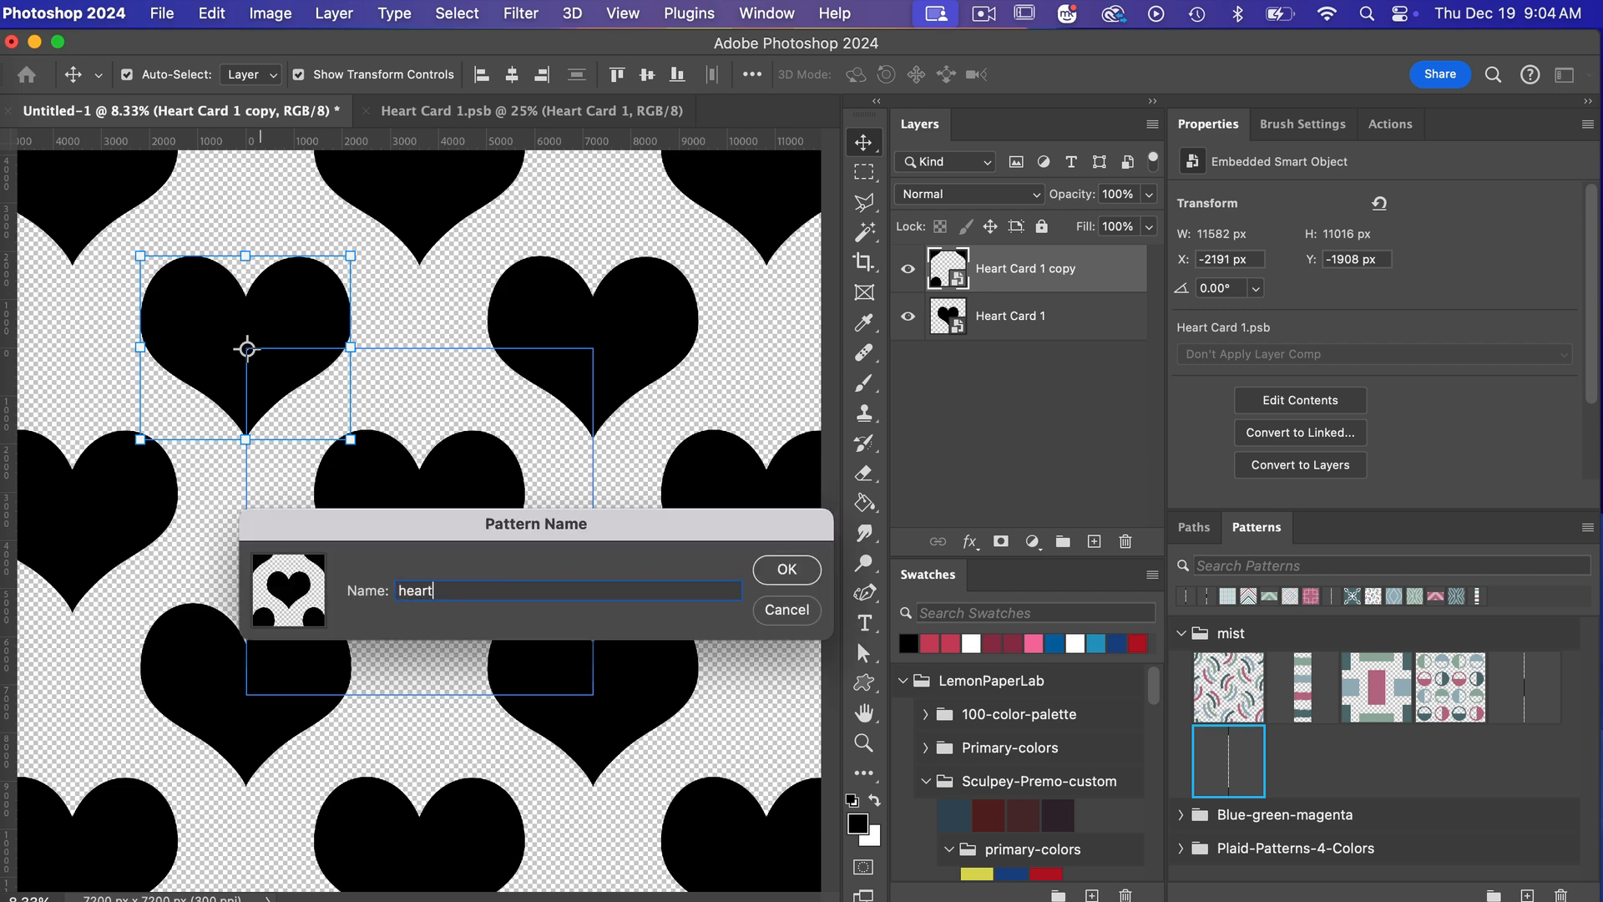
left_click(785, 570)
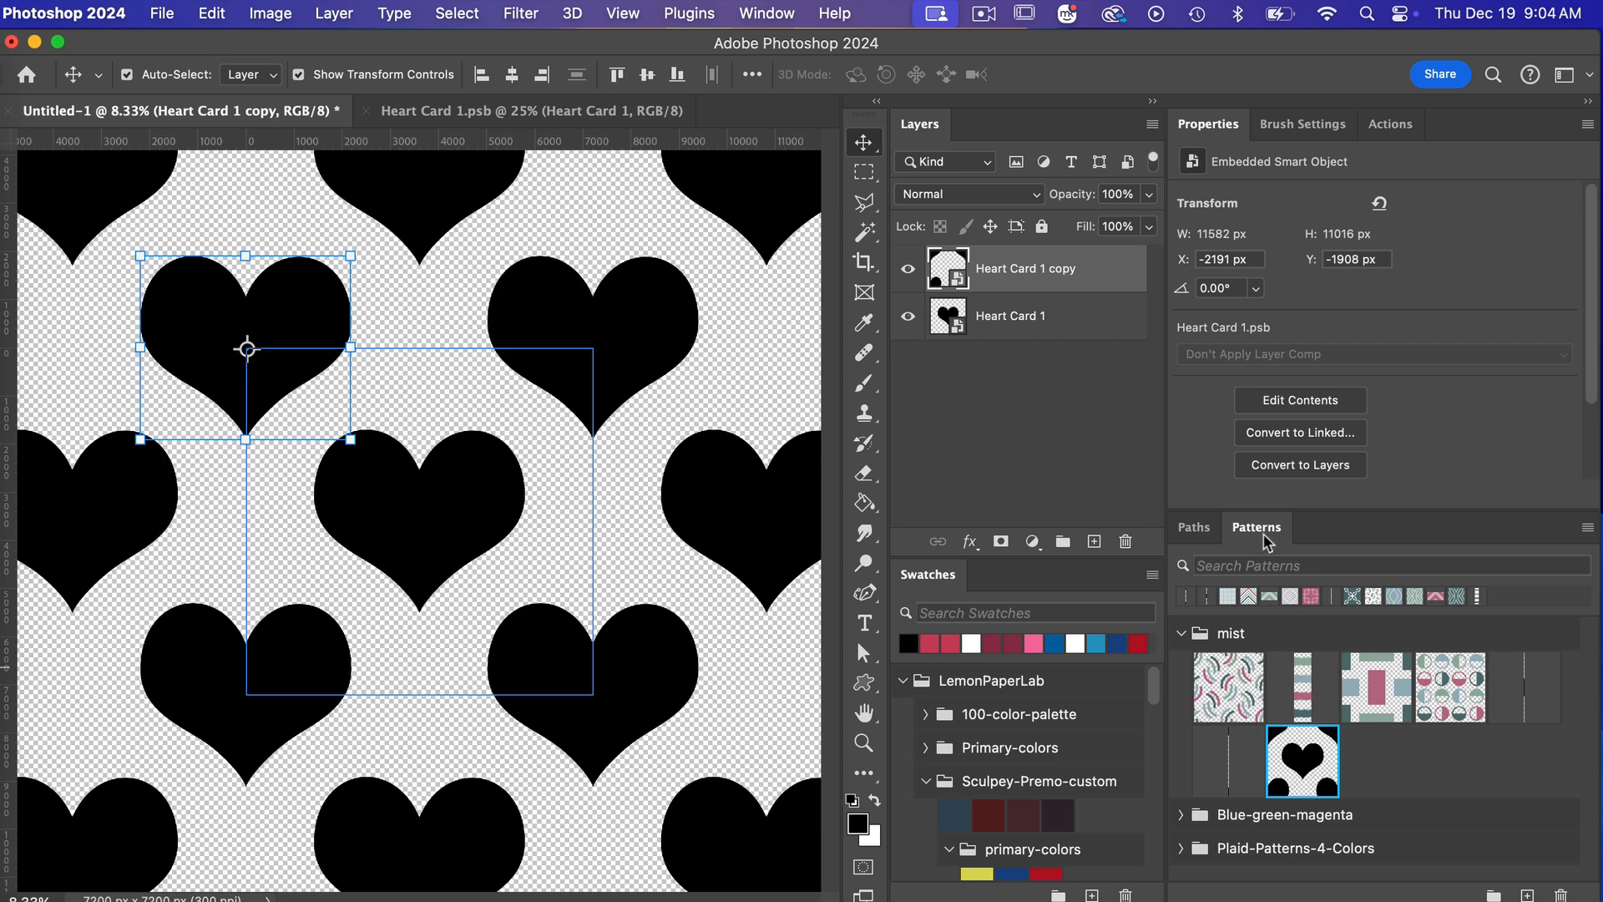
mouse_move(871, 164)
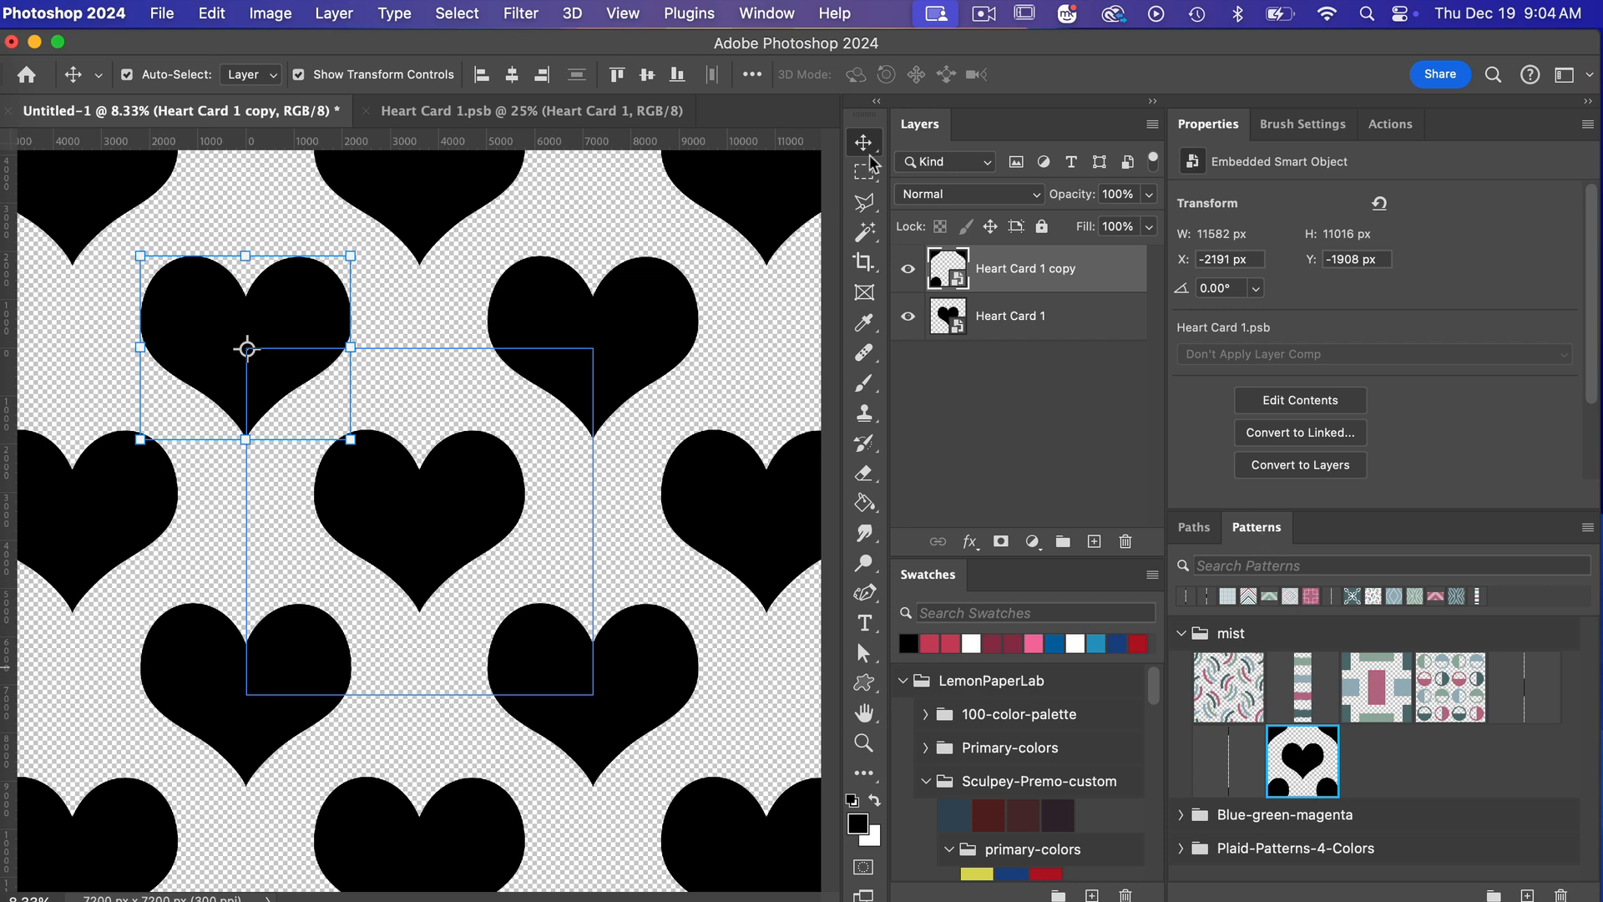
left_click(766, 13)
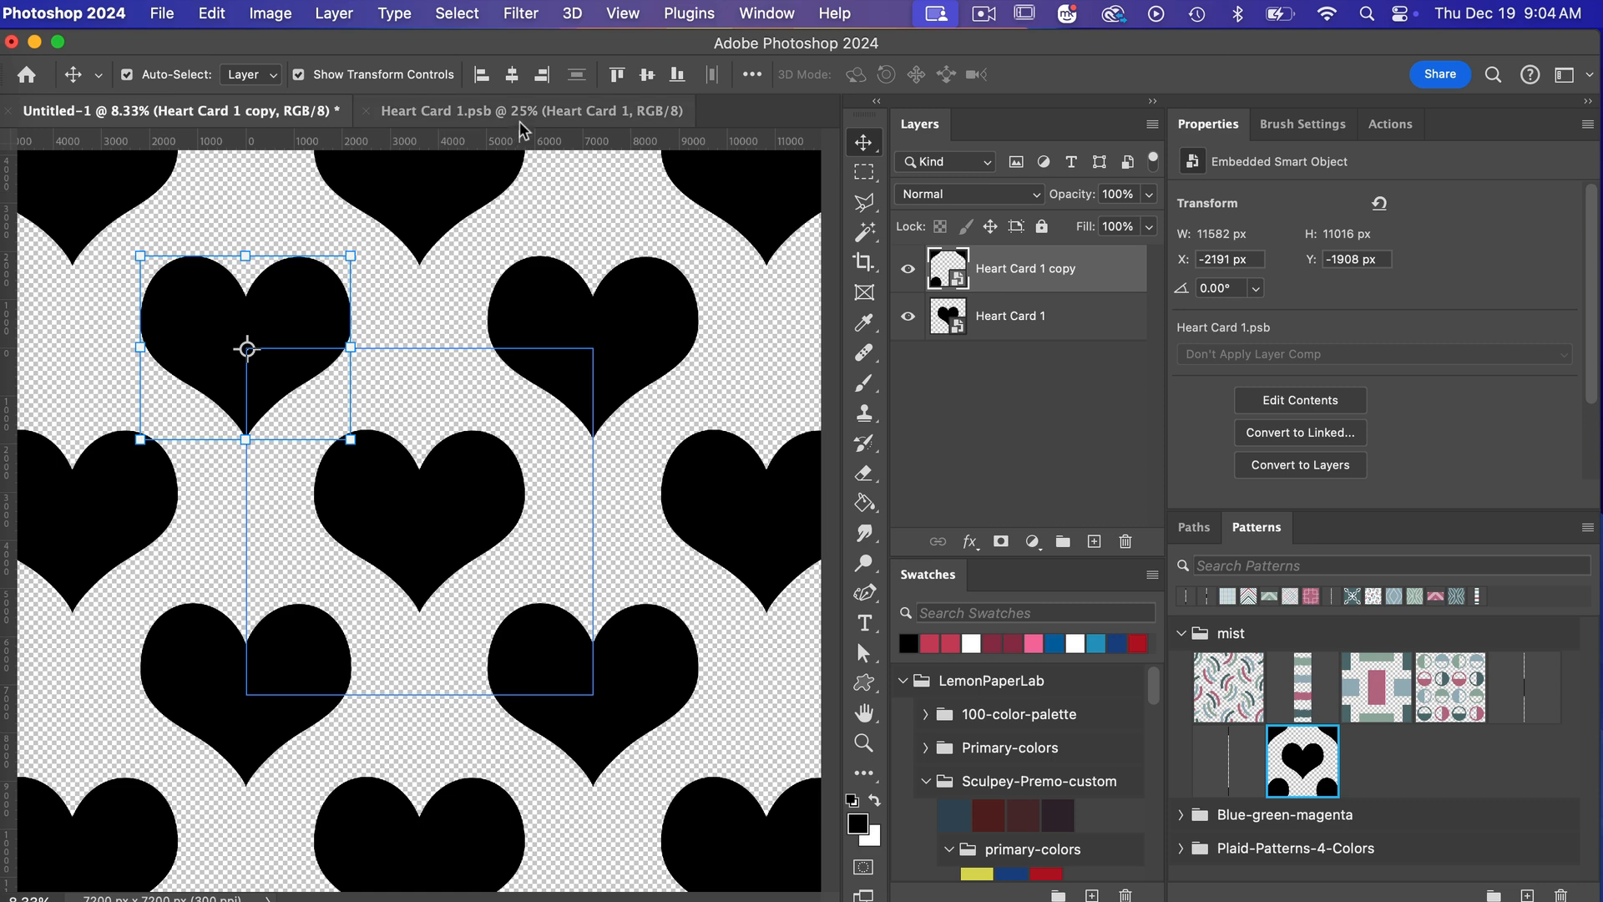
In Heart Card 1.psb, swap the heart for a centred black circle, then return to Untitled-1.
left_click(532, 110)
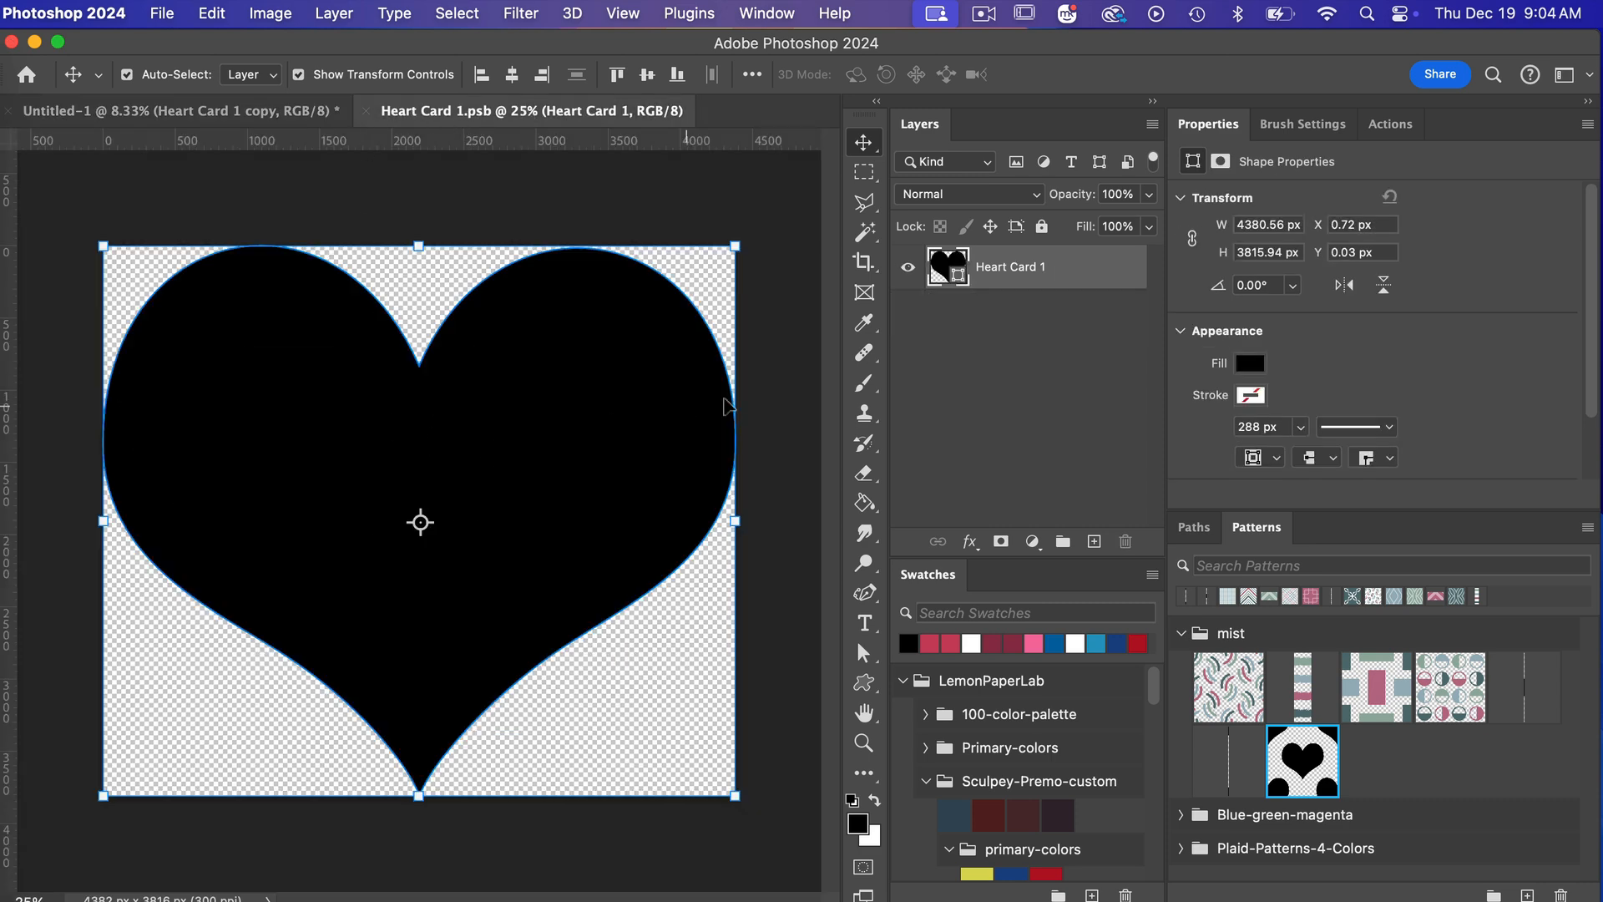
mouse_move(908, 278)
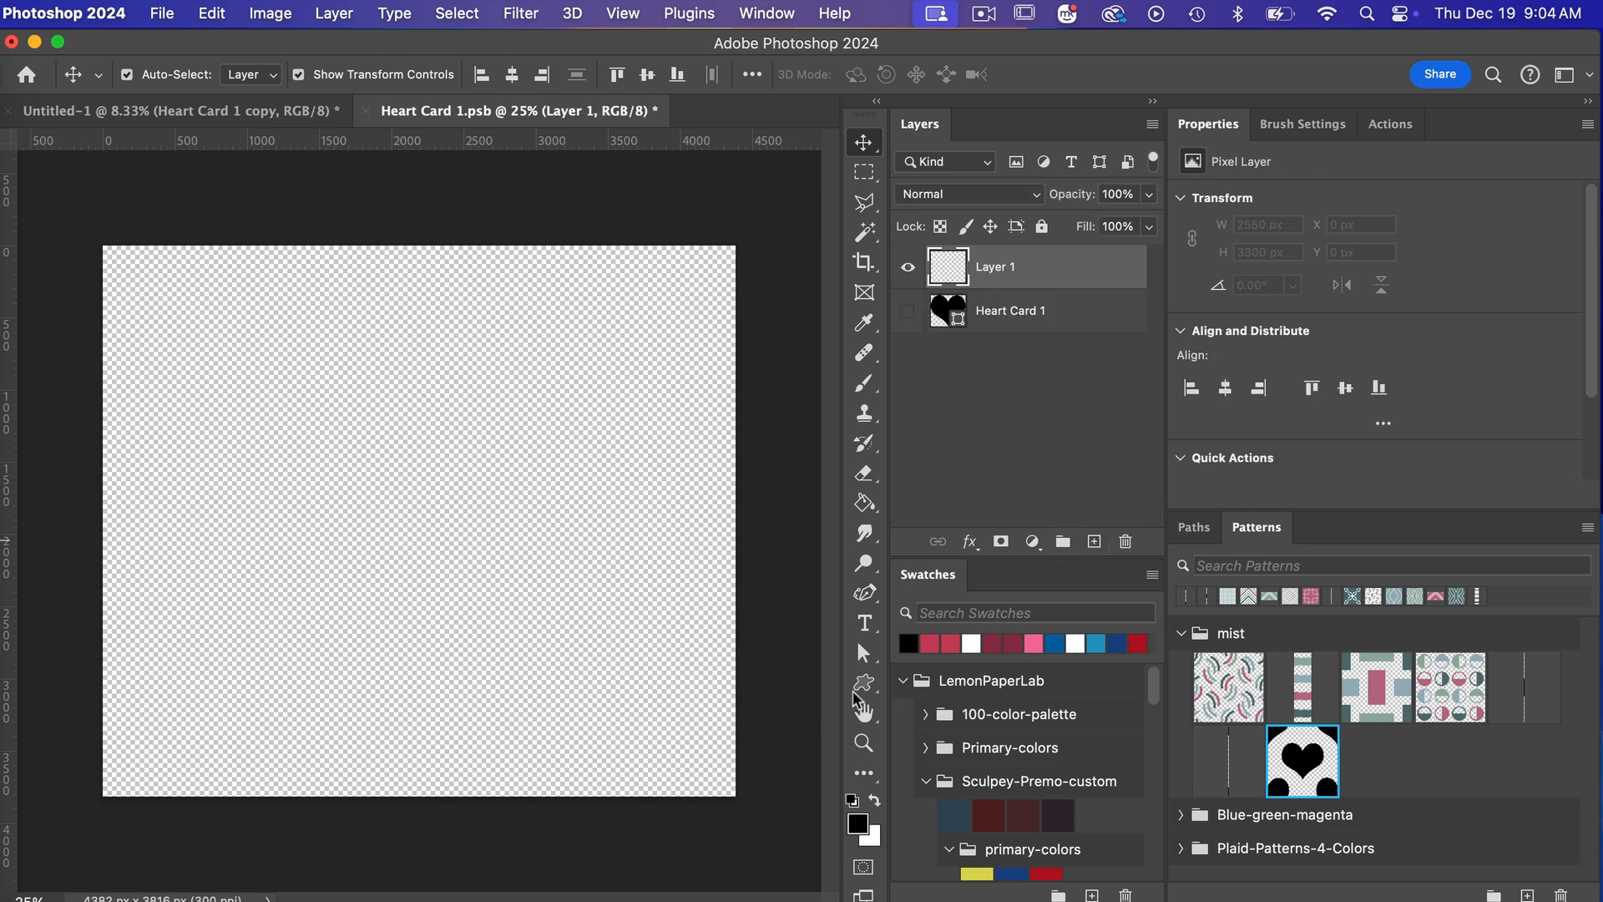
left_click(864, 682)
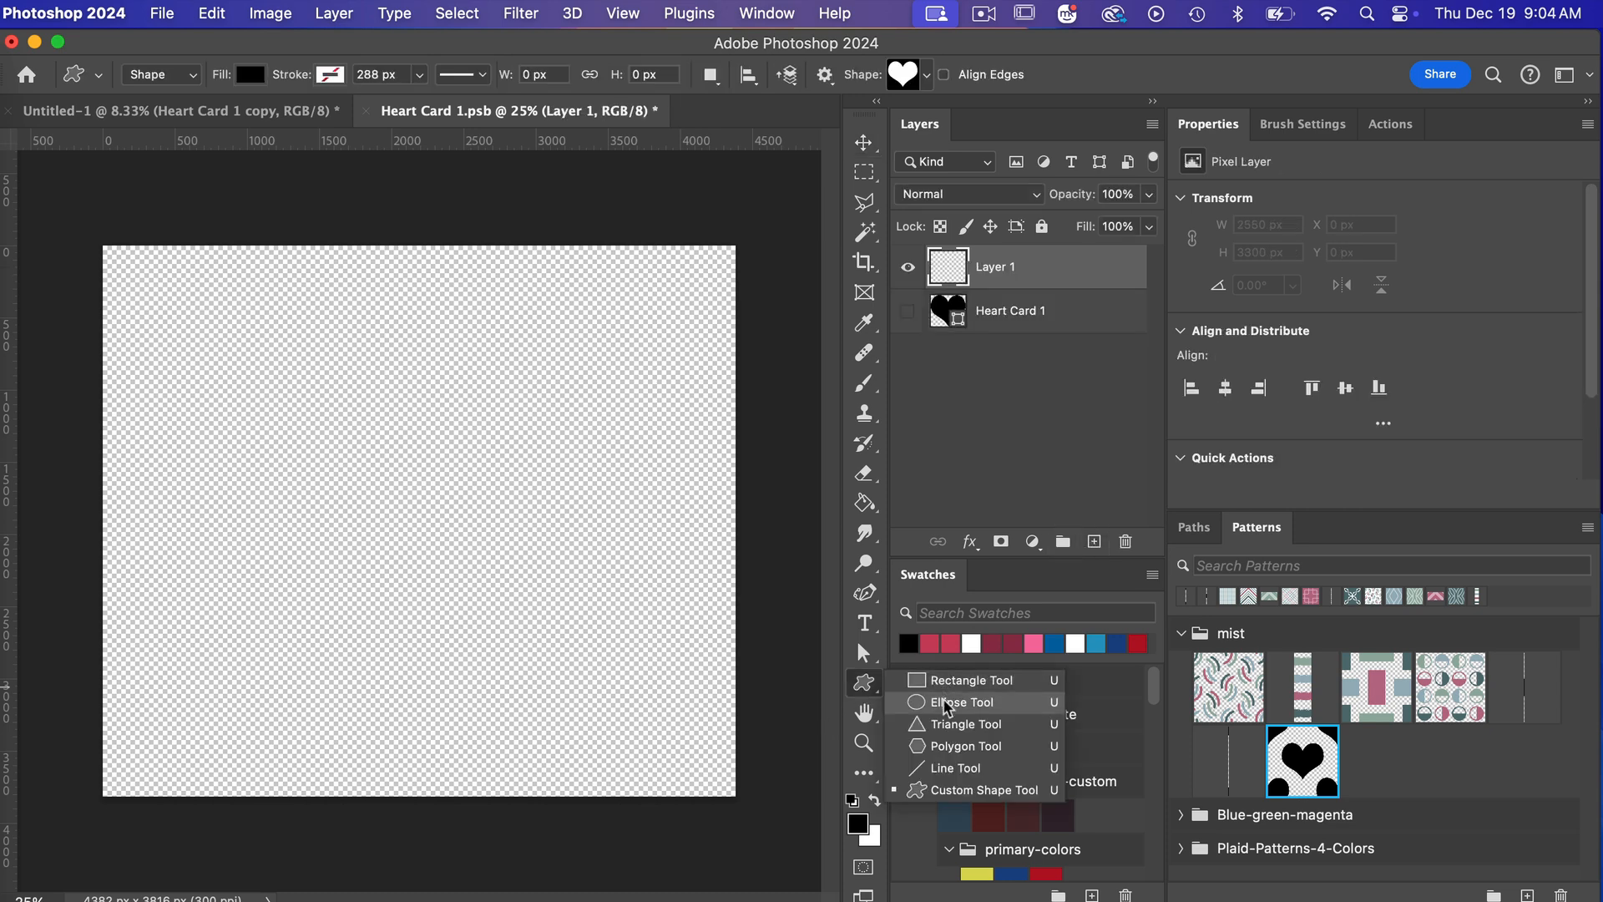
left_click(960, 702)
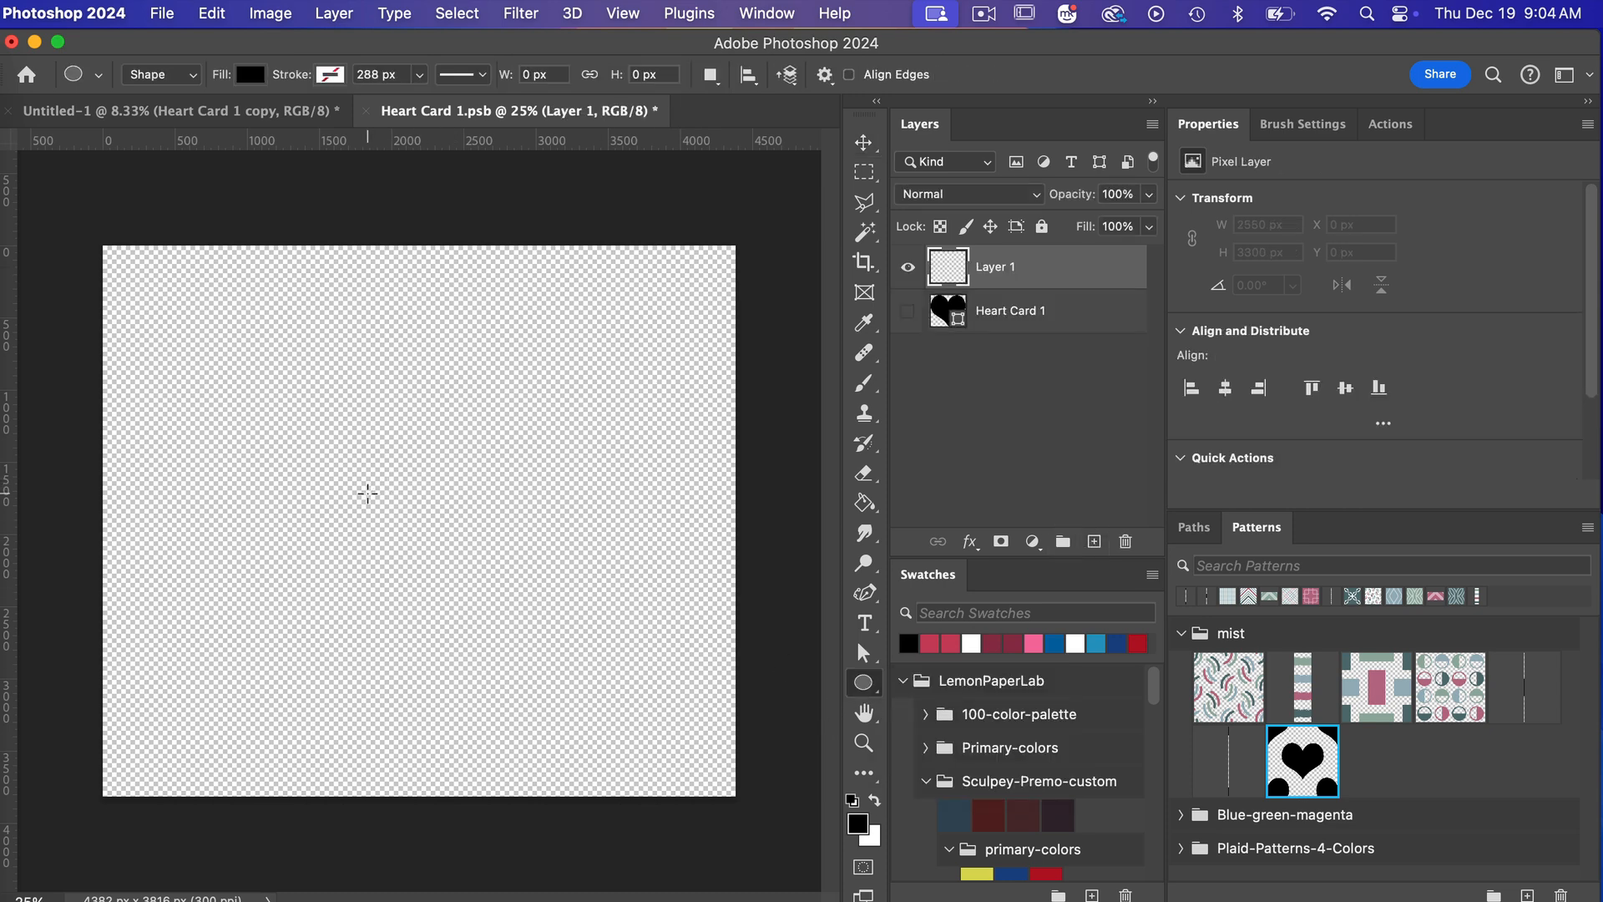
left_click_drag(368, 493, 515, 641)
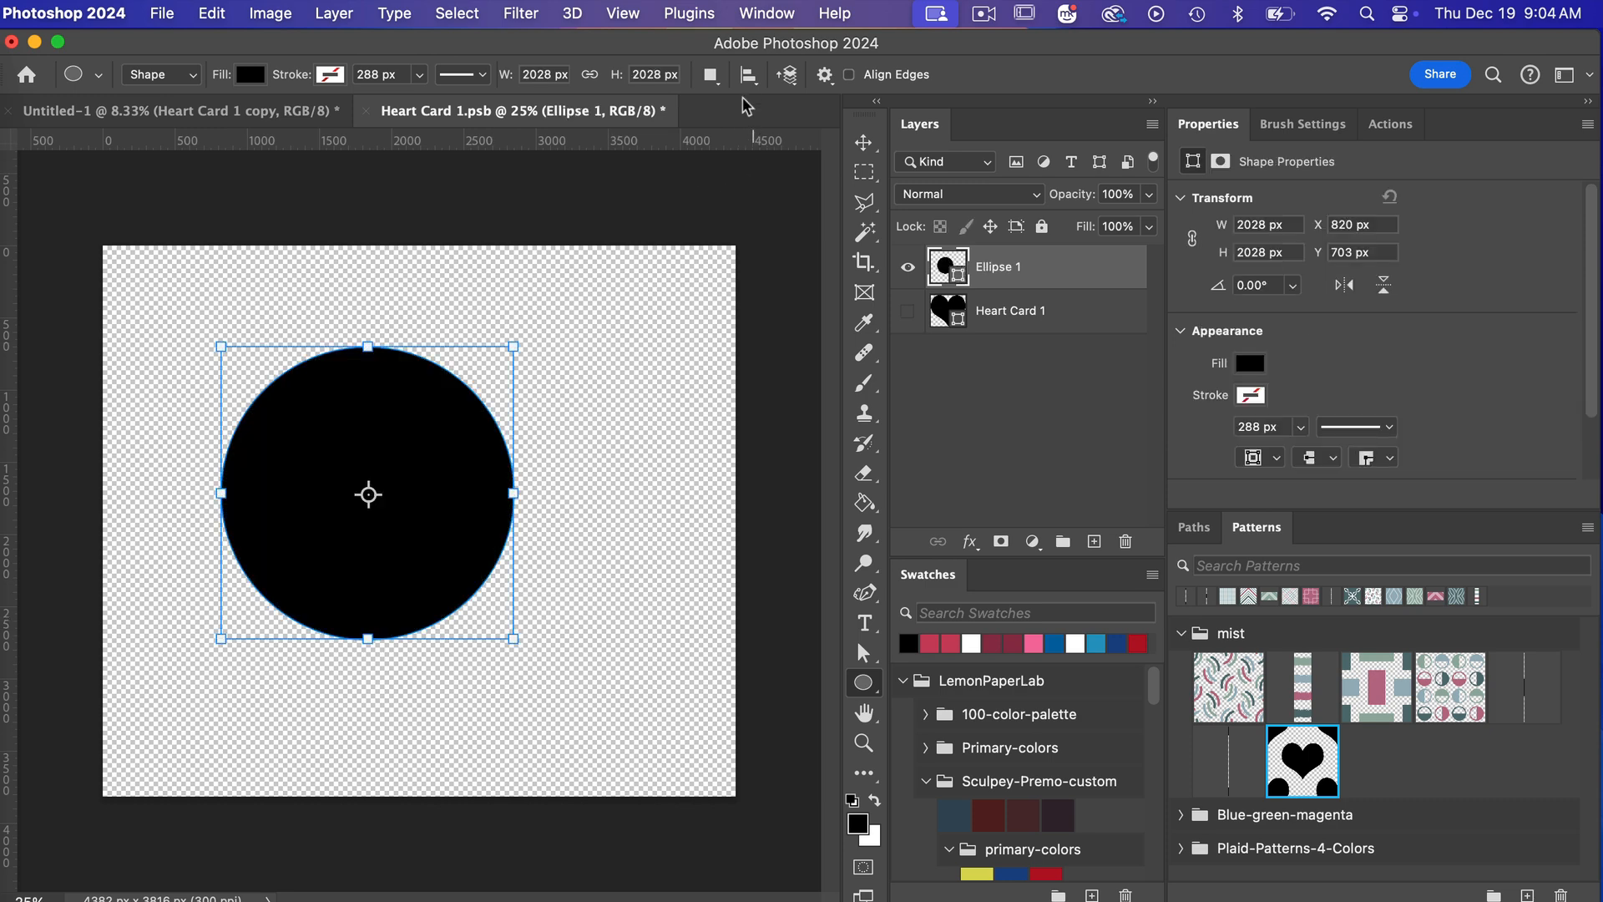
left_click(747, 74)
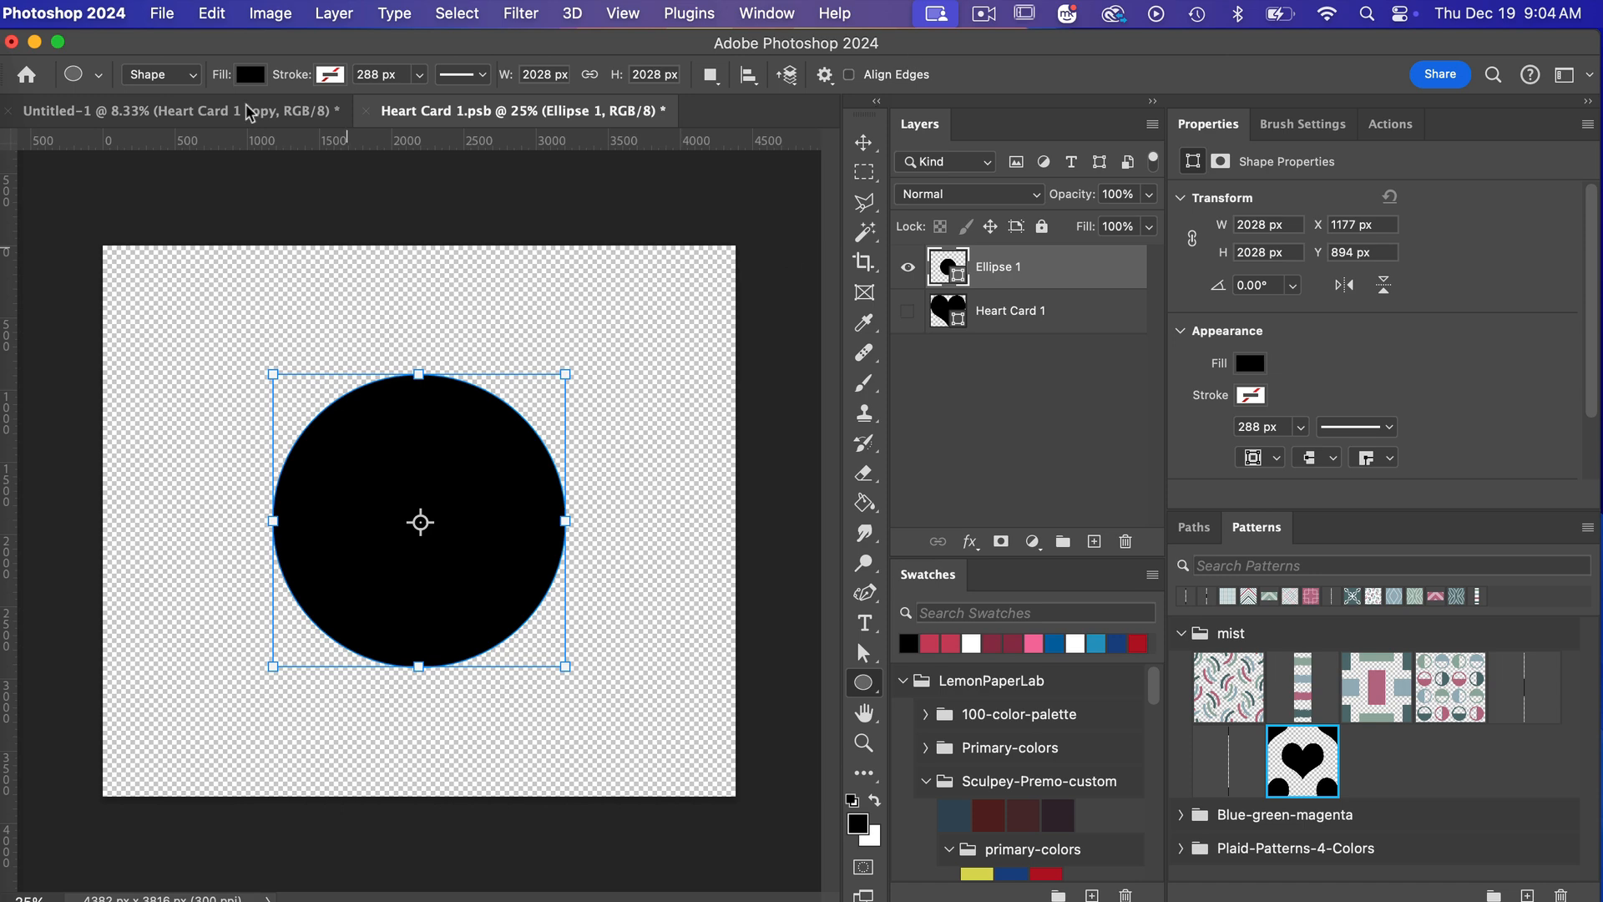
left_click(161, 13)
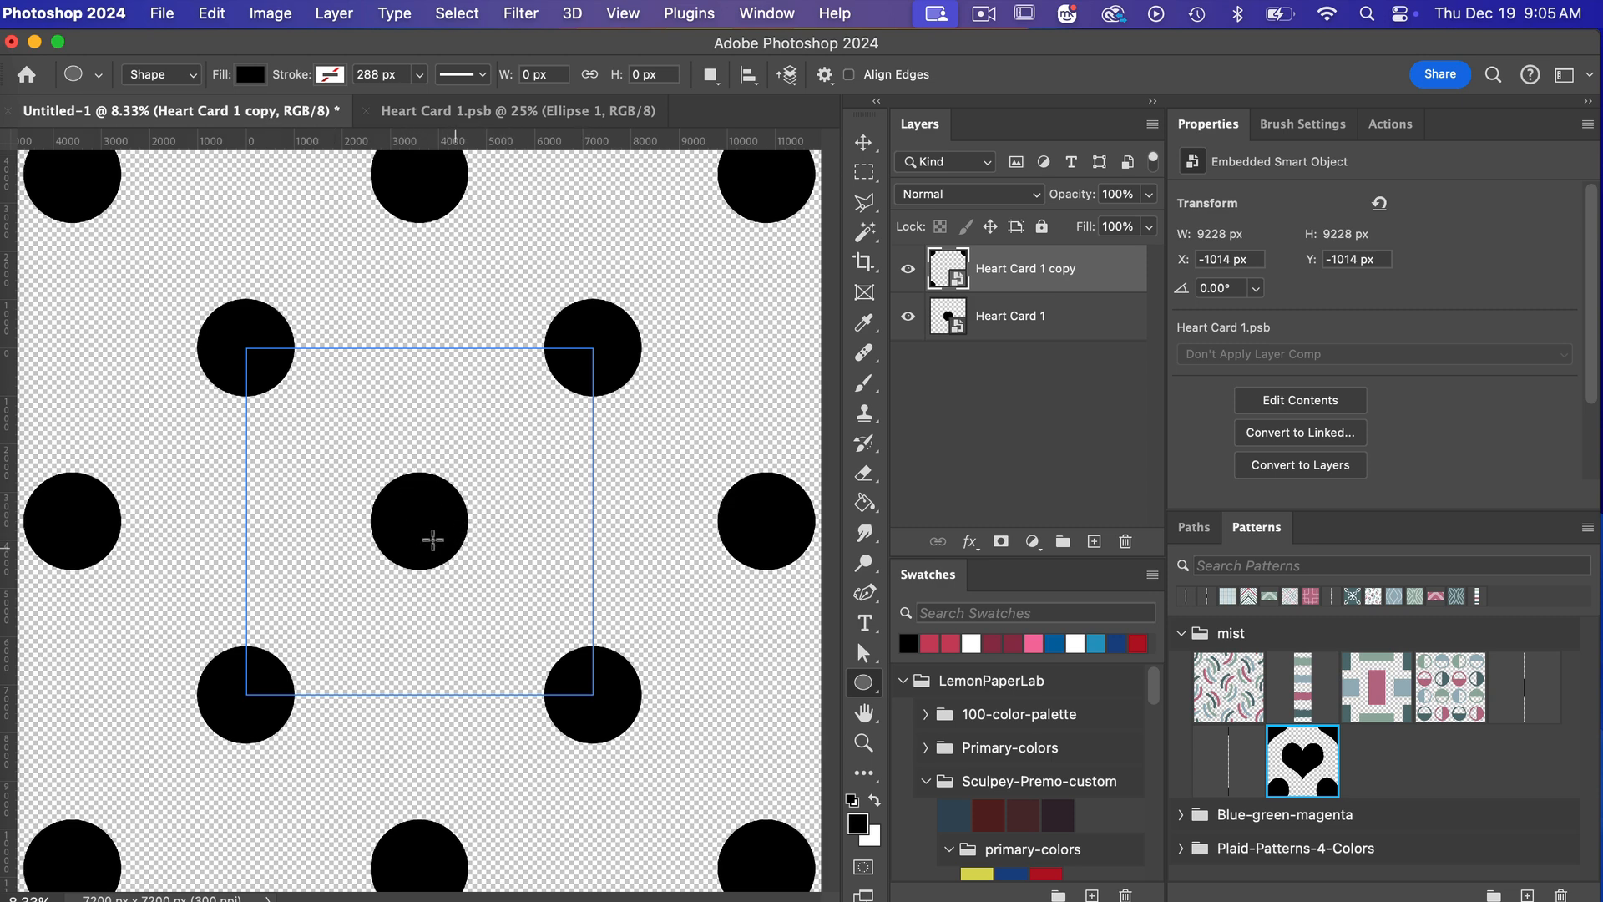
mouse_move(250, 359)
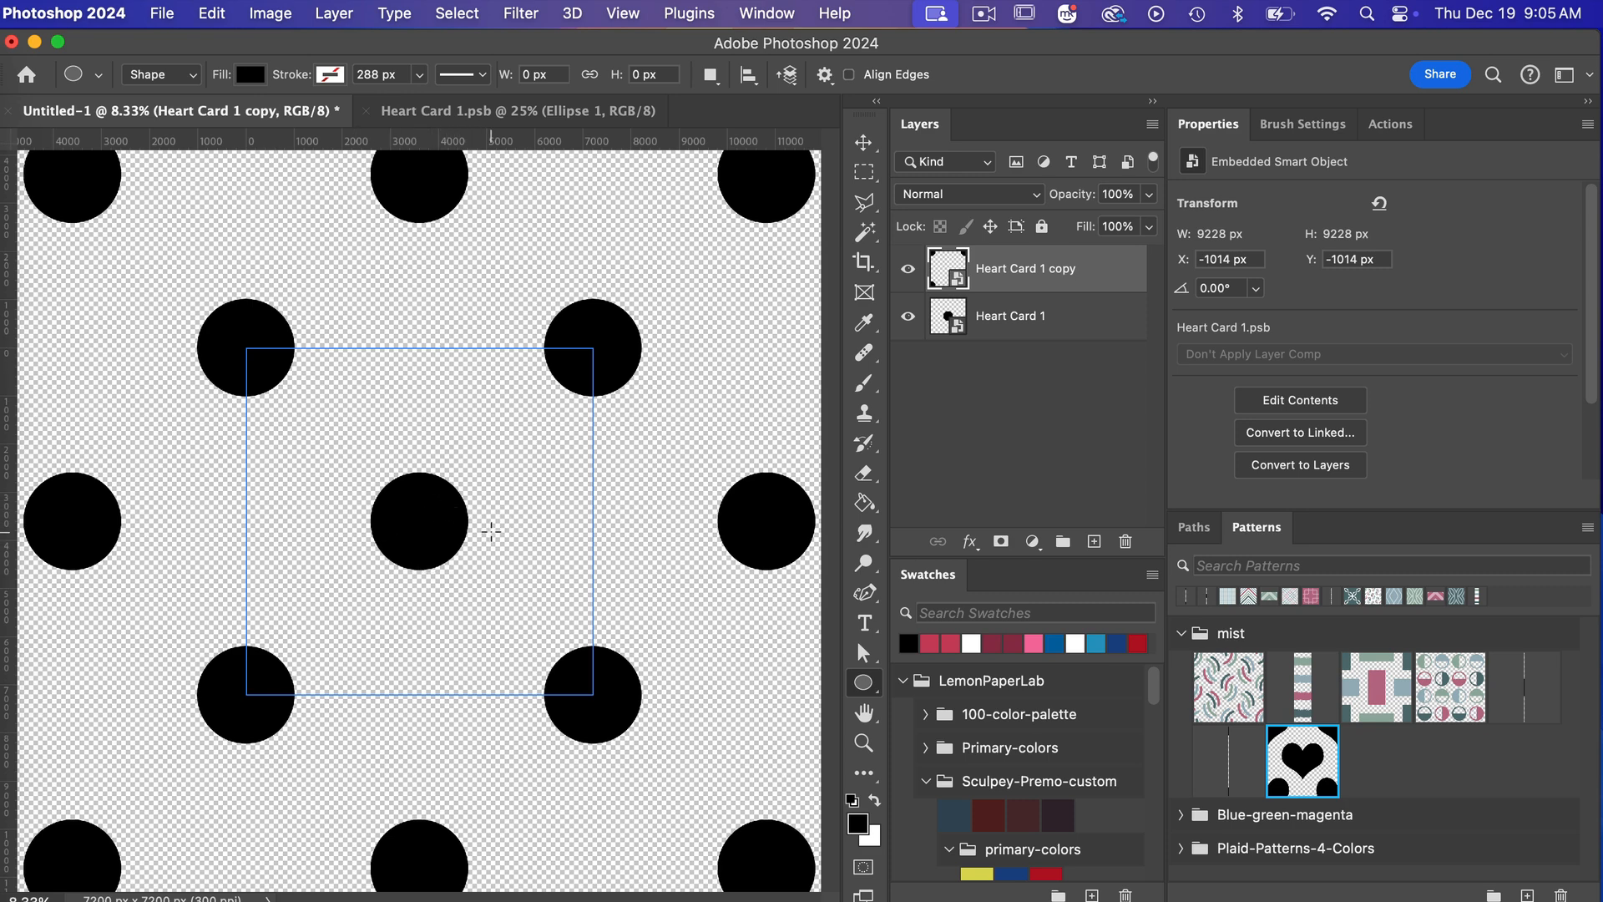
mouse_move(358, 466)
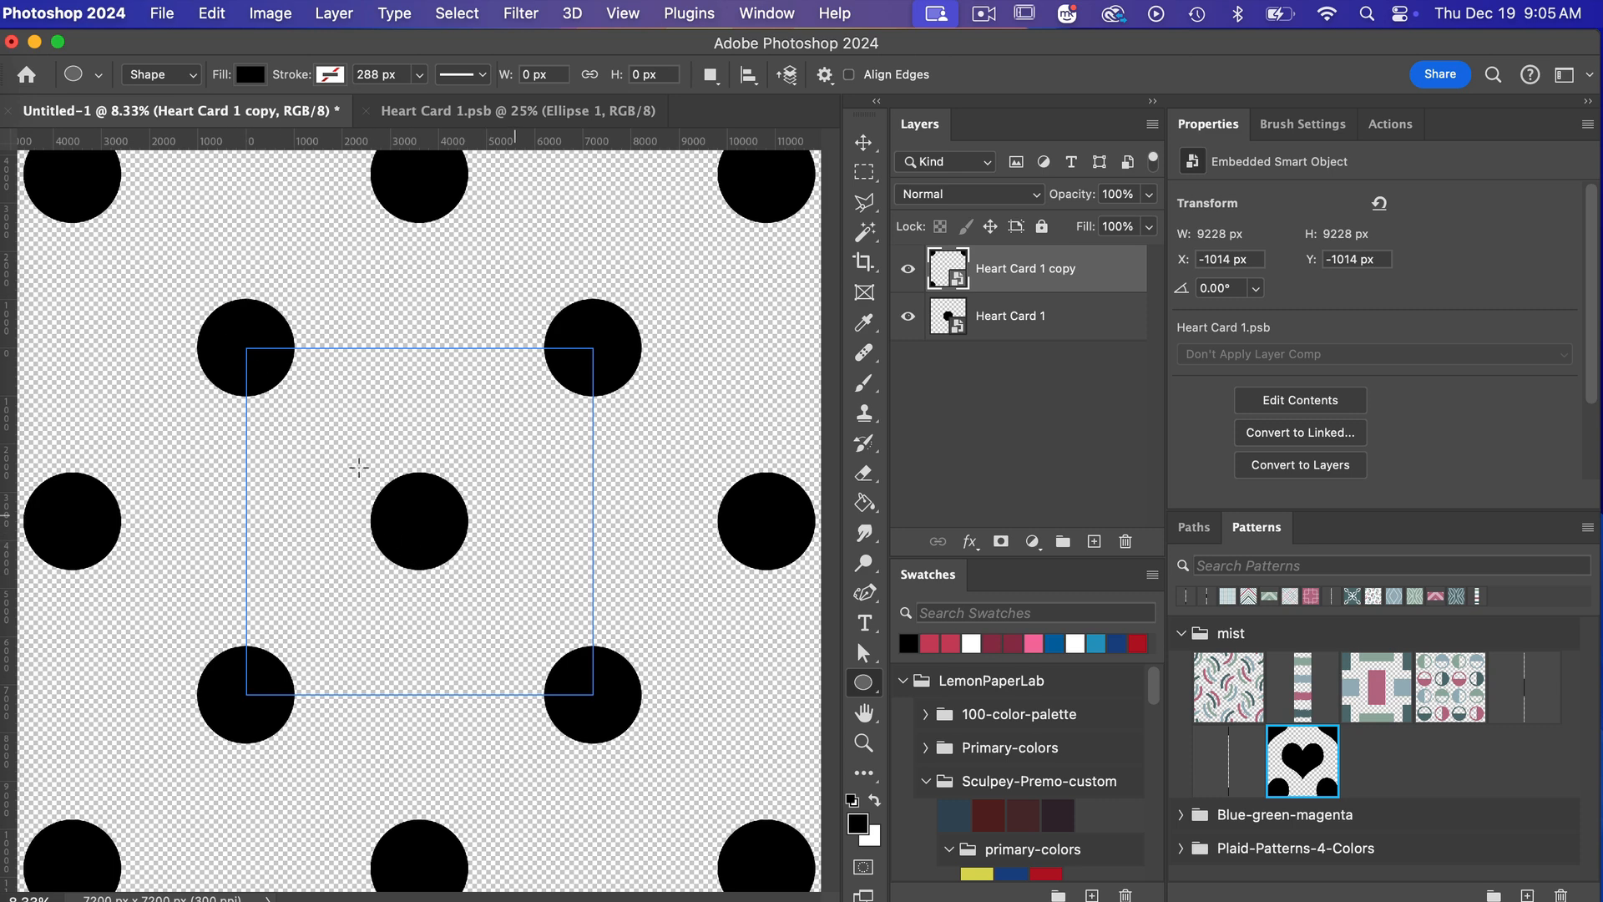
mouse_move(247, 346)
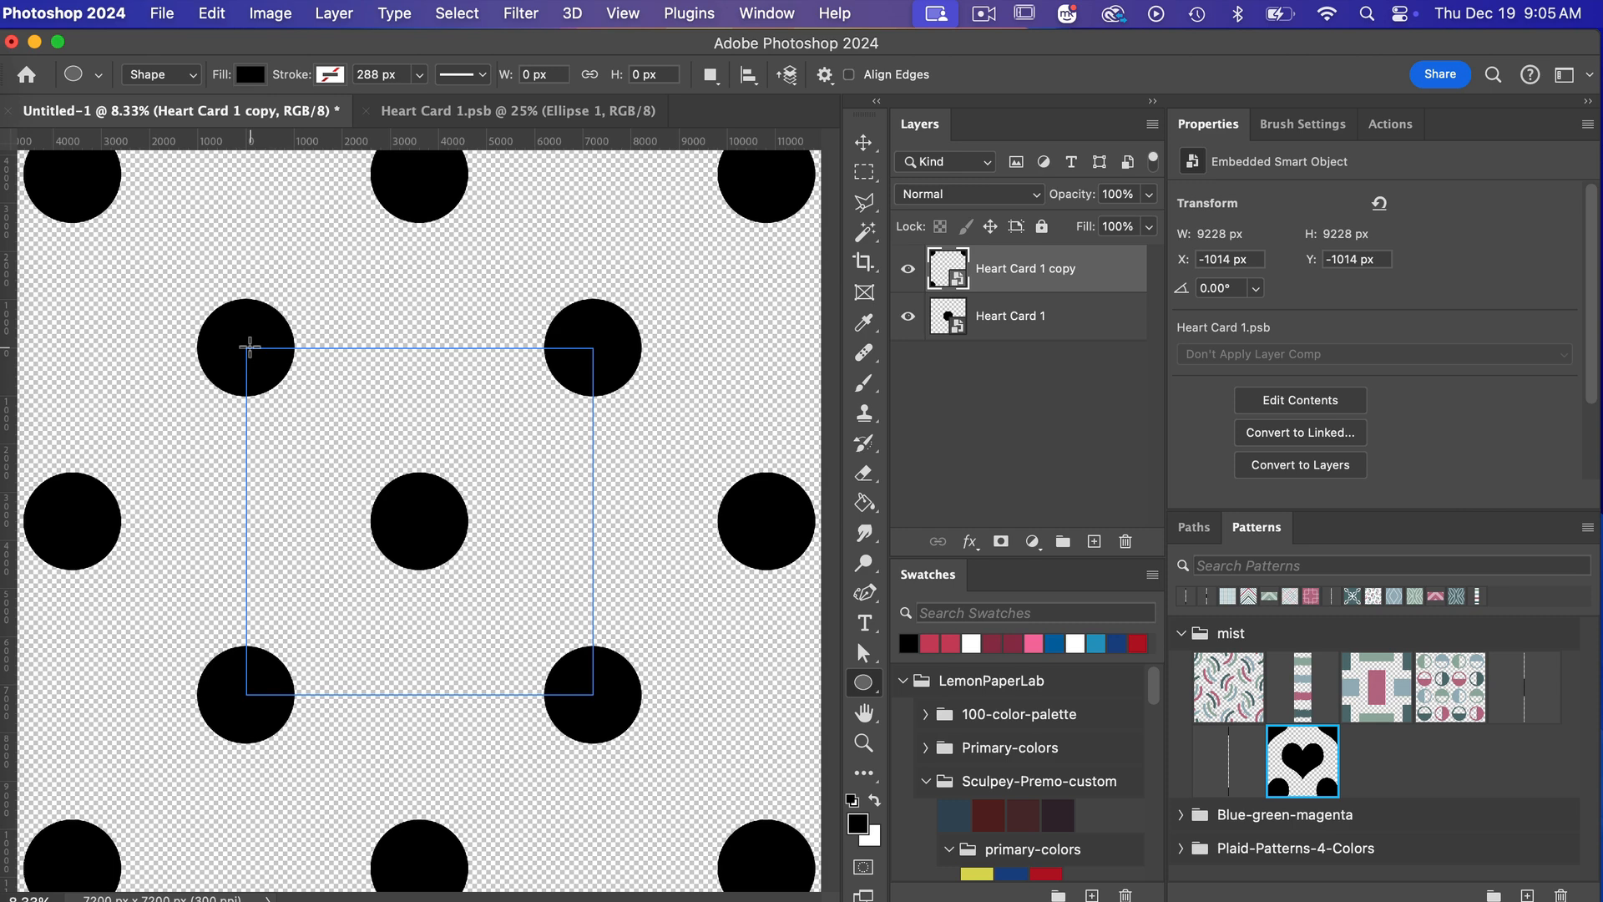
mouse_move(467, 560)
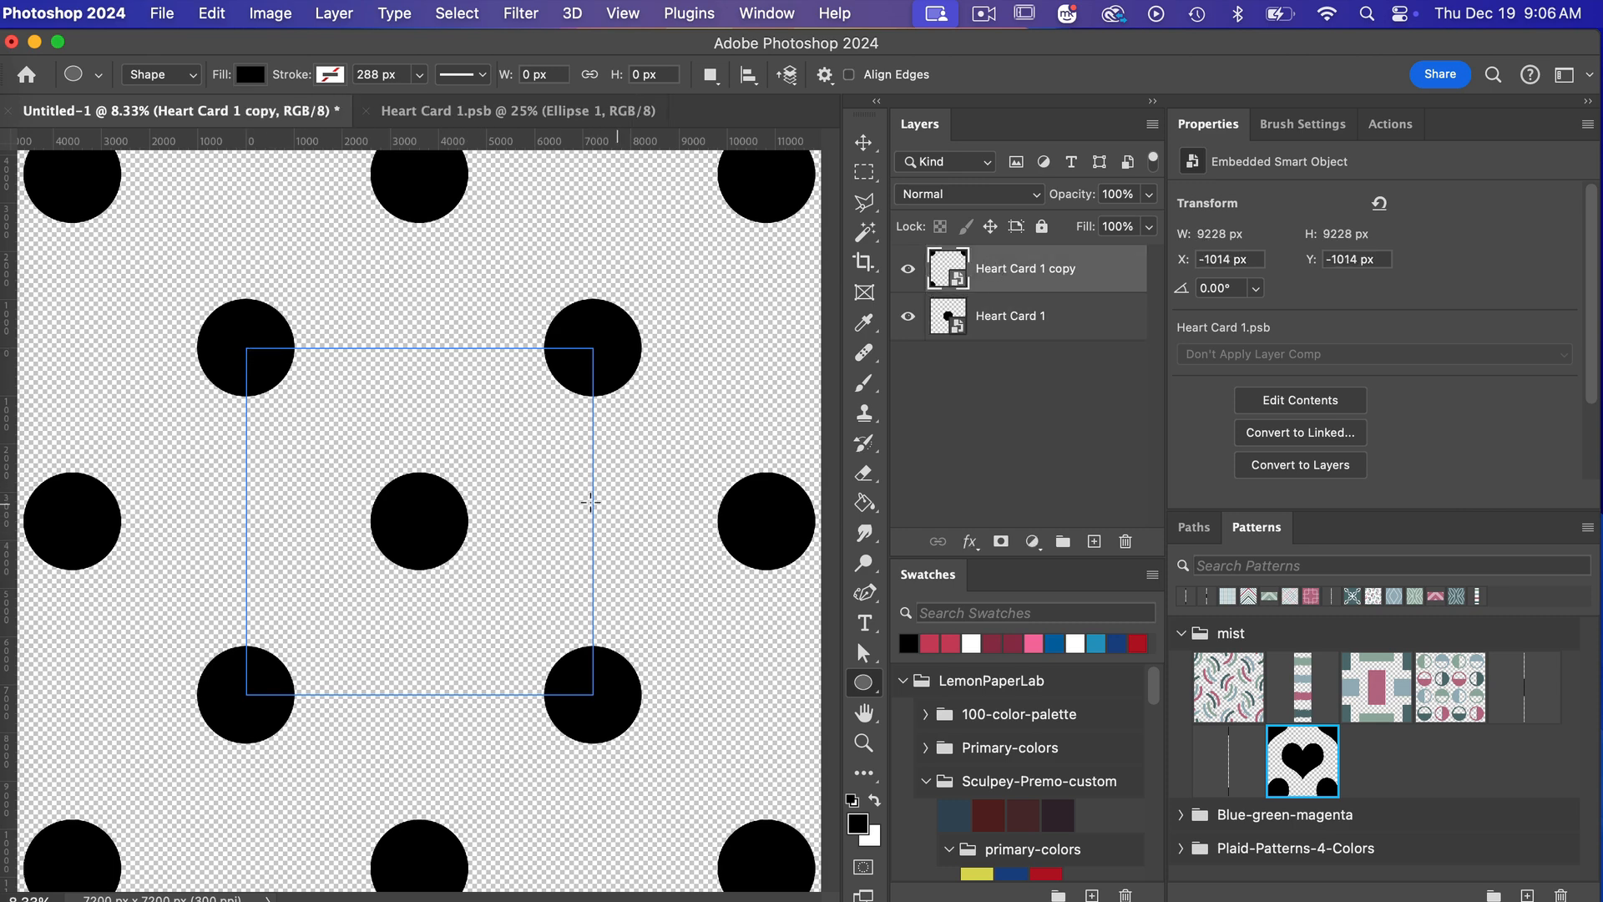
mouse_move(241, 508)
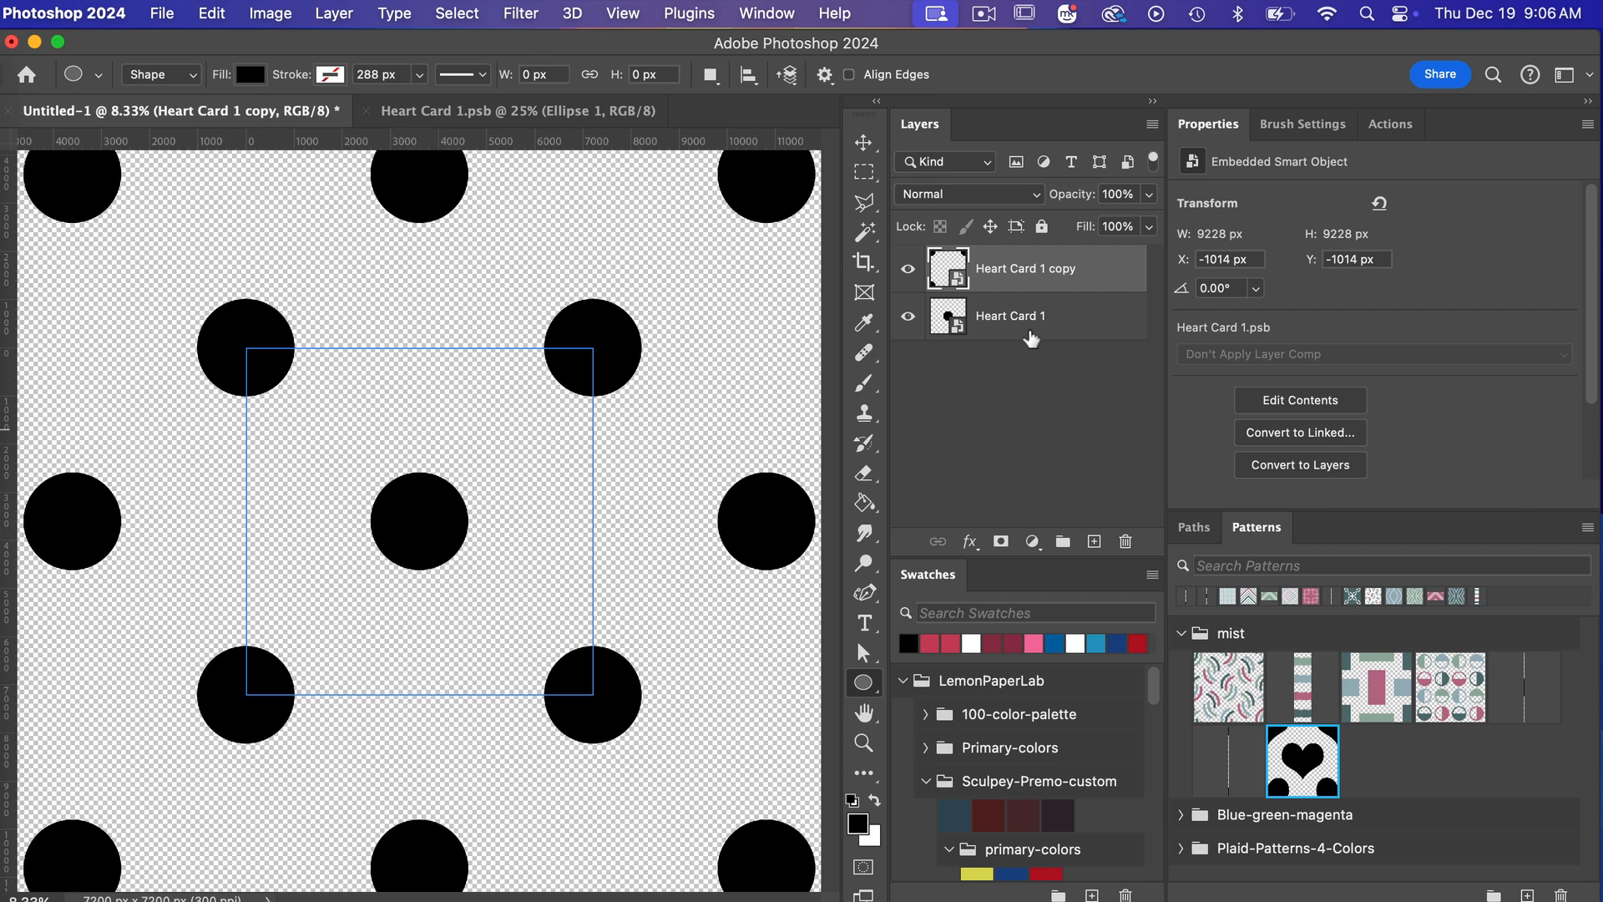
left_click(1012, 315)
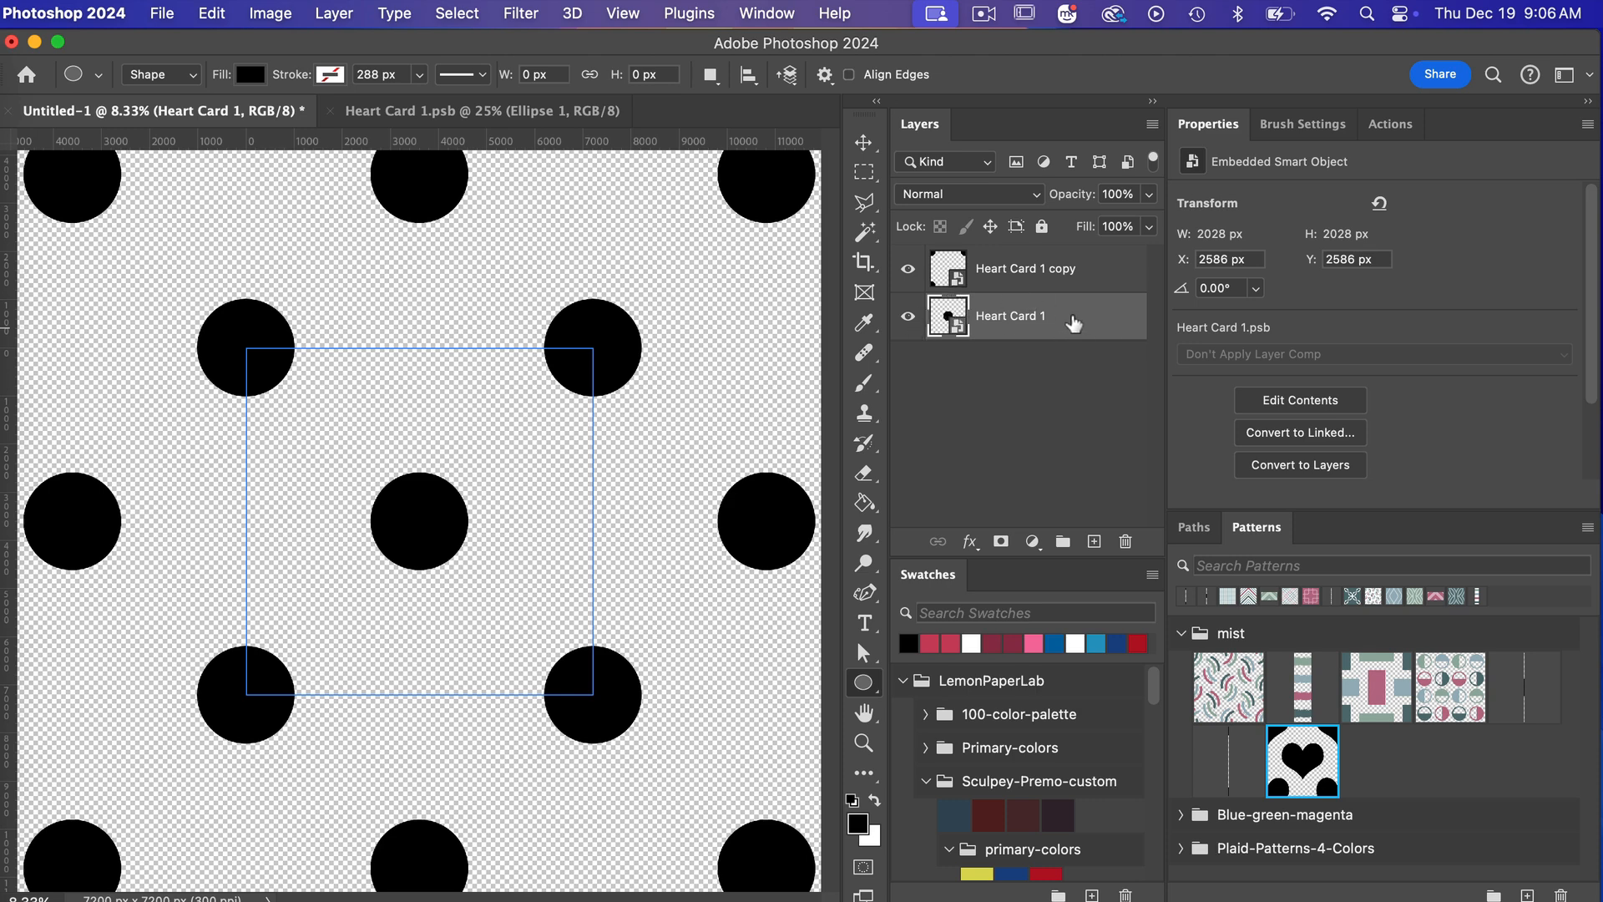
mouse_move(1044, 314)
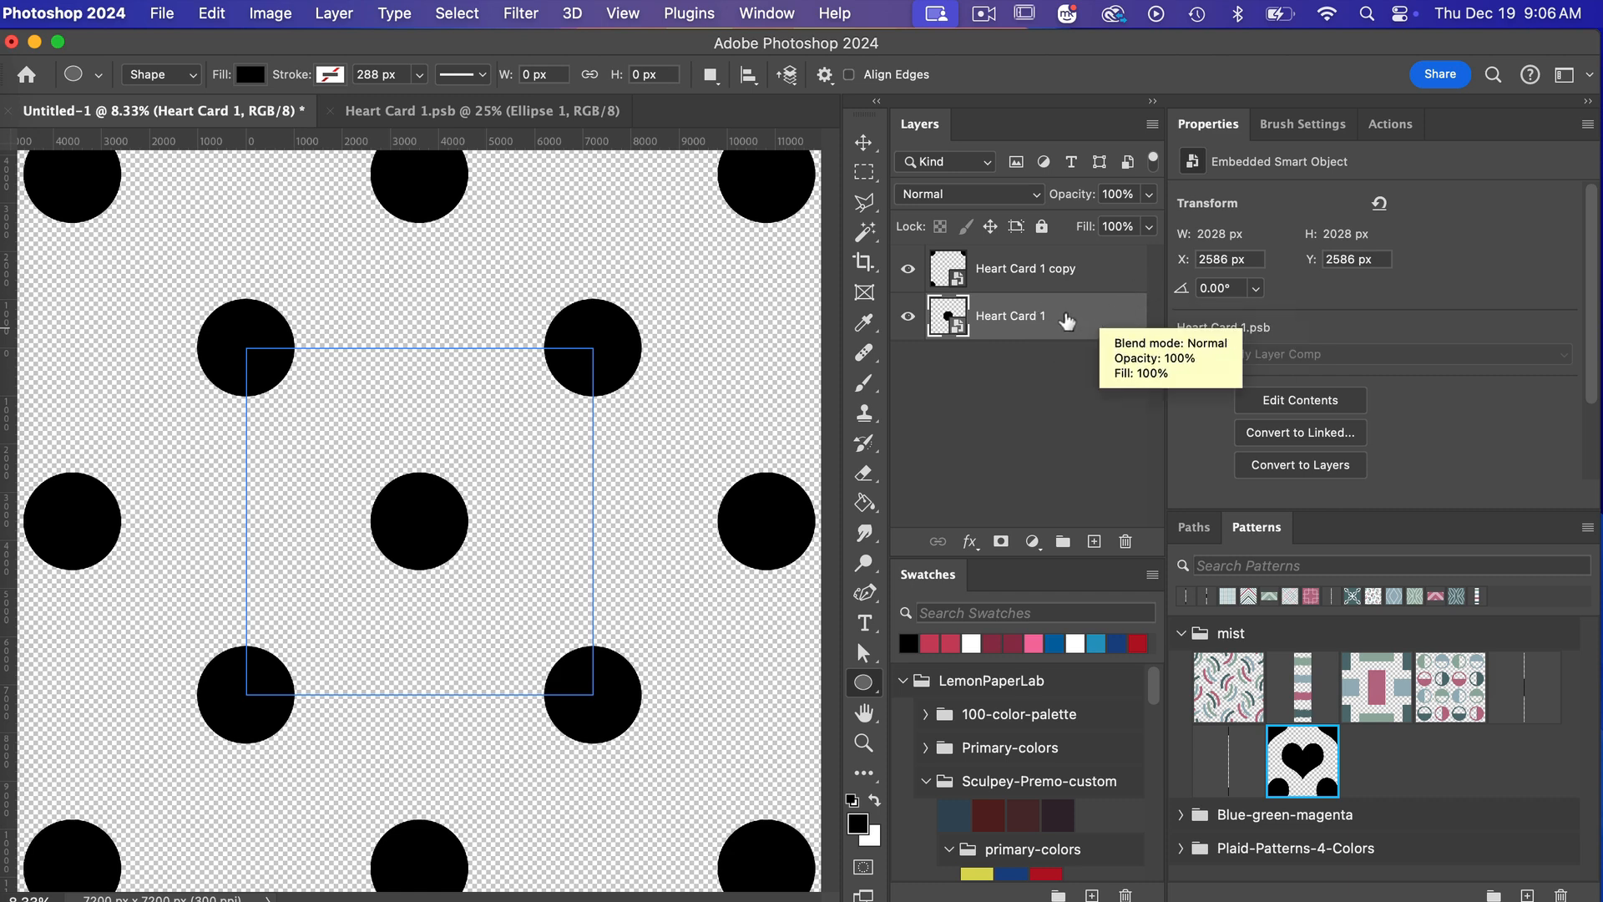
Make an independent copy of Heart Card 1 with New Smart Object via Copy, and turn its circles pink.
right_click(1012, 315)
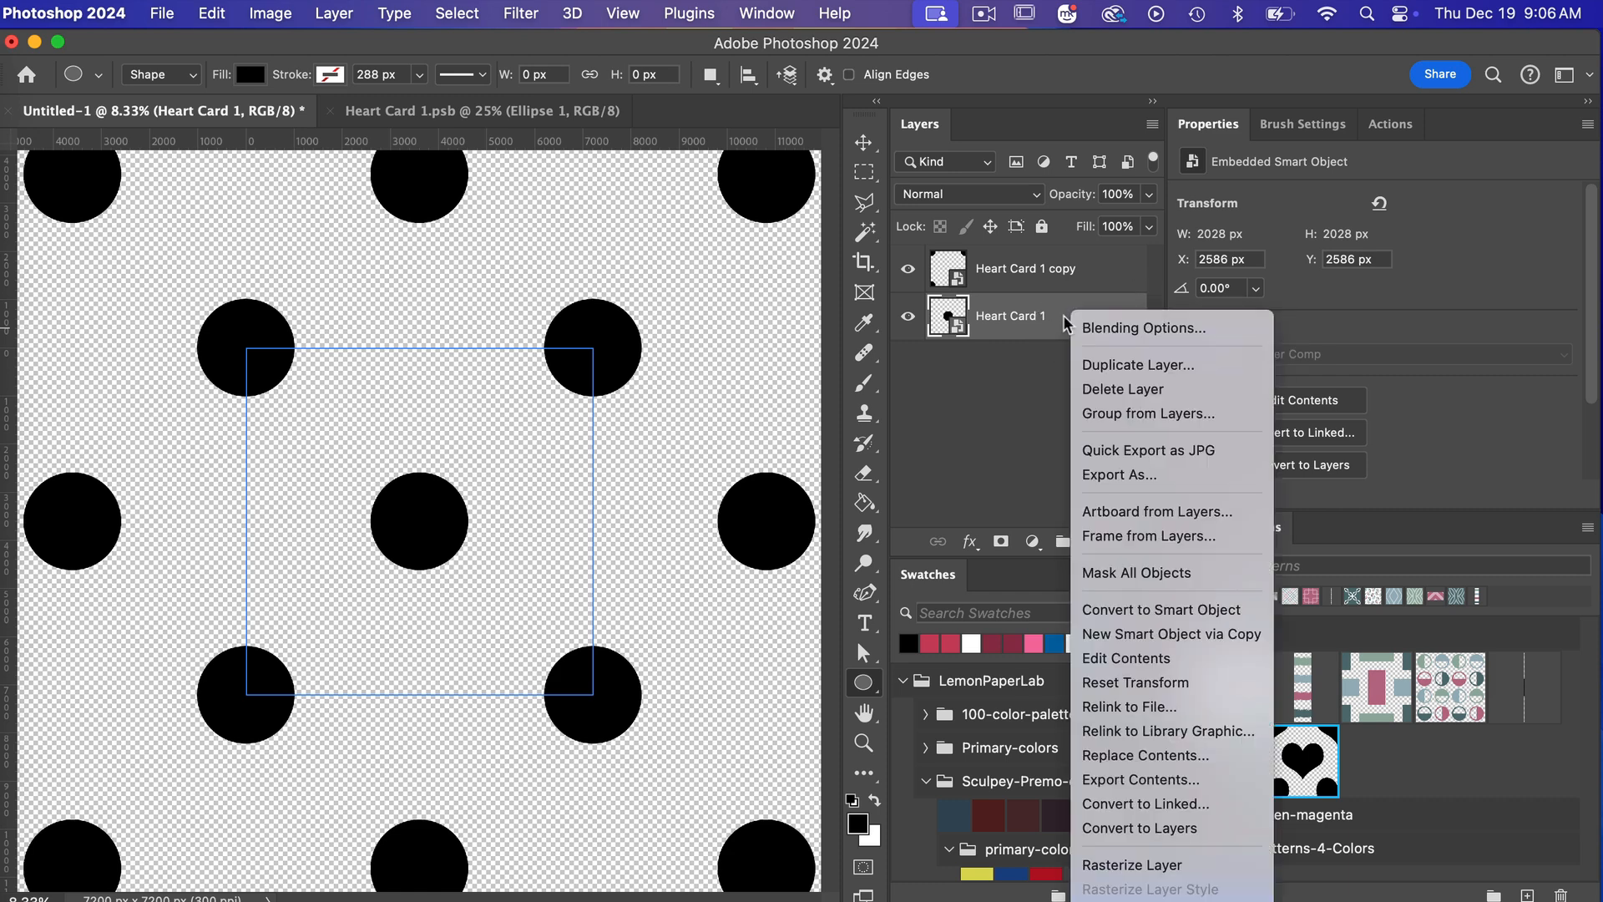
mouse_move(1174, 450)
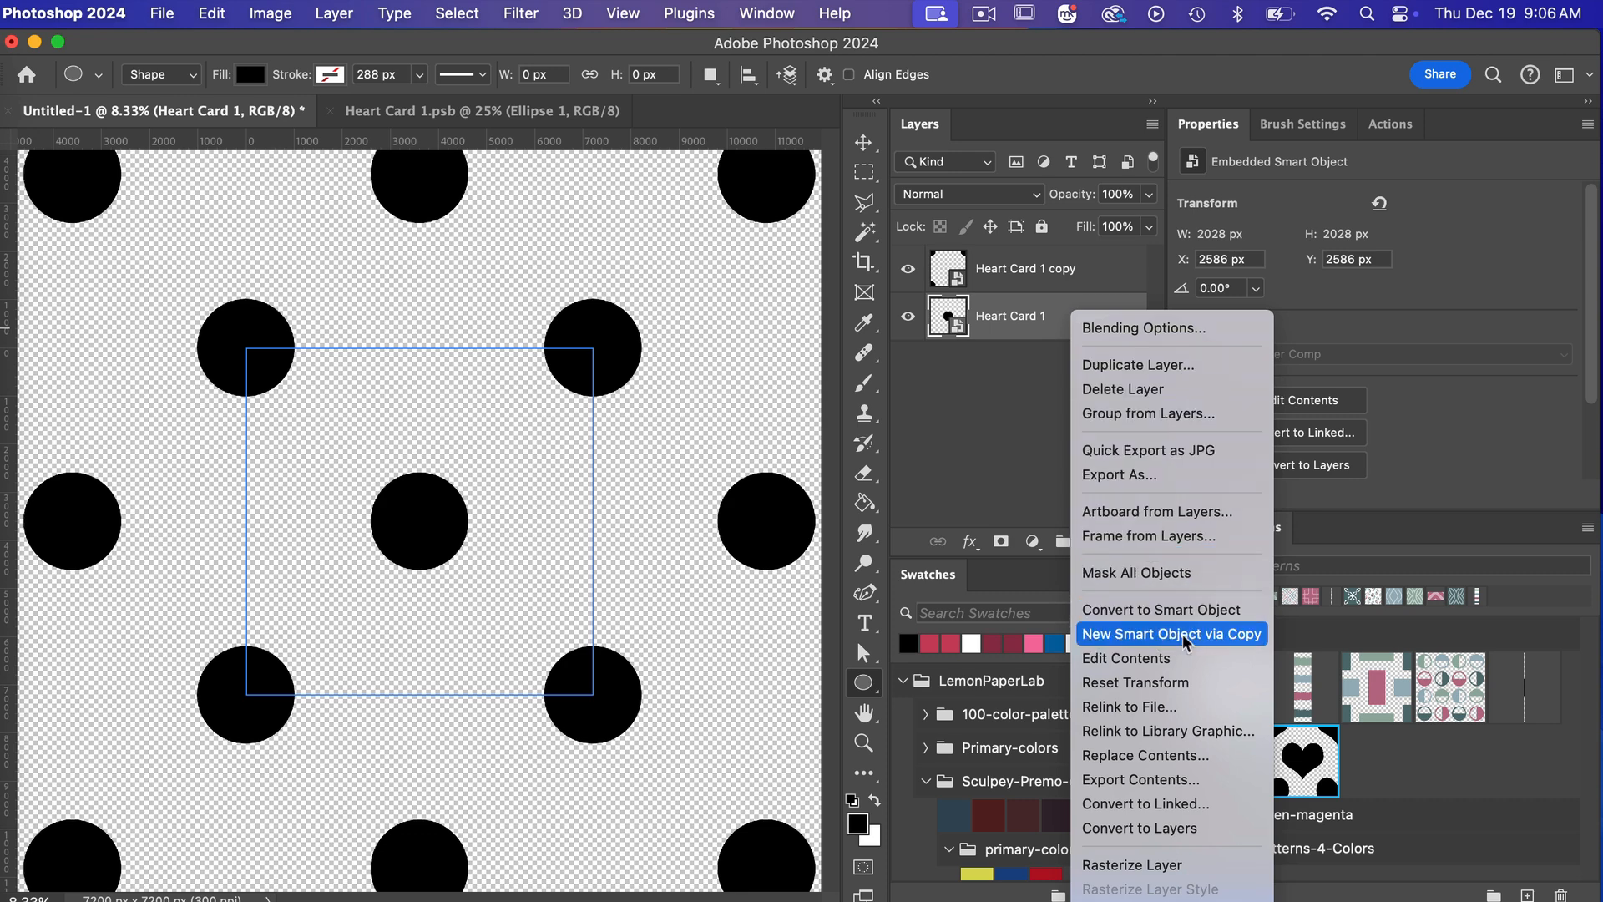
left_click(1172, 633)
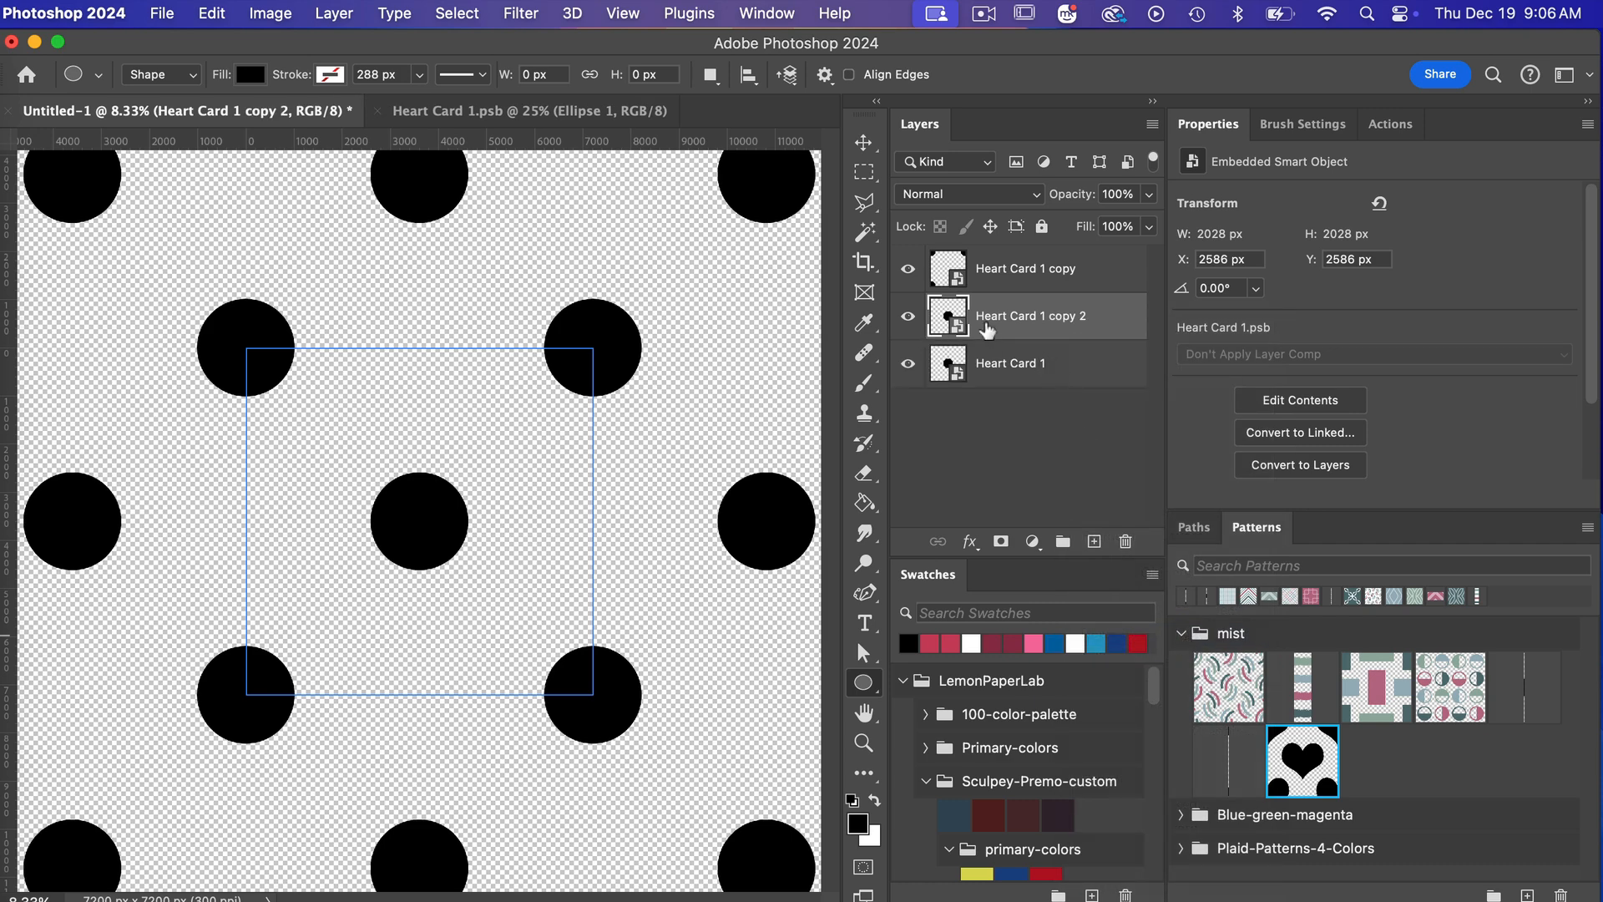
mouse_move(1097, 329)
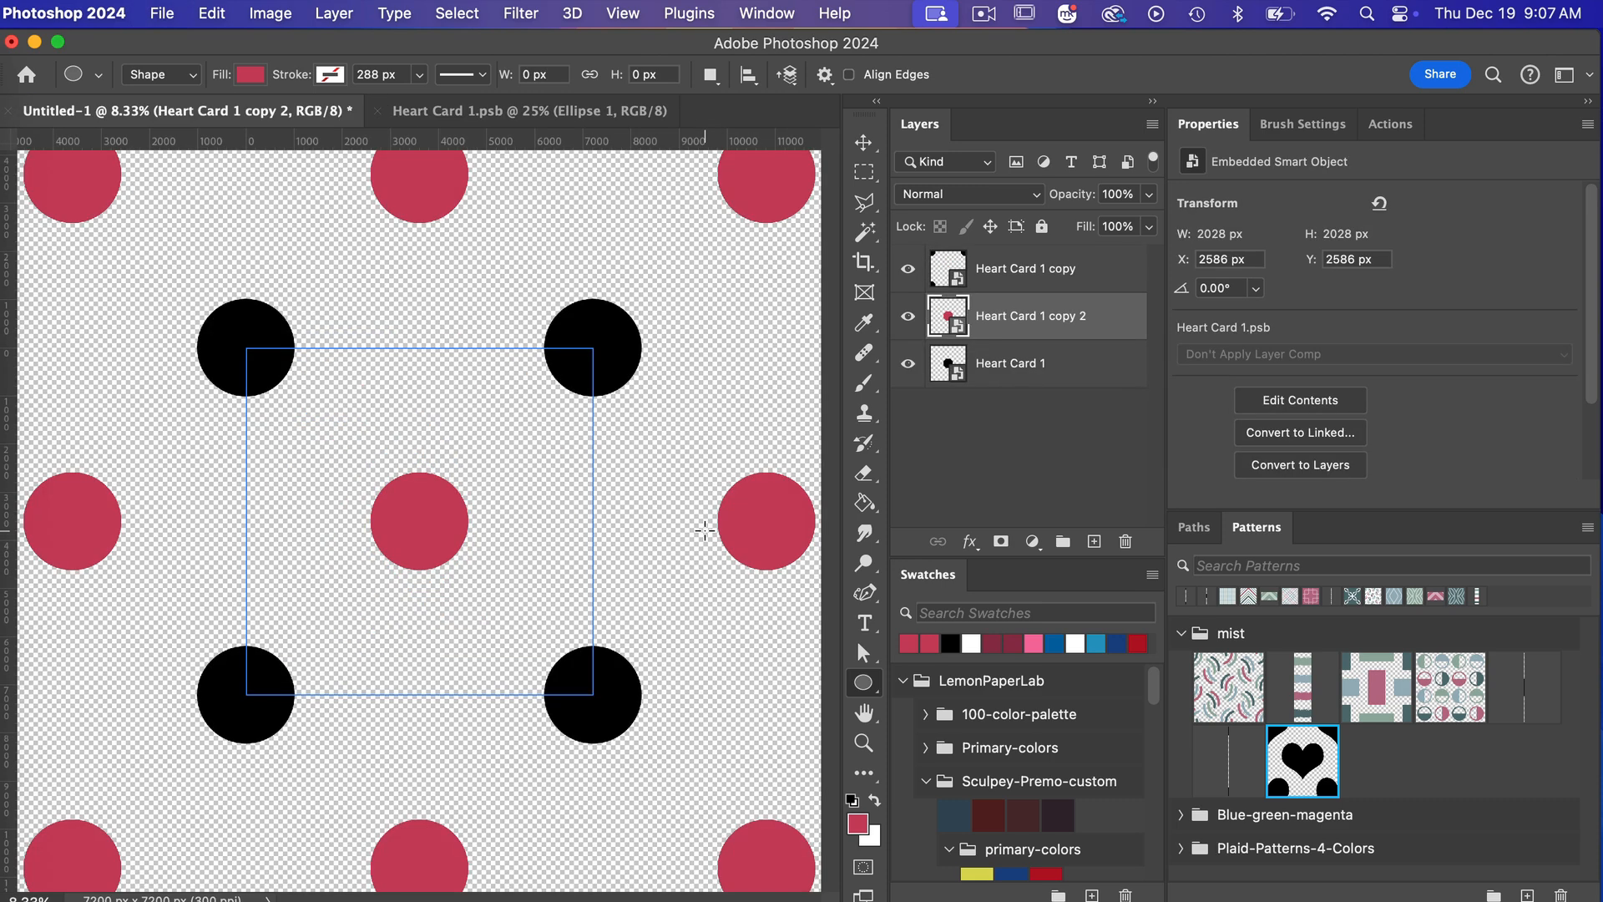
mouse_move(419, 521)
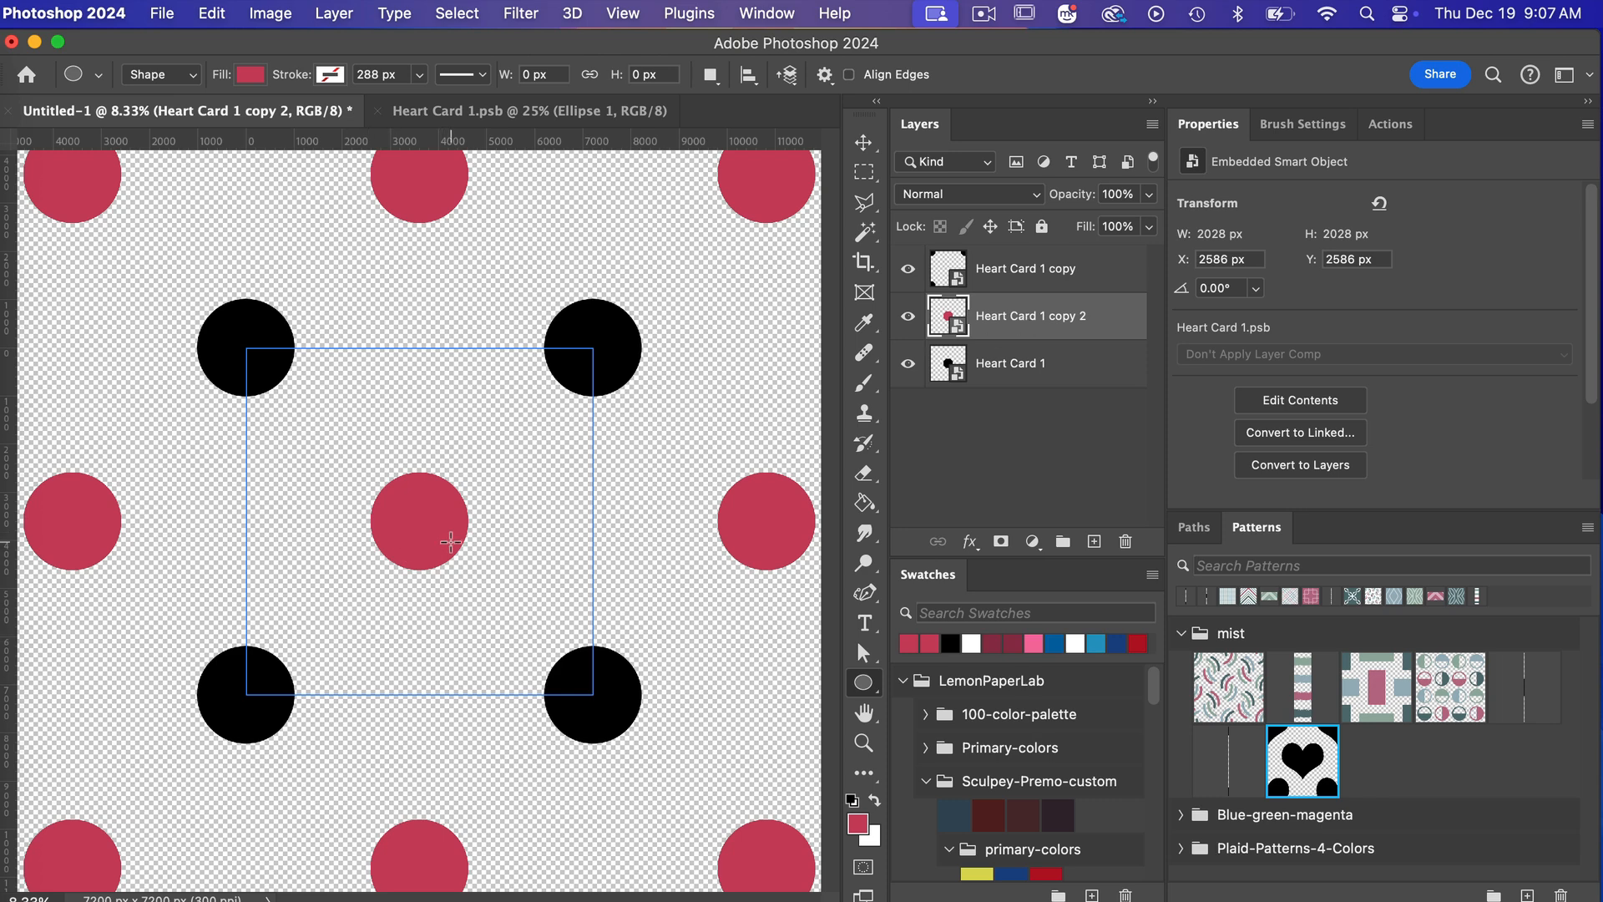
left_click(865, 141)
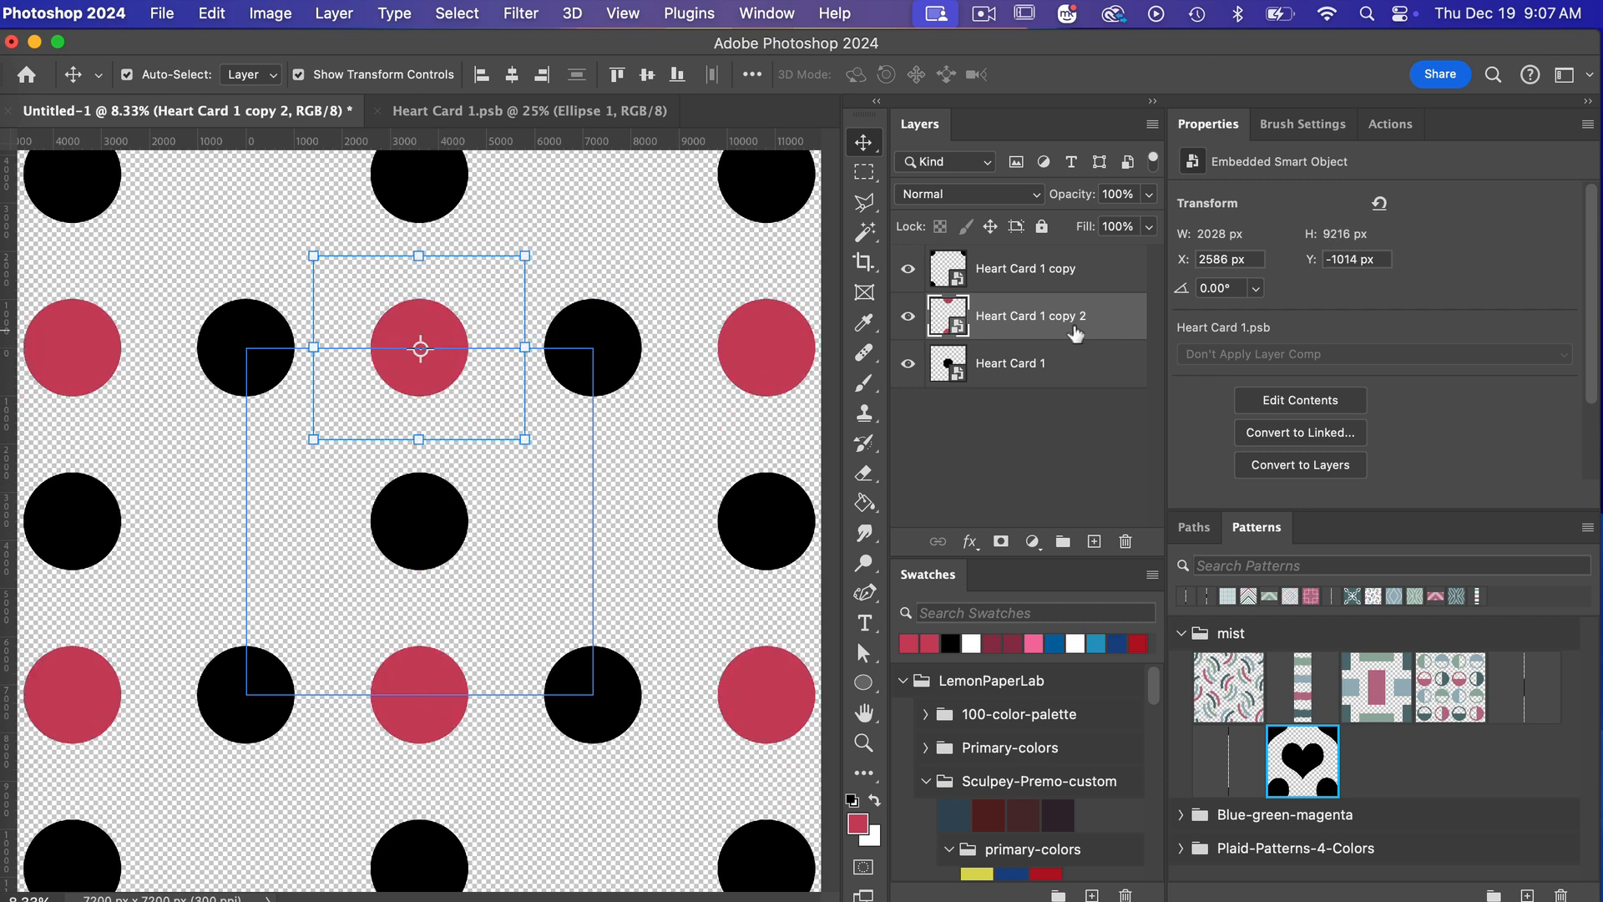
Duplicate the pink-dot layer as Heart Card 1 copy 3.
right_click(1030, 315)
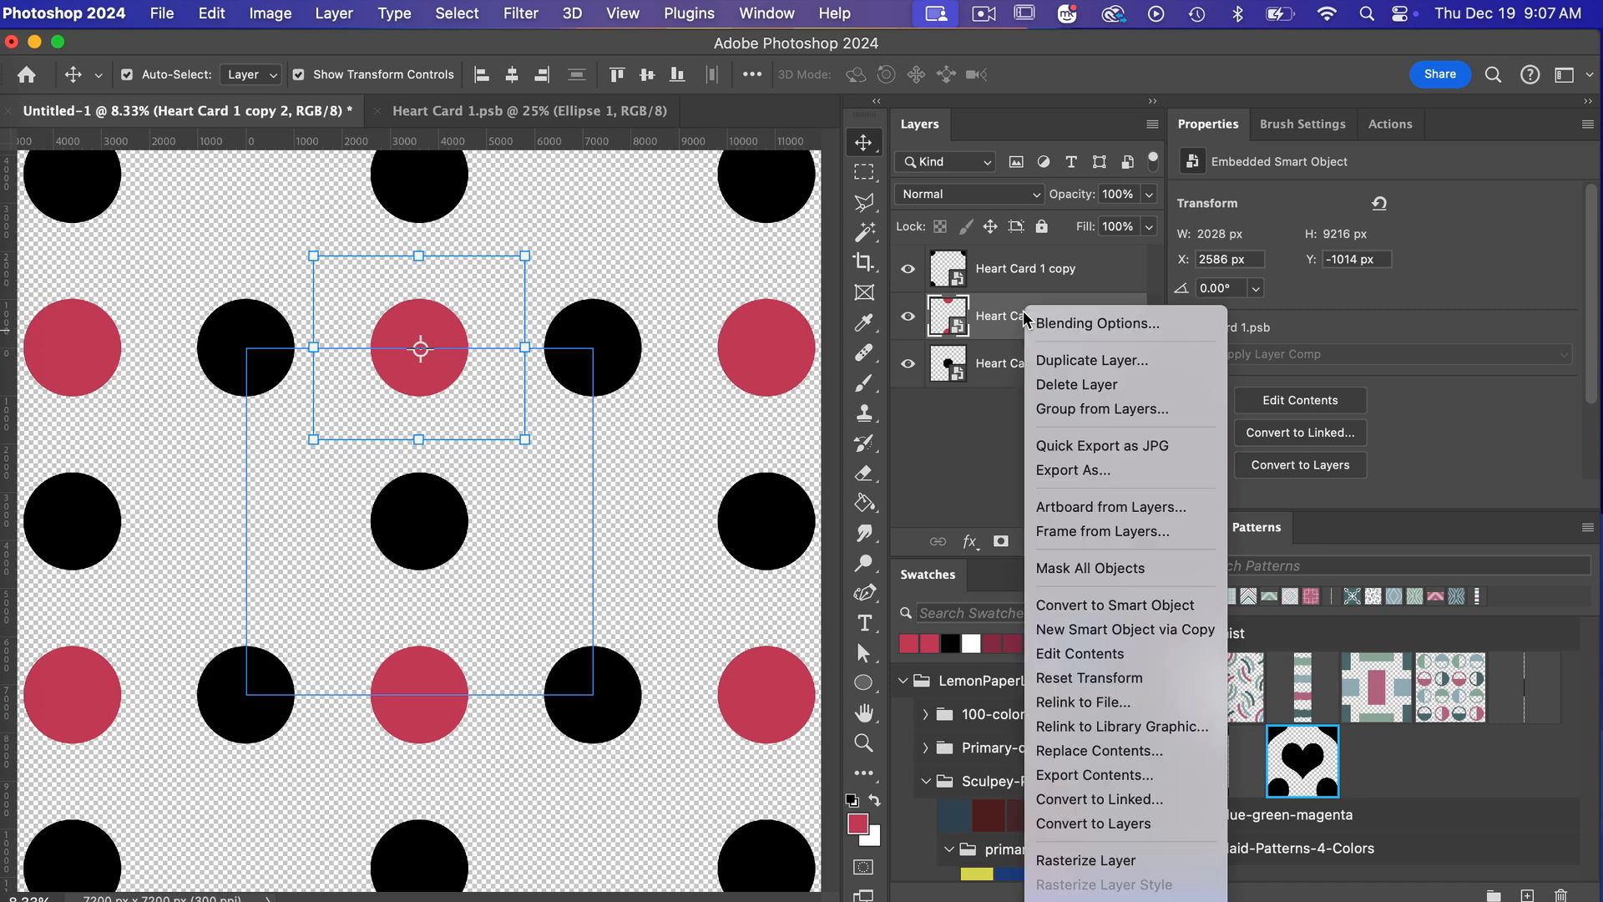
left_click(1091, 359)
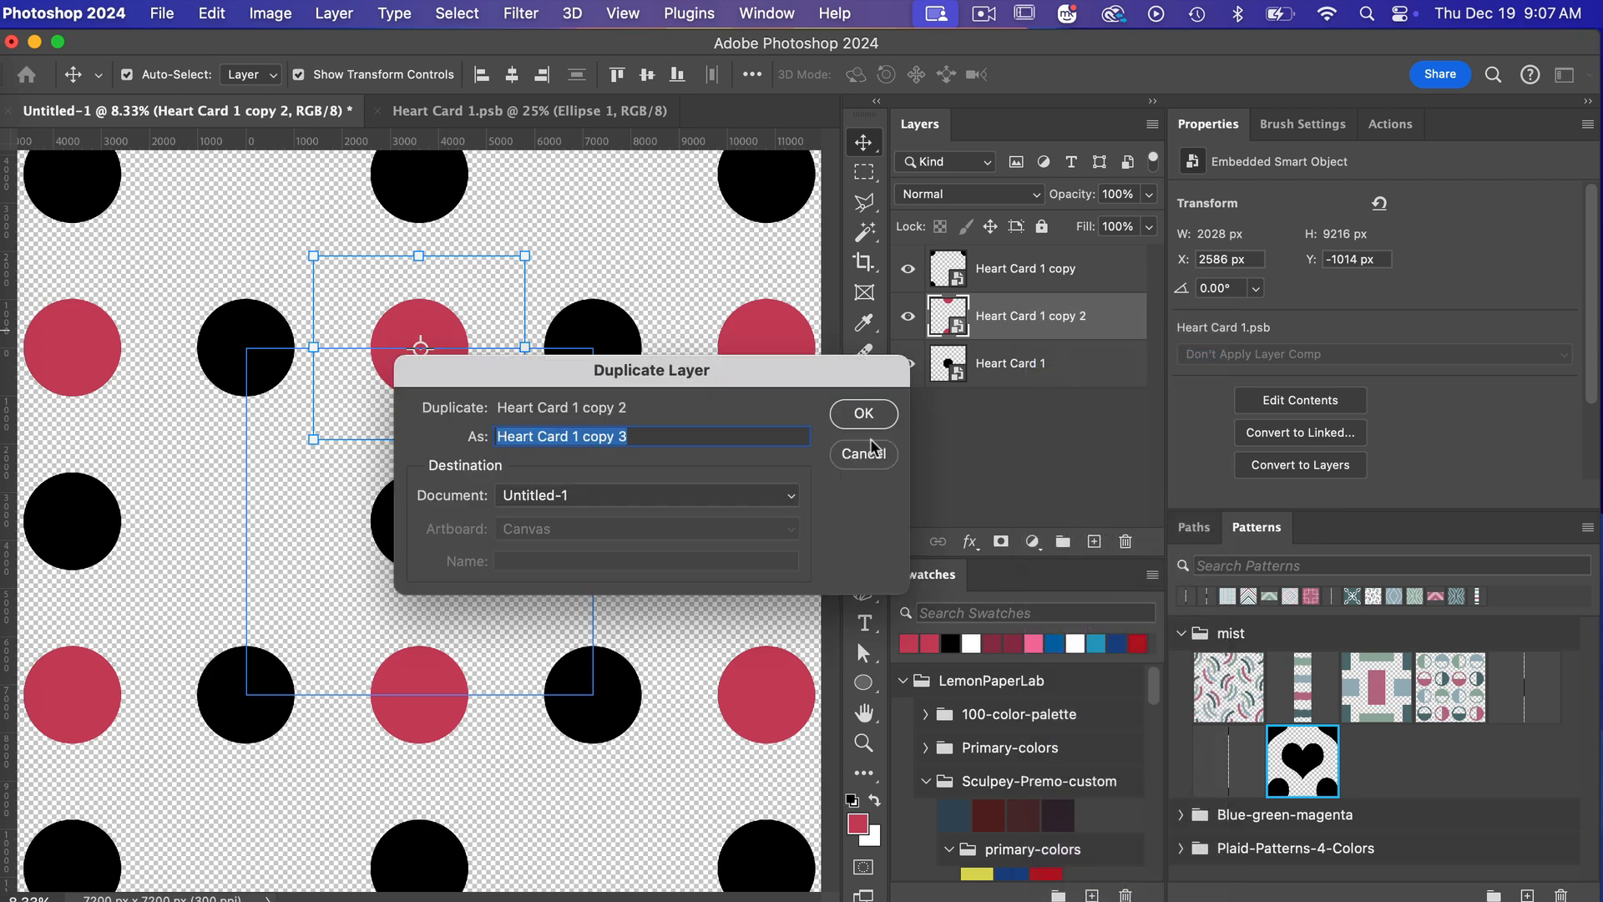
left_click(862, 413)
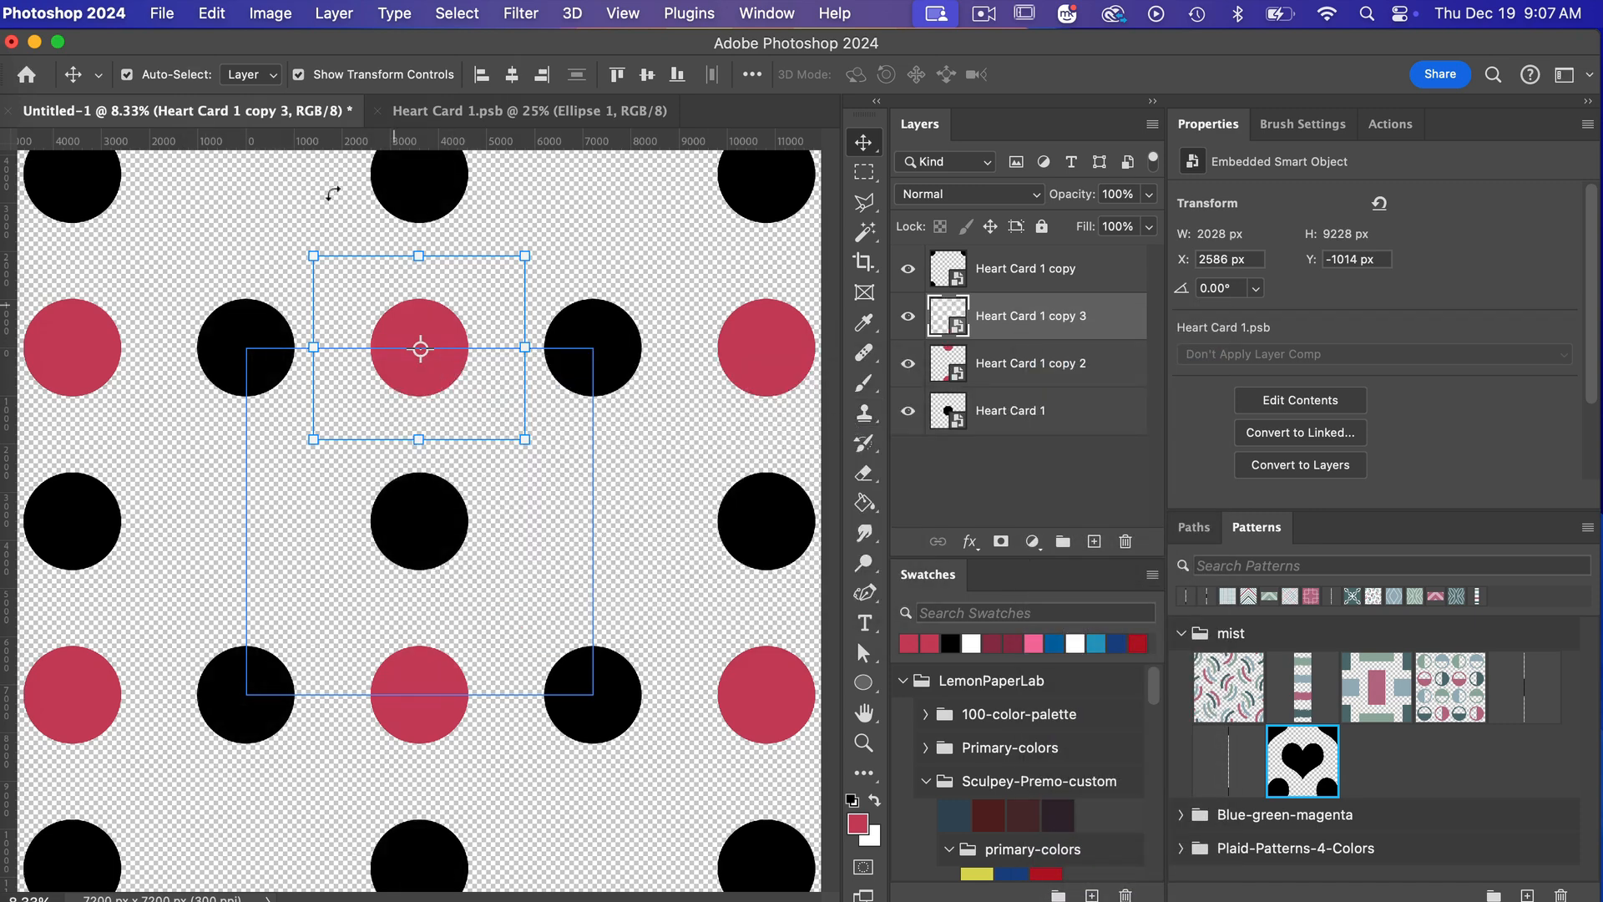
Free Transform the new copy, setting its X position to 0, and commit.
left_click(210, 14)
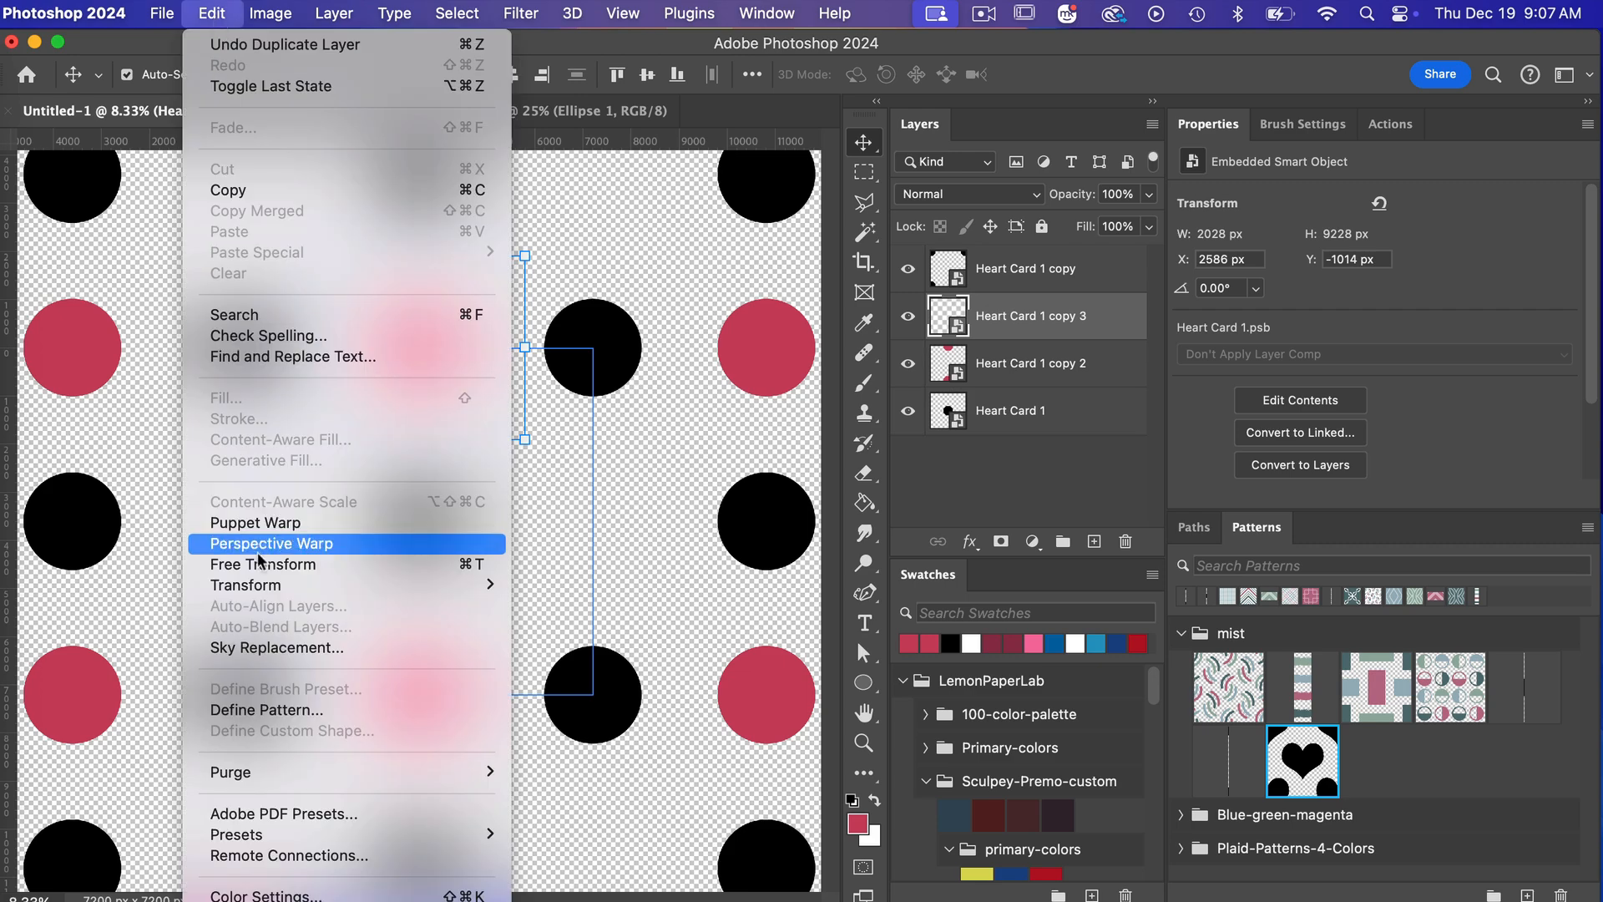
left_click(270, 543)
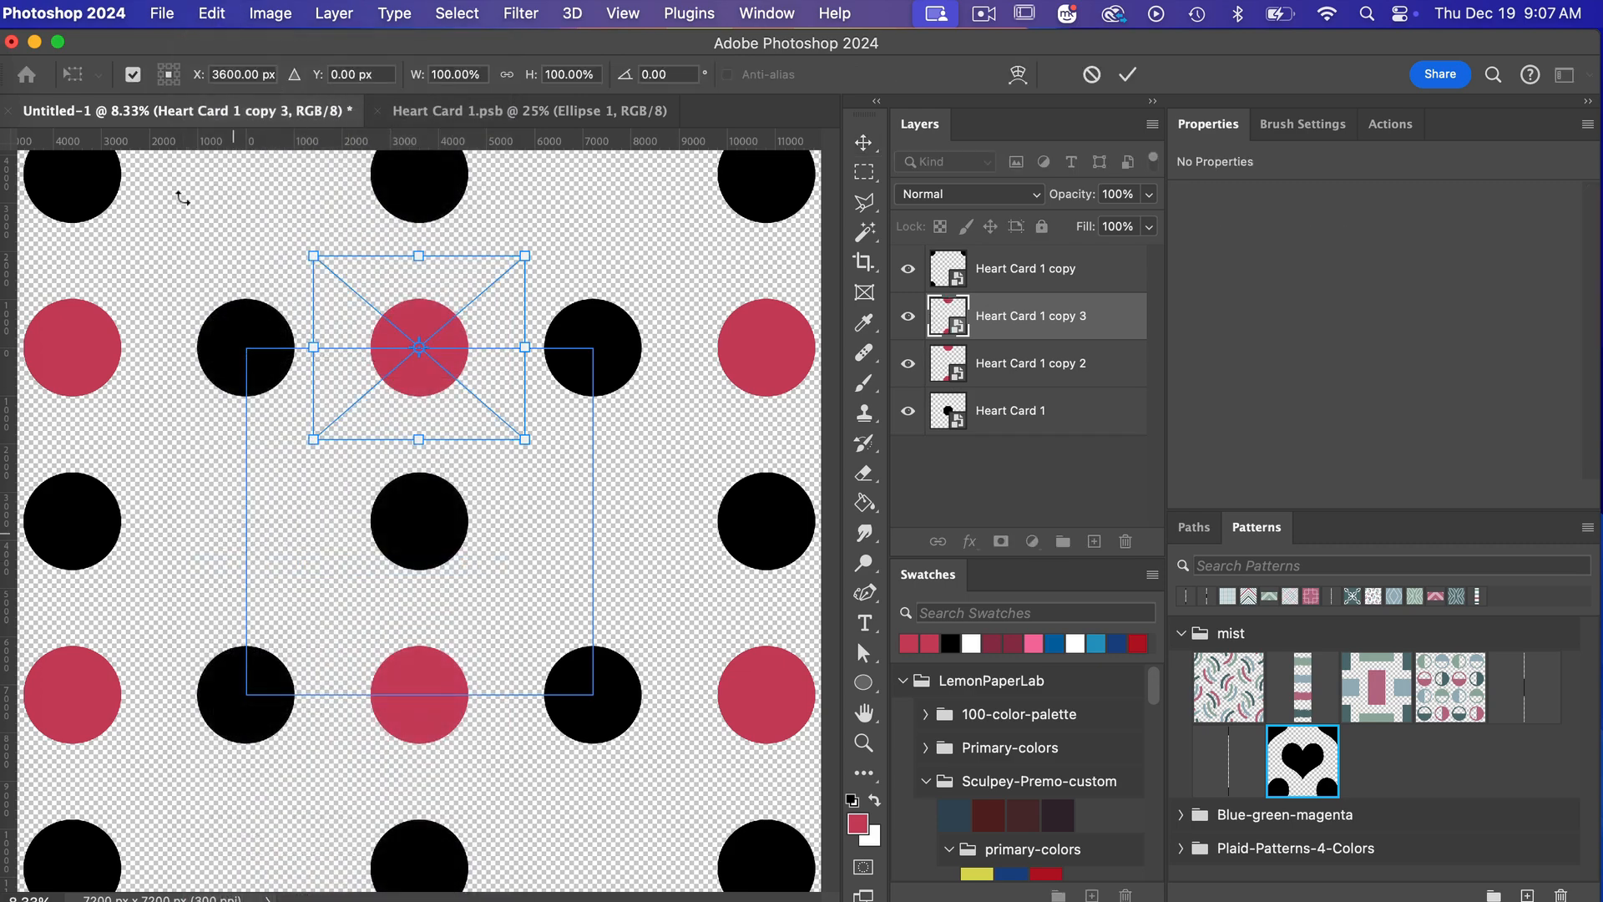
left_click(242, 73)
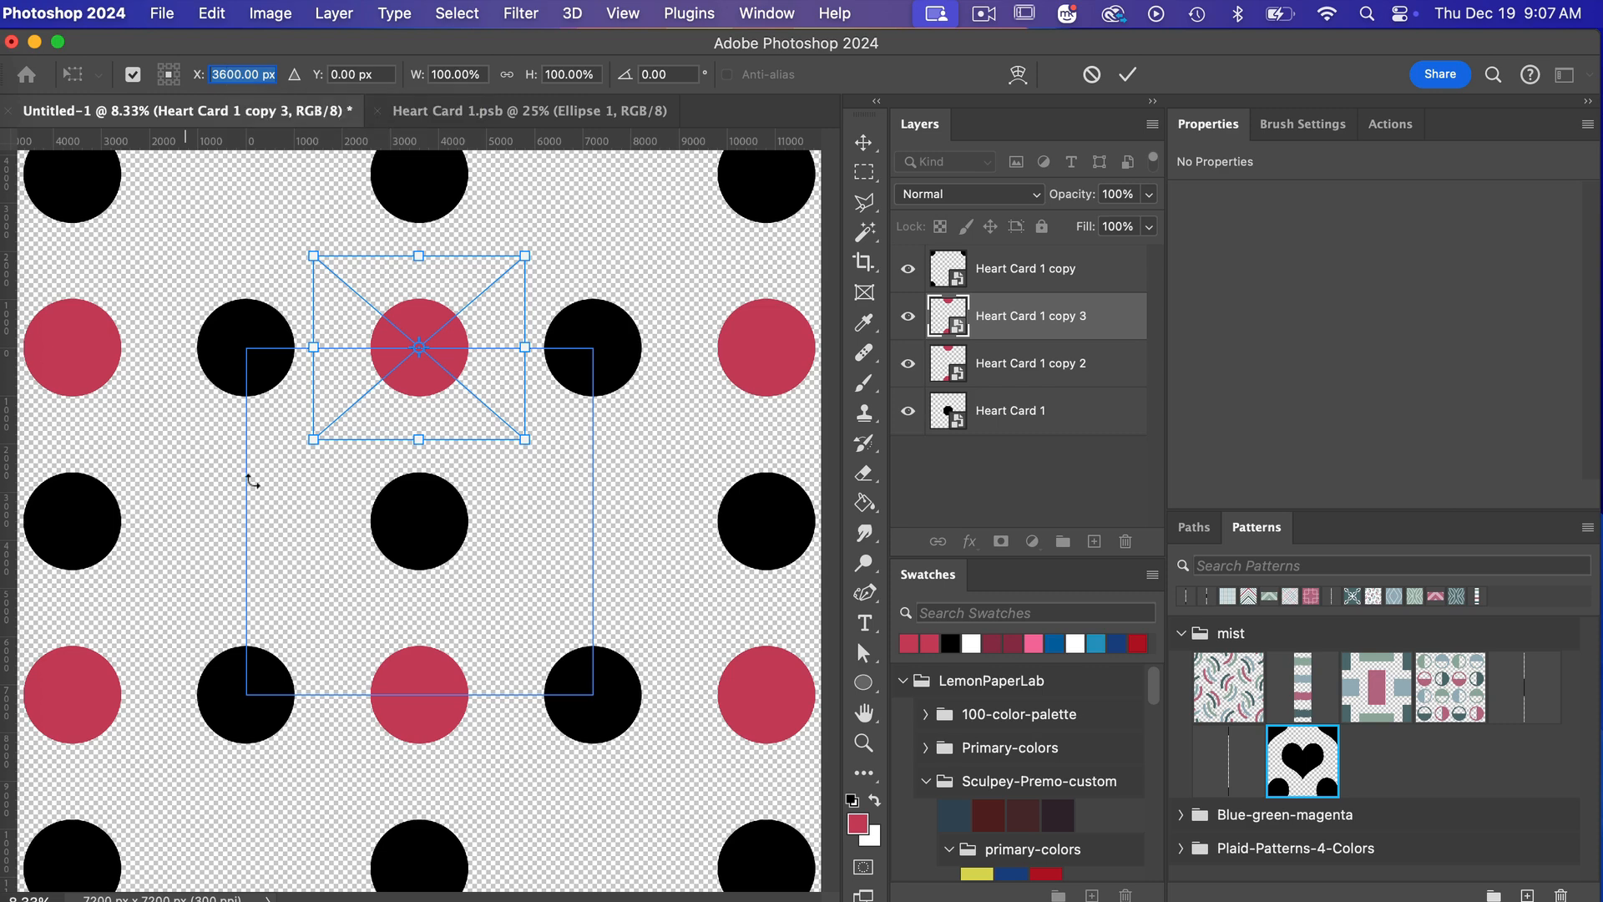
type("0")
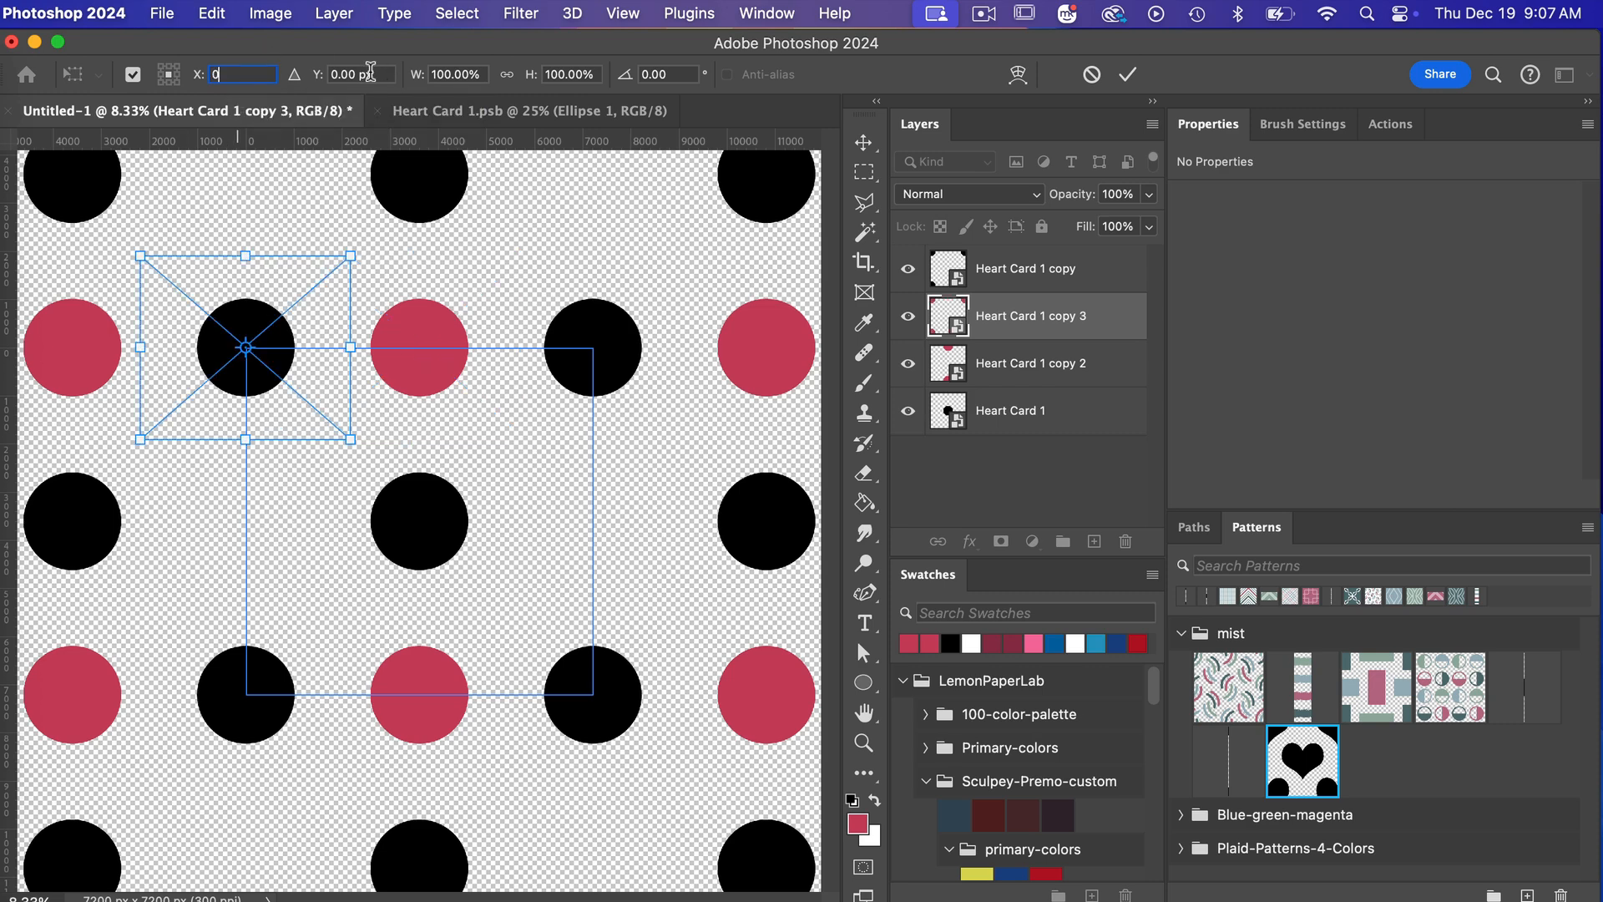
left_click(351, 73)
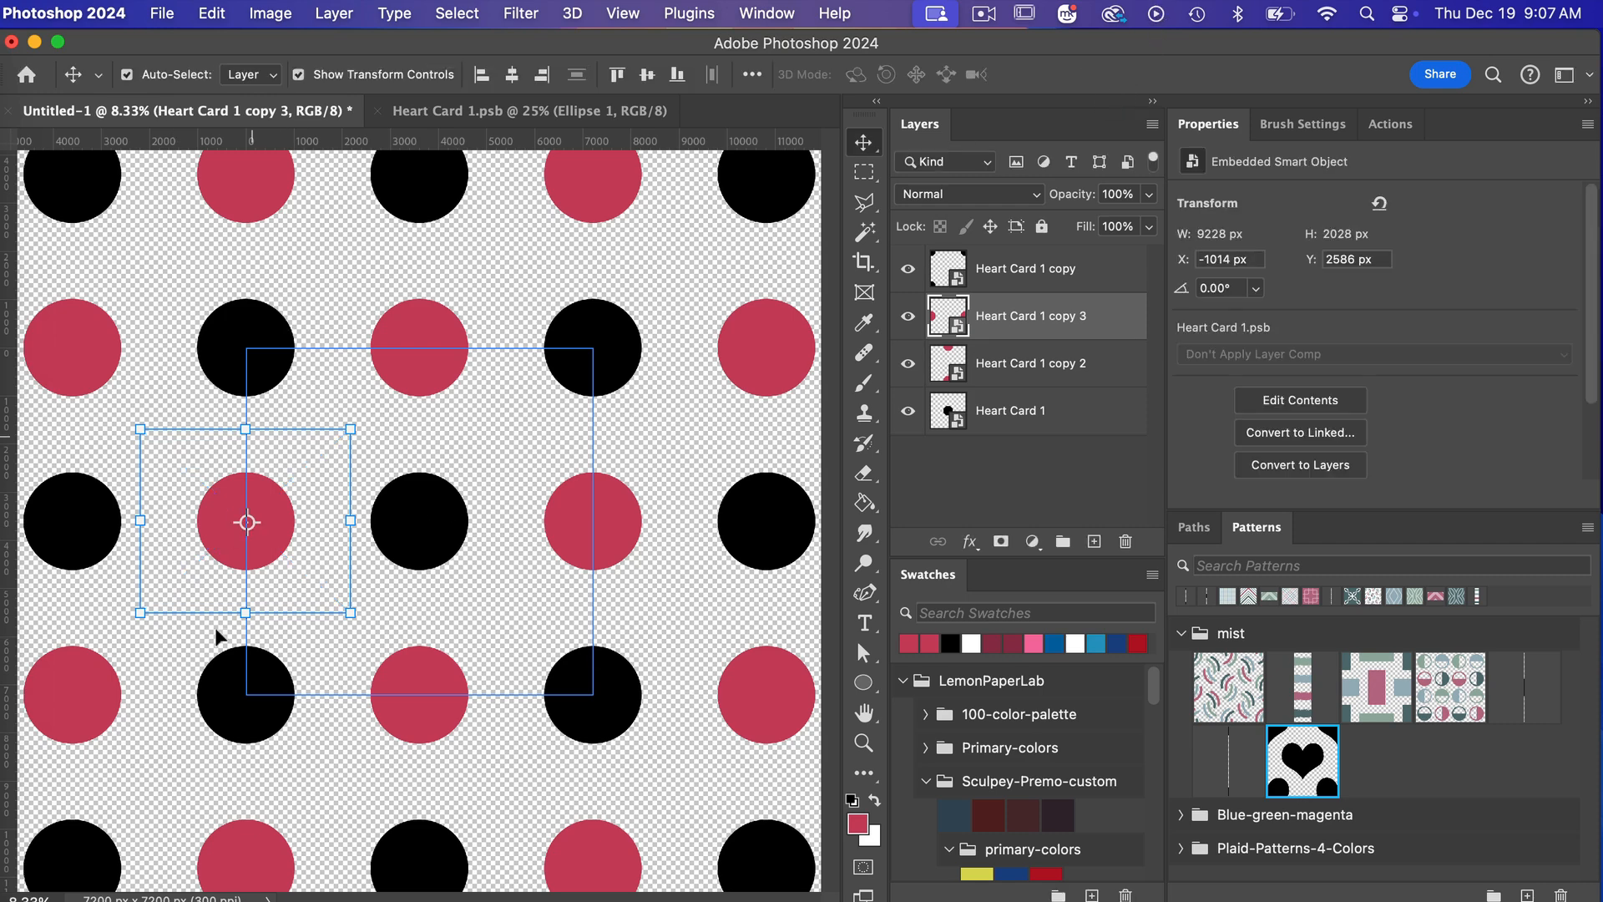
mouse_move(412, 675)
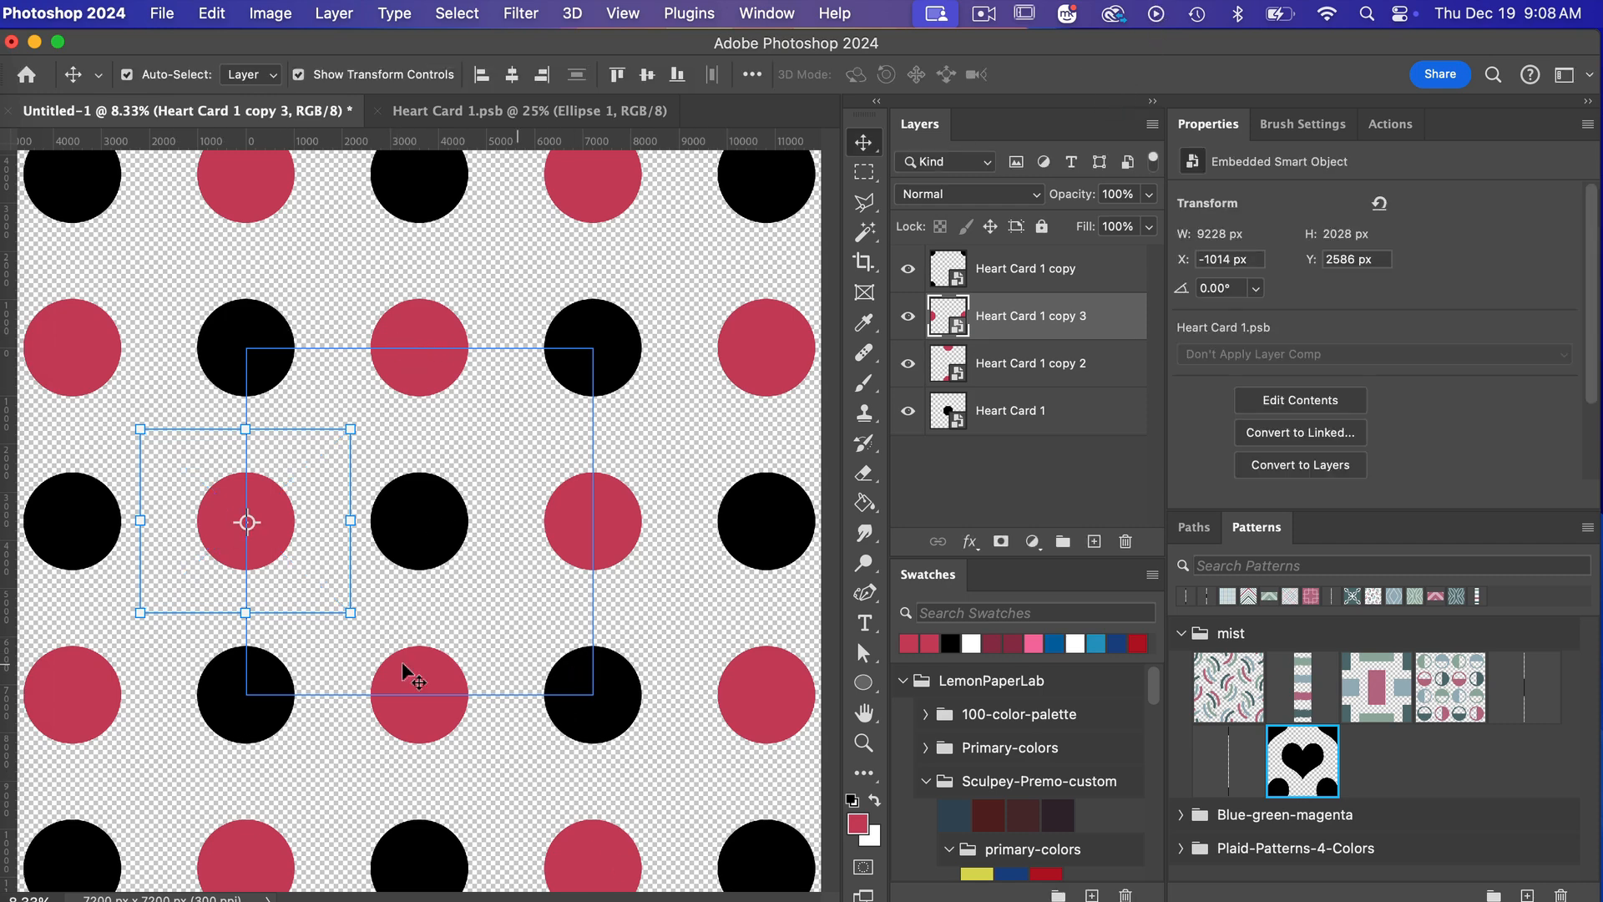
mouse_move(656, 742)
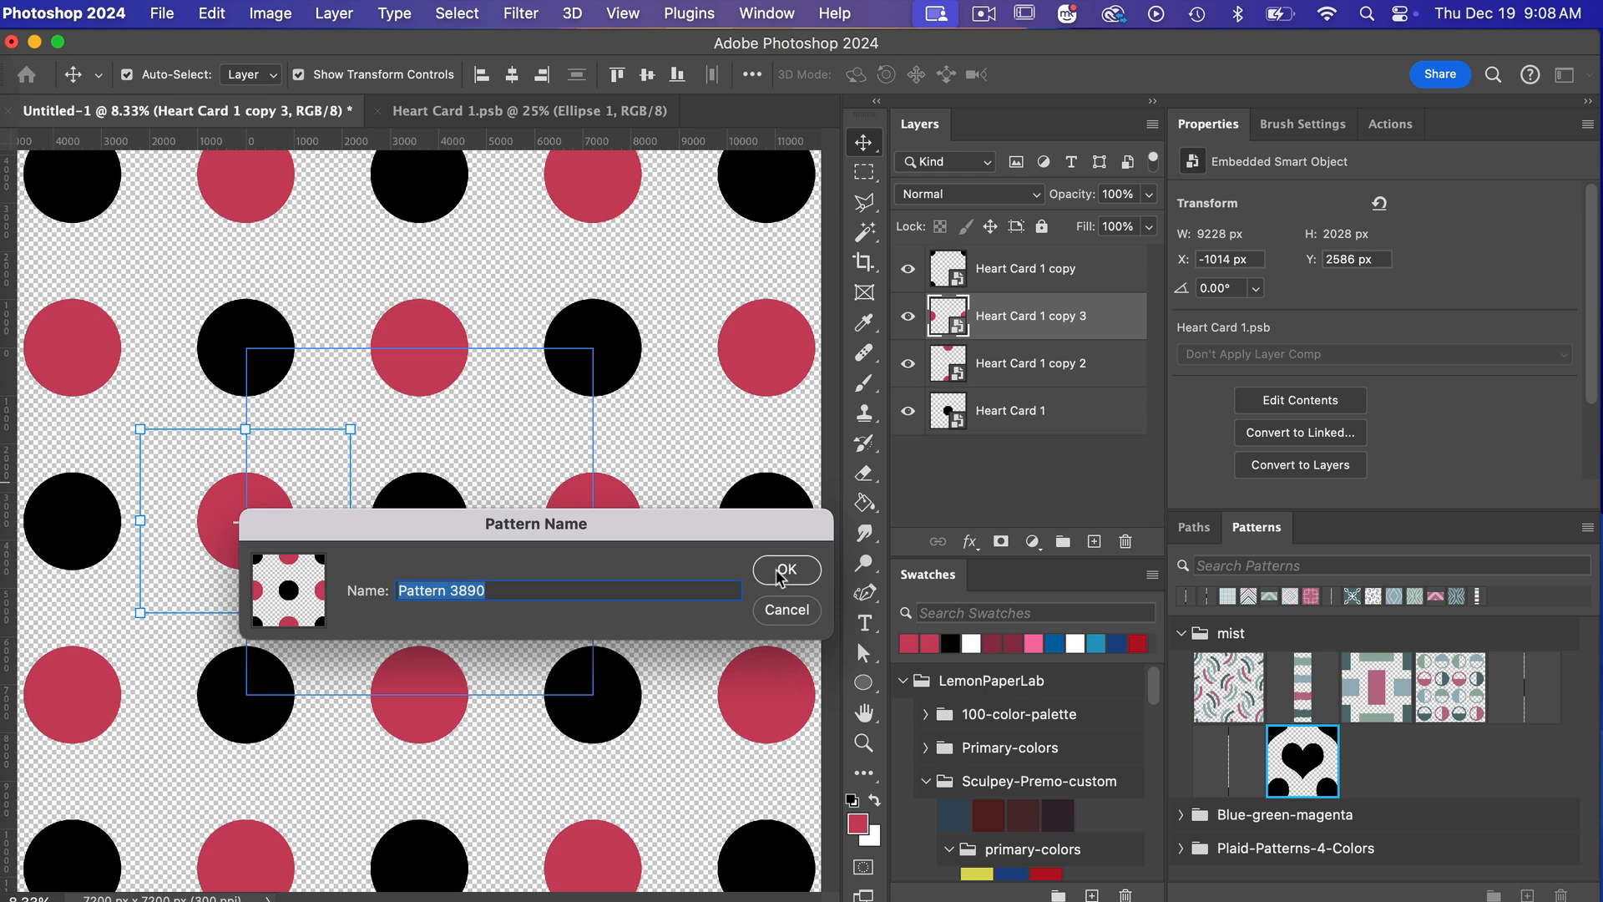
Confirm the Pattern Name dialog to save the dot tile as a pattern.
left_click(785, 570)
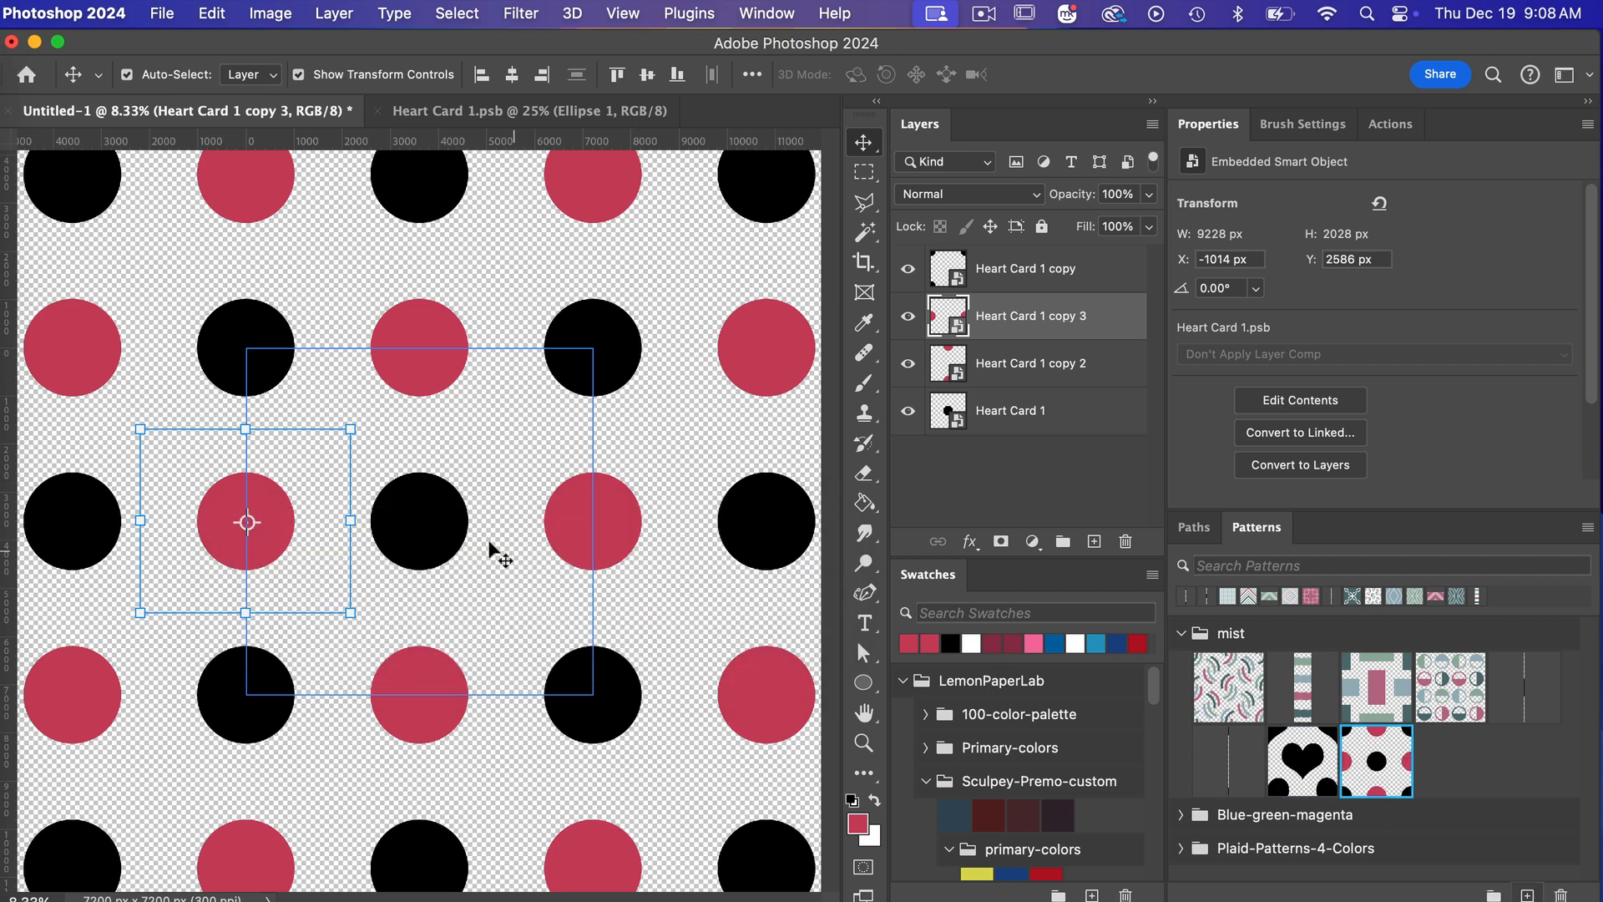
mouse_move(471, 534)
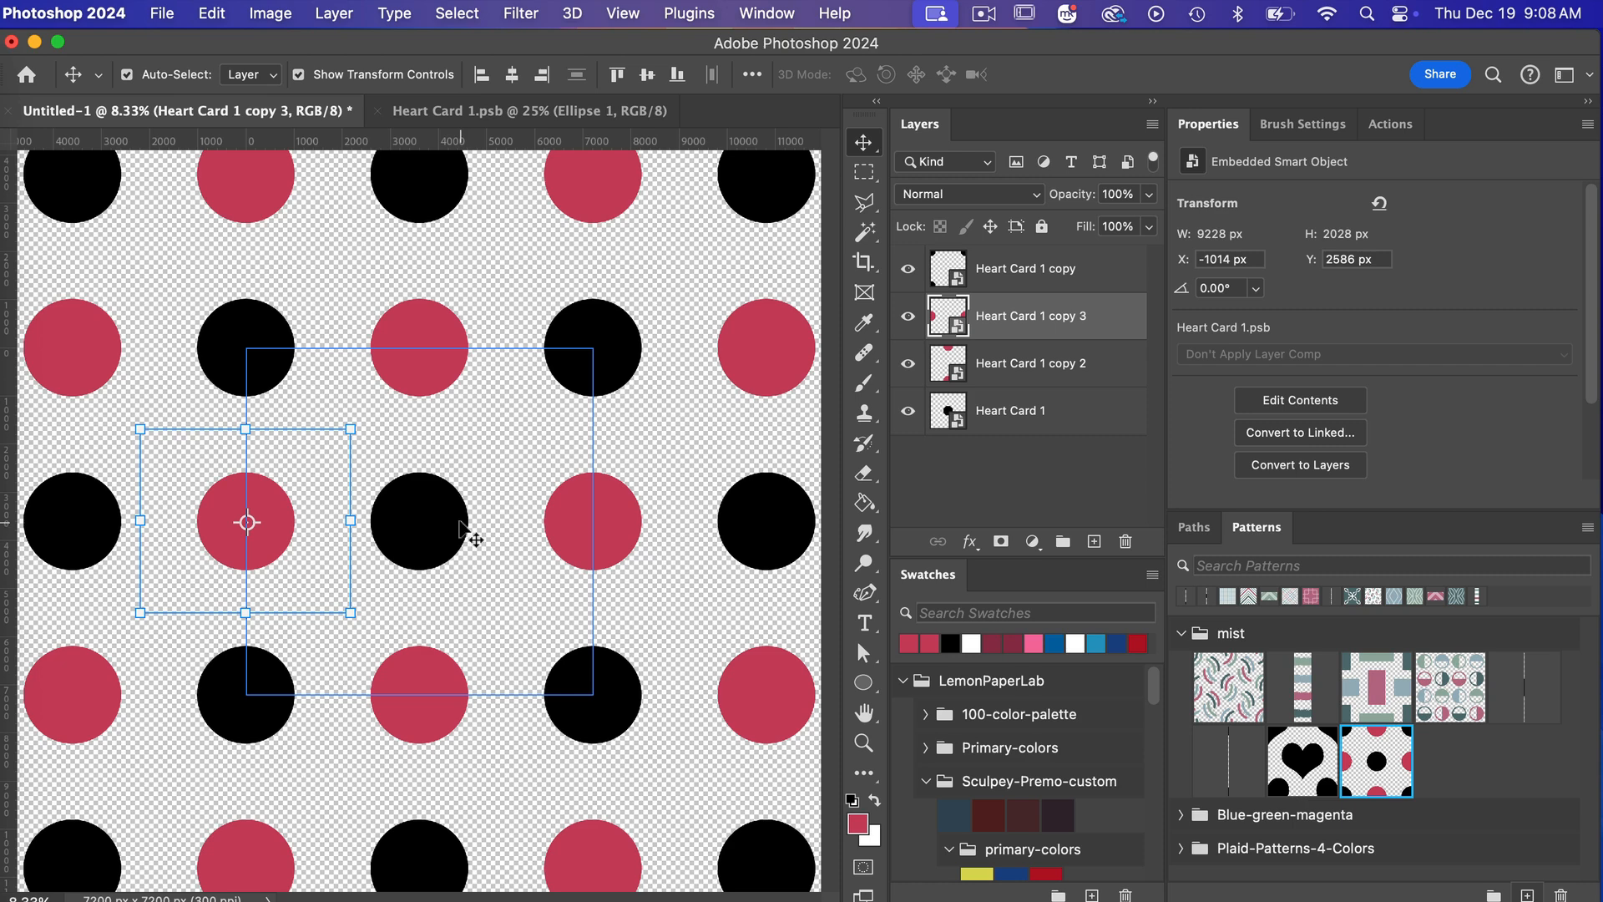
Select the Heart Card 1 layer and drag it smaller to shrink the black dots.
left_click(1012, 410)
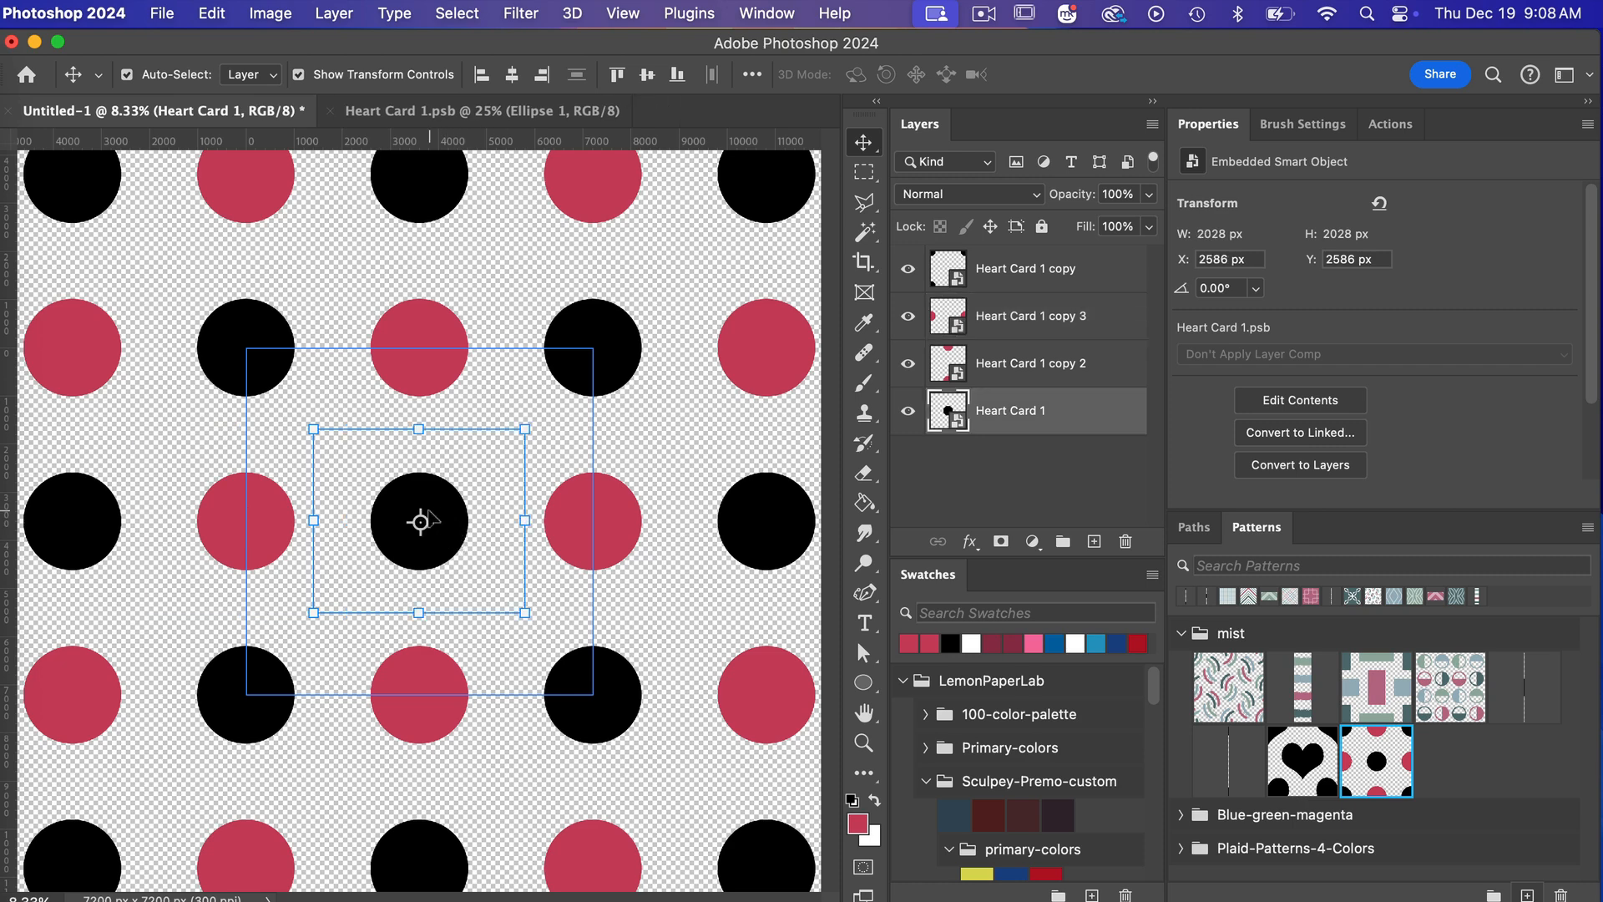
mouse_move(535, 426)
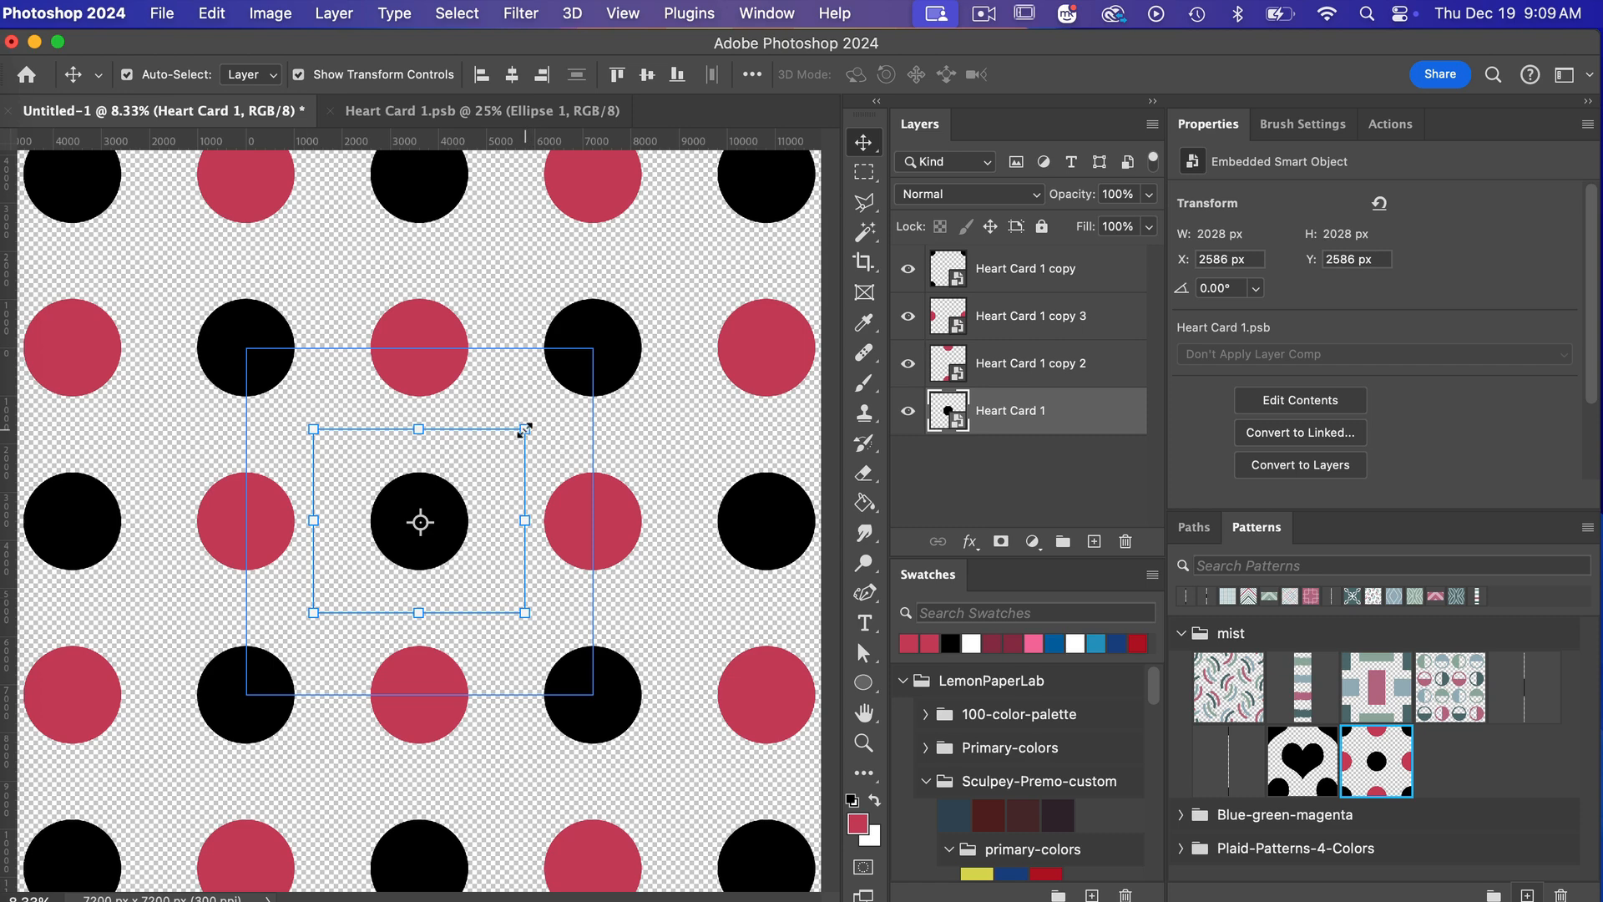
left_click_drag(525, 429, 501, 451)
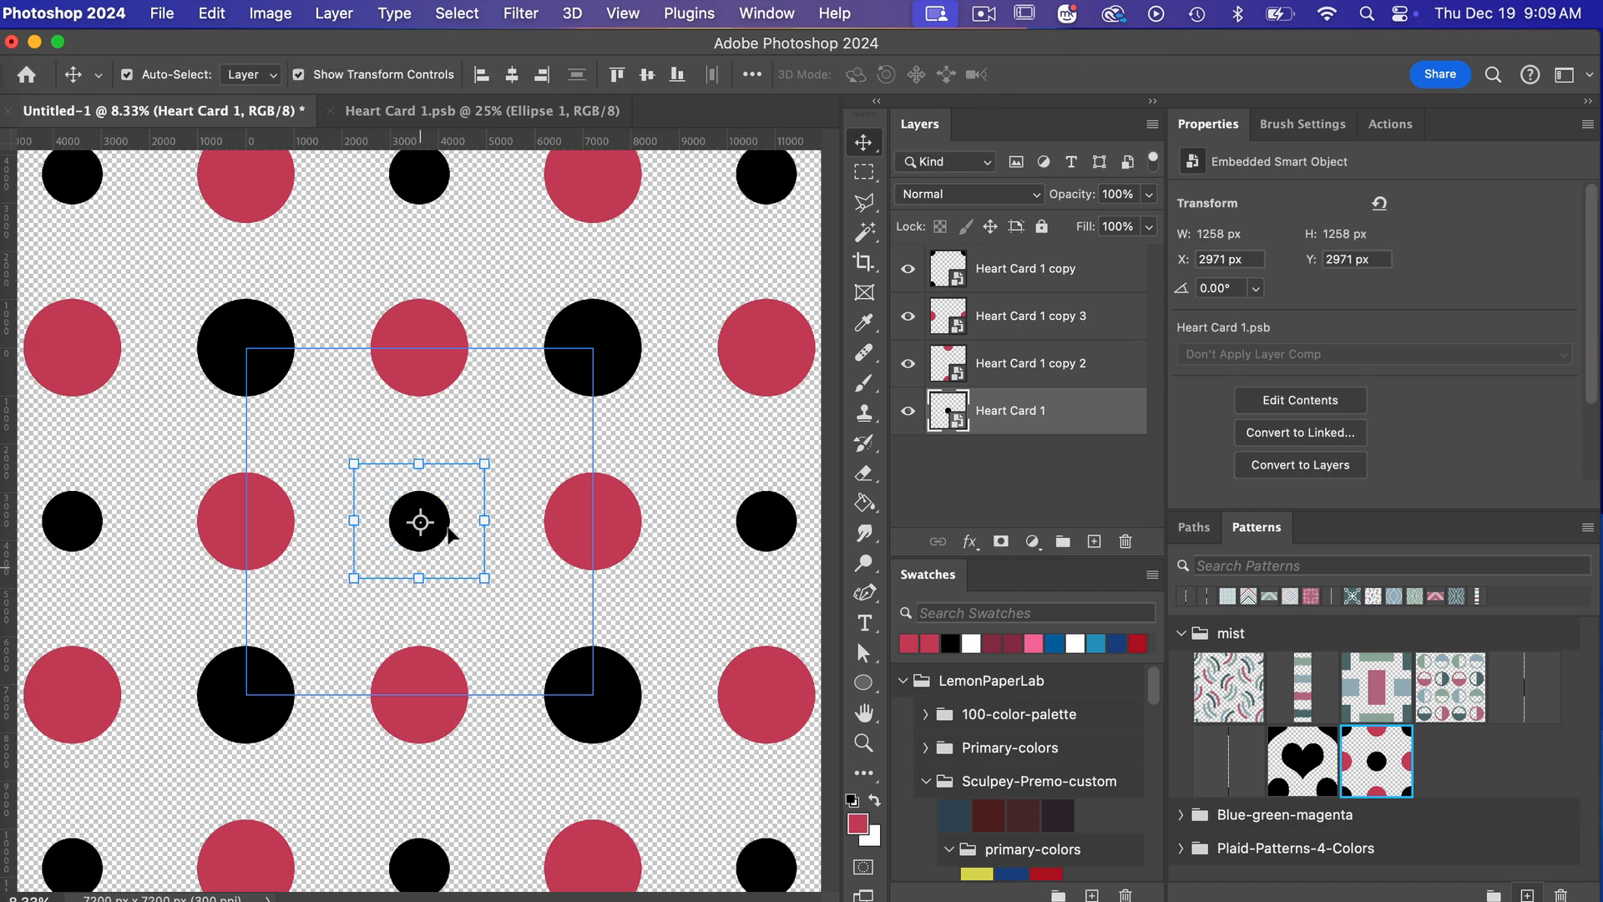
mouse_move(481, 698)
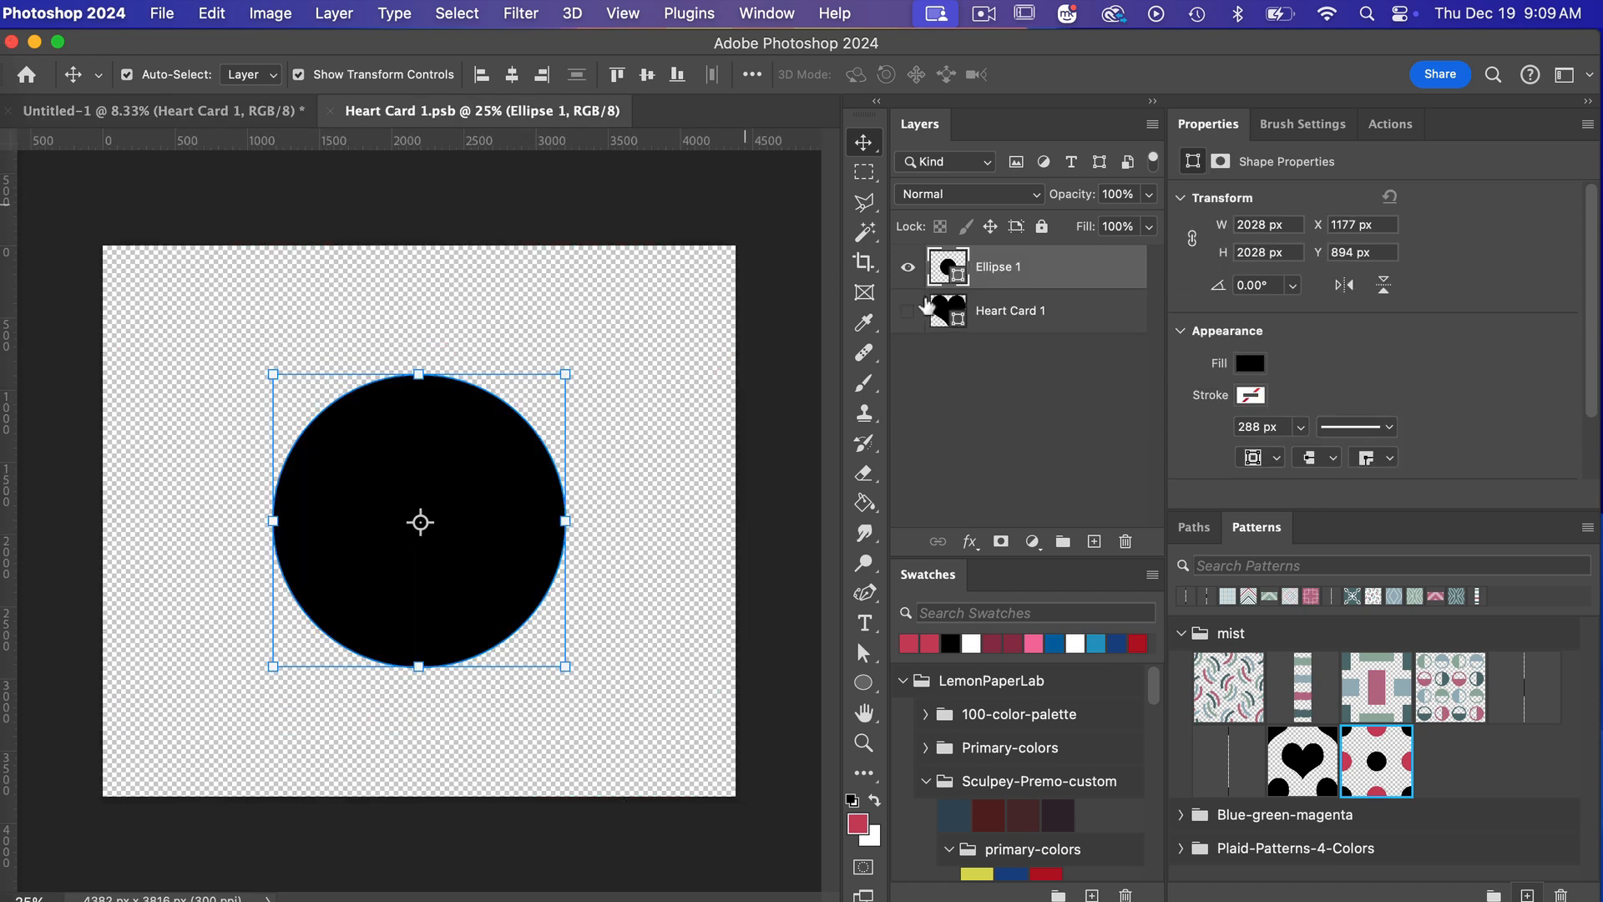
Hide the Ellipse 1 circle layer in Heart Card 1.psb and save the contents.
left_click(907, 267)
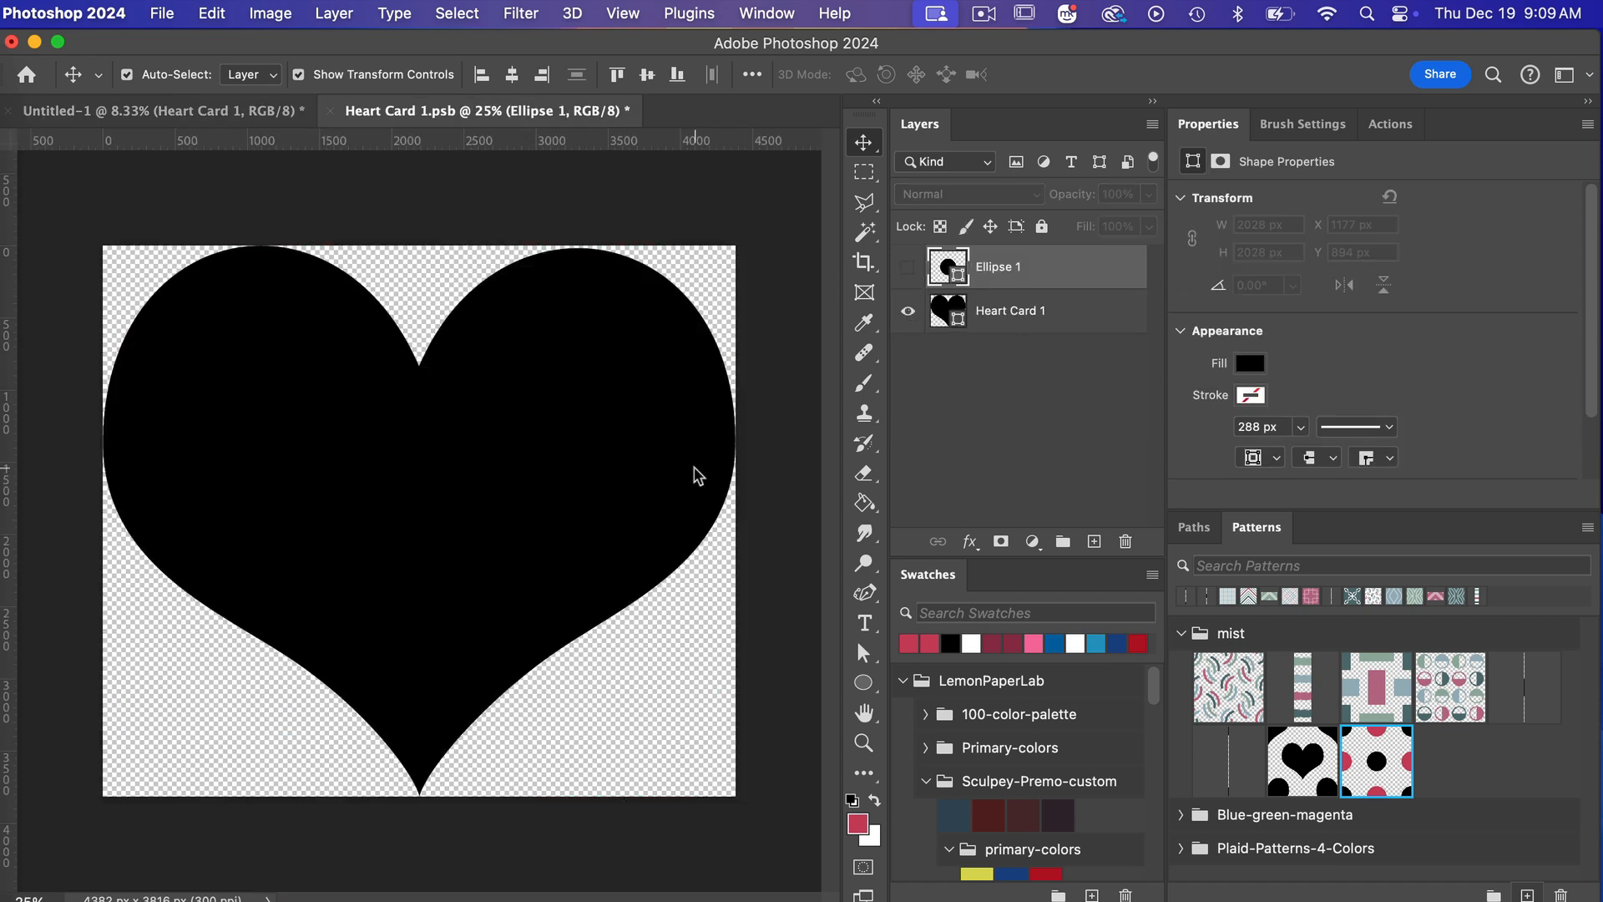
key("cmd+s")
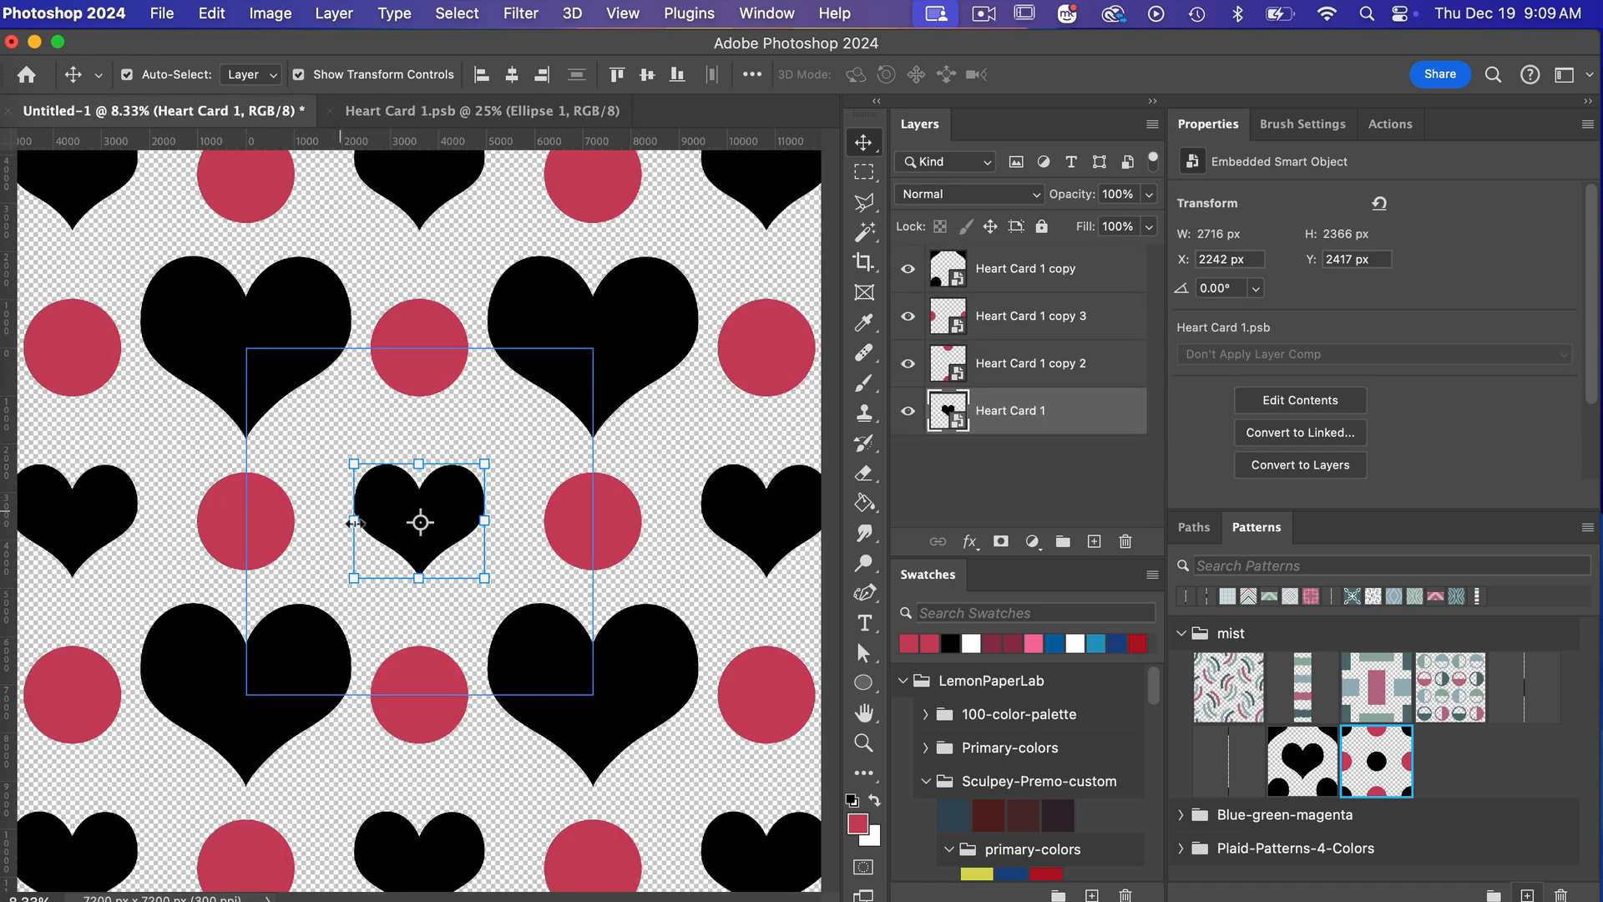
mouse_move(402, 496)
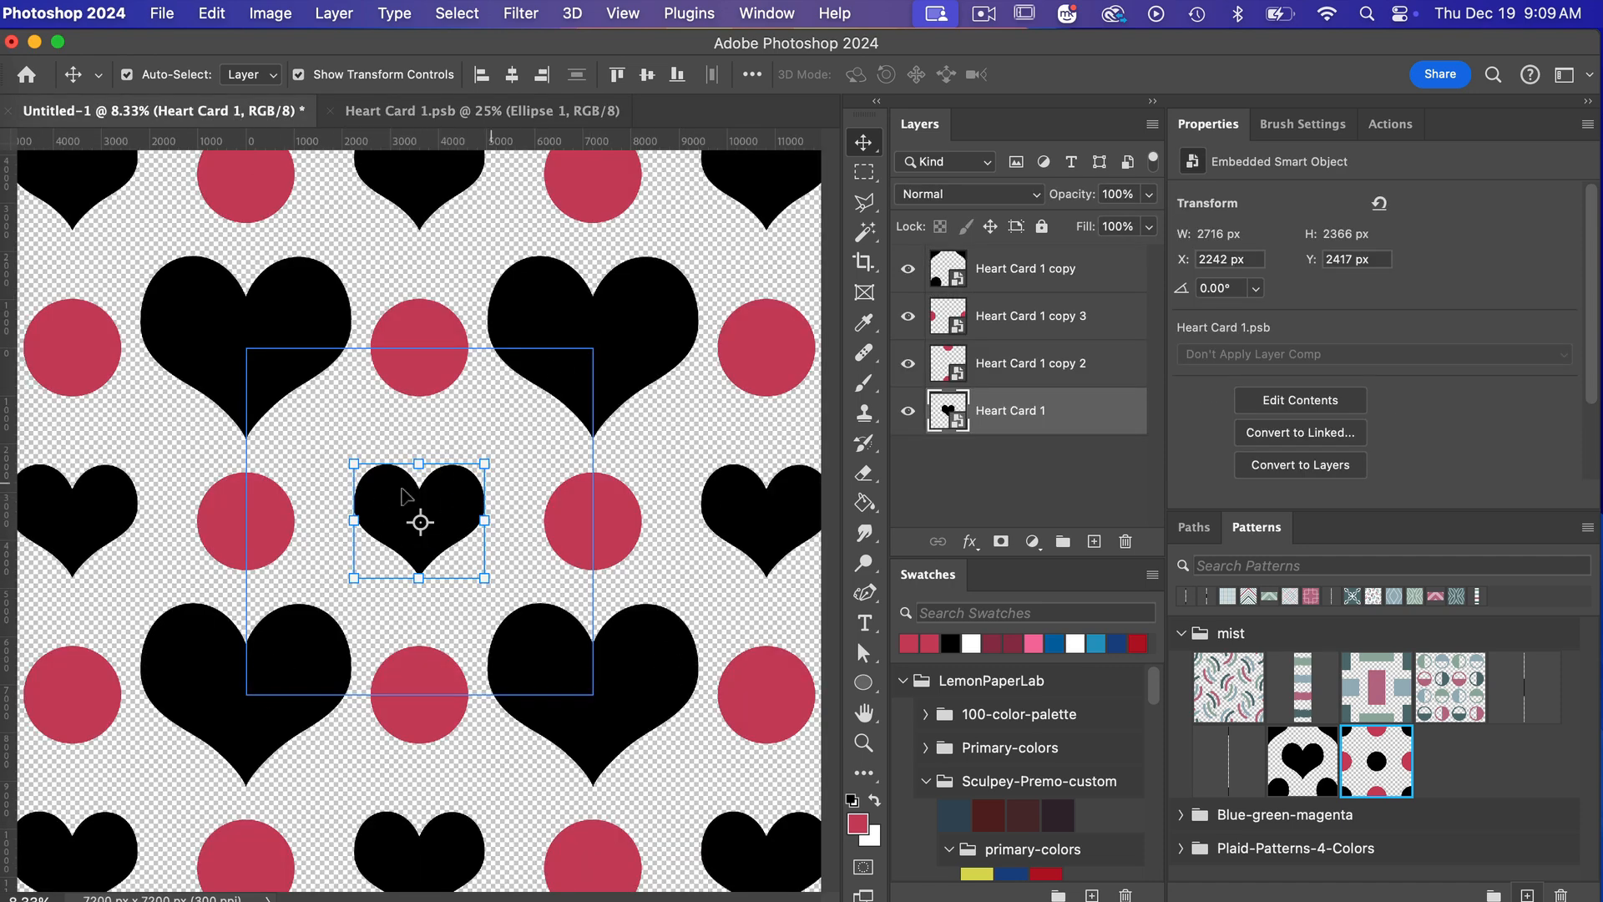
mouse_move(432, 557)
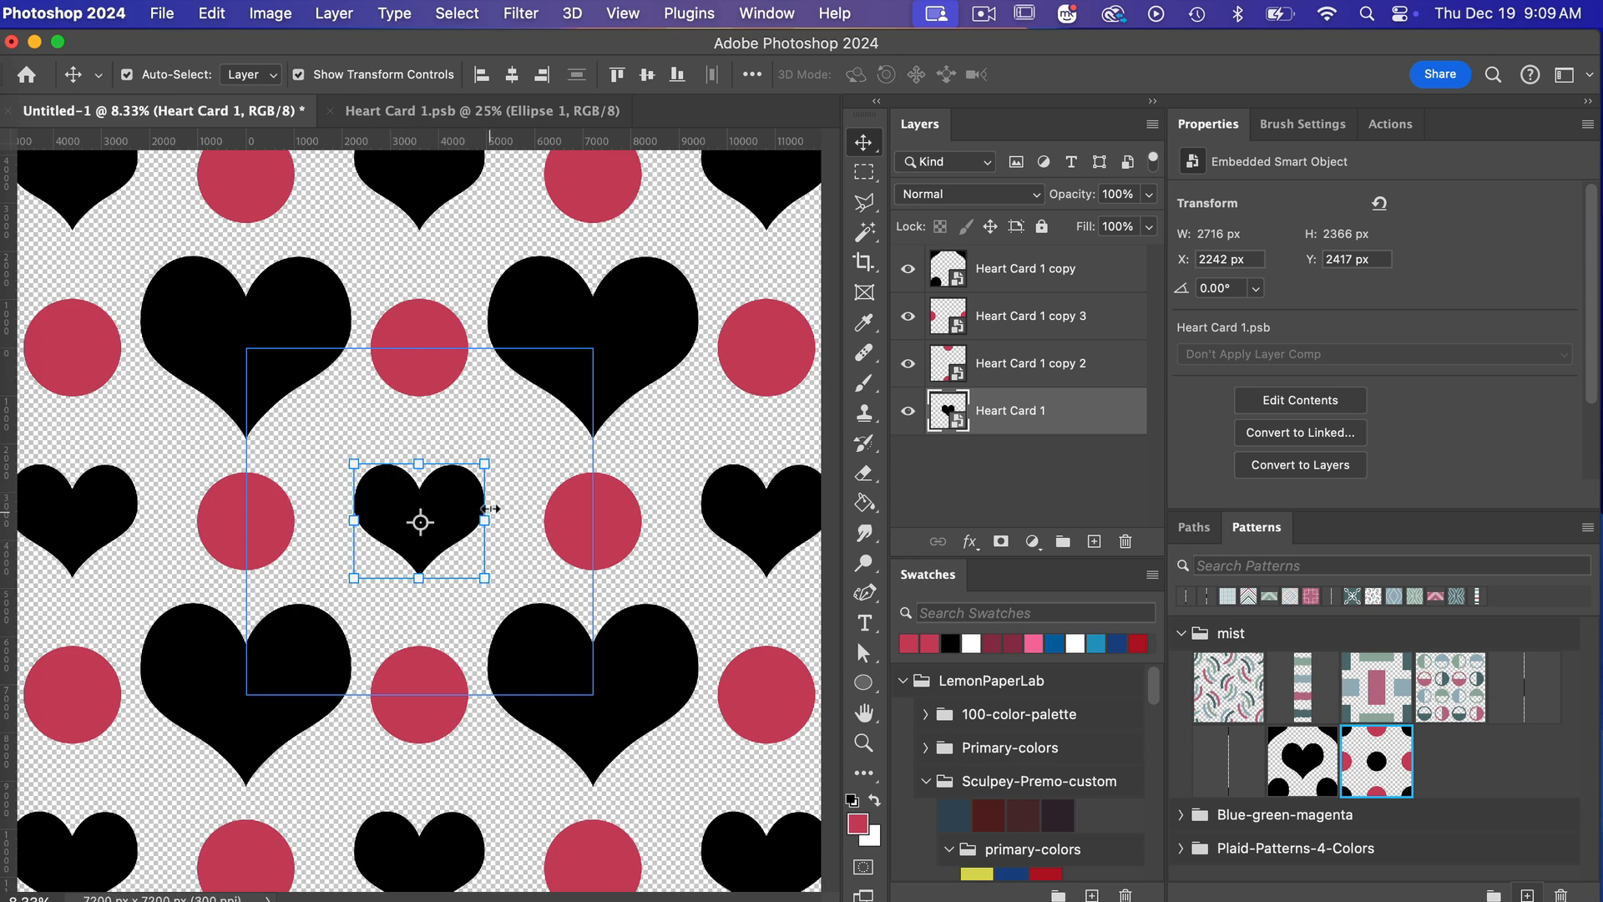
mouse_move(1035, 418)
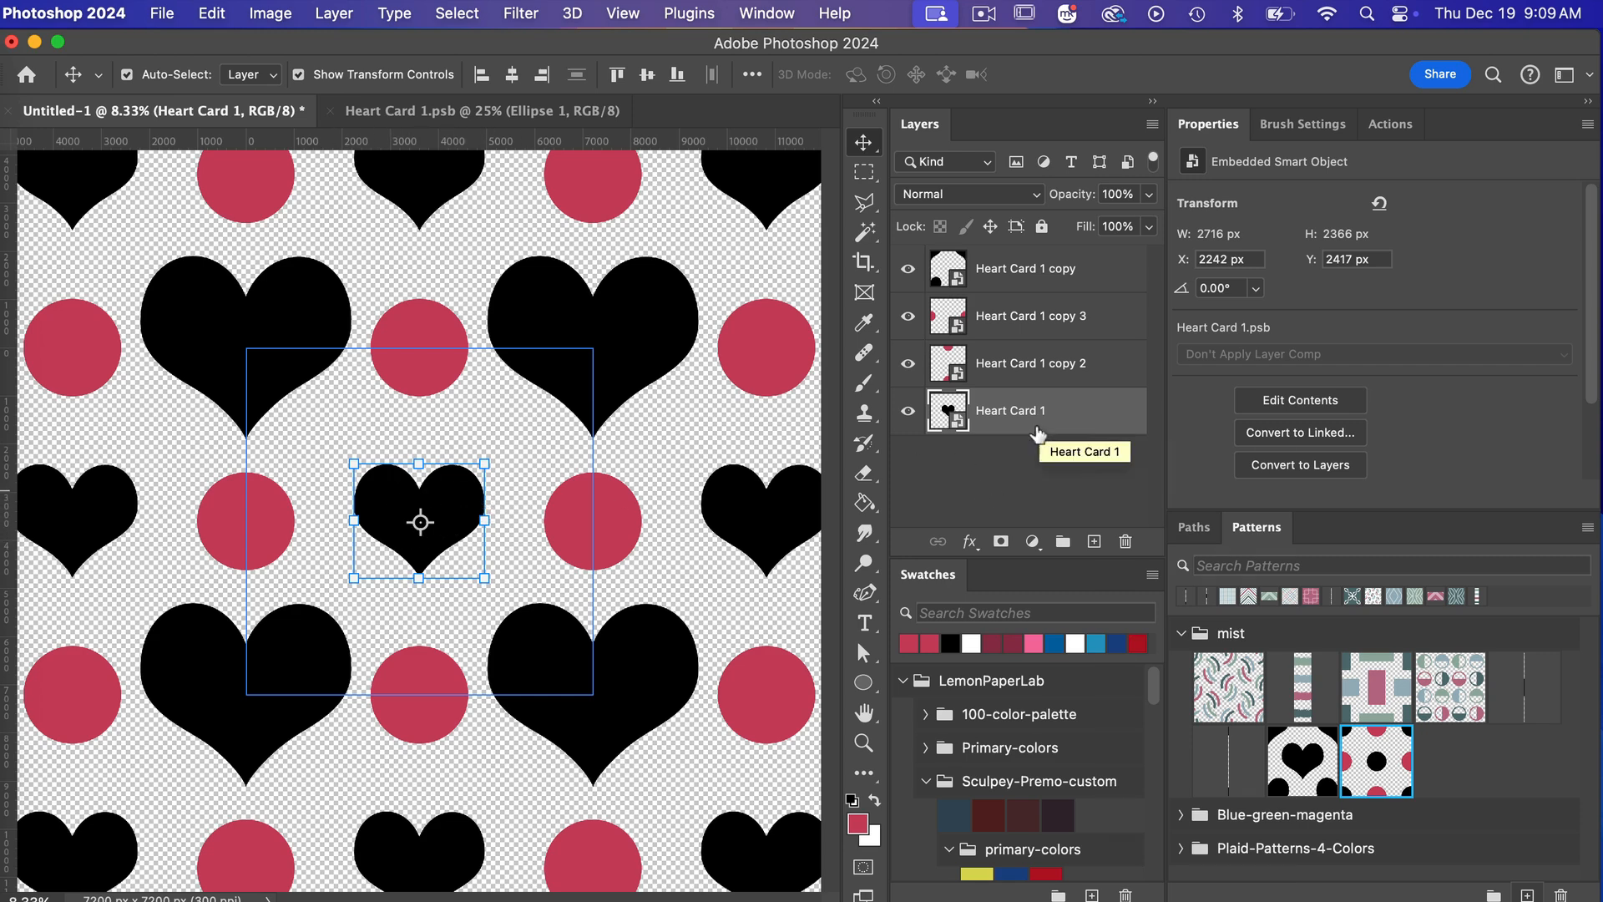
Convert the Heart Card 1 smart object to layers, accept the warning, and expand the group.
right_click(1012, 410)
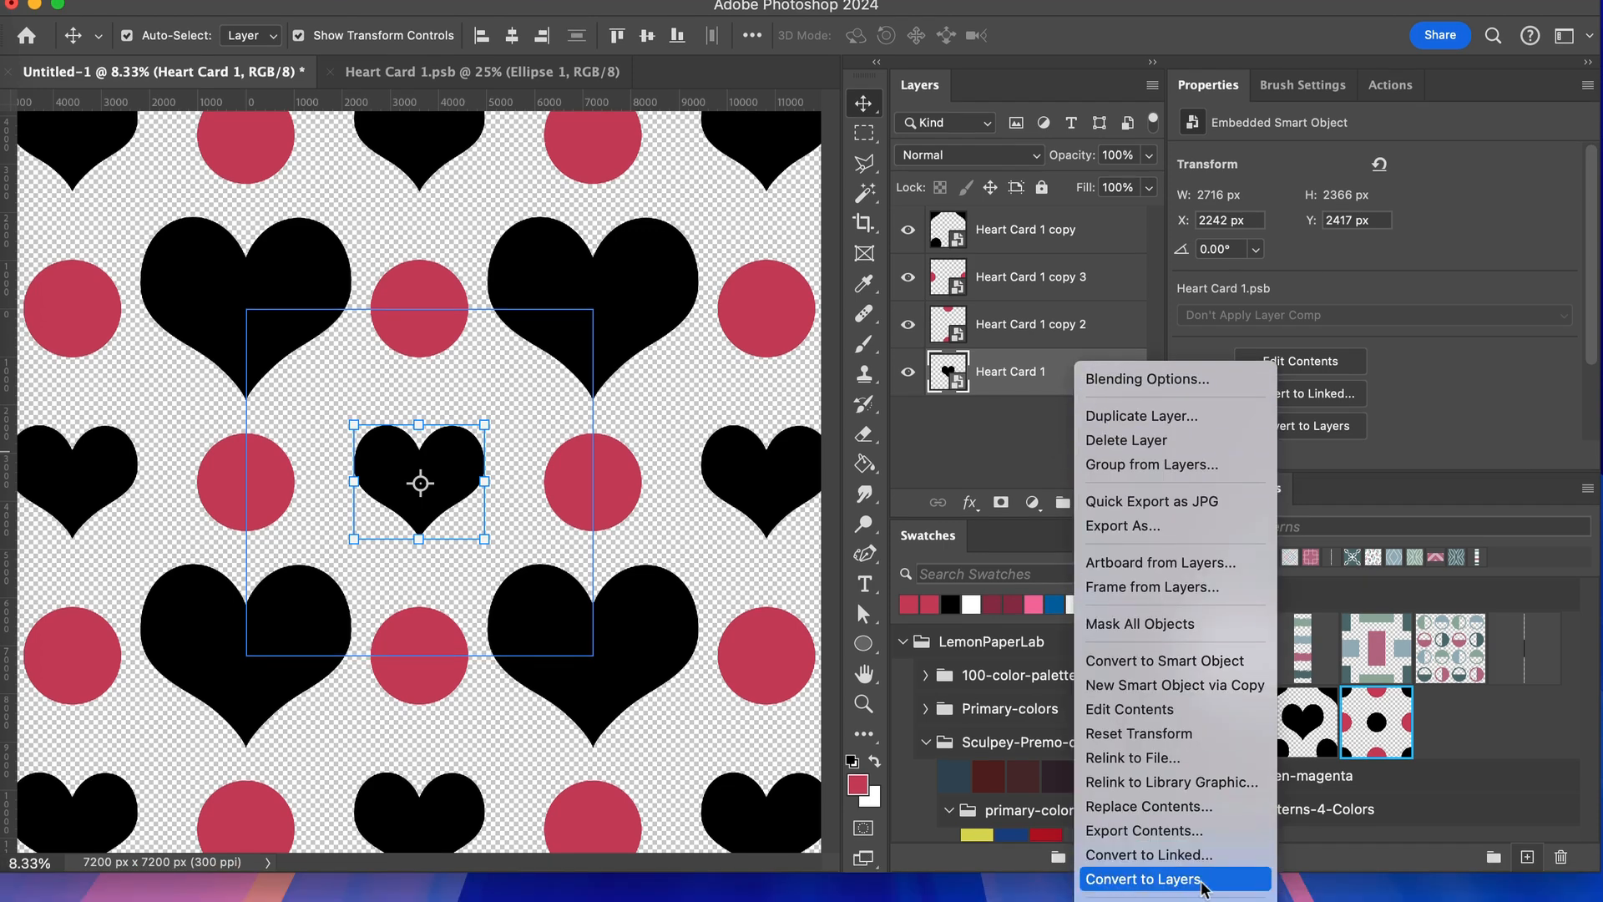
left_click(1142, 879)
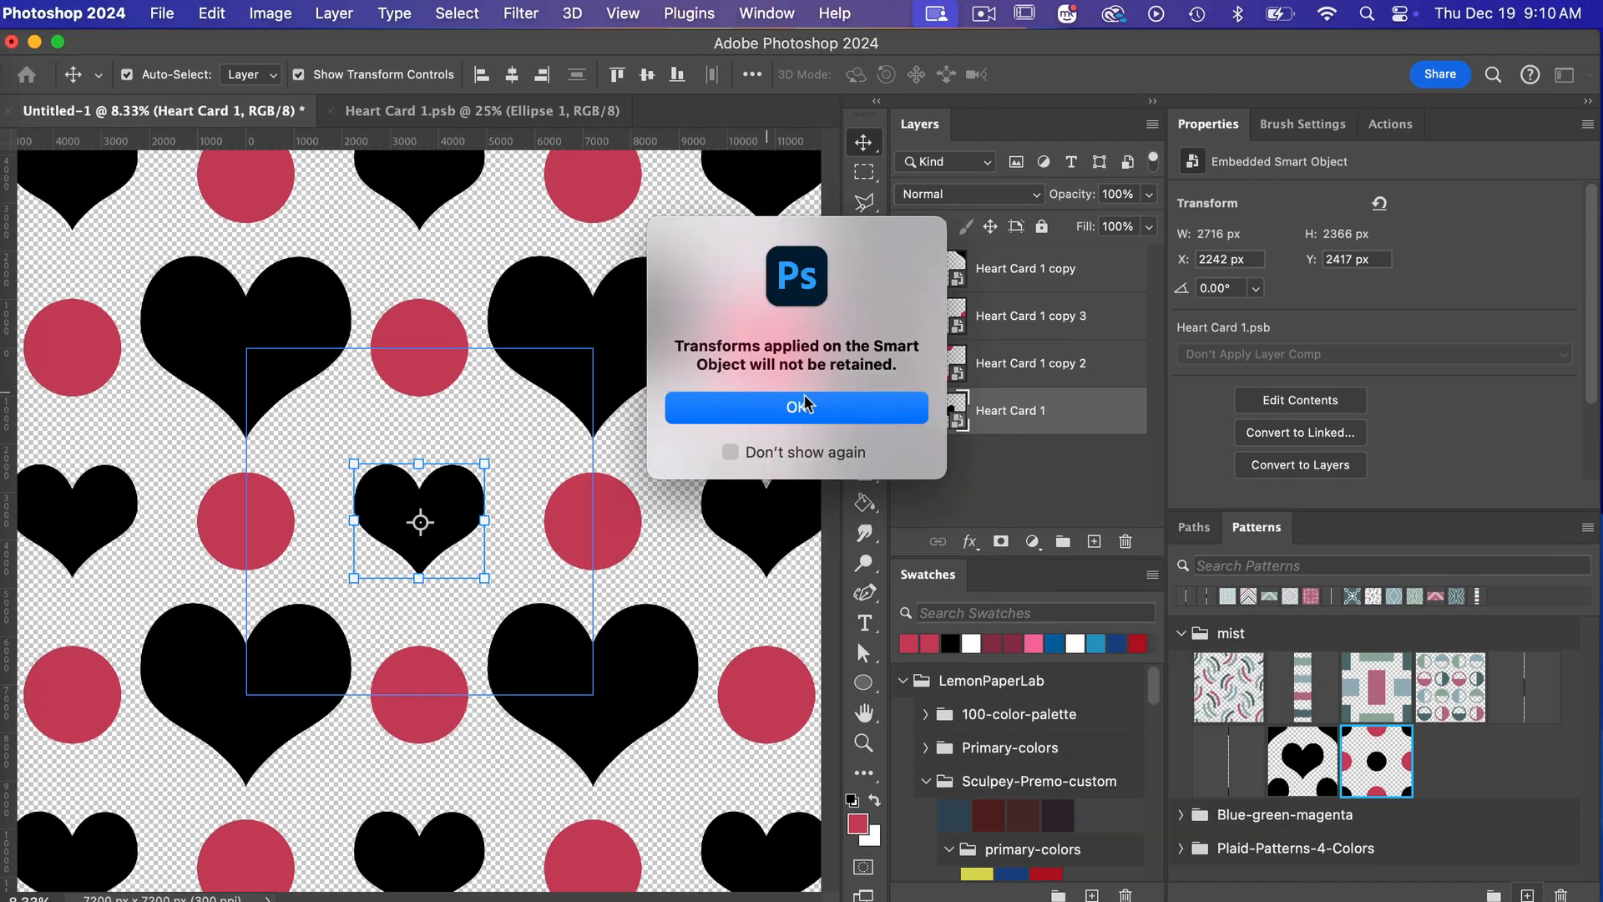
mouse_move(483, 552)
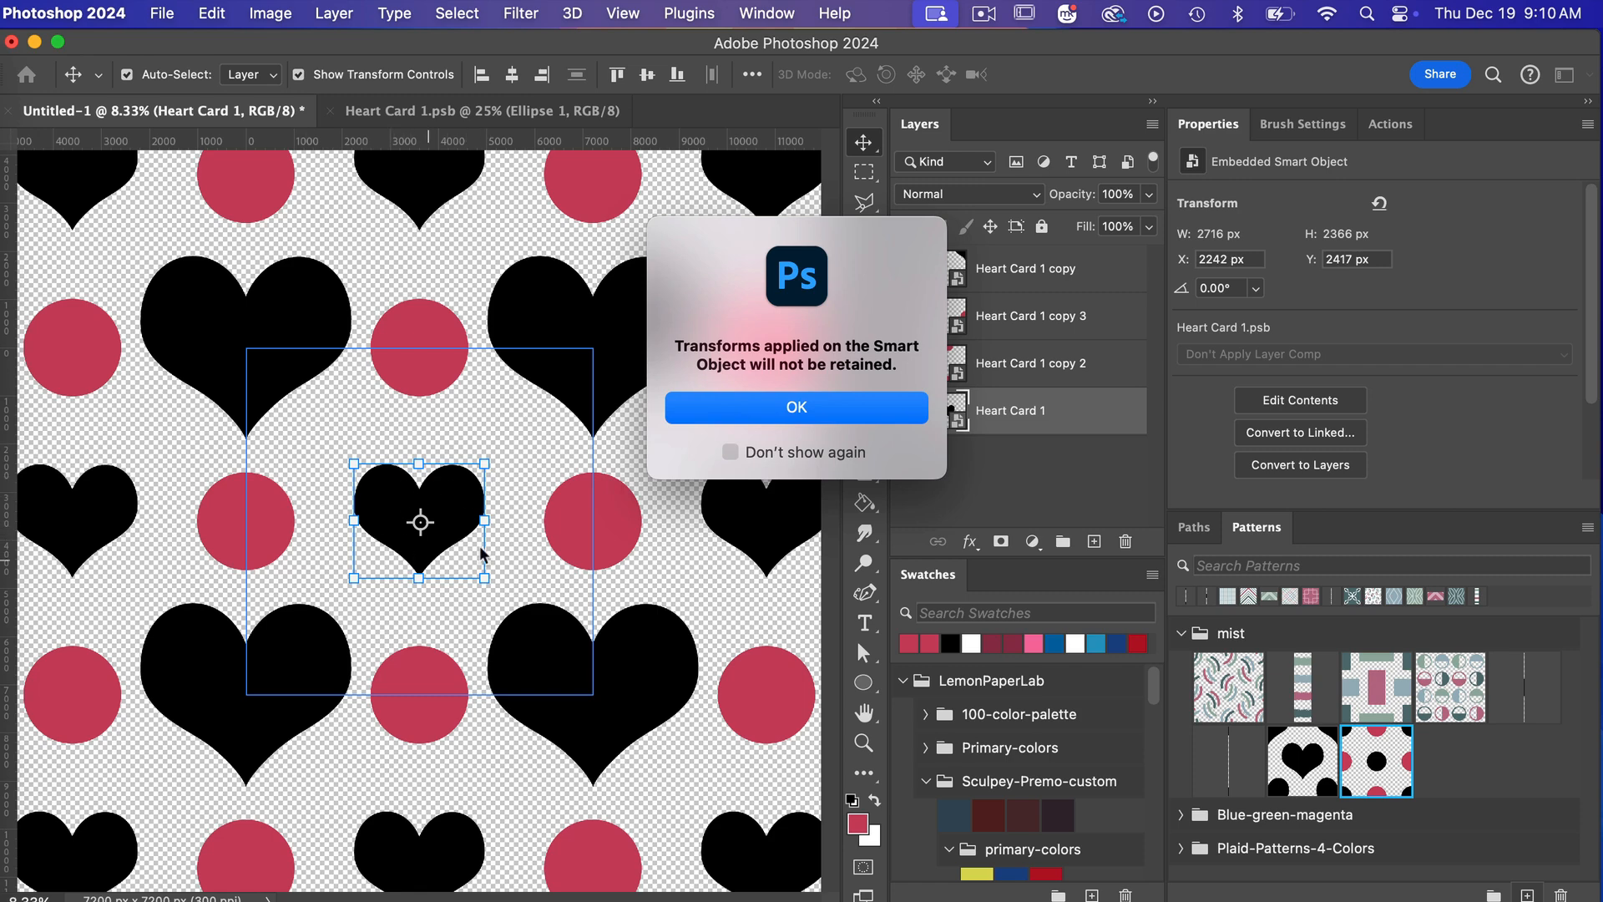
mouse_move(532, 460)
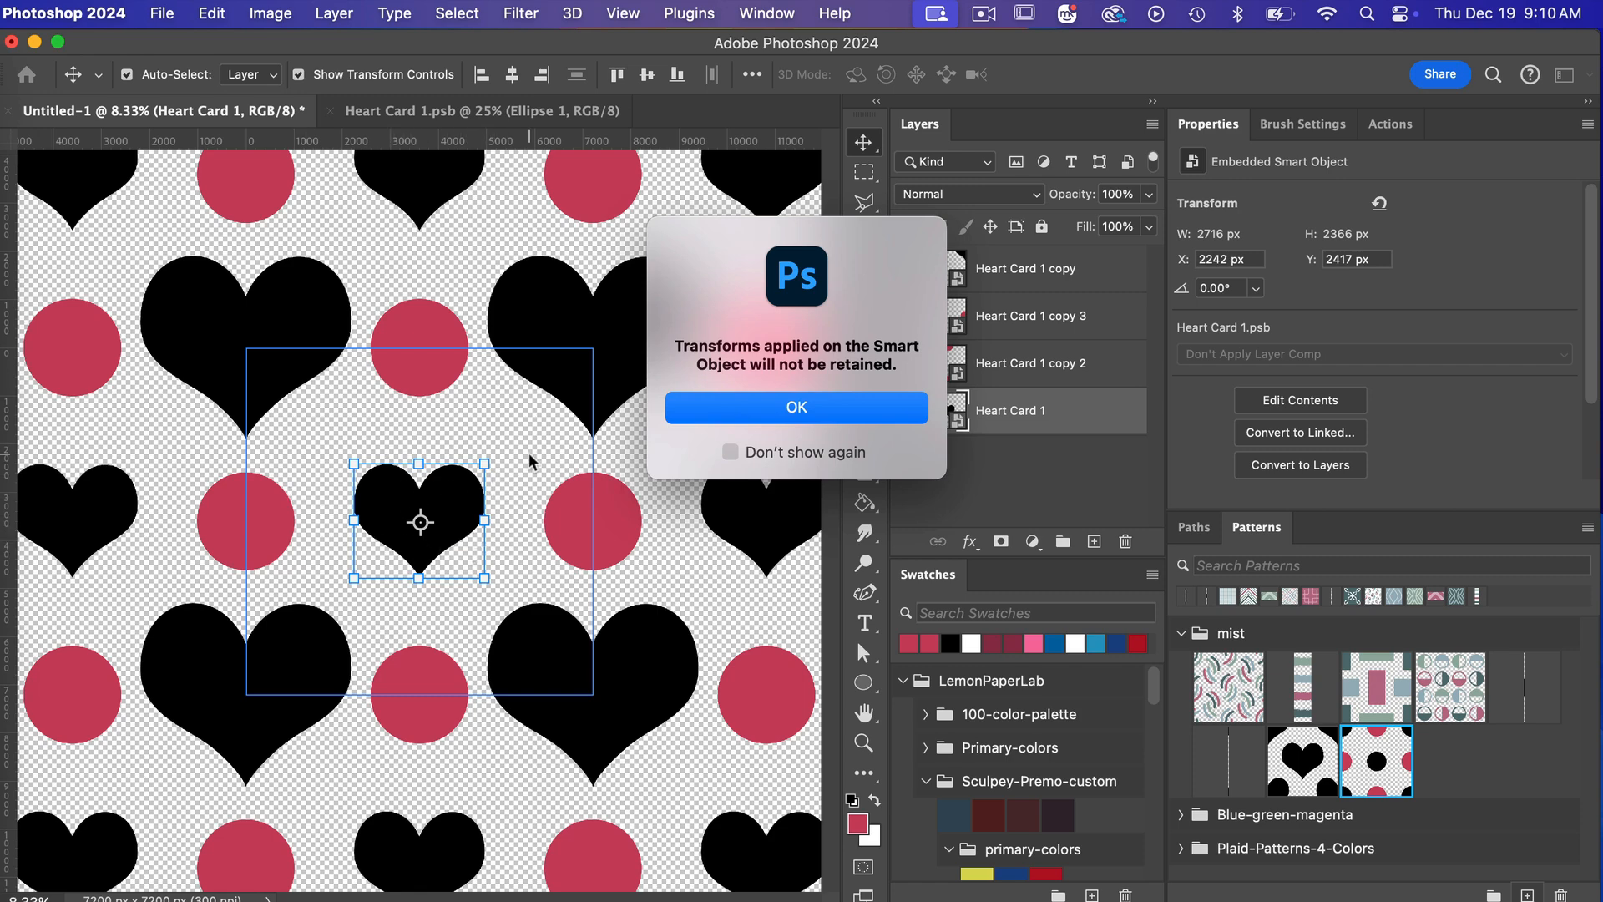
mouse_move(1058, 419)
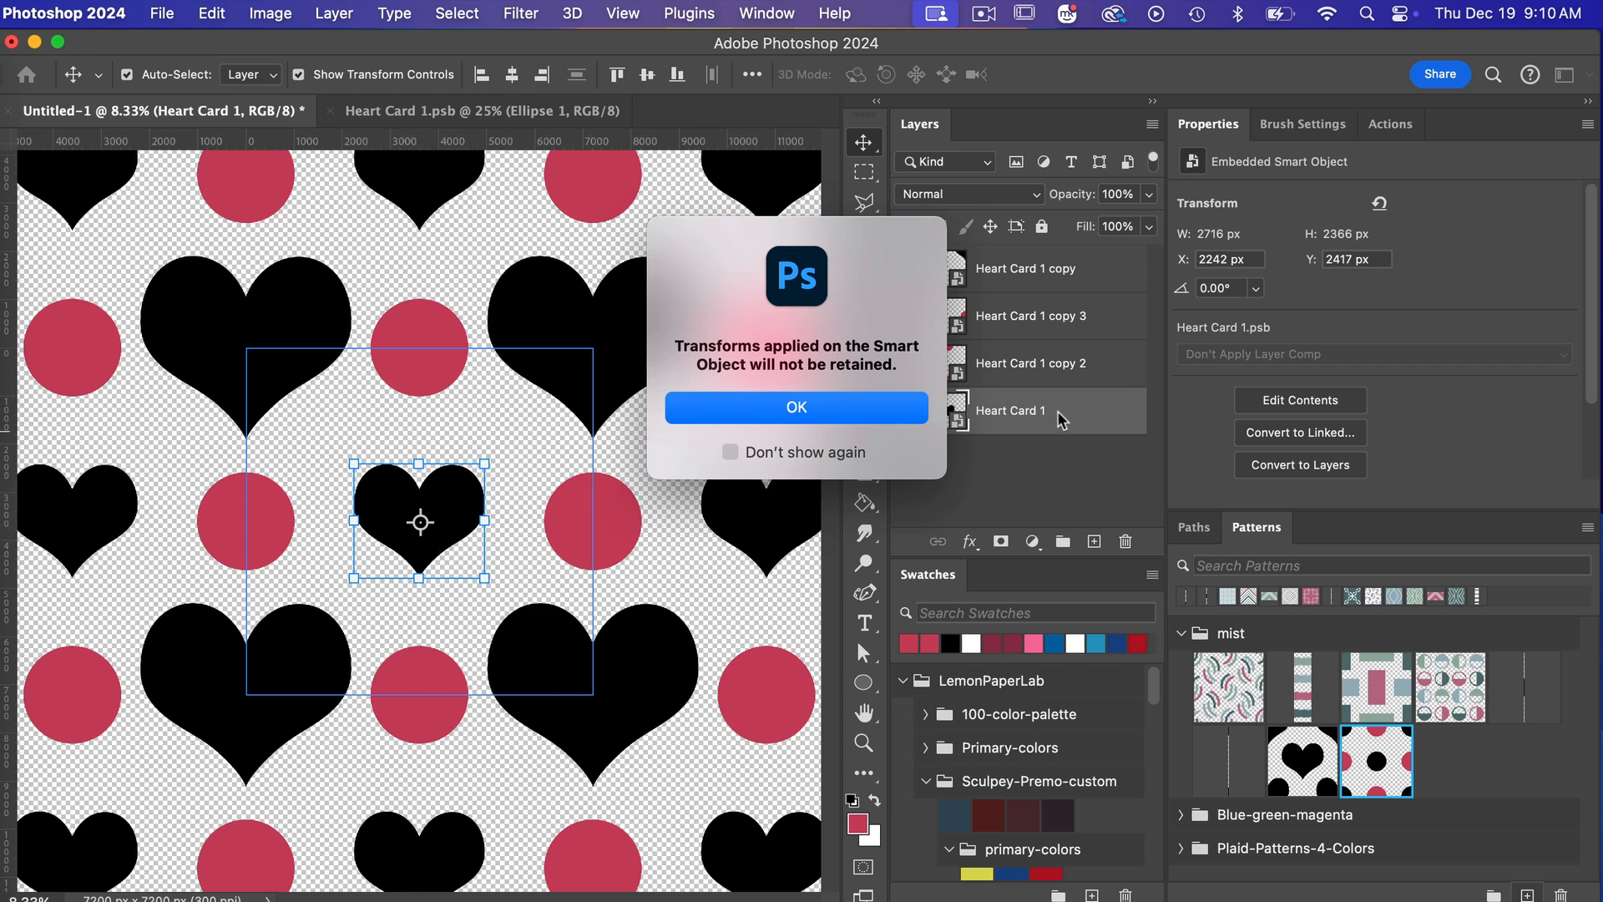
mouse_move(970, 318)
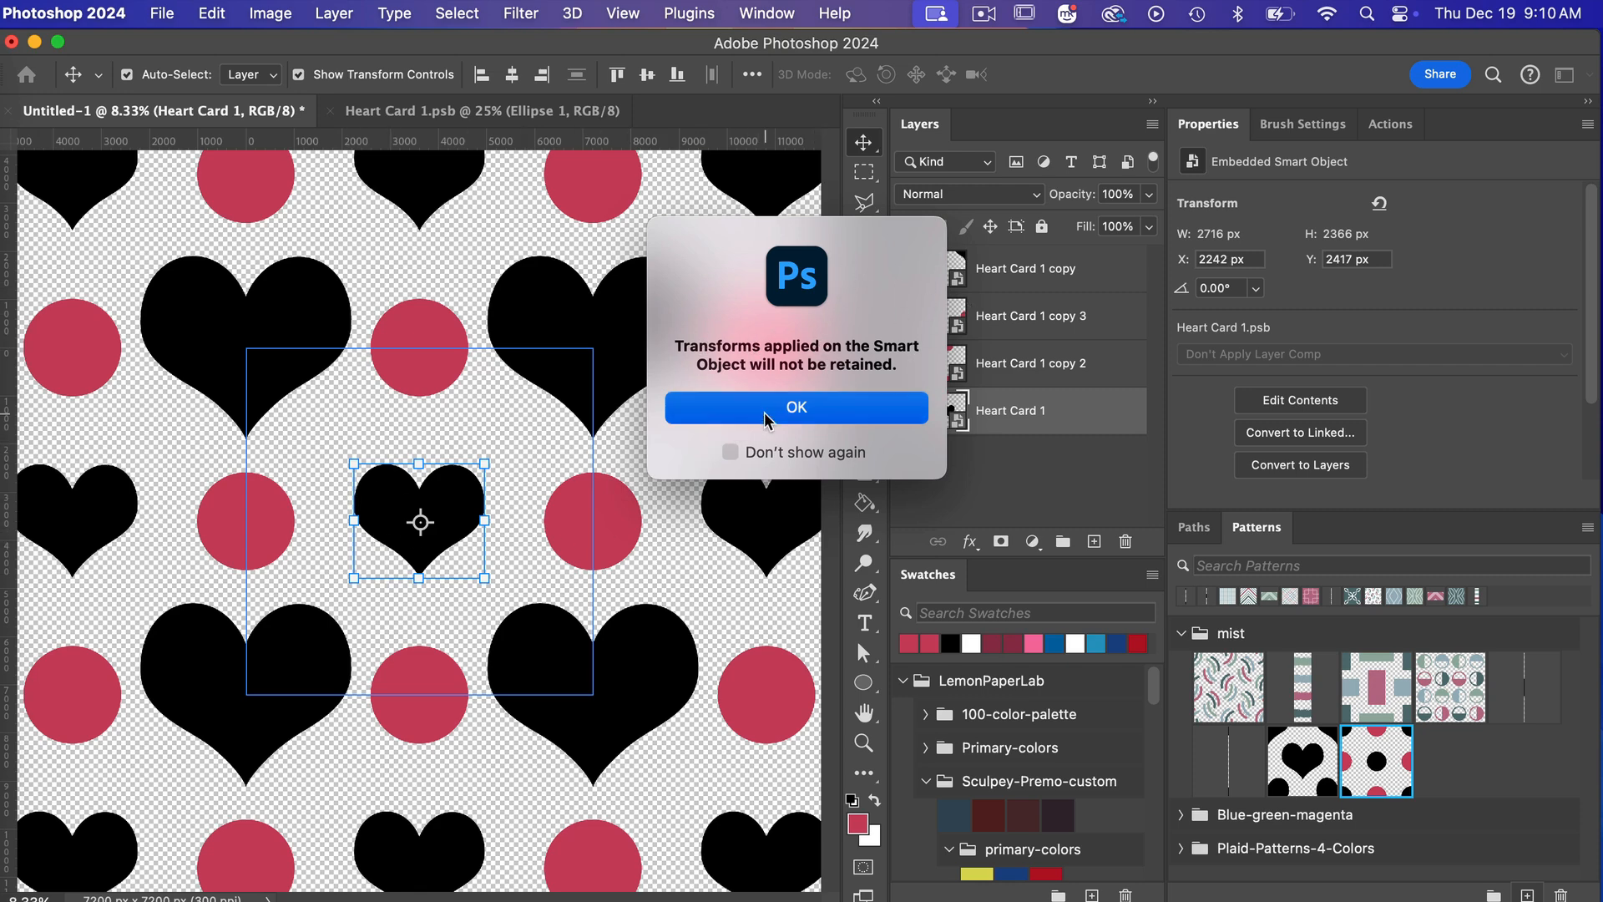
left_click(796, 407)
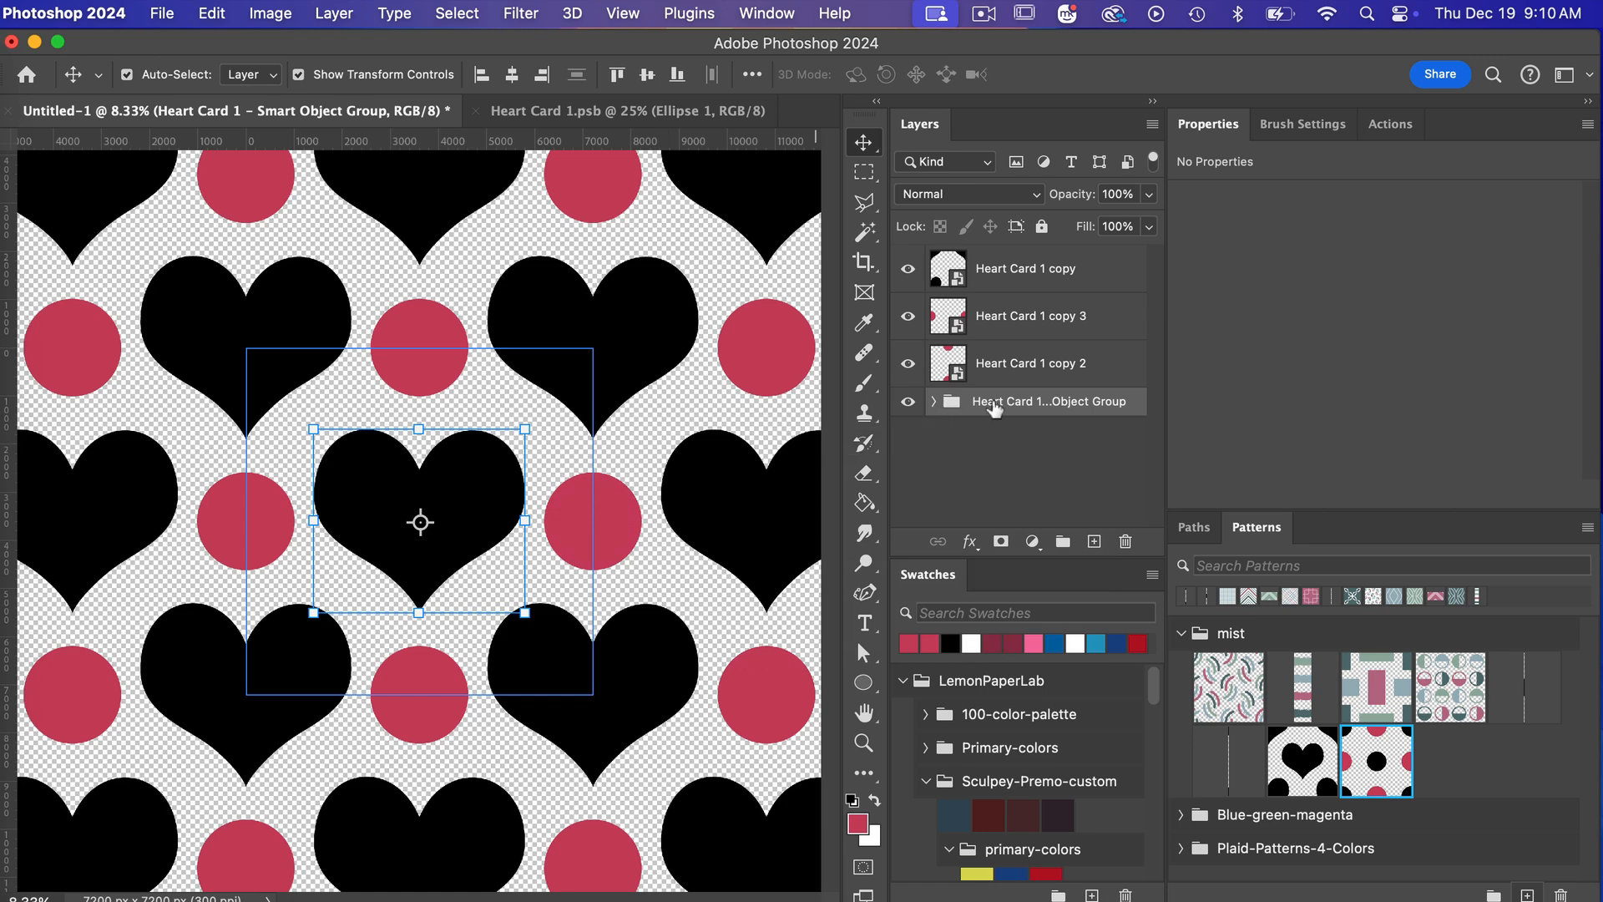
left_click(932, 400)
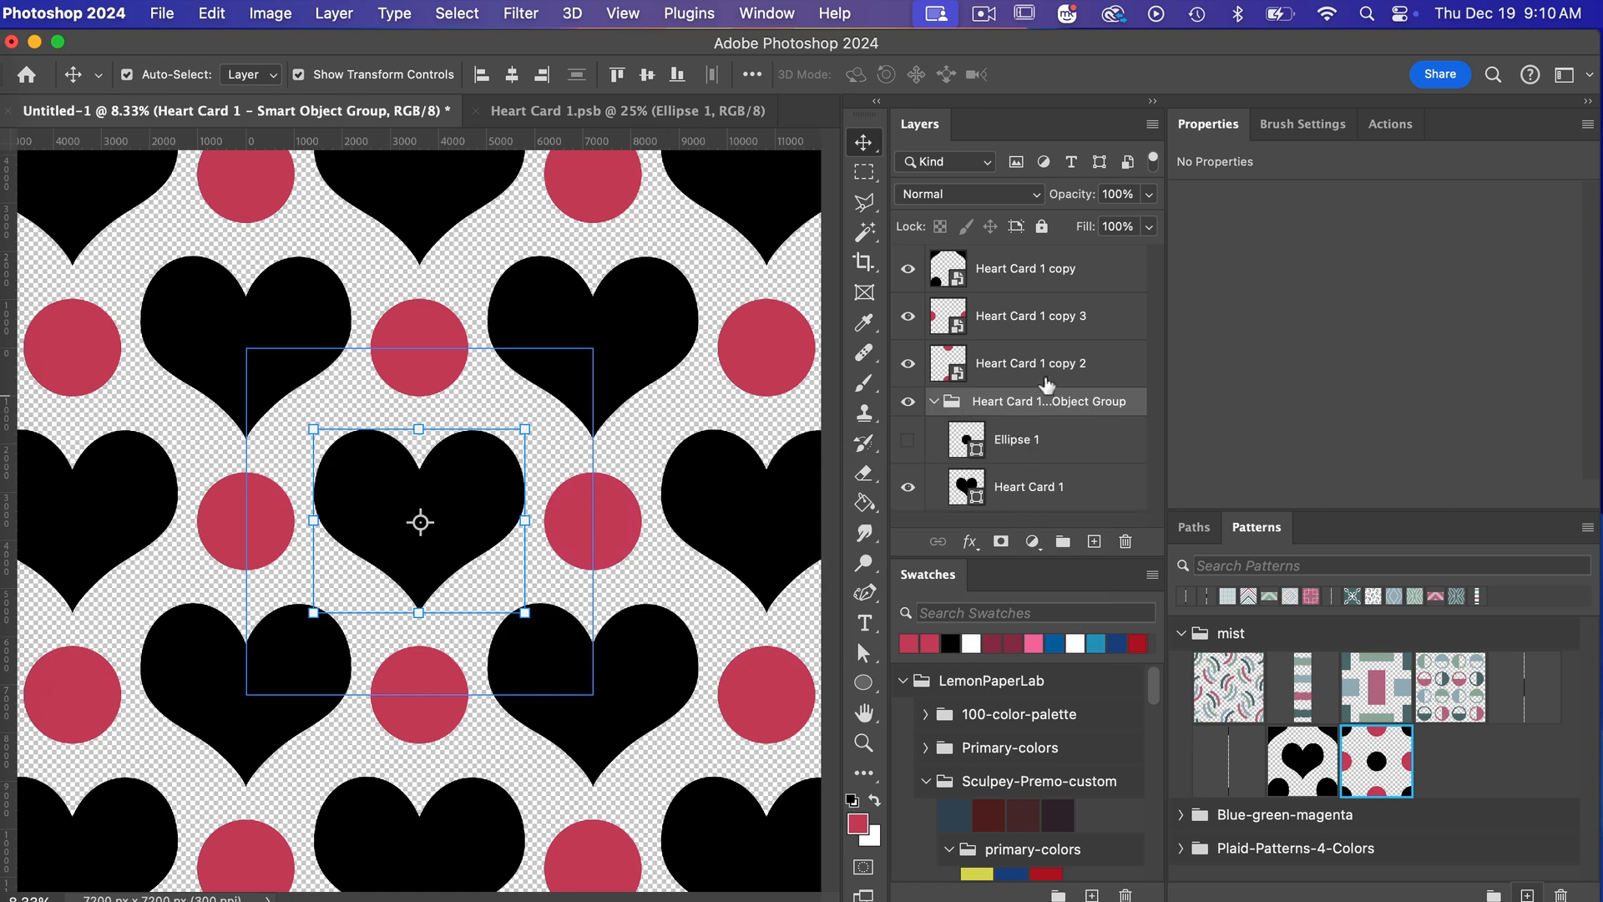
mouse_move(838, 382)
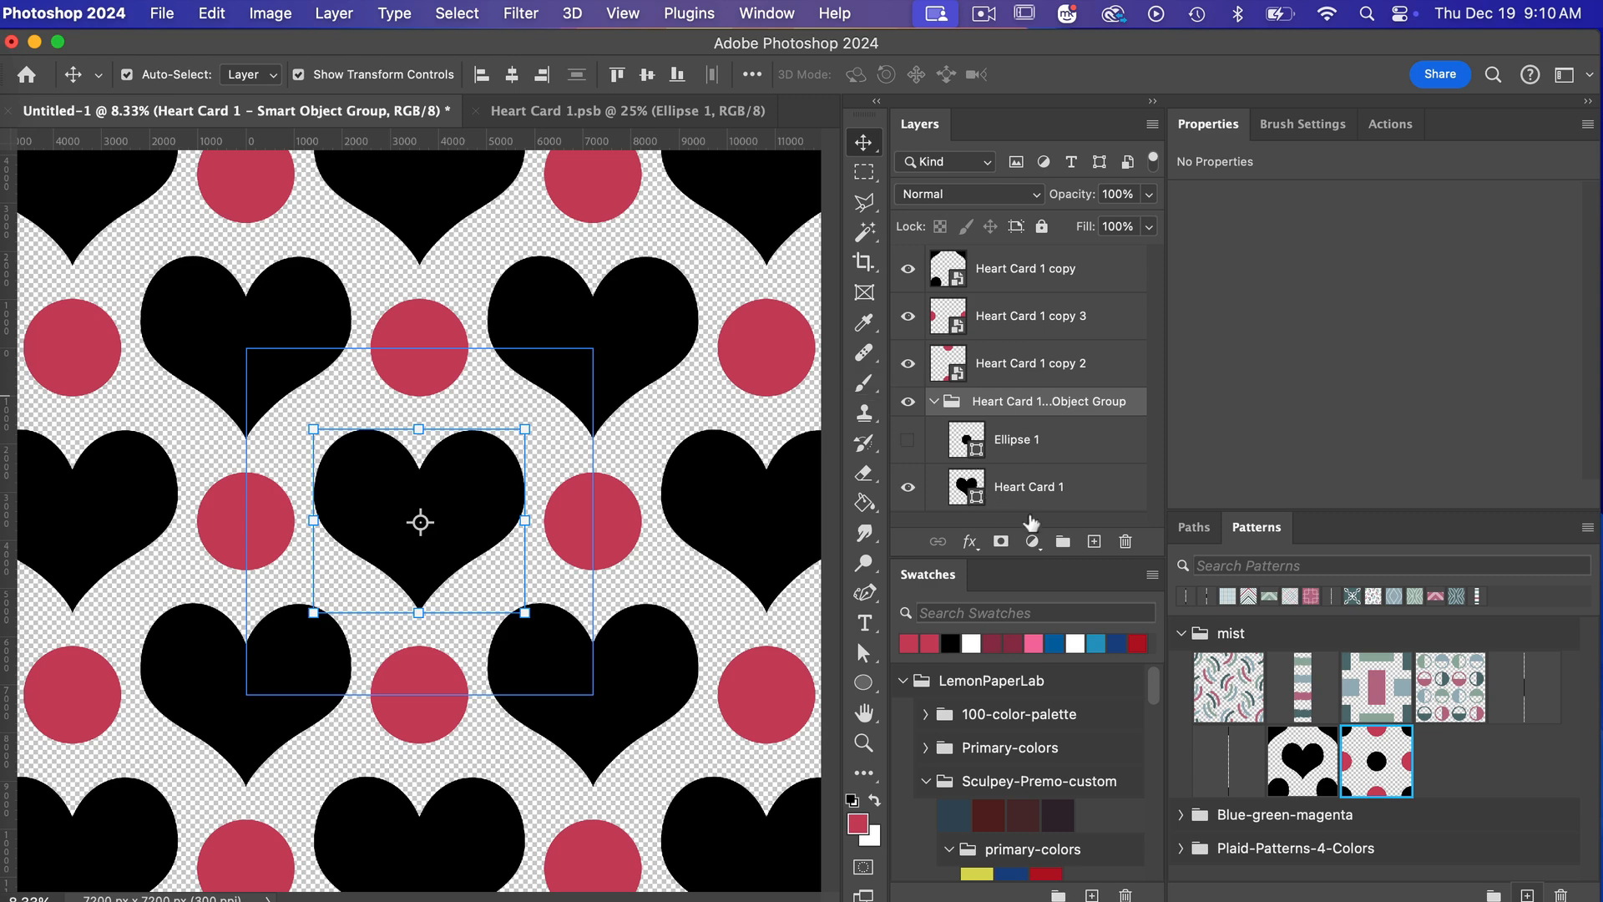
mouse_move(509, 473)
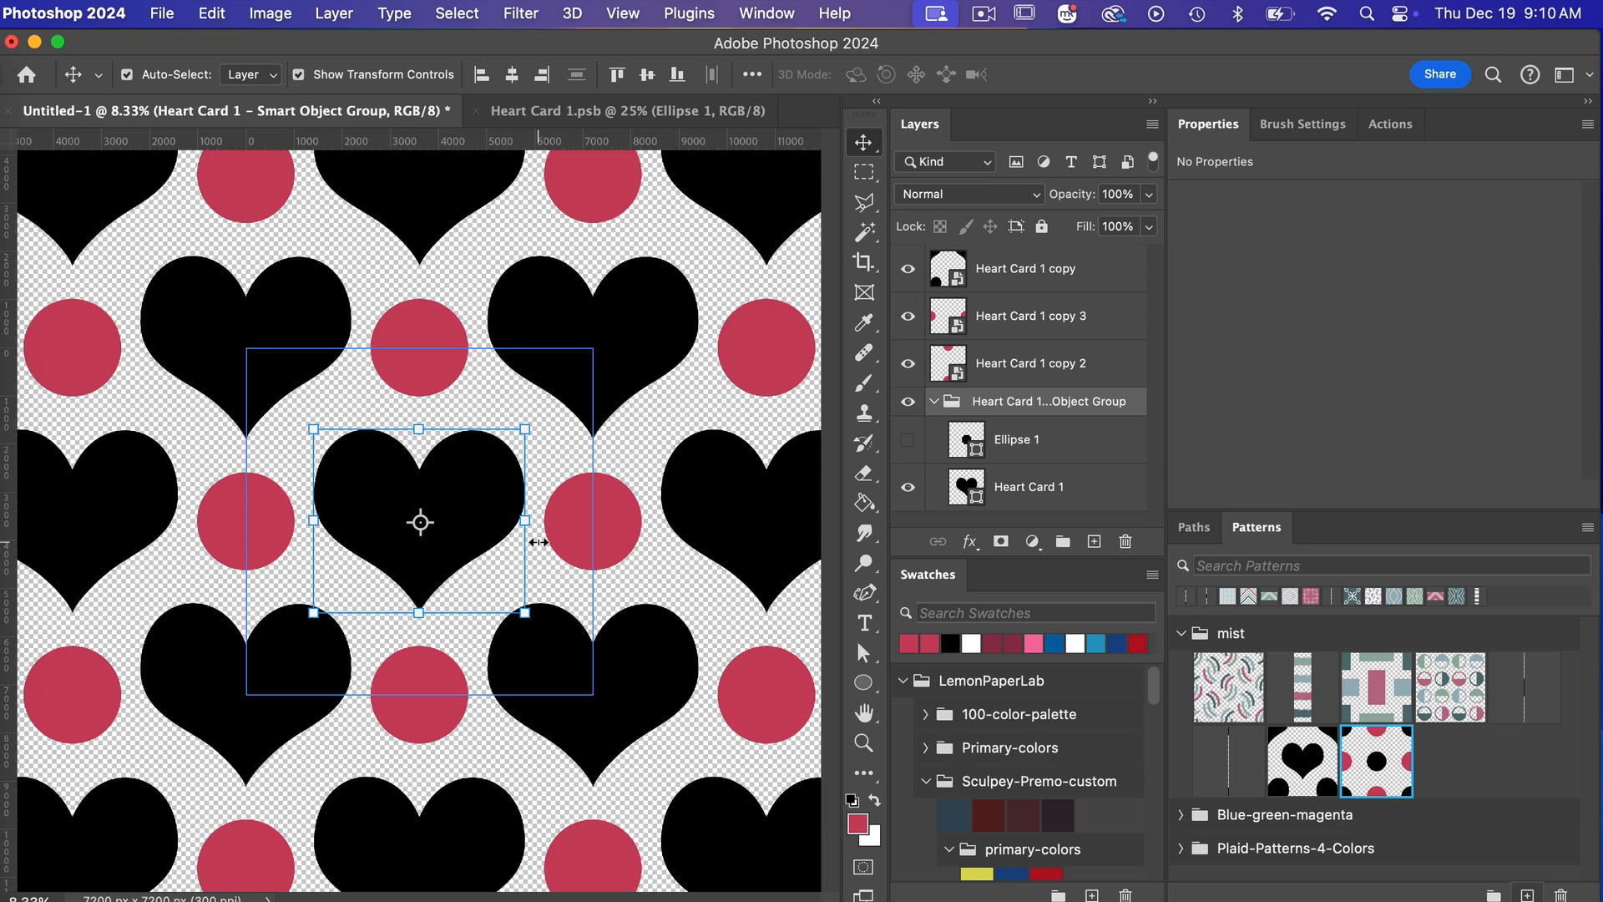
mouse_move(418, 496)
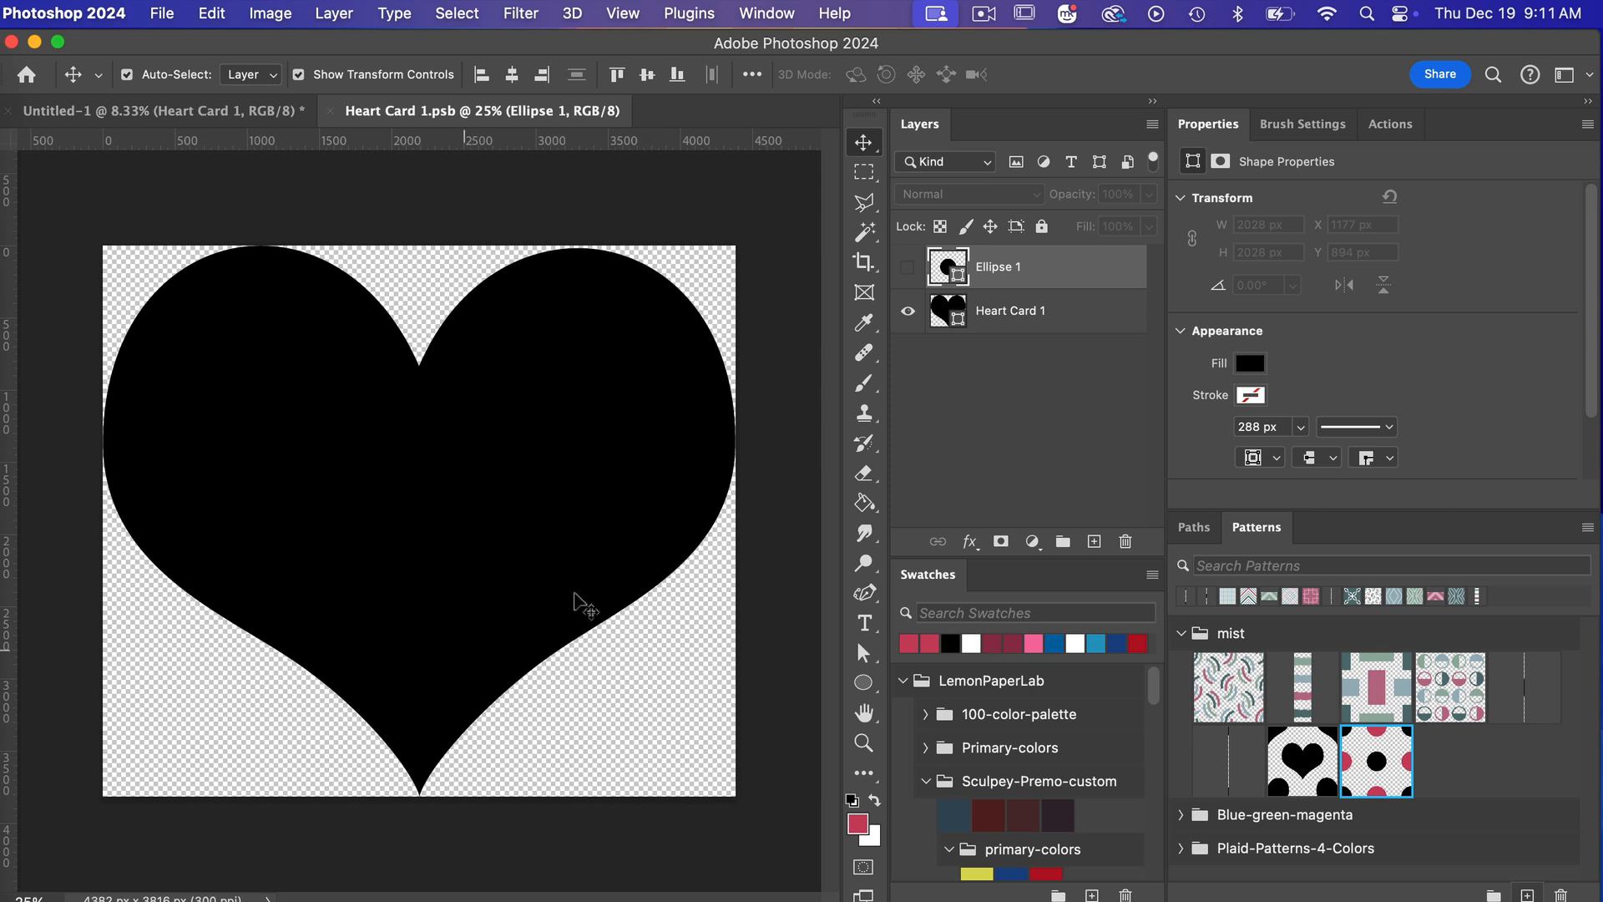
mouse_move(741, 481)
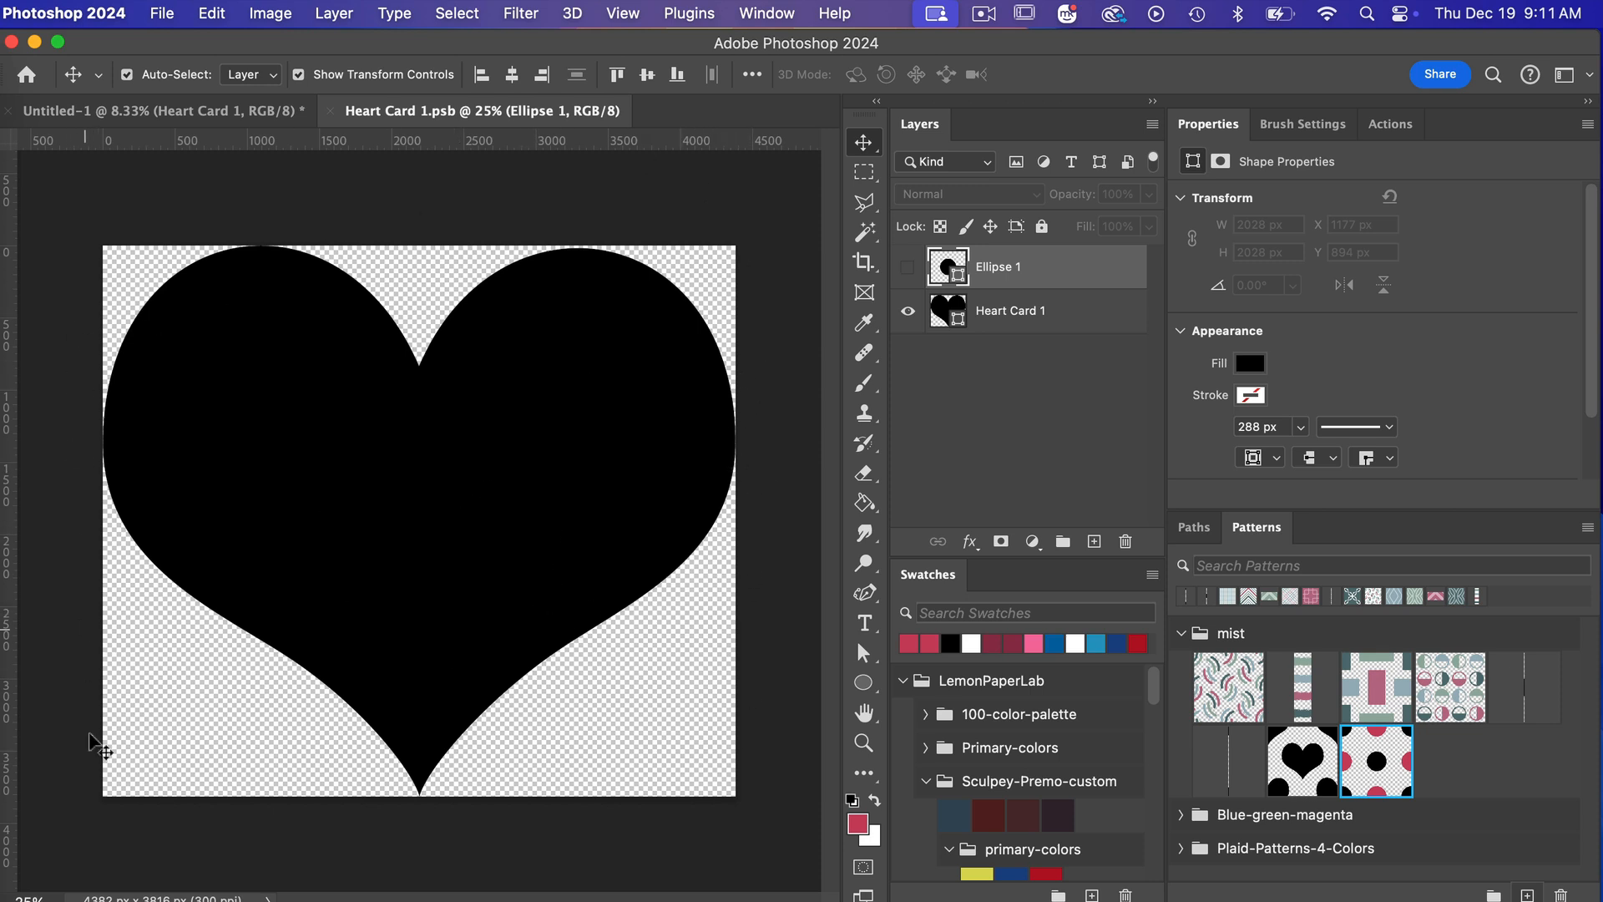
mouse_move(475, 445)
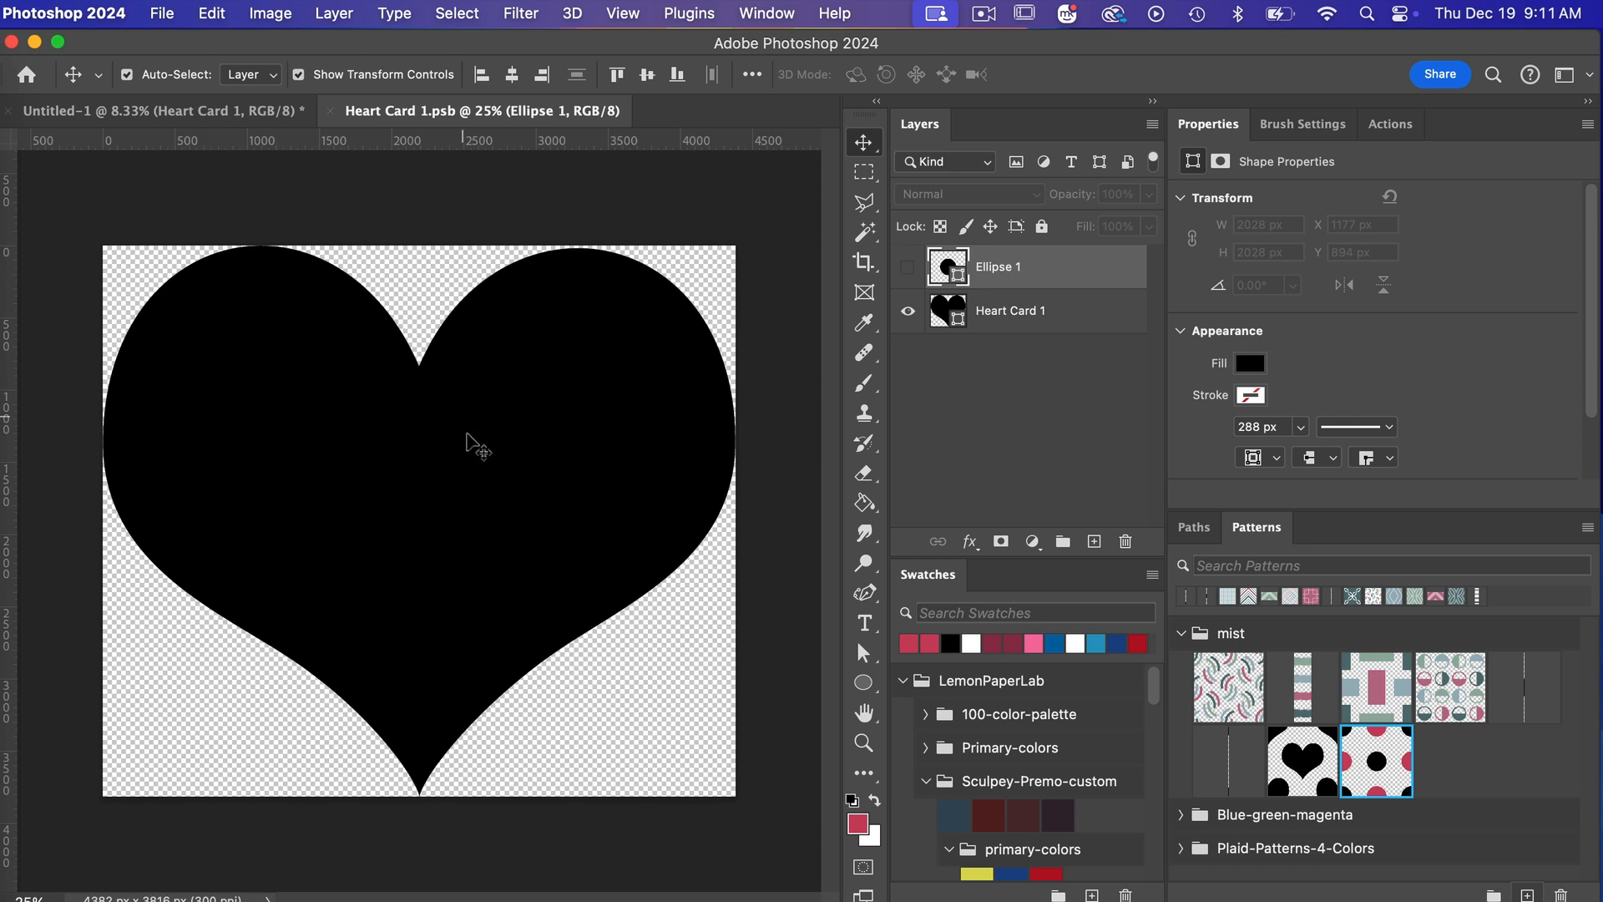
mouse_move(125, 519)
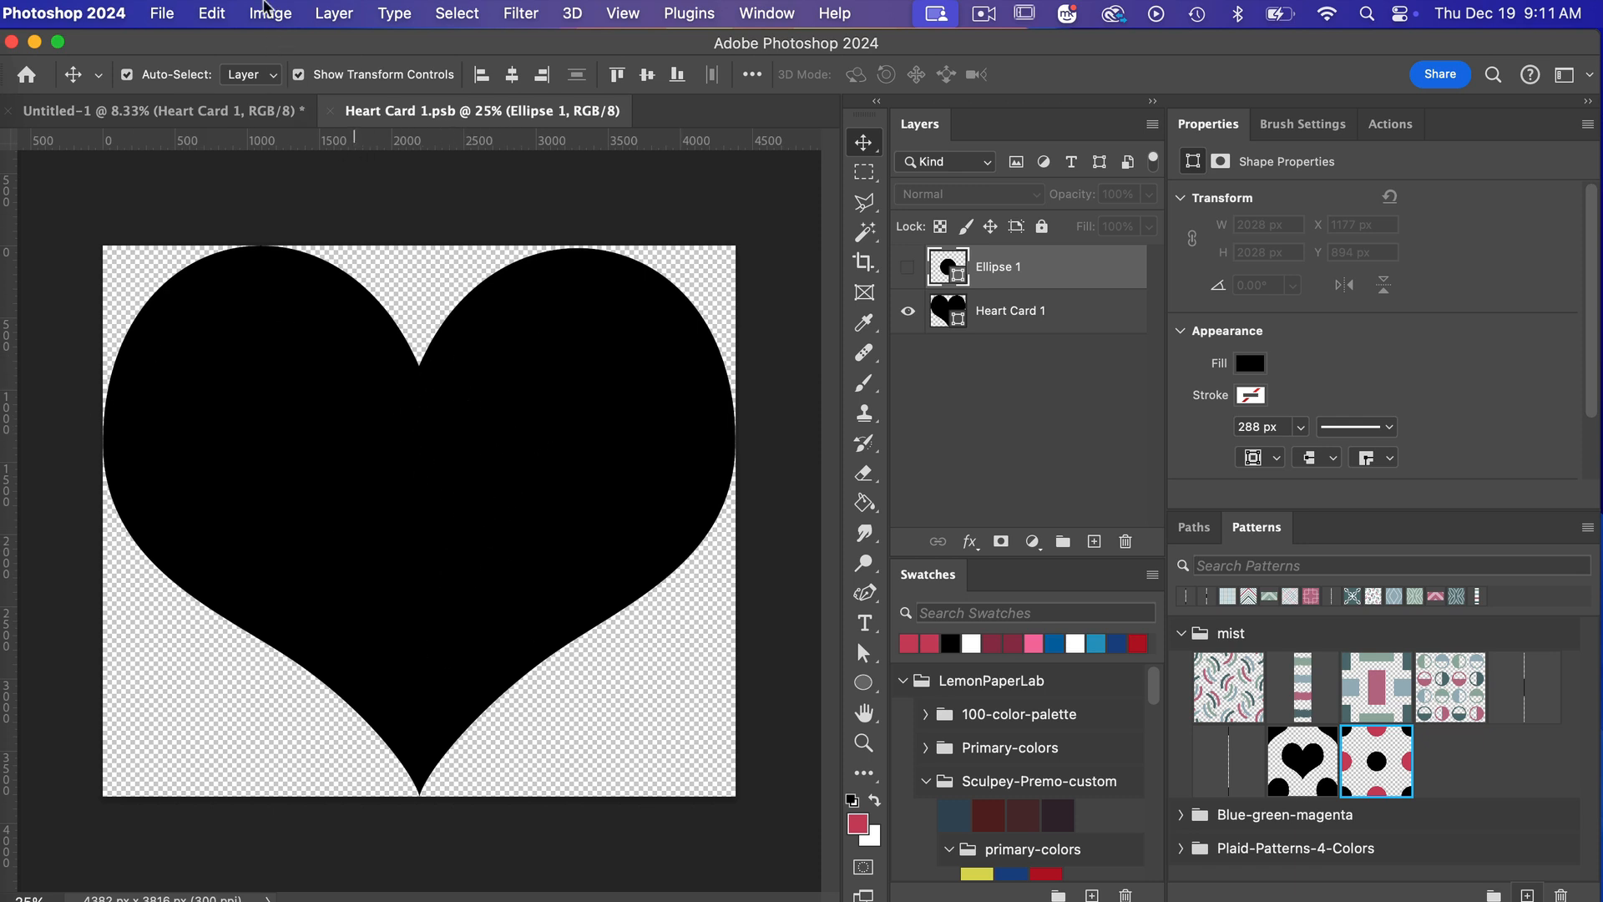
Resize the Heart Card 1 canvas to 5000 × 5000 pixels.
left_click(270, 14)
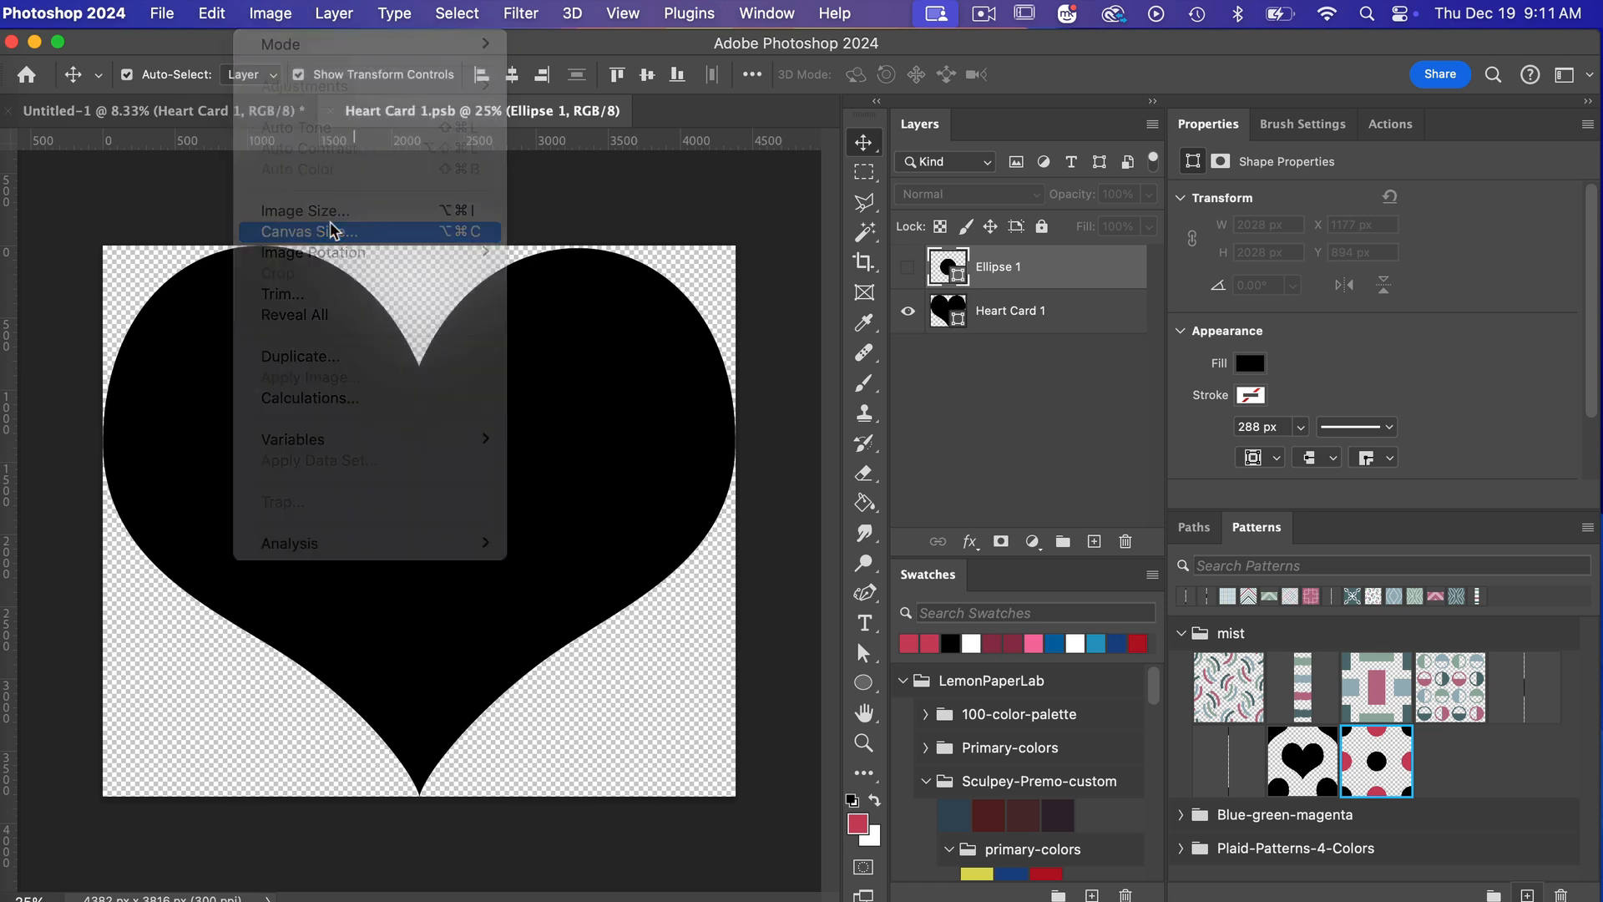
left_click(308, 232)
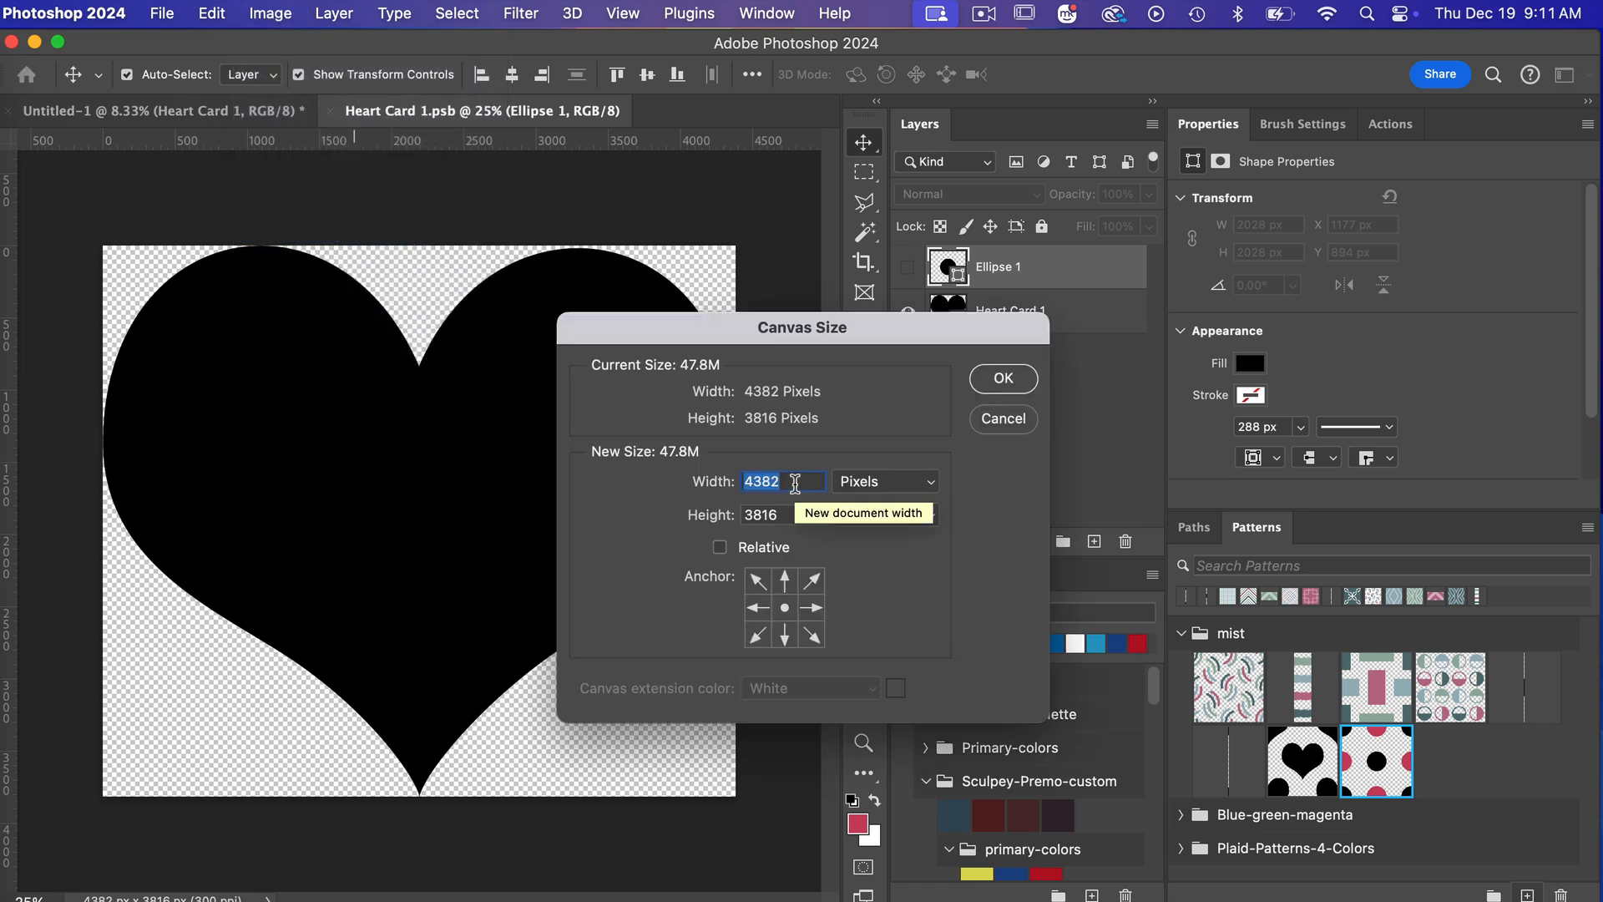
type("5000")
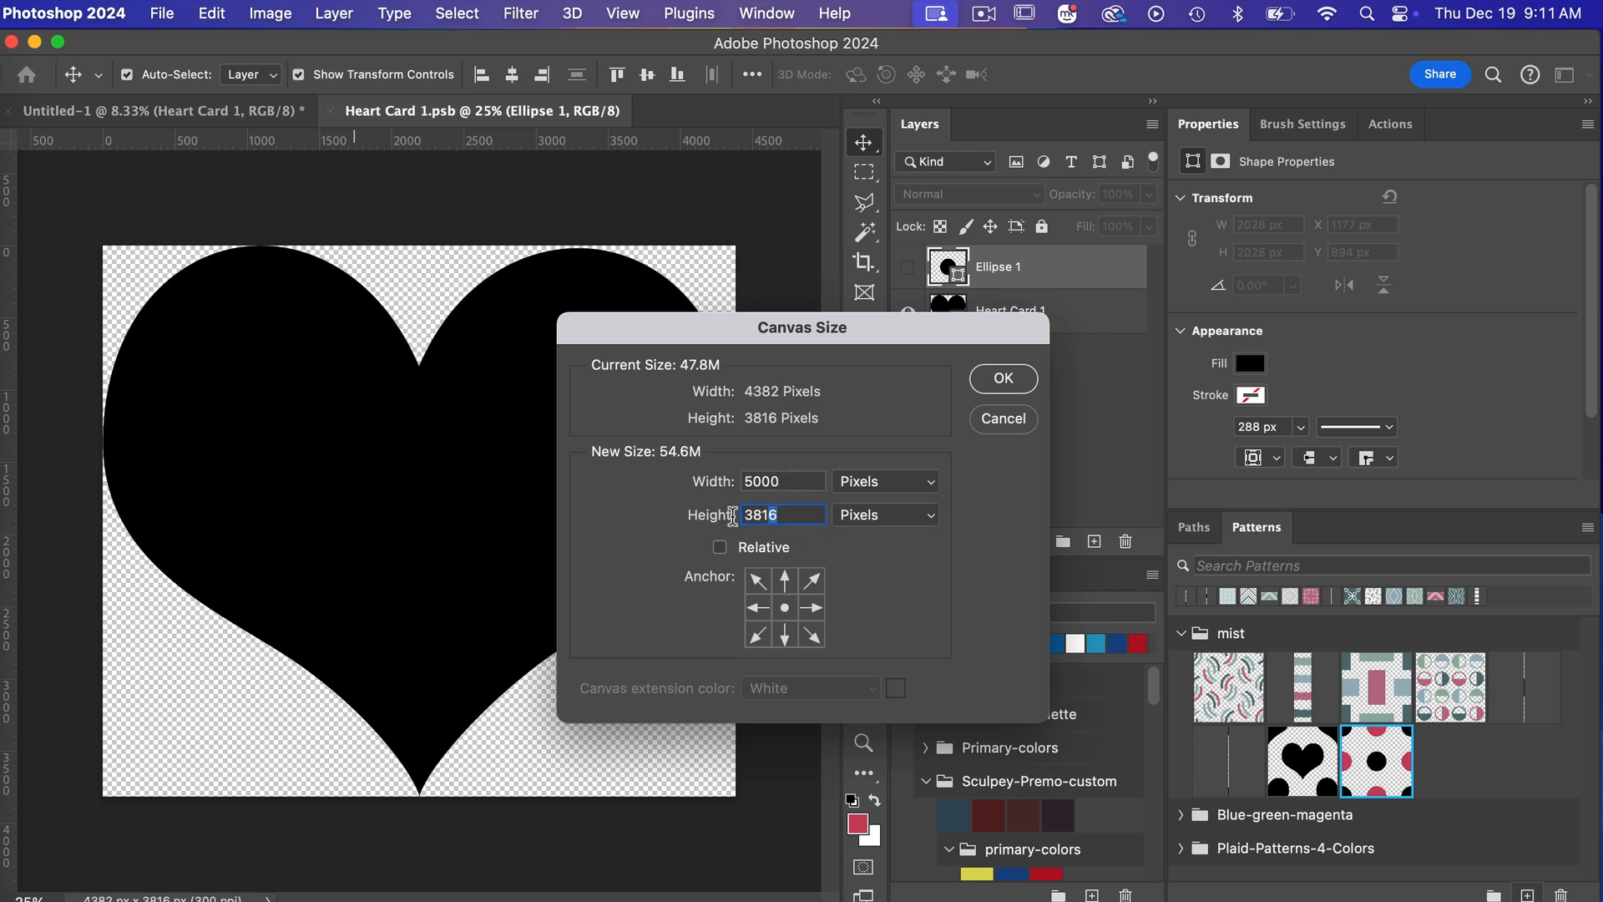
type("5000")
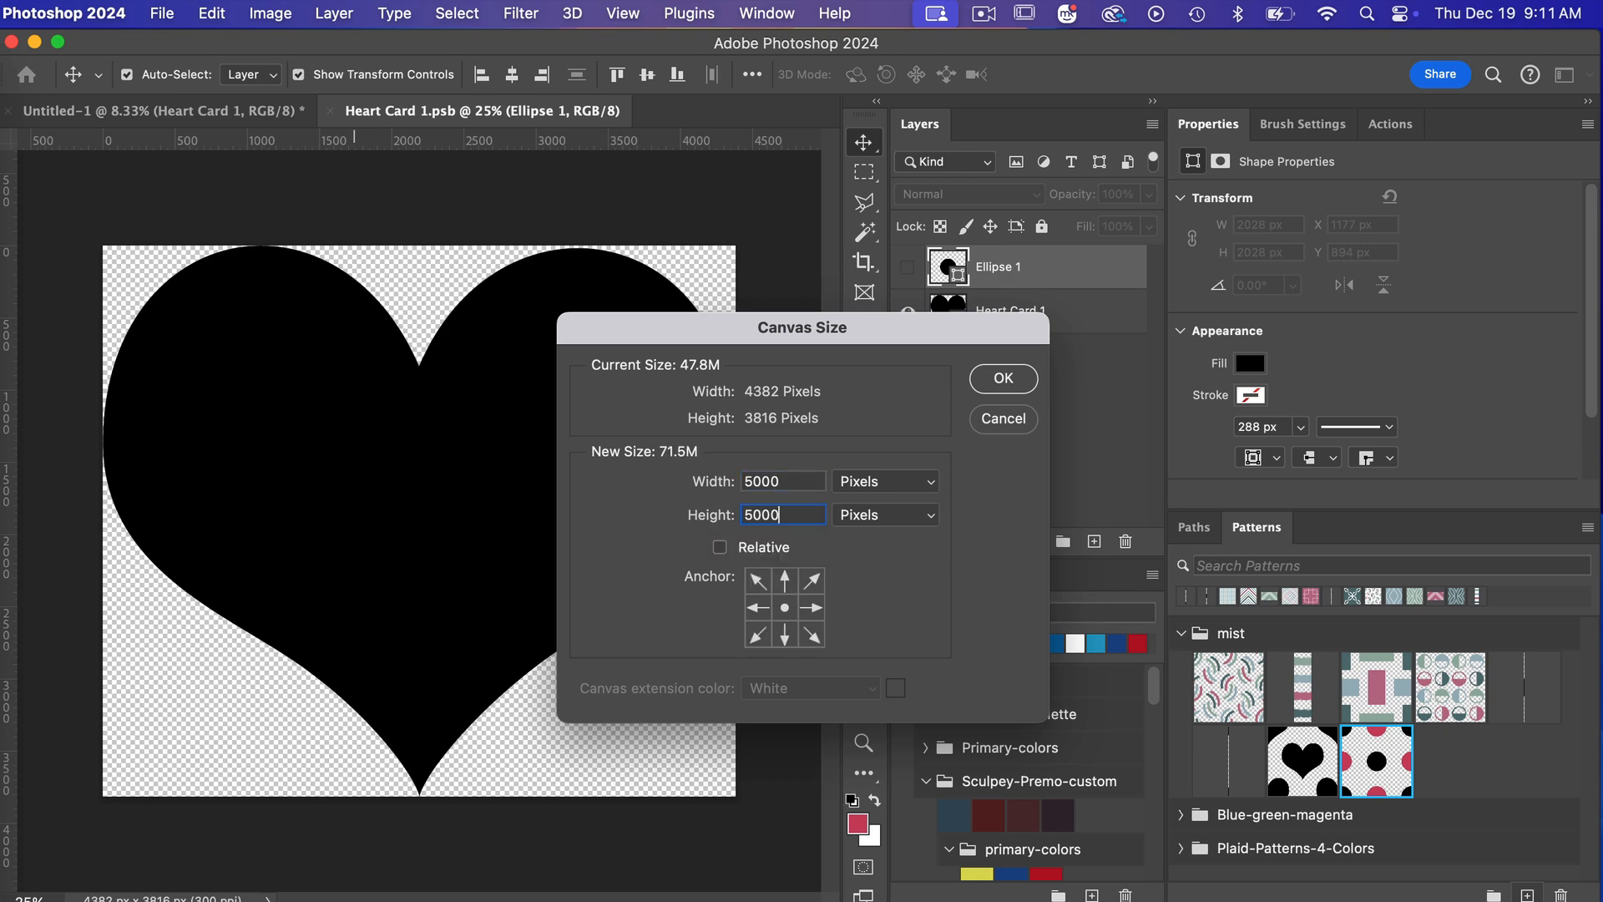
left_click(1003, 378)
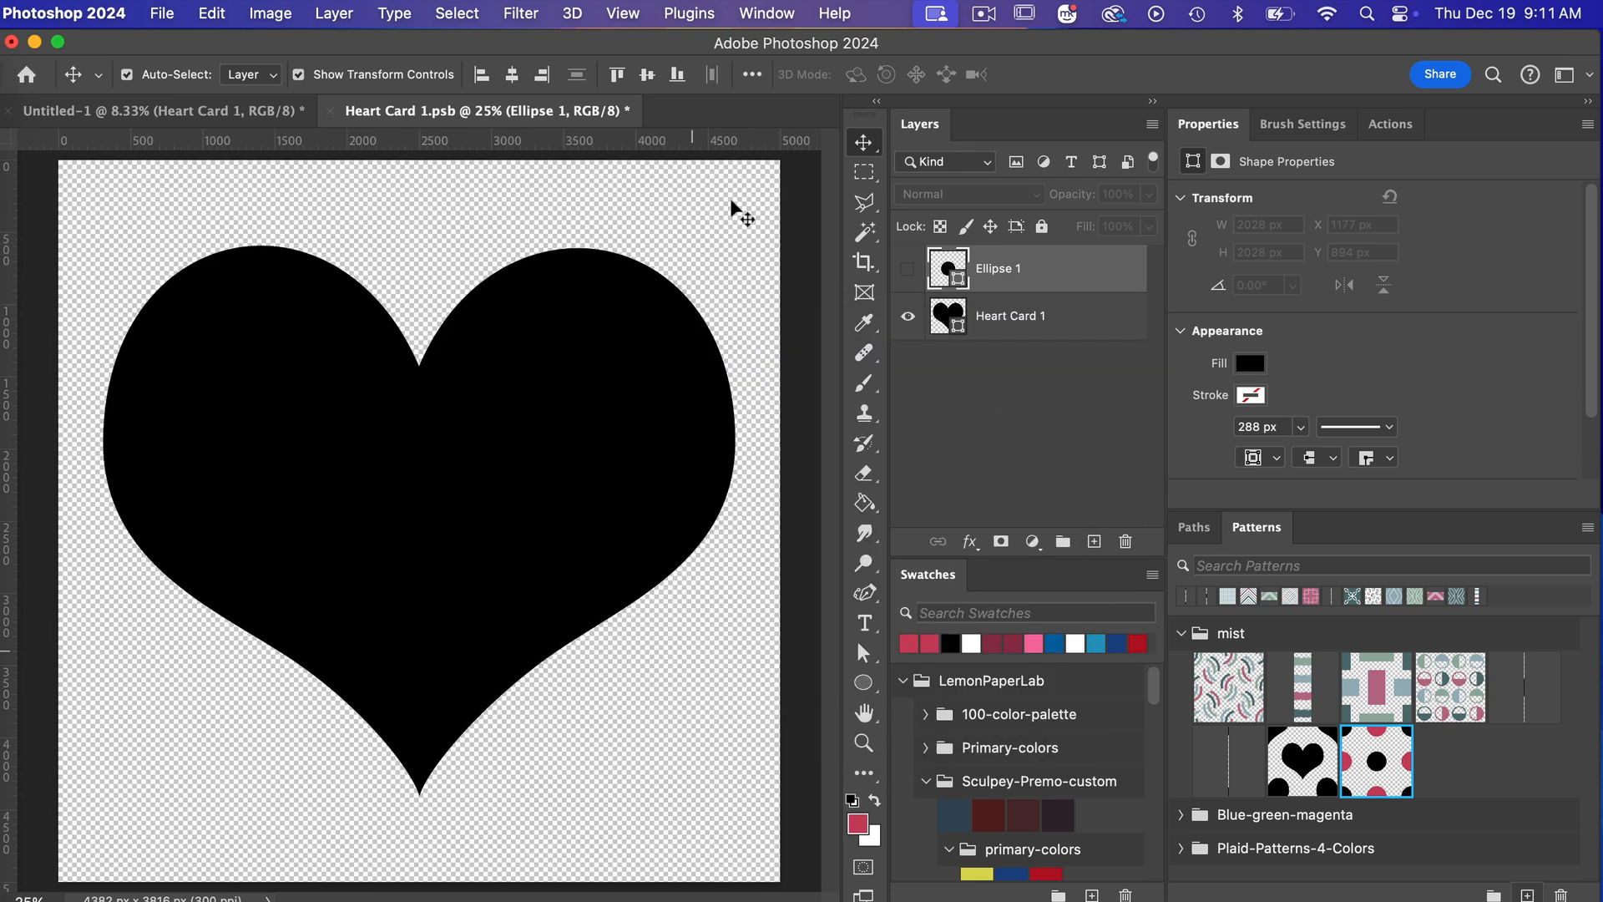
mouse_move(591, 365)
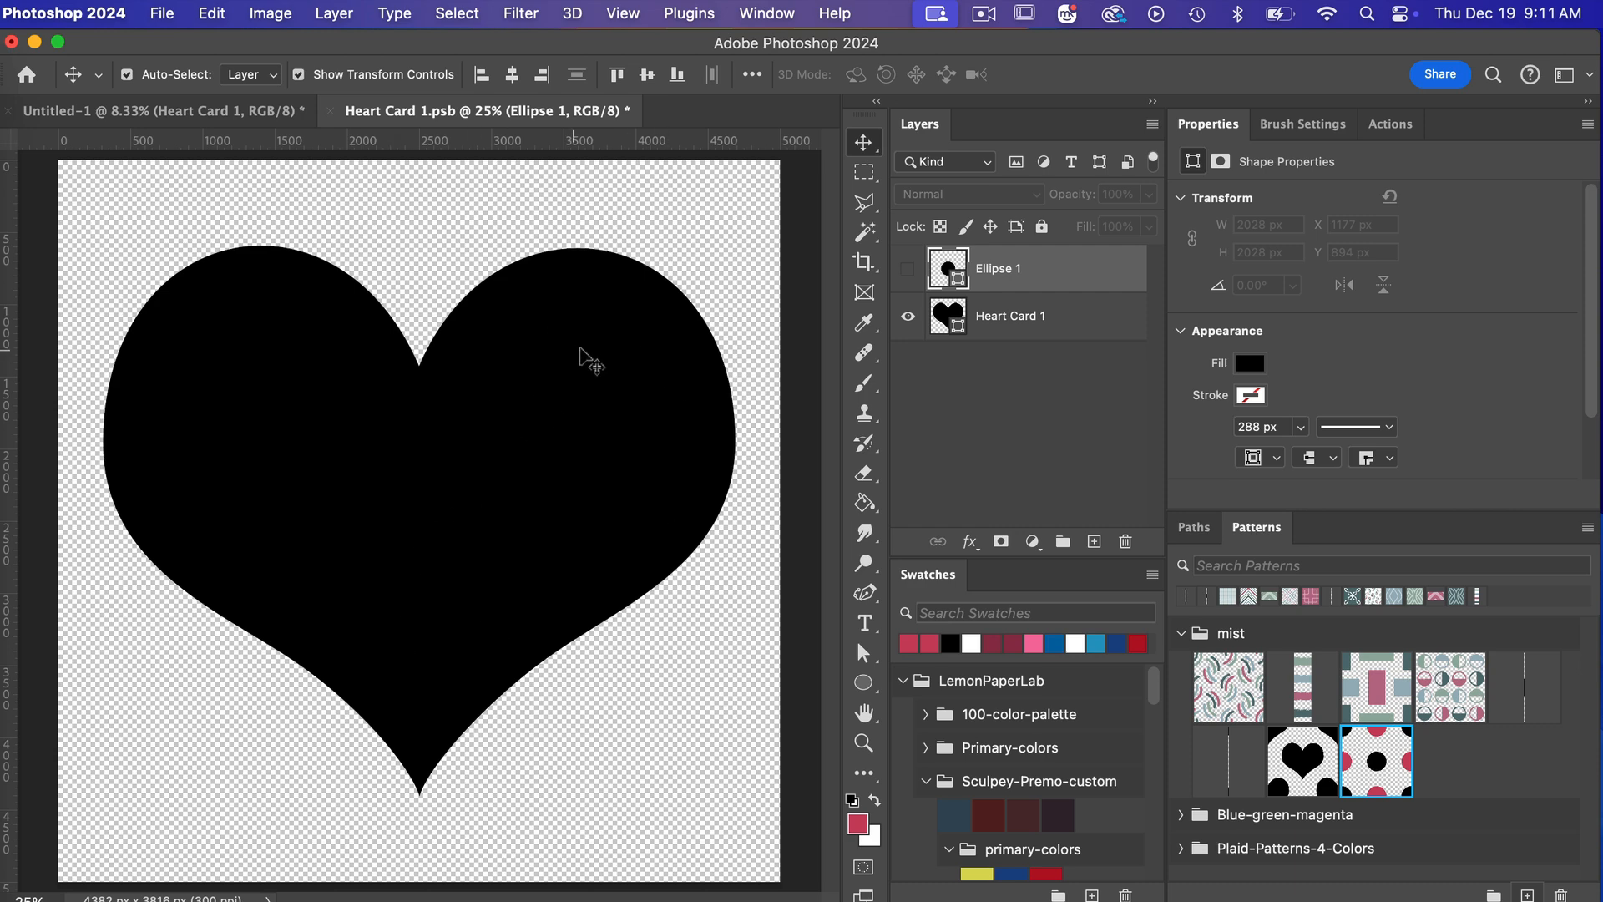
Enlarge the heart layer to nearly fill the canvas, then switch to the listing document.
left_click(1010, 315)
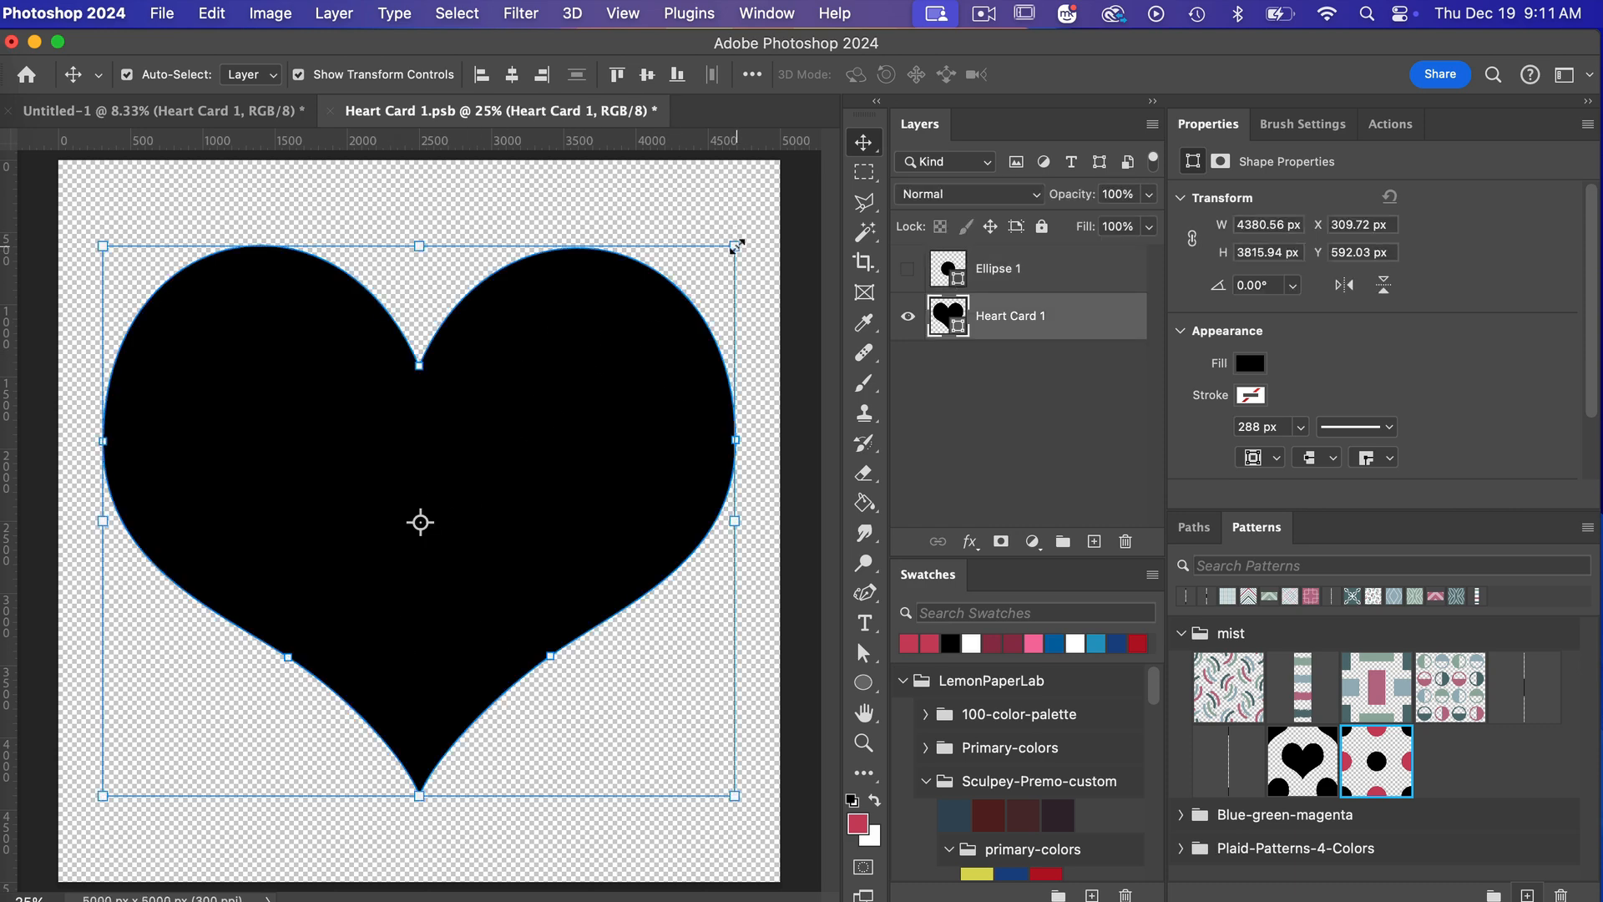
key("cmd+t")
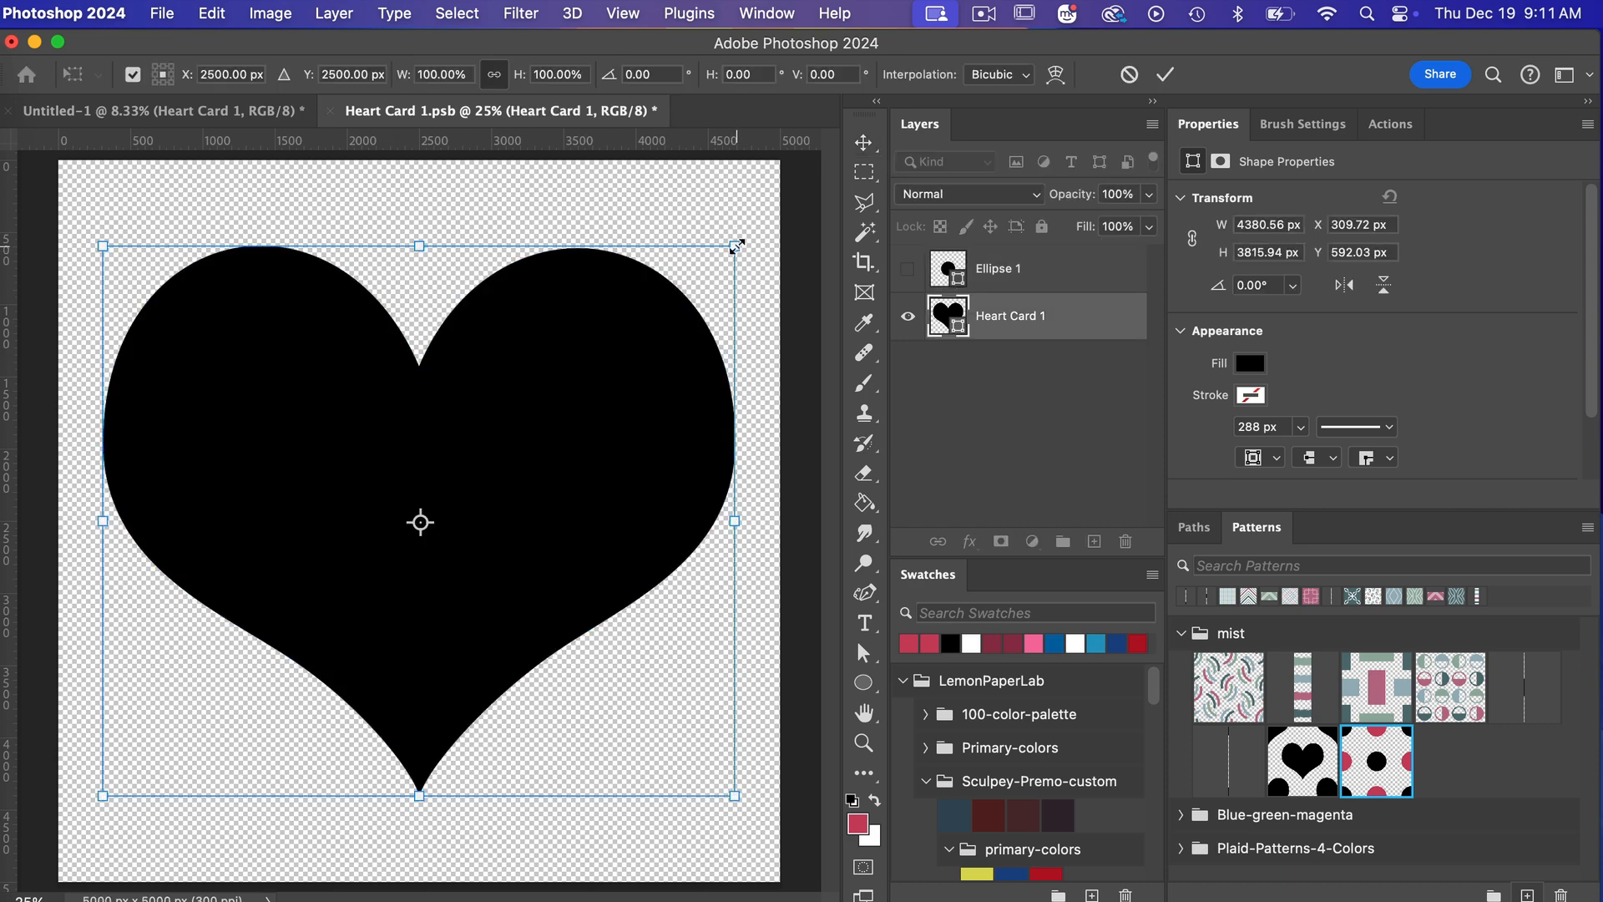
left_click_drag(735, 246, 771, 204)
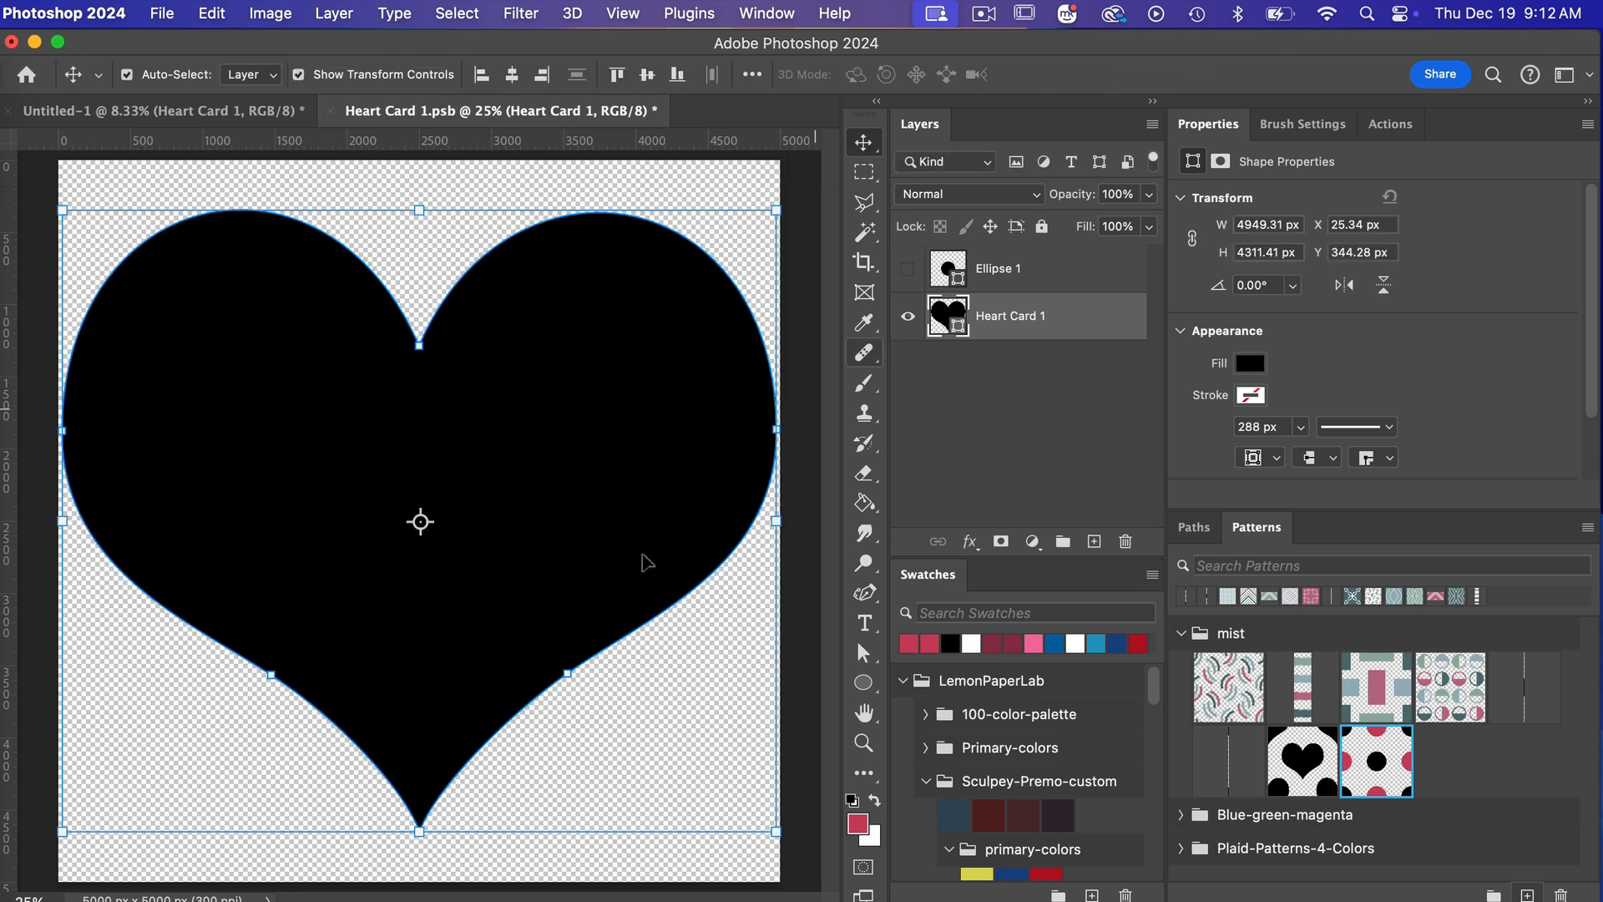
mouse_move(633, 547)
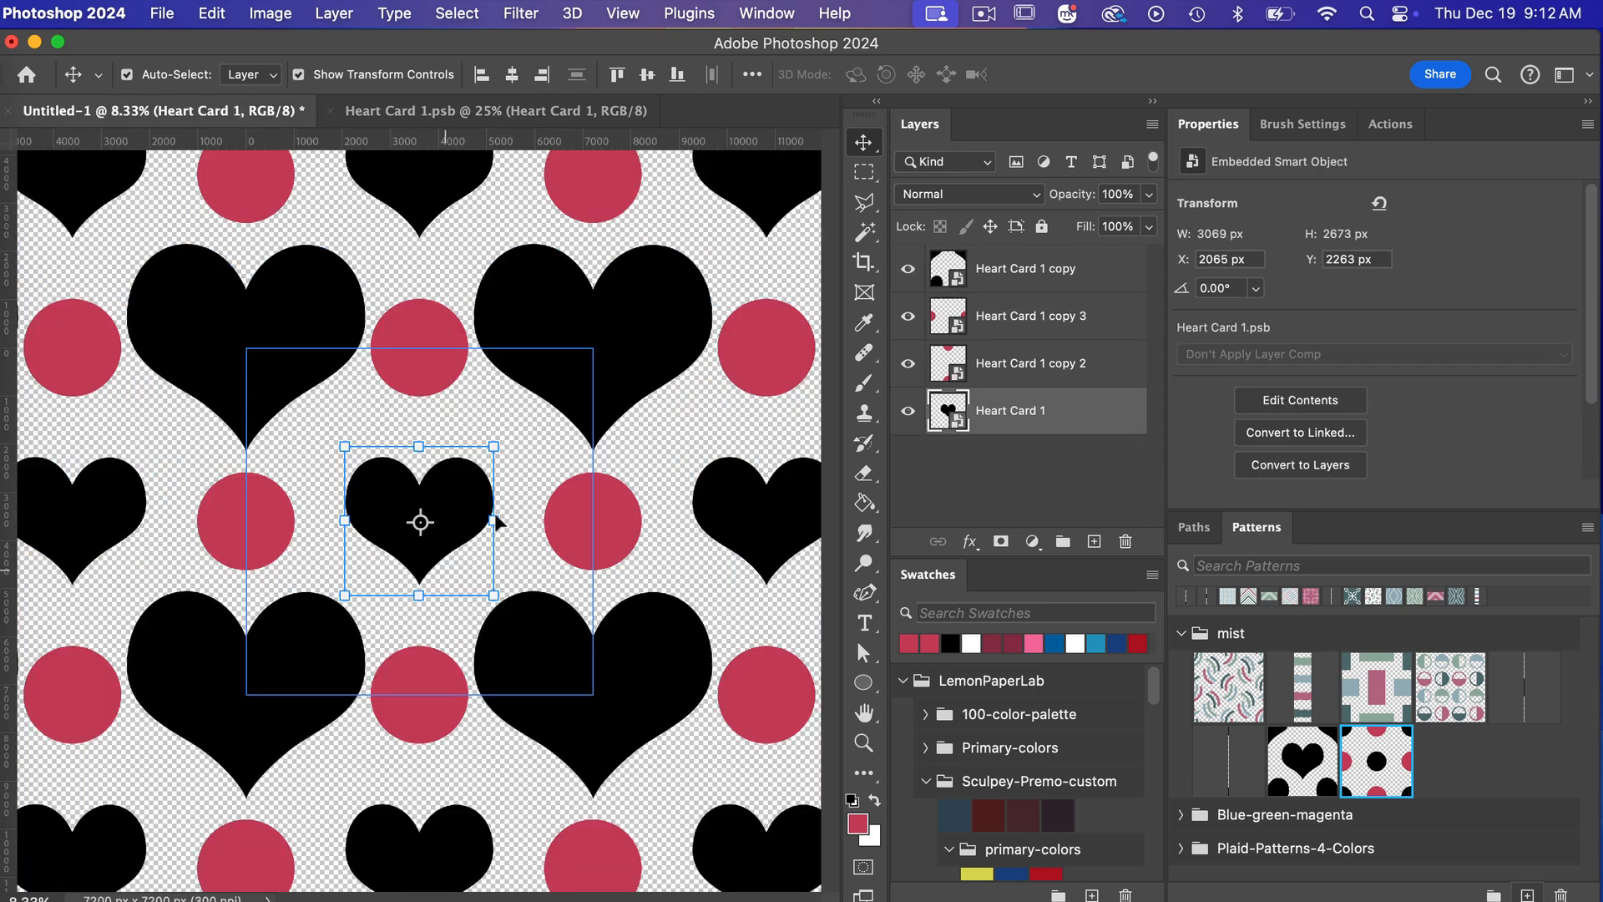
mouse_move(629, 348)
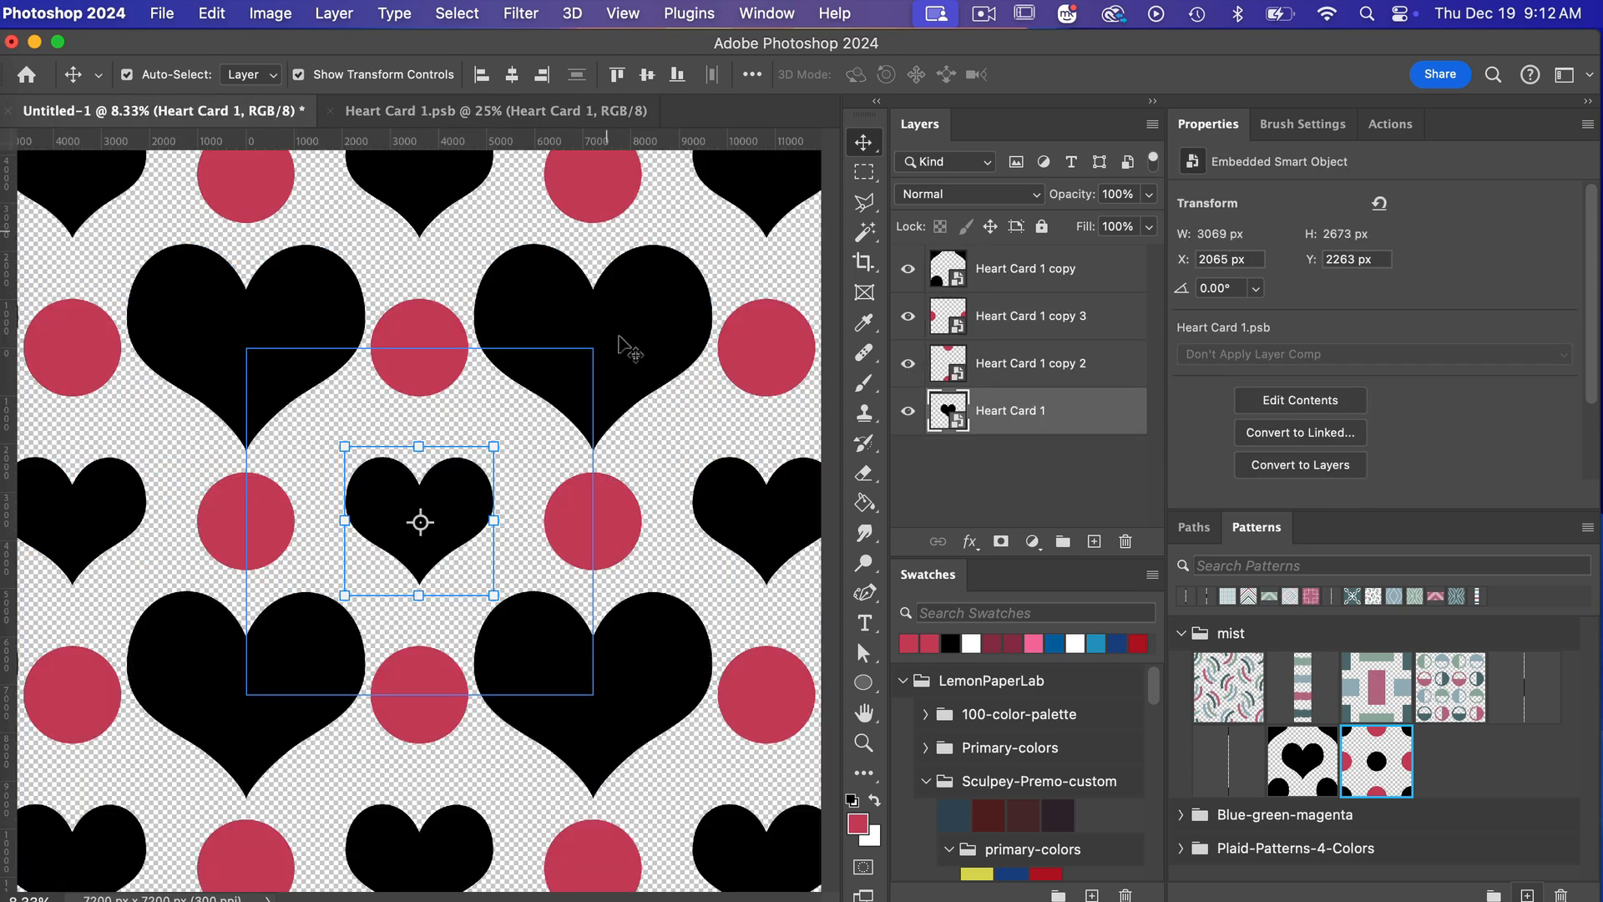
left_click(577, 110)
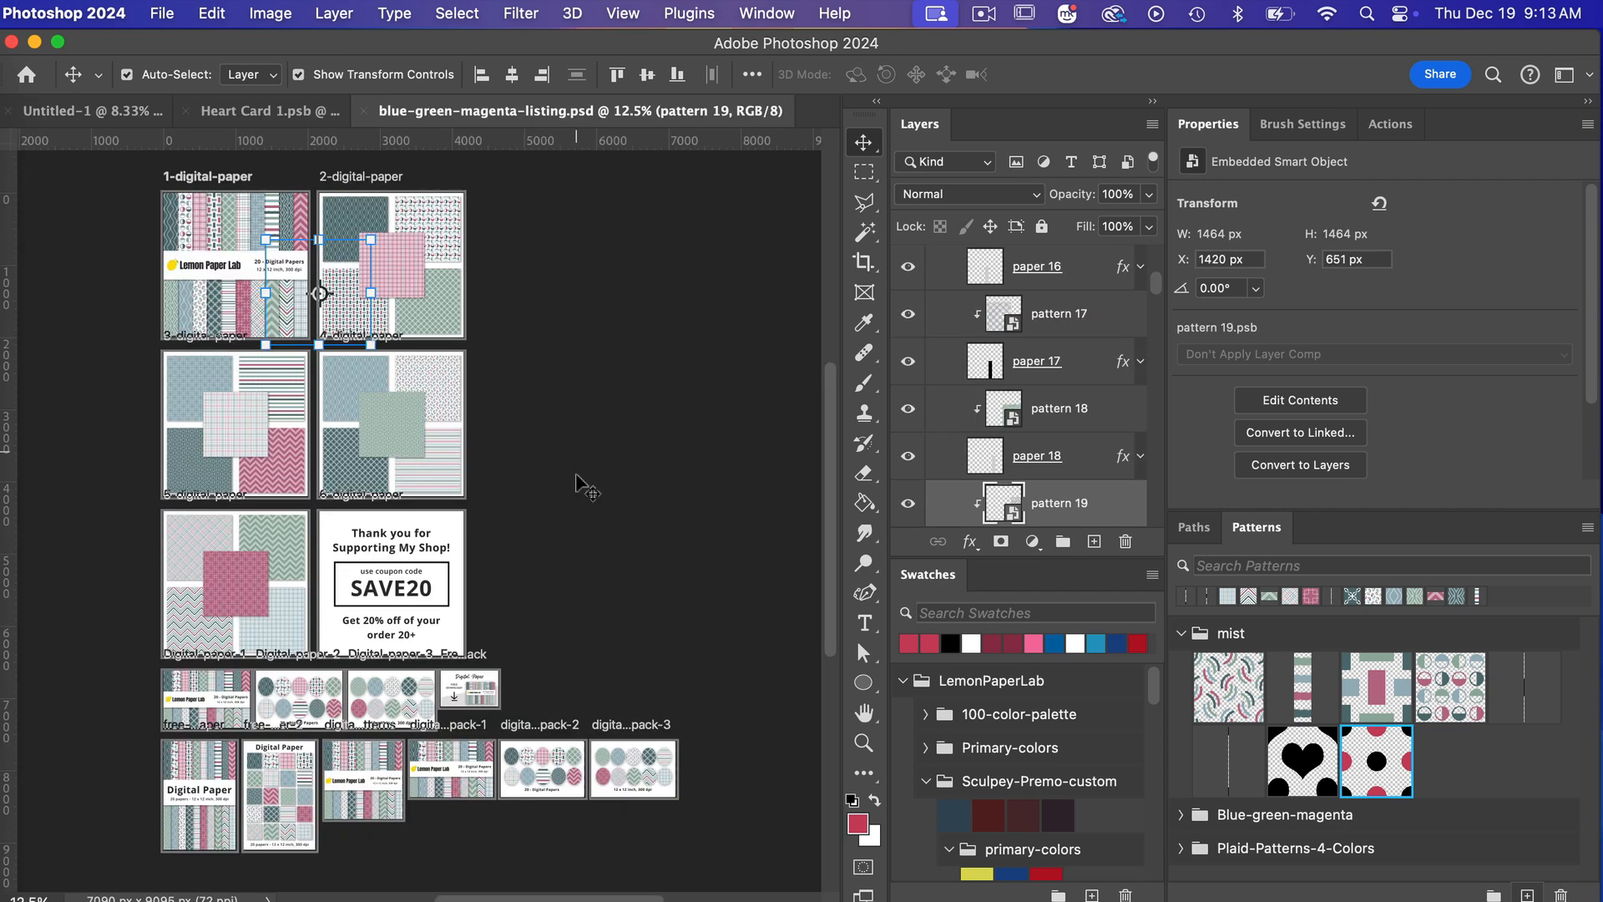
mouse_move(643, 446)
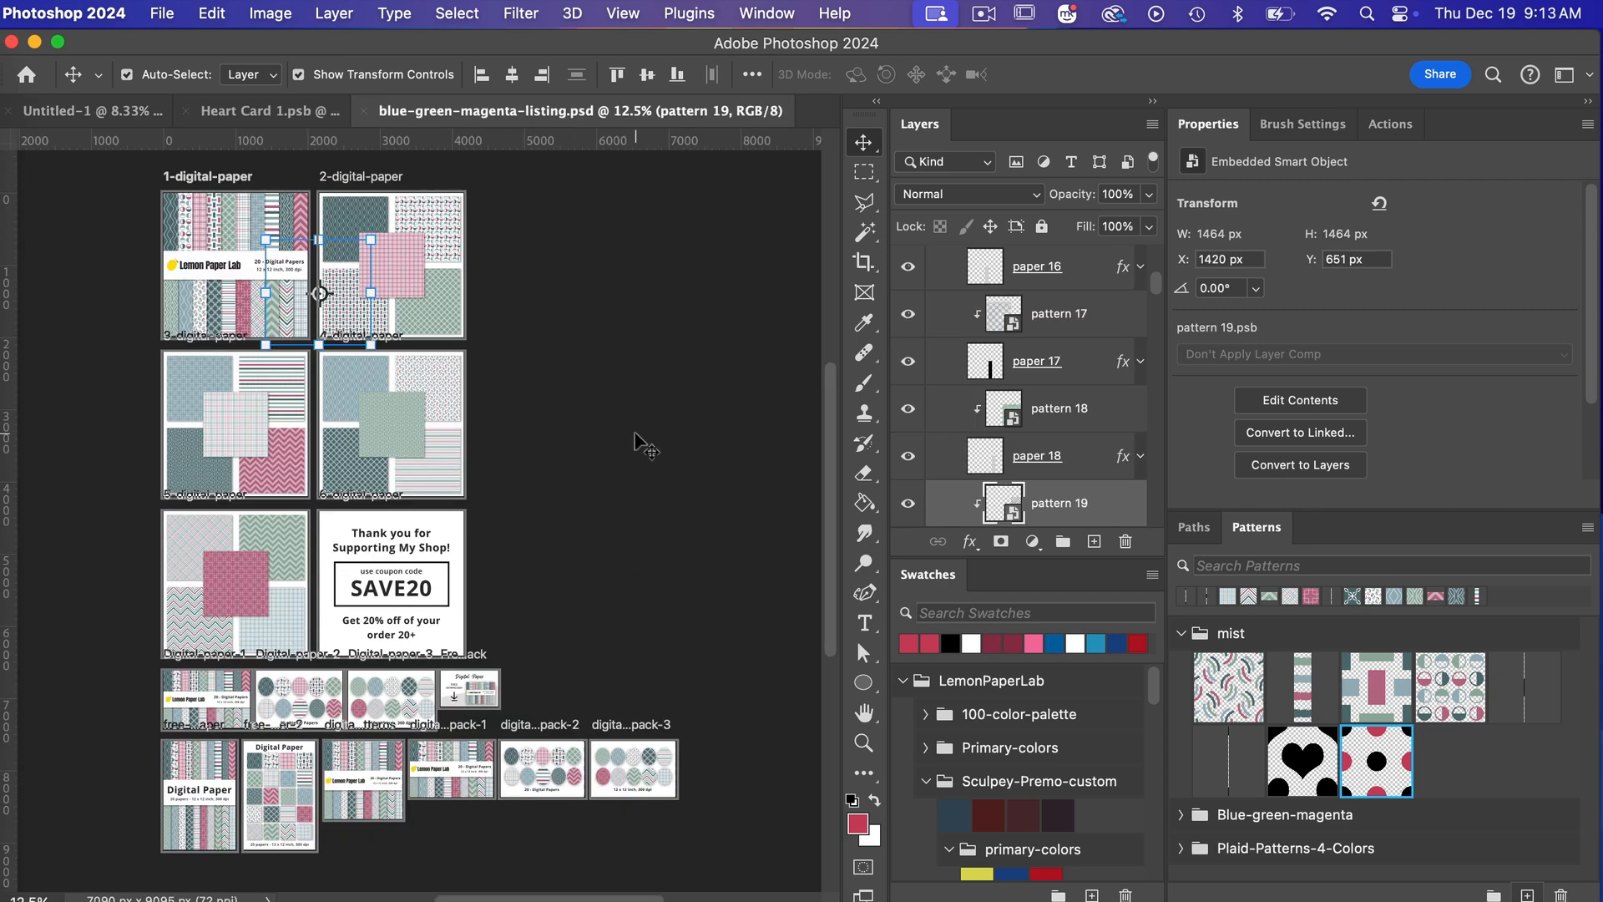
mouse_move(624, 452)
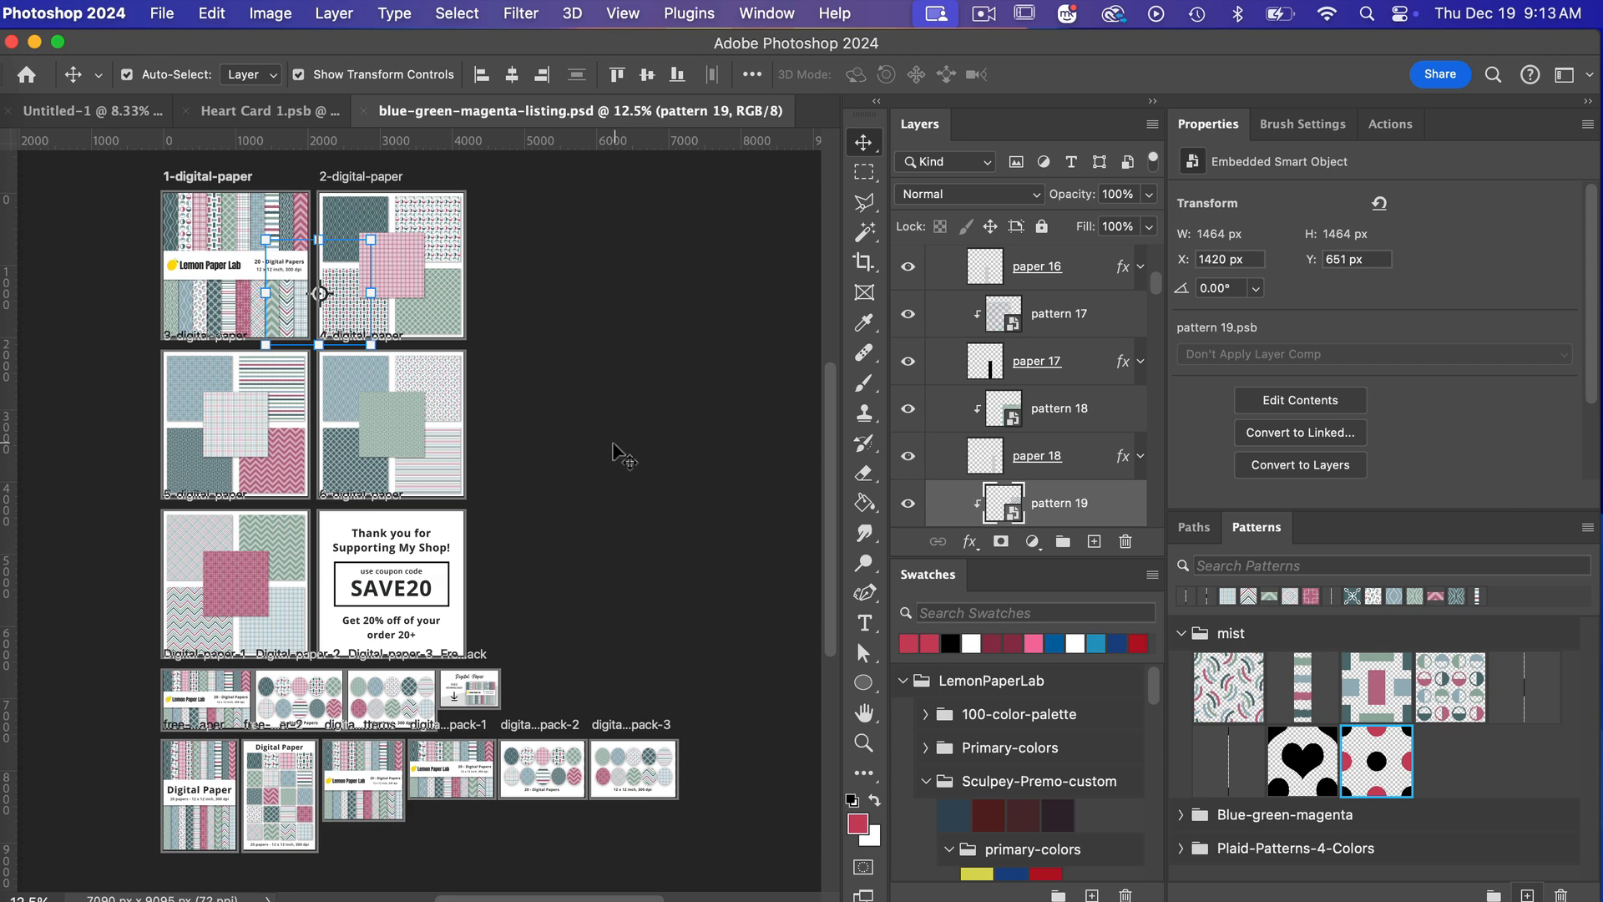
mouse_move(488, 524)
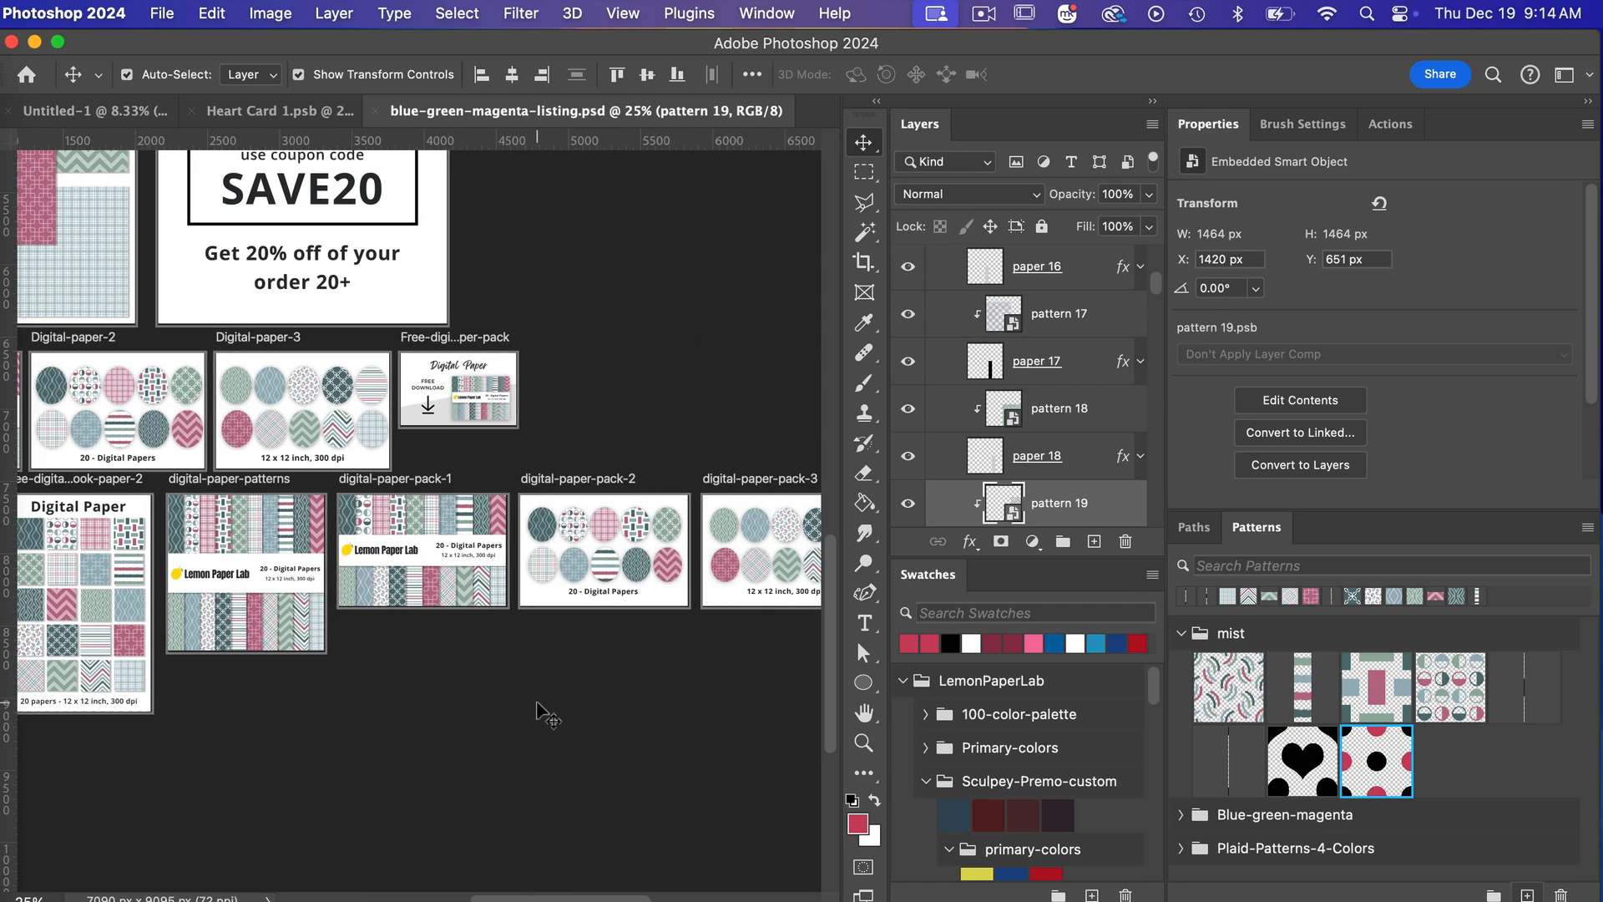
Scroll through the blue-green-magenta listing mockups.
scroll("left", 3)
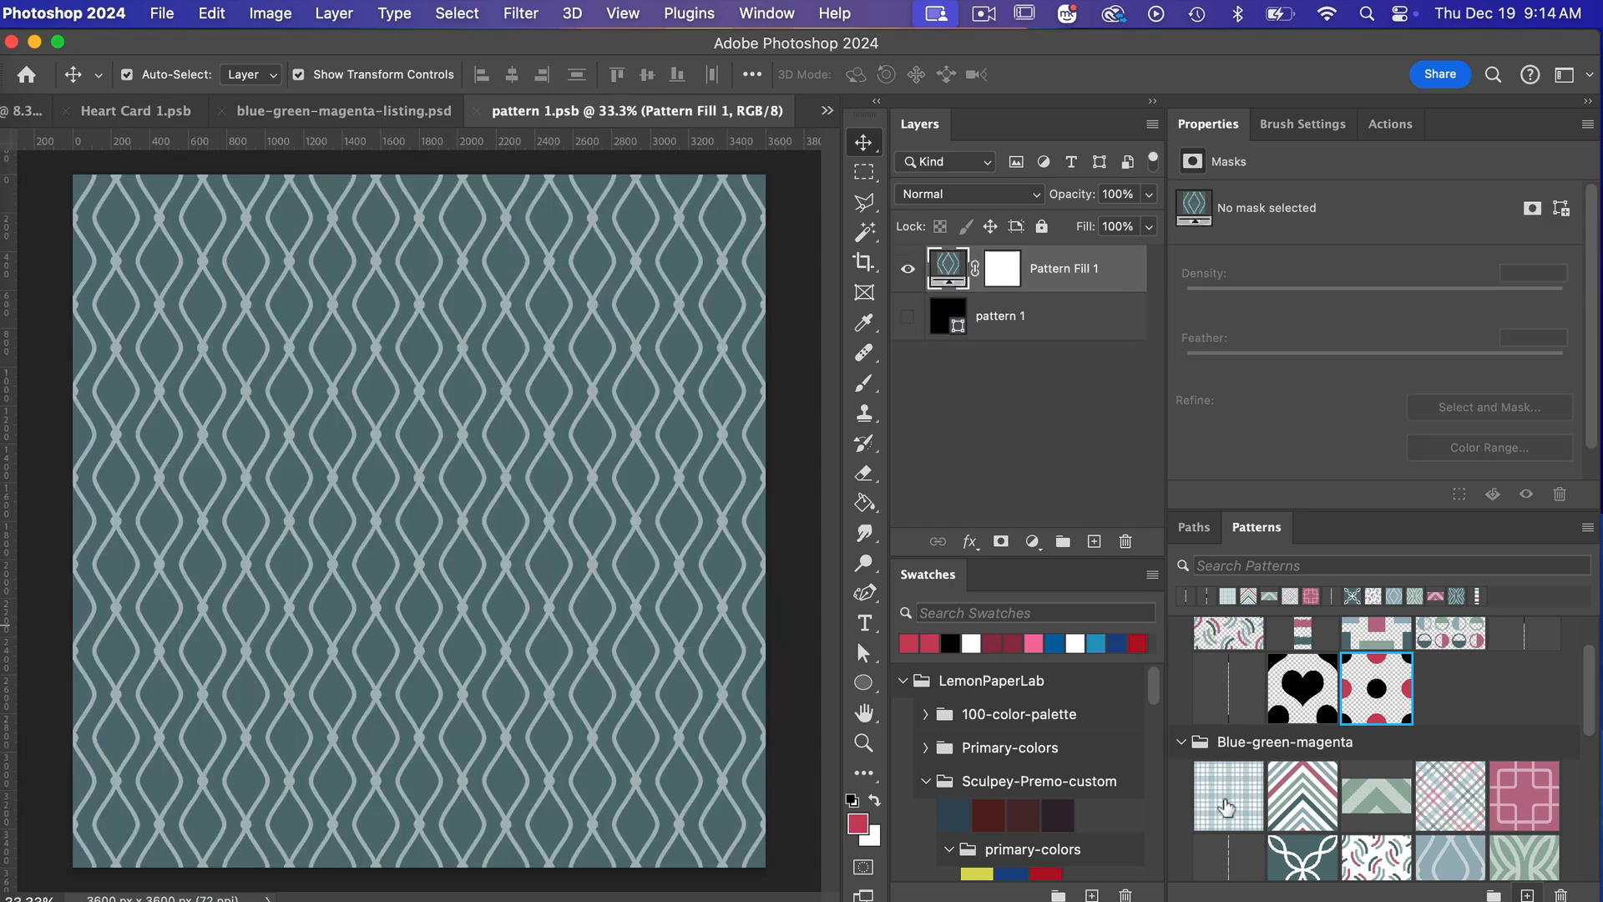
Change Pattern Fill 1 to the light blue plaid swatch, then return to the listing tab.
left_click(1227, 796)
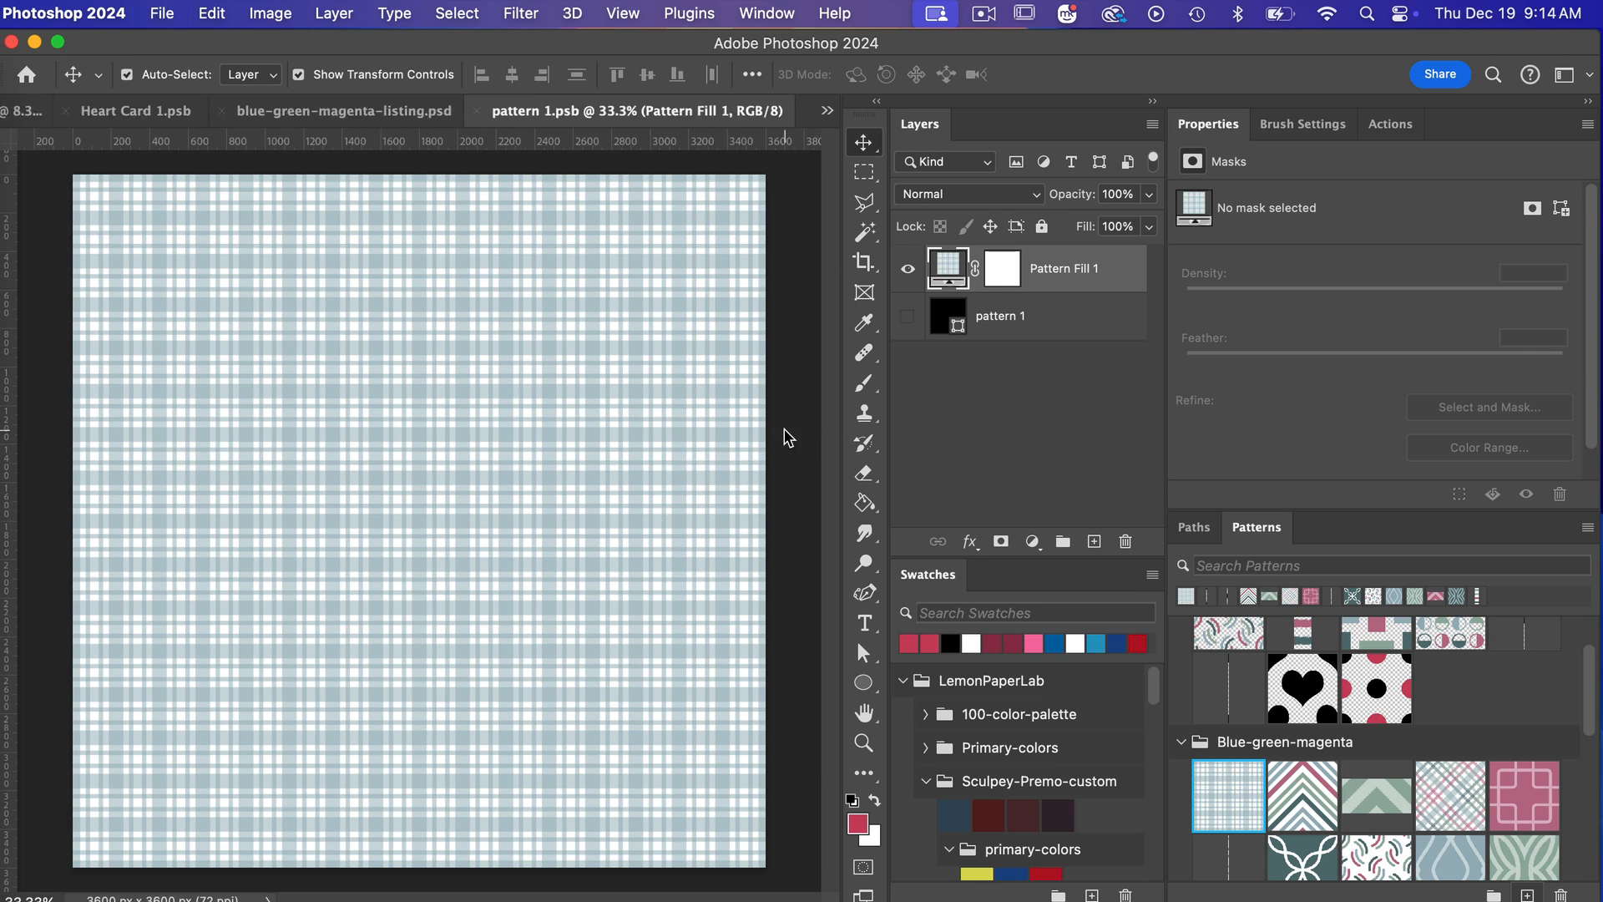
left_click(384, 110)
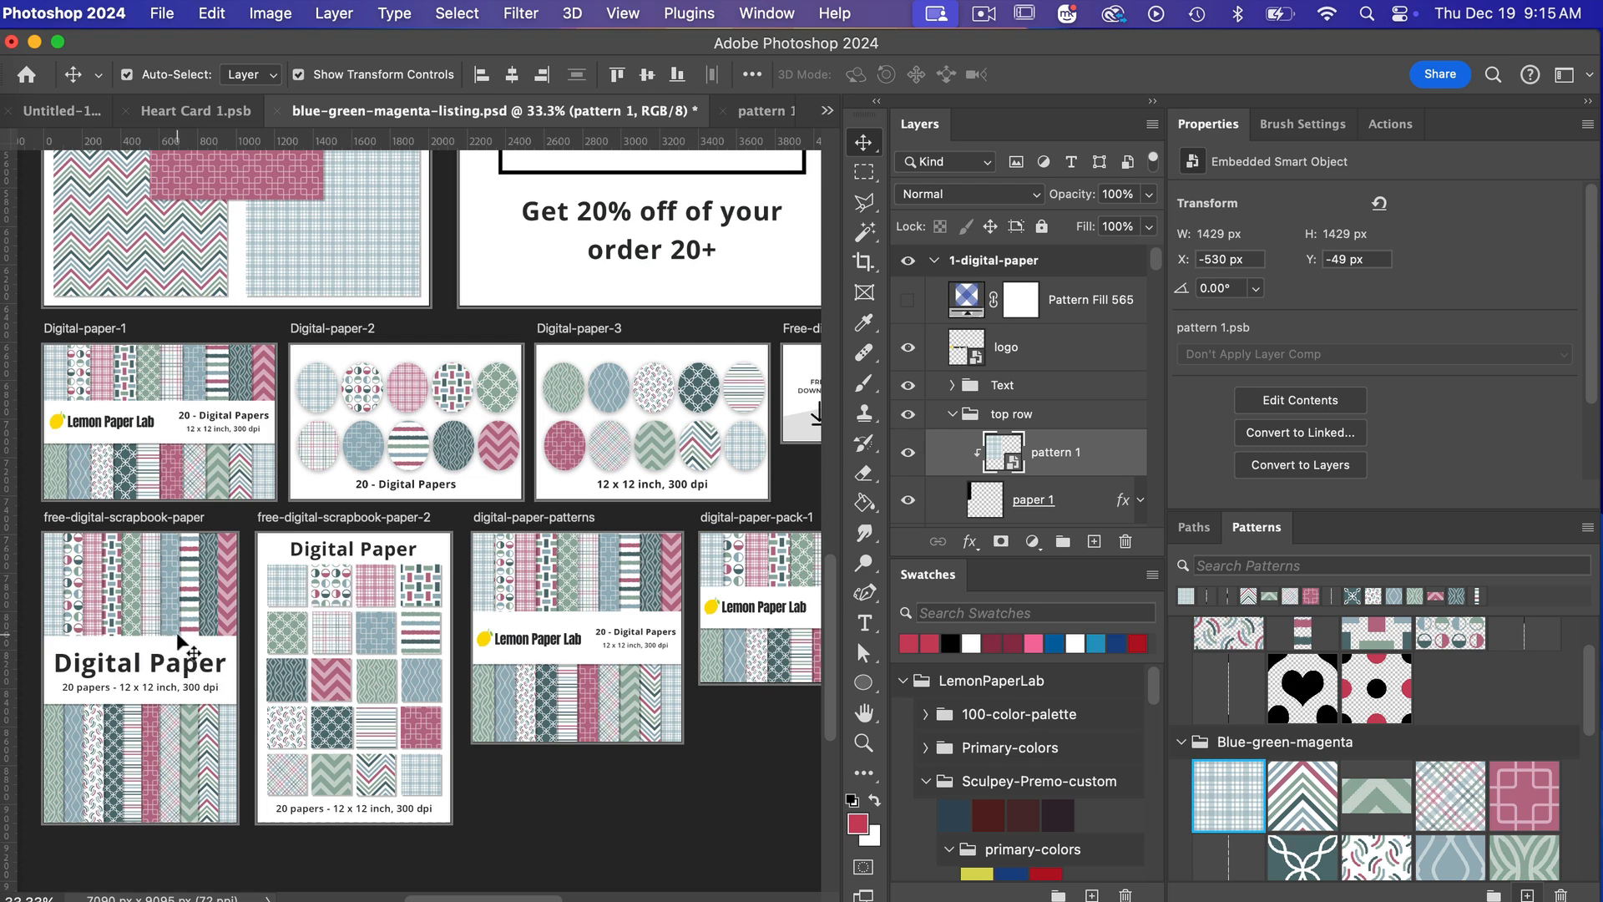
mouse_move(389, 489)
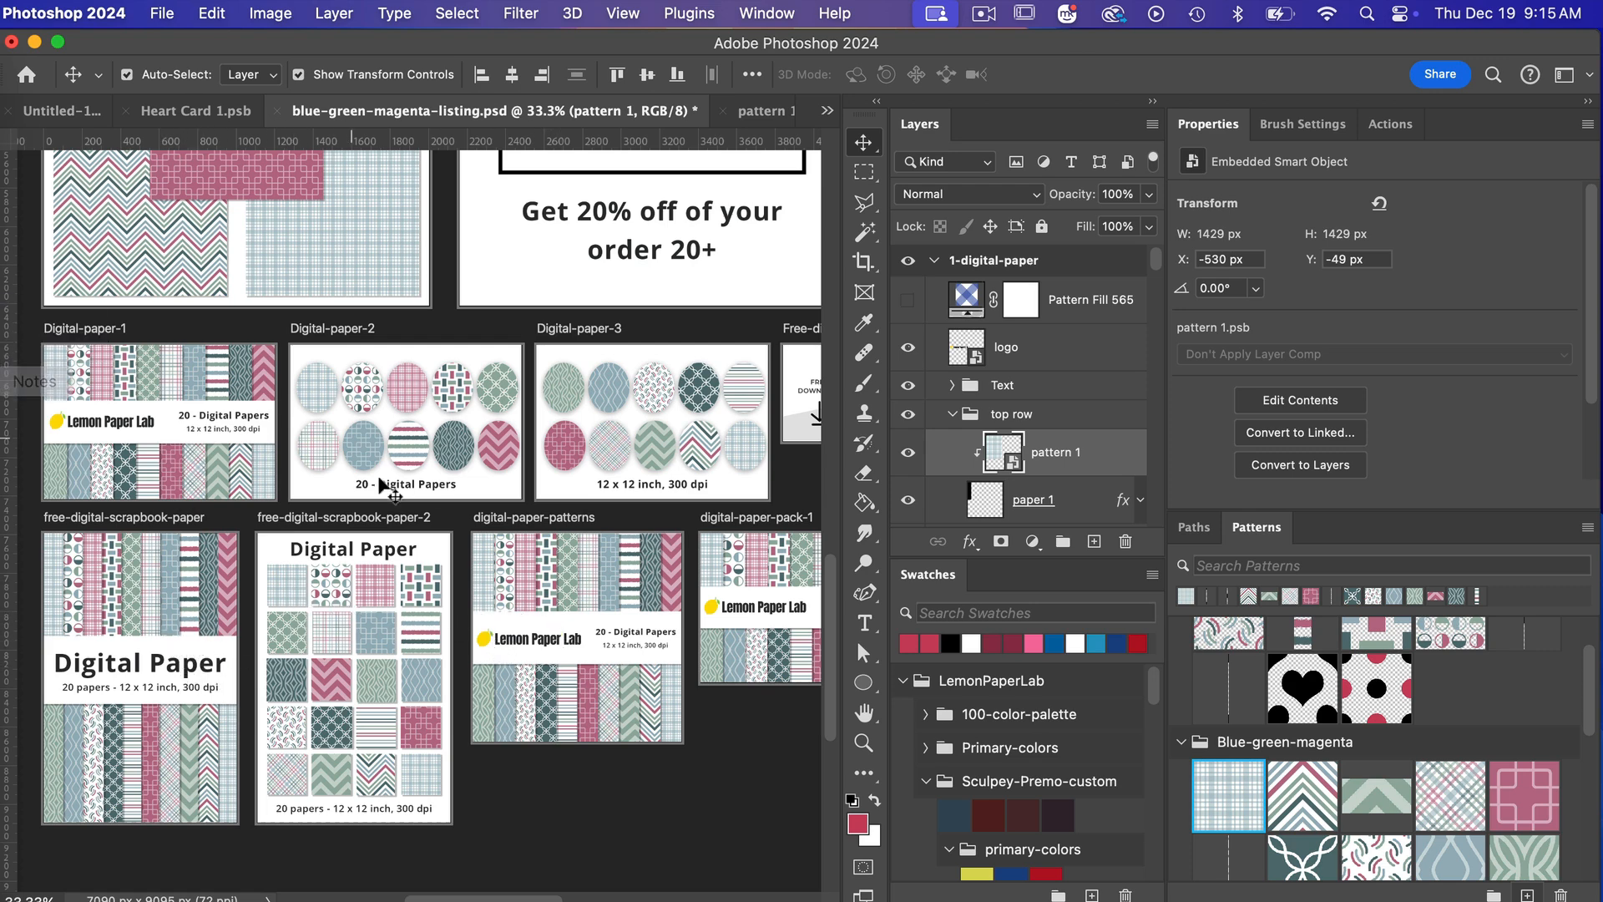